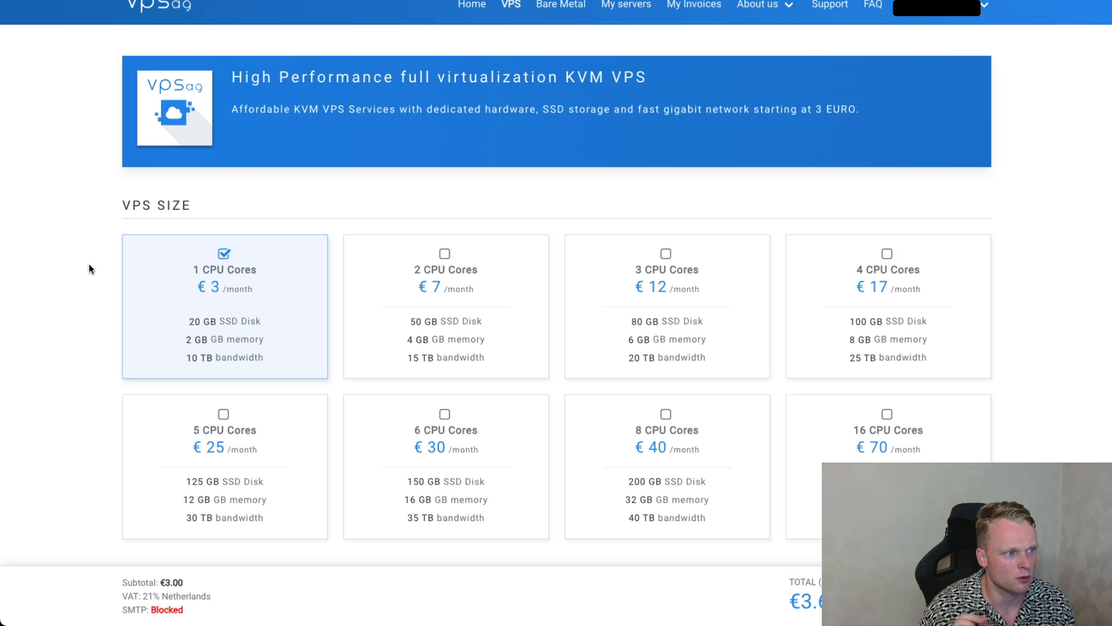
mouse_move(194, 302)
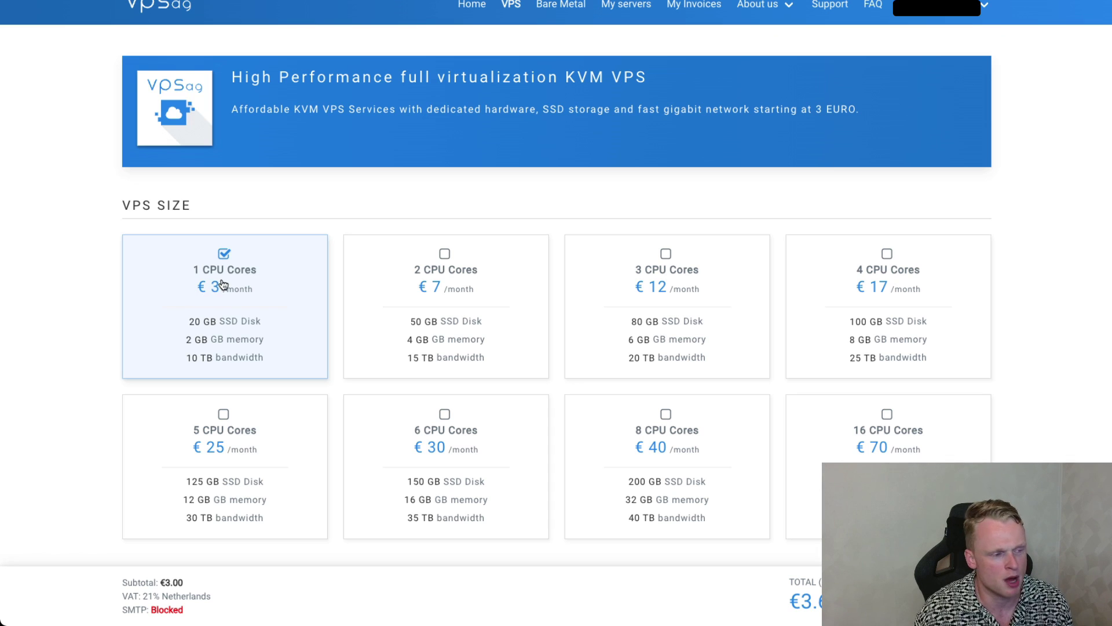
- Reveal the other Ubuntu versions, such as 18.04 and 20.04, under the VPS order's OS options
scroll("down", 3)
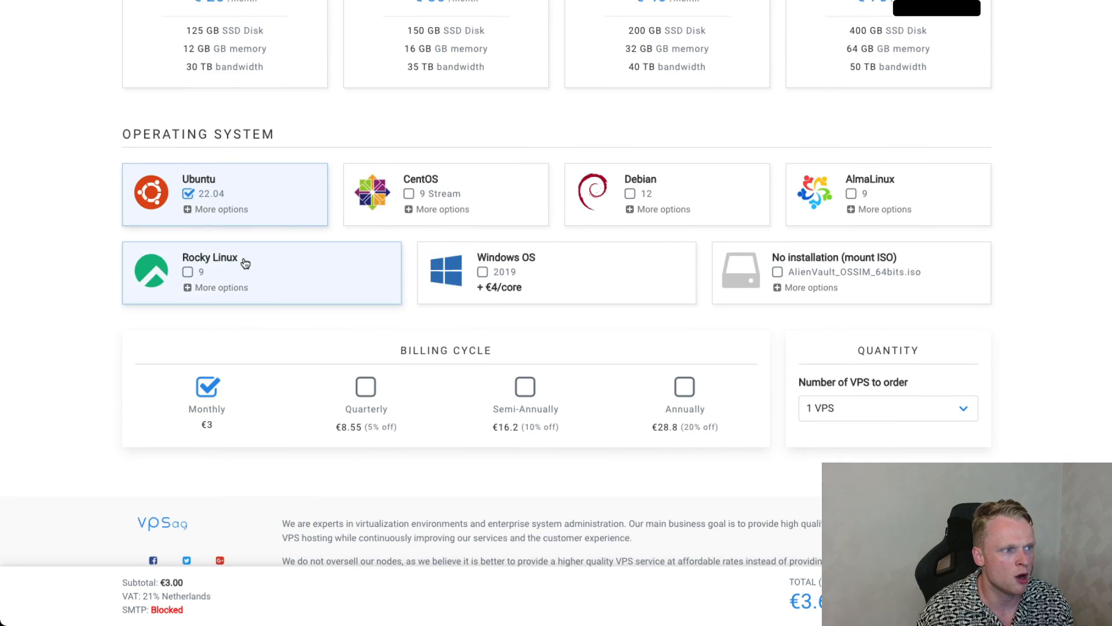
mouse_move(208, 197)
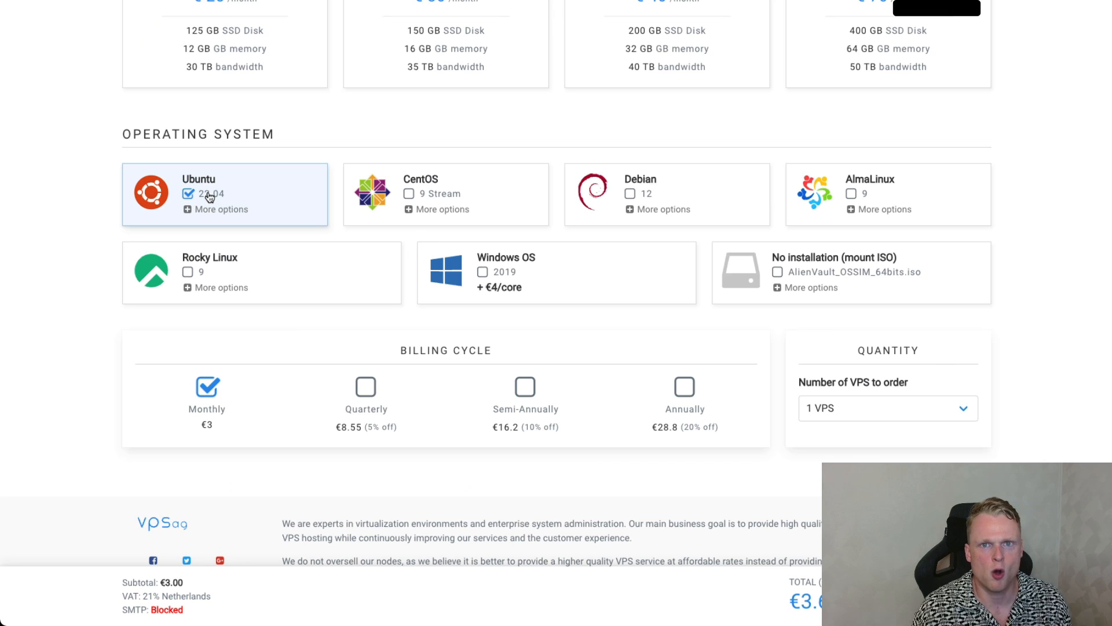
left_click(222, 209)
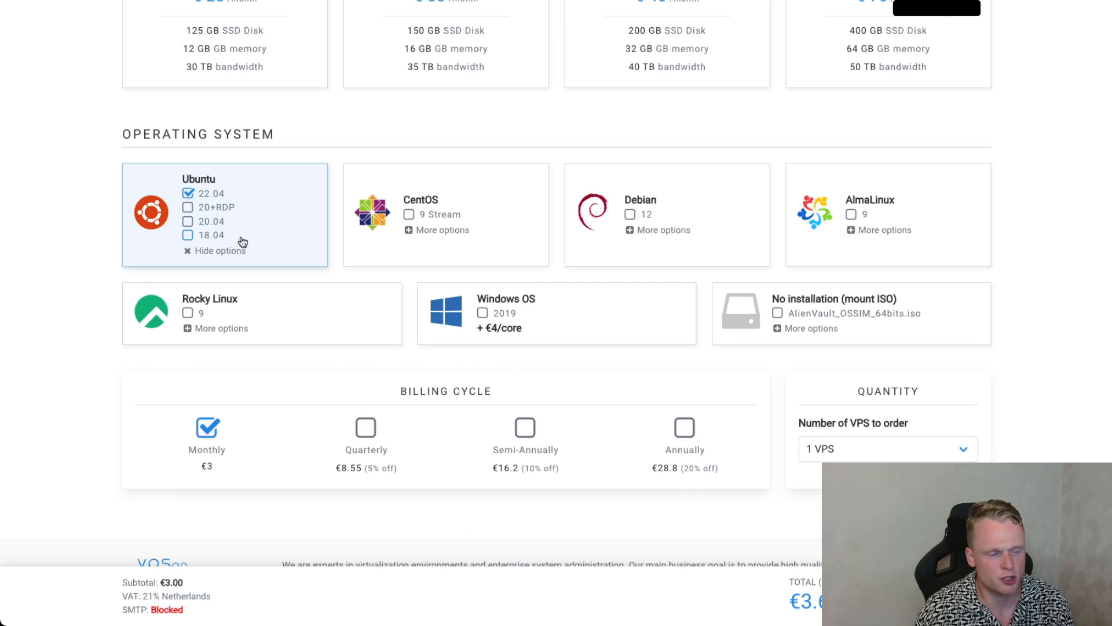
left_click(188, 235)
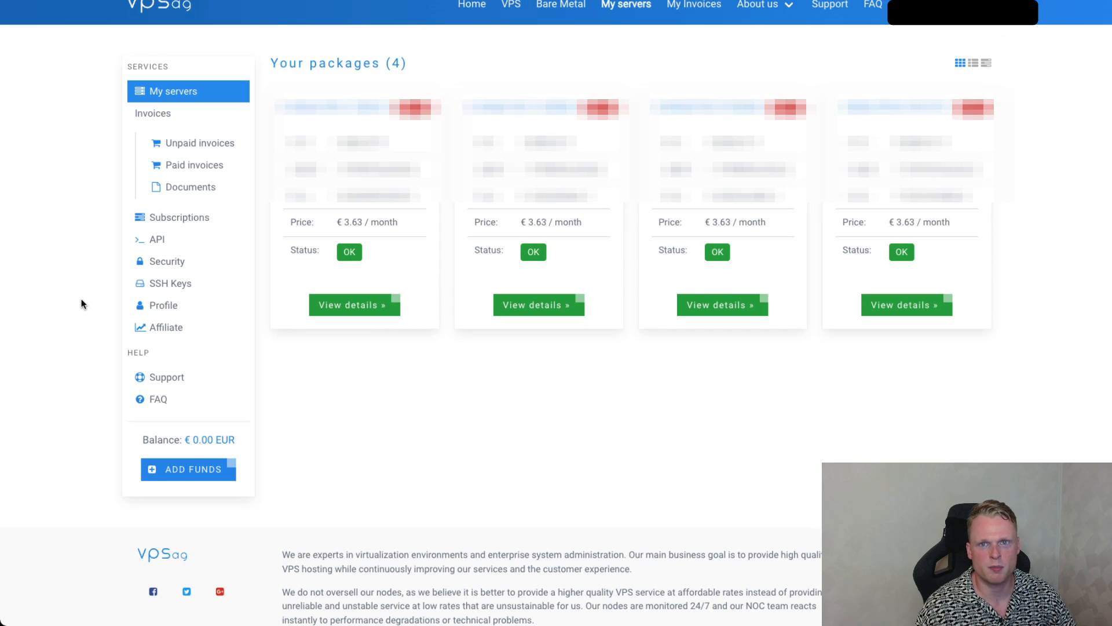
mouse_move(636, 30)
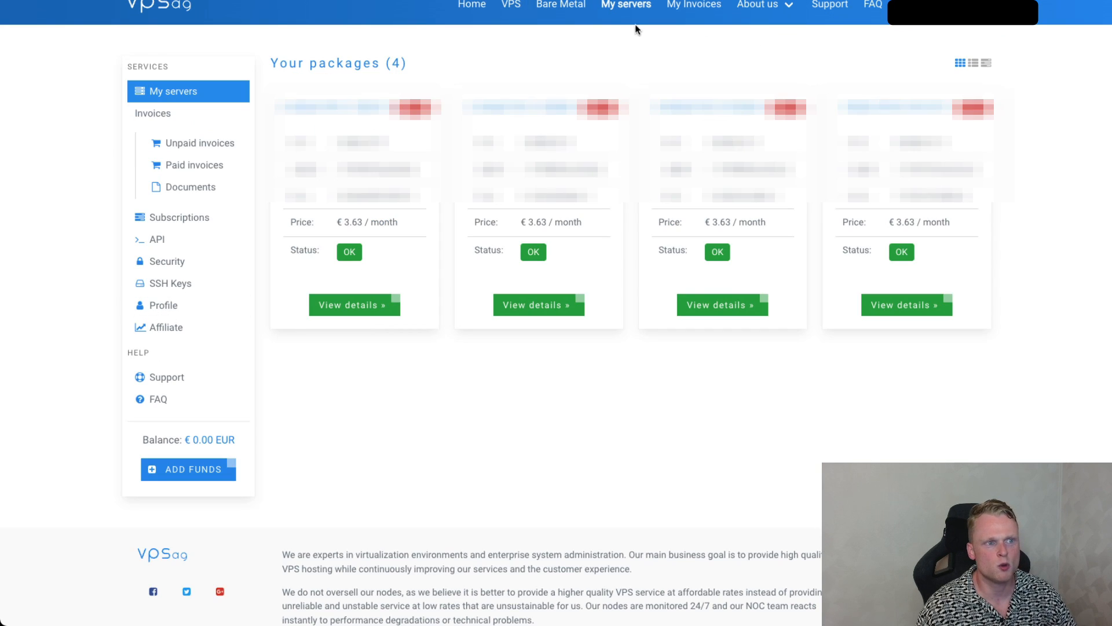
mouse_move(401, 401)
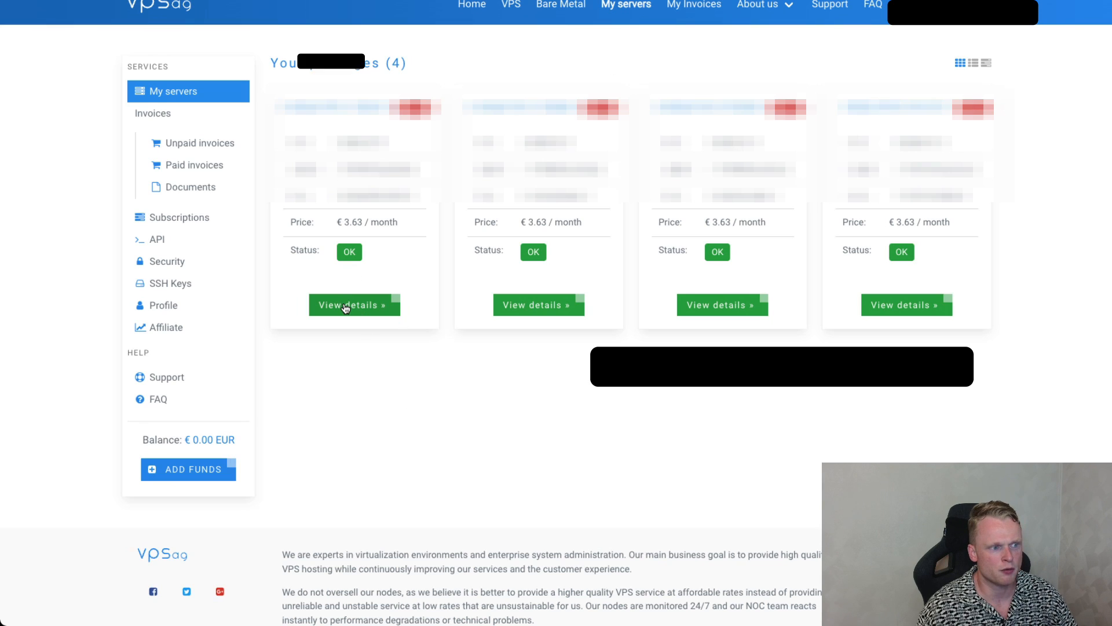
- Show the first server package's details and select its hidden root password
left_click(355, 305)
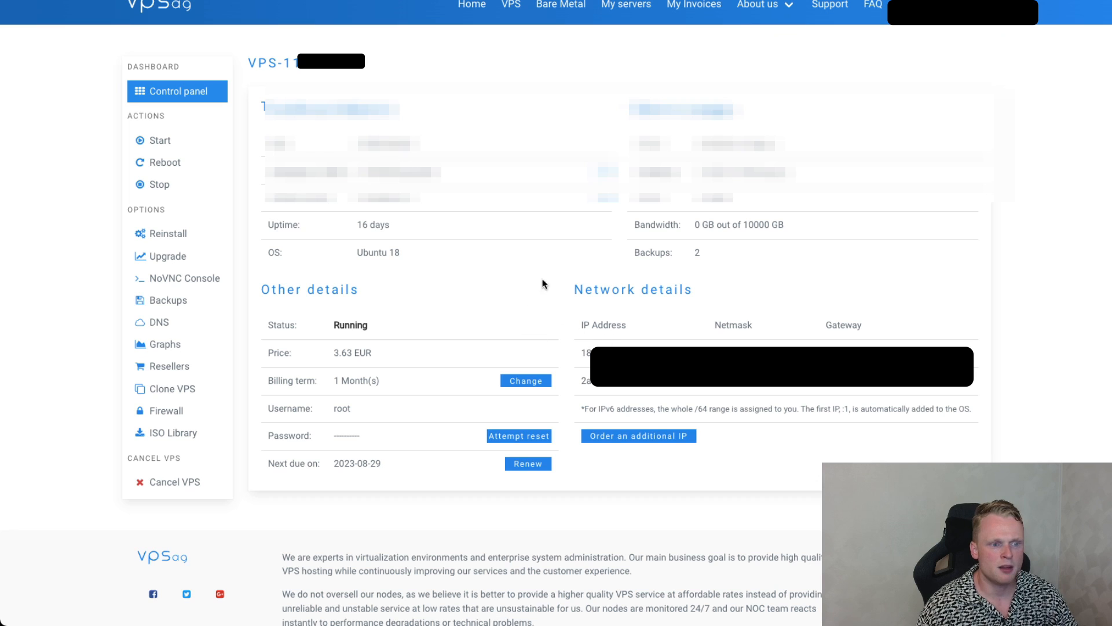
mouse_move(308, 448)
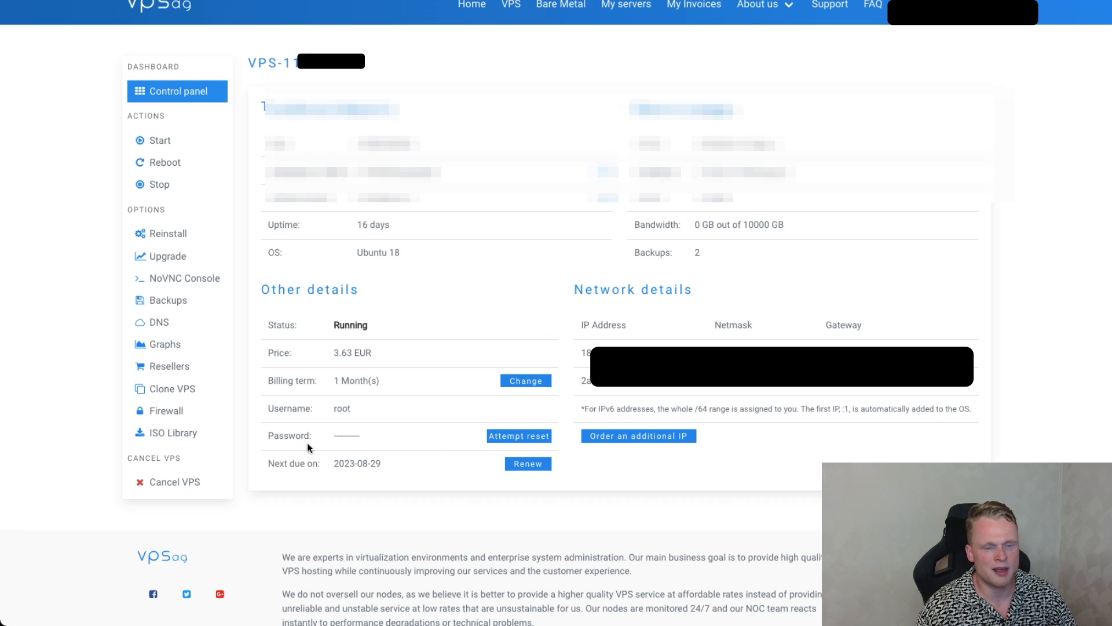
double_click(346, 436)
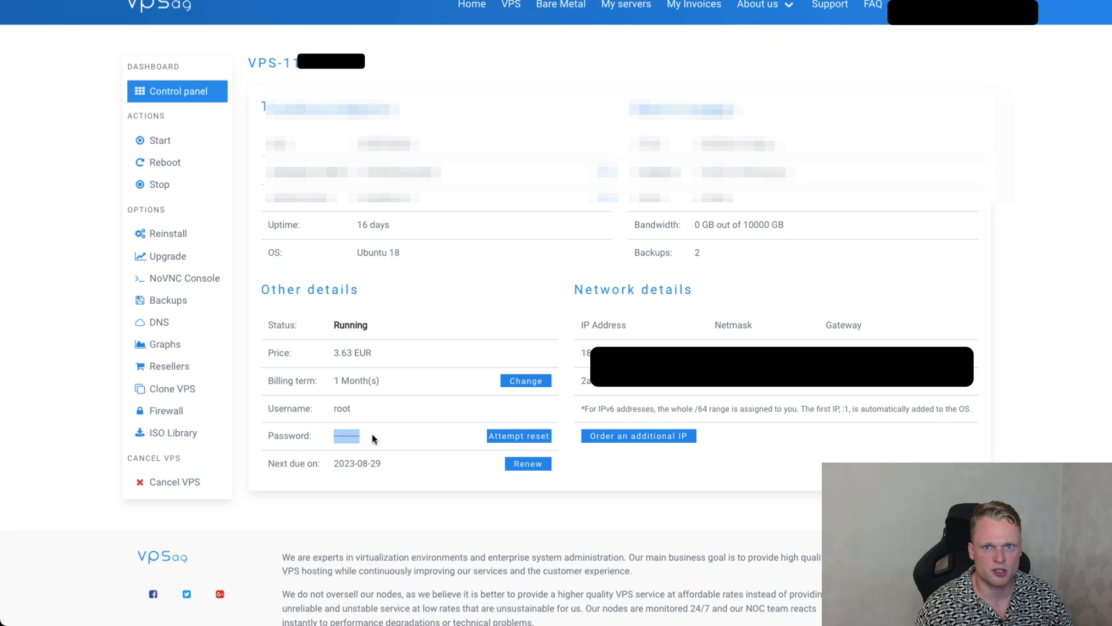
mouse_move(364, 437)
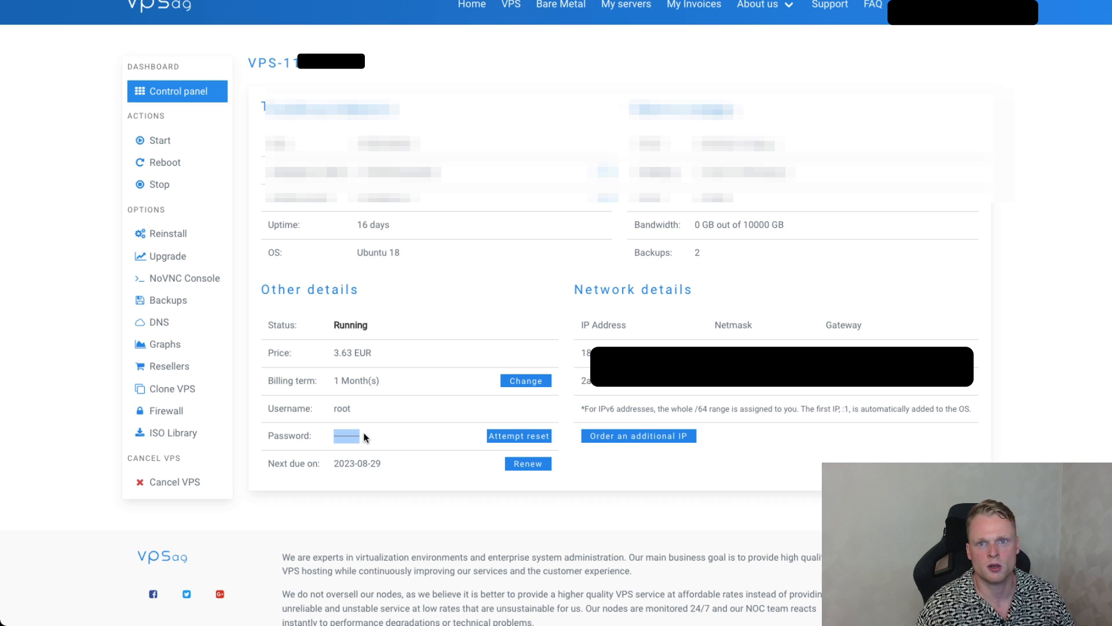
mouse_move(372, 440)
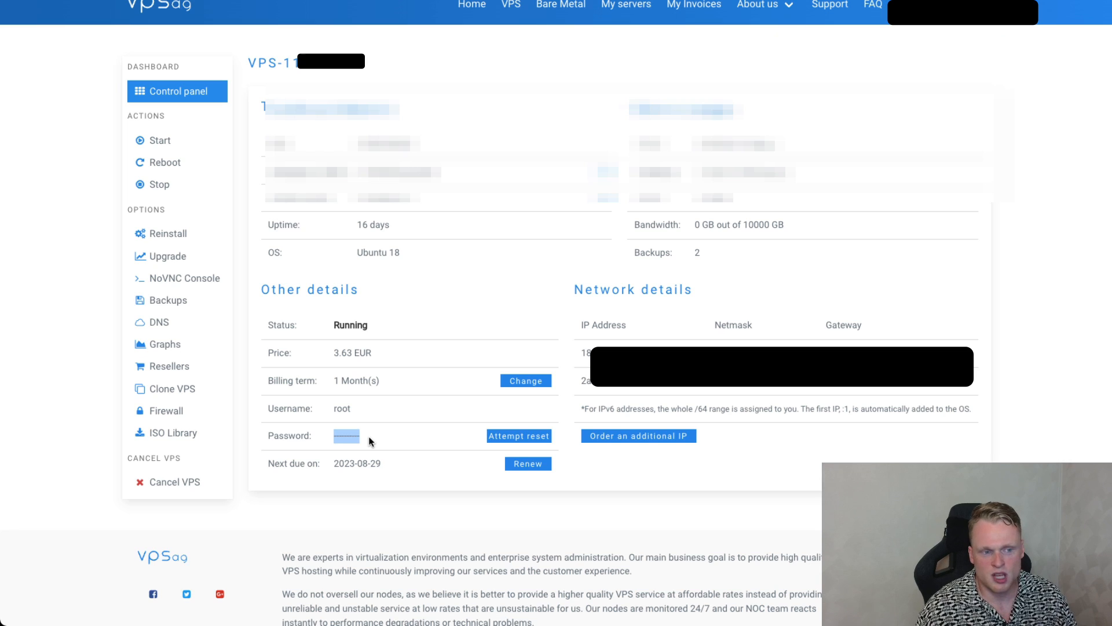
mouse_move(369, 441)
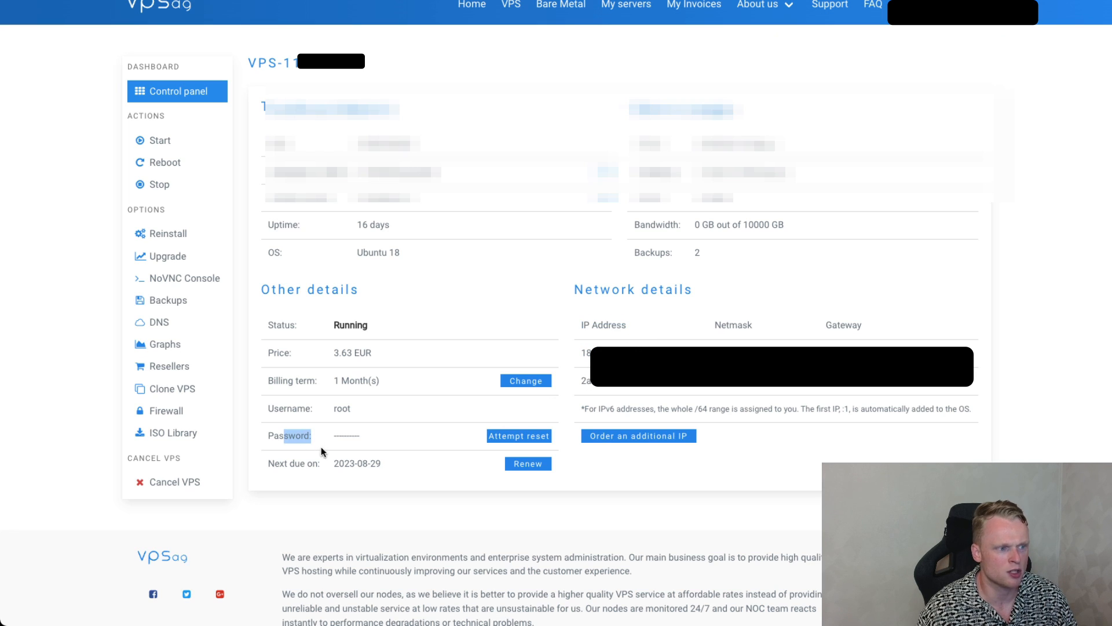
mouse_move(459, 454)
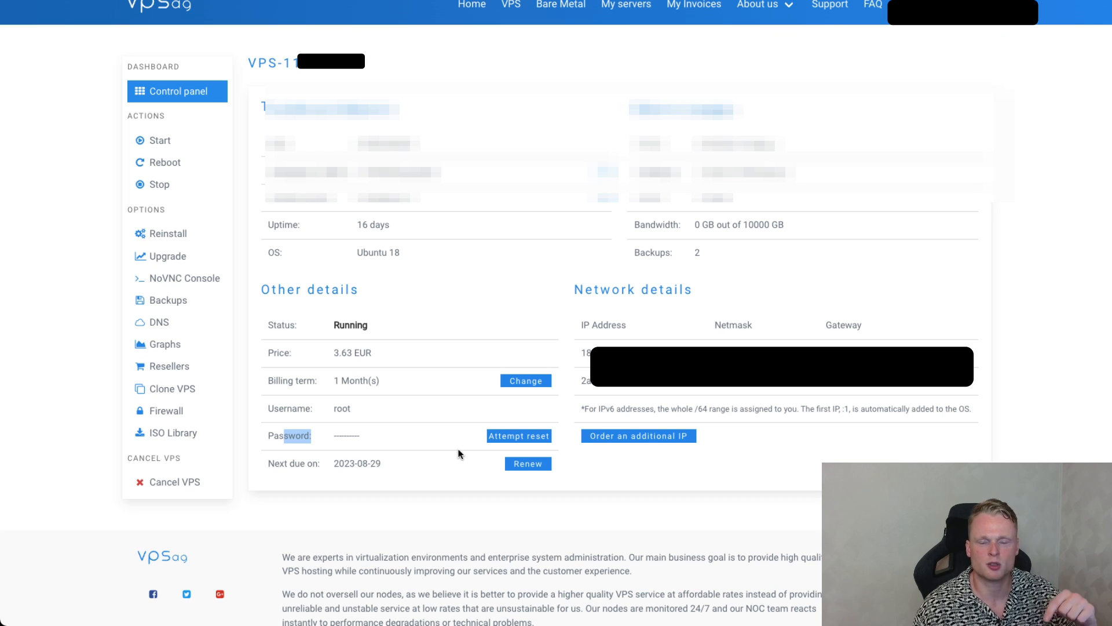
mouse_move(621, 482)
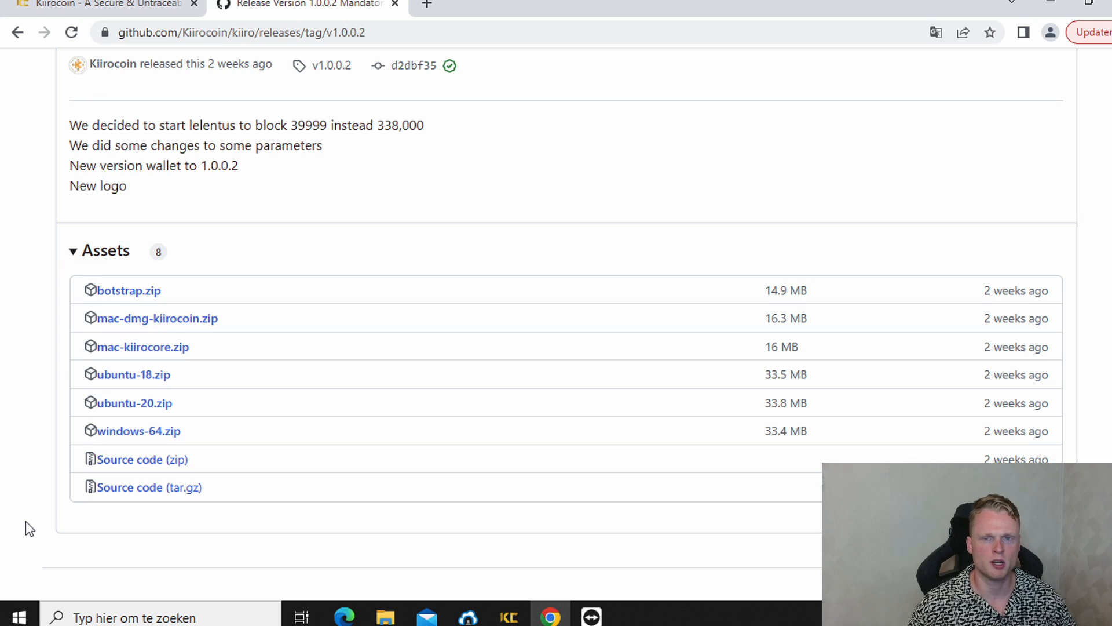
mouse_move(120, 389)
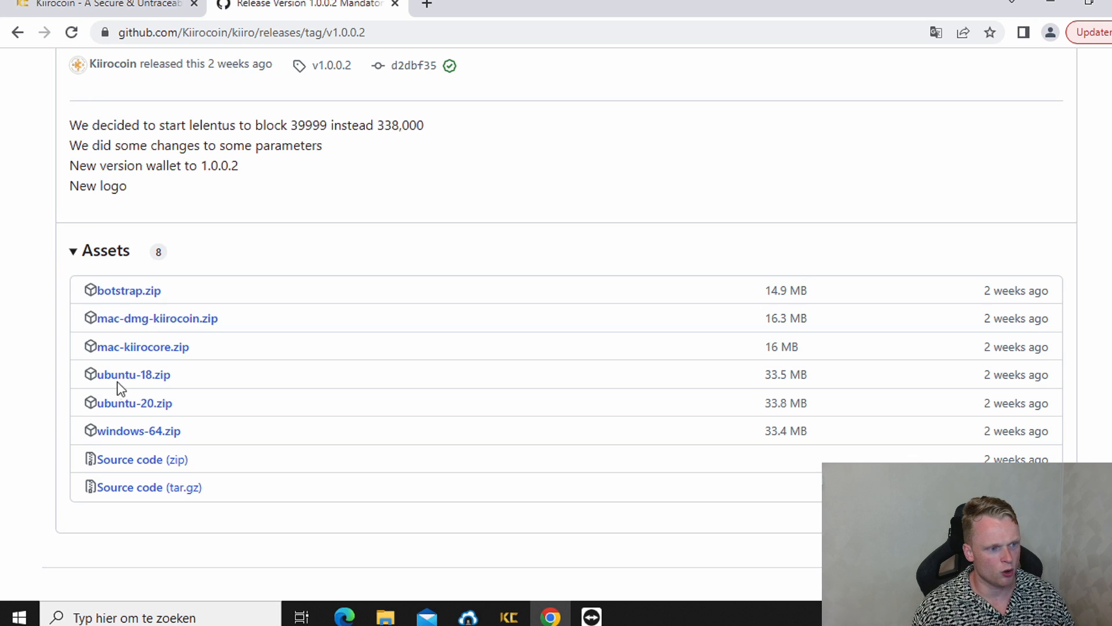
mouse_move(133, 374)
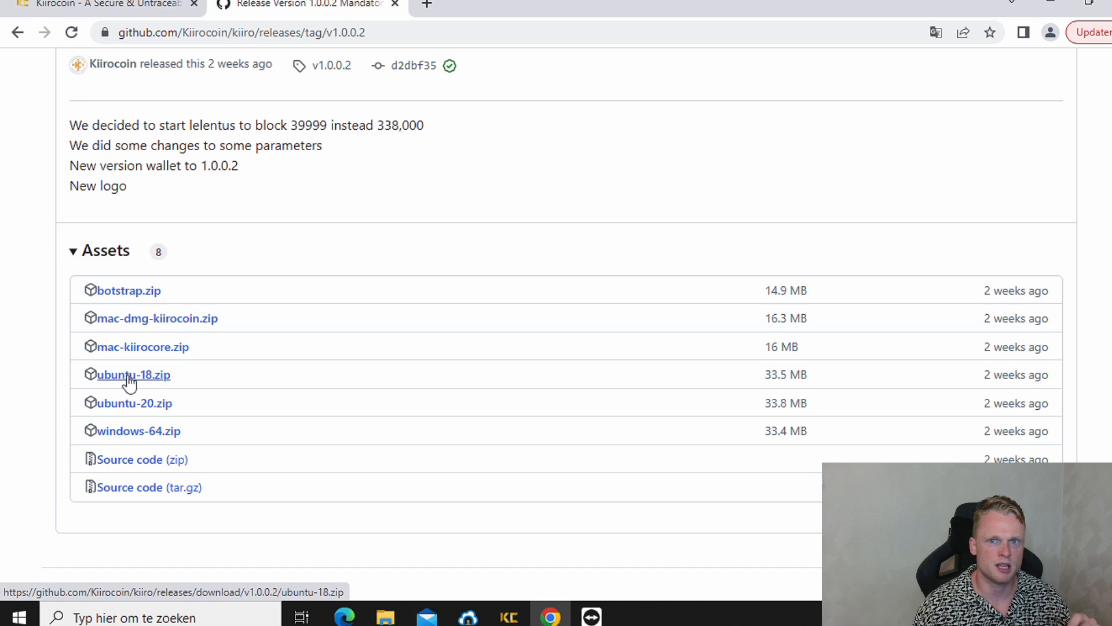
mouse_move(200, 438)
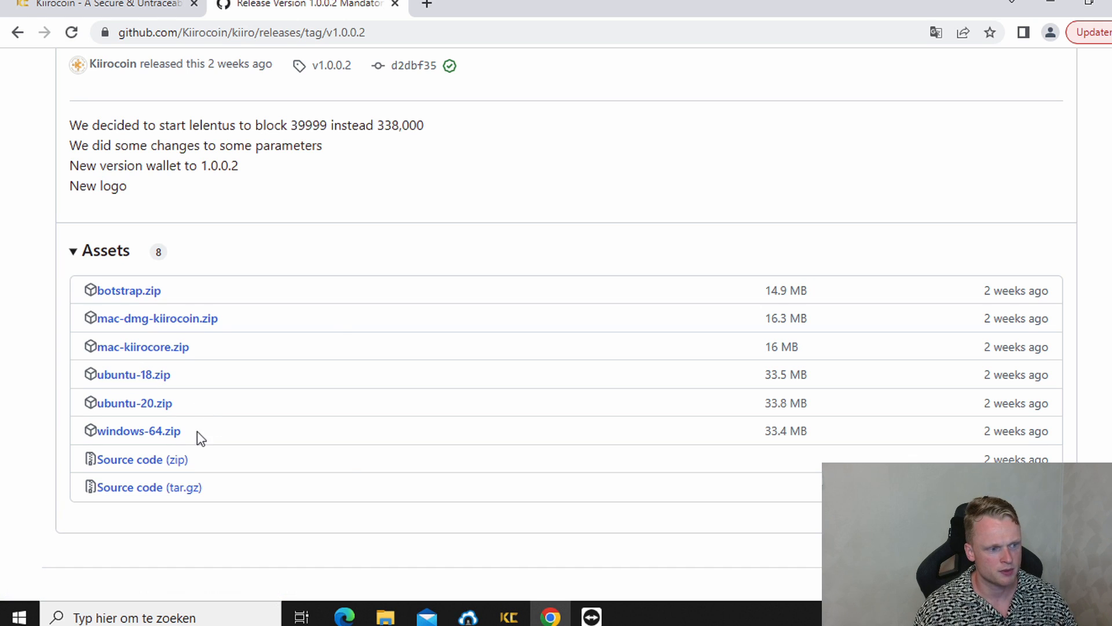
mouse_move(138, 431)
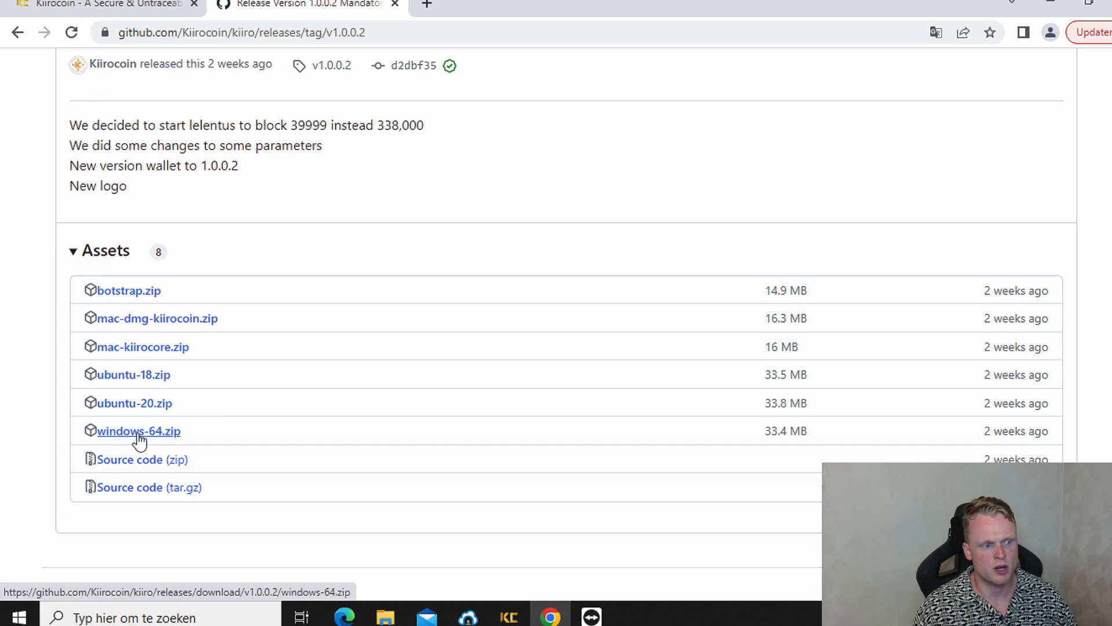
- Browse Downloads > kiiro-deamon2 > ubuntu-18 > ubuntu-18 to the four kiirocoin binaries
left_click(385, 618)
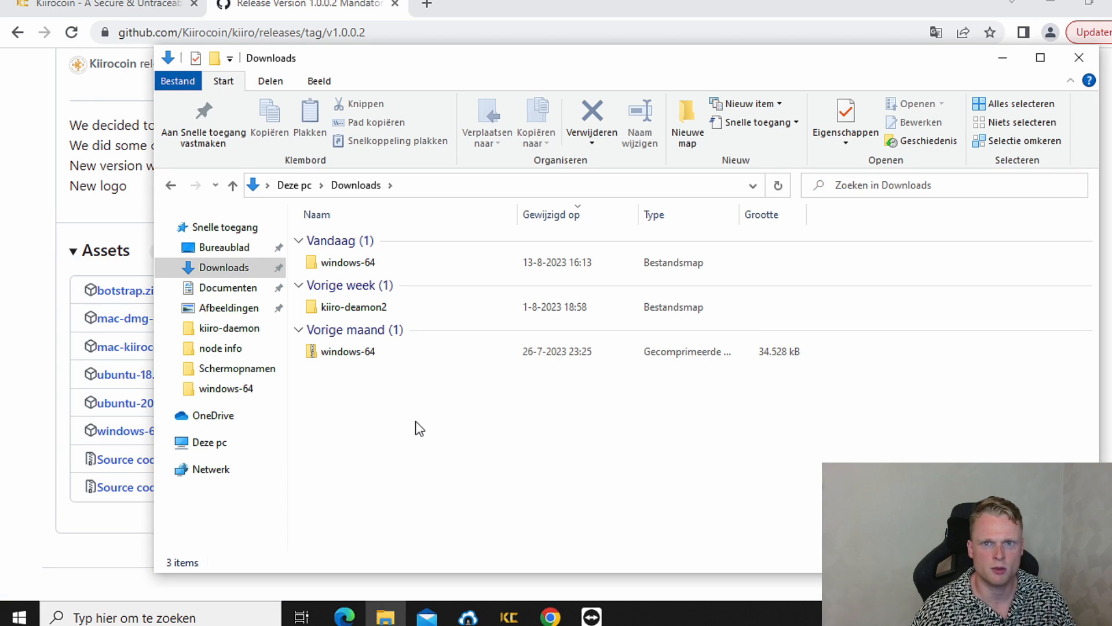
mouse_move(402, 446)
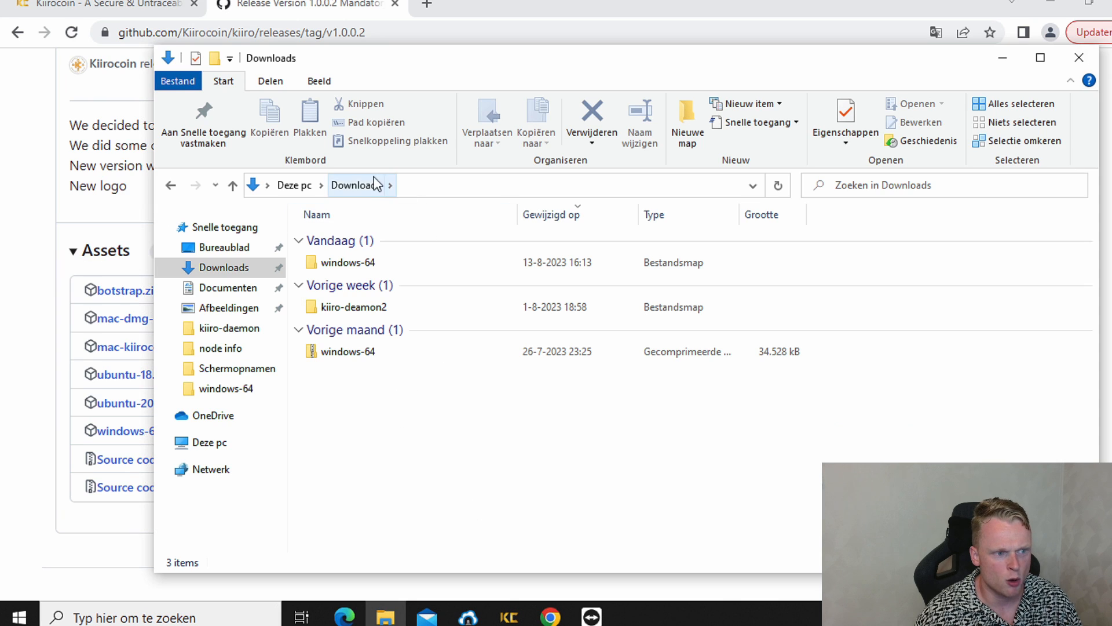
mouse_move(388, 468)
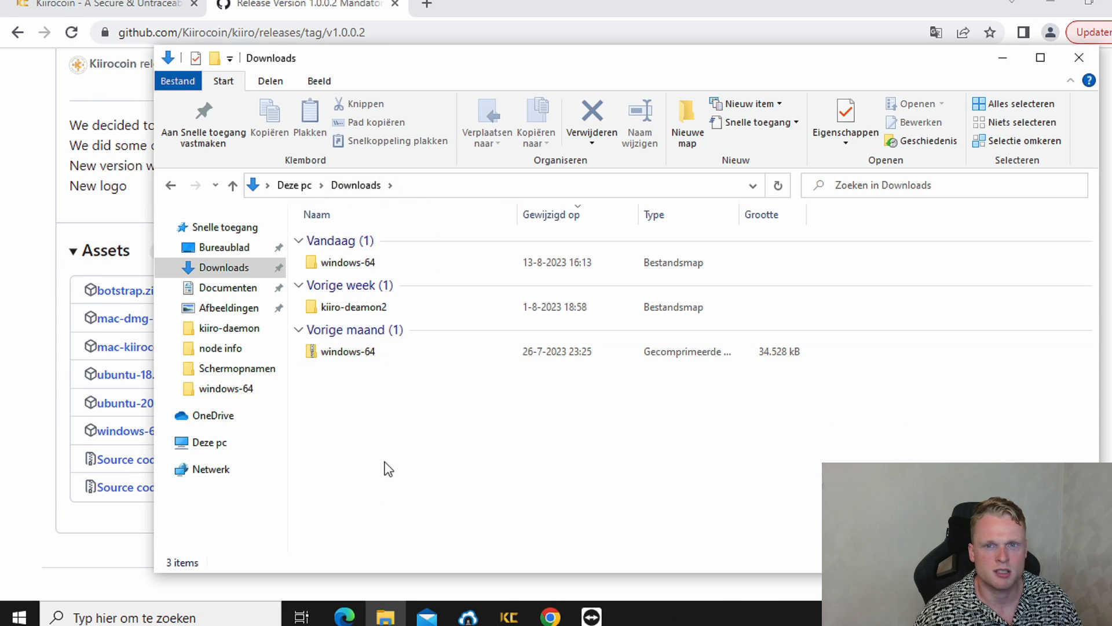
mouse_move(362, 391)
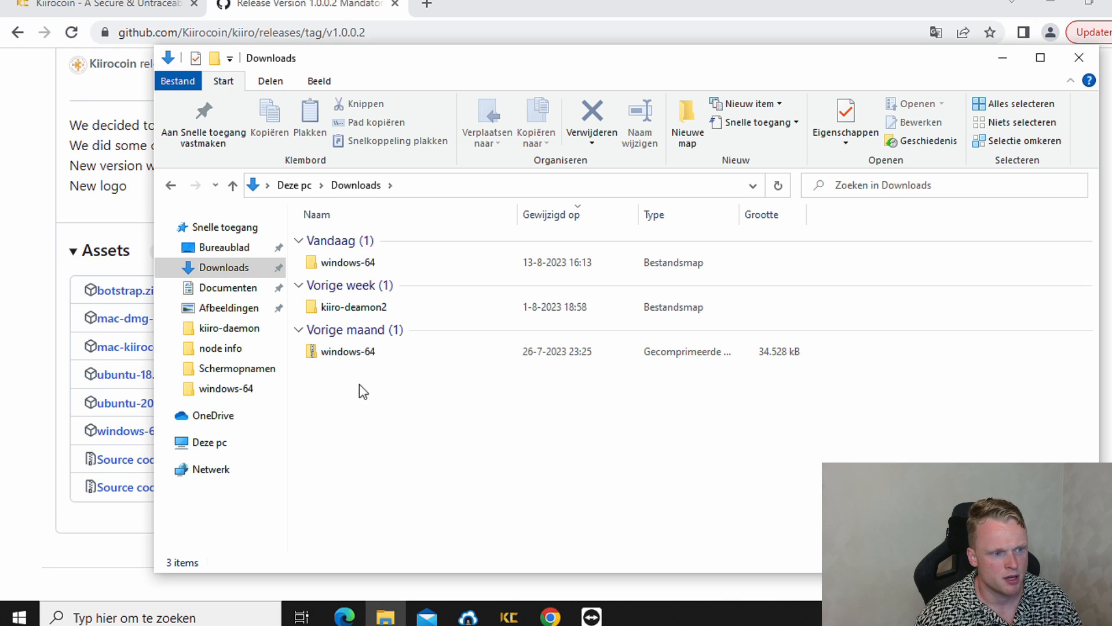
mouse_move(353, 306)
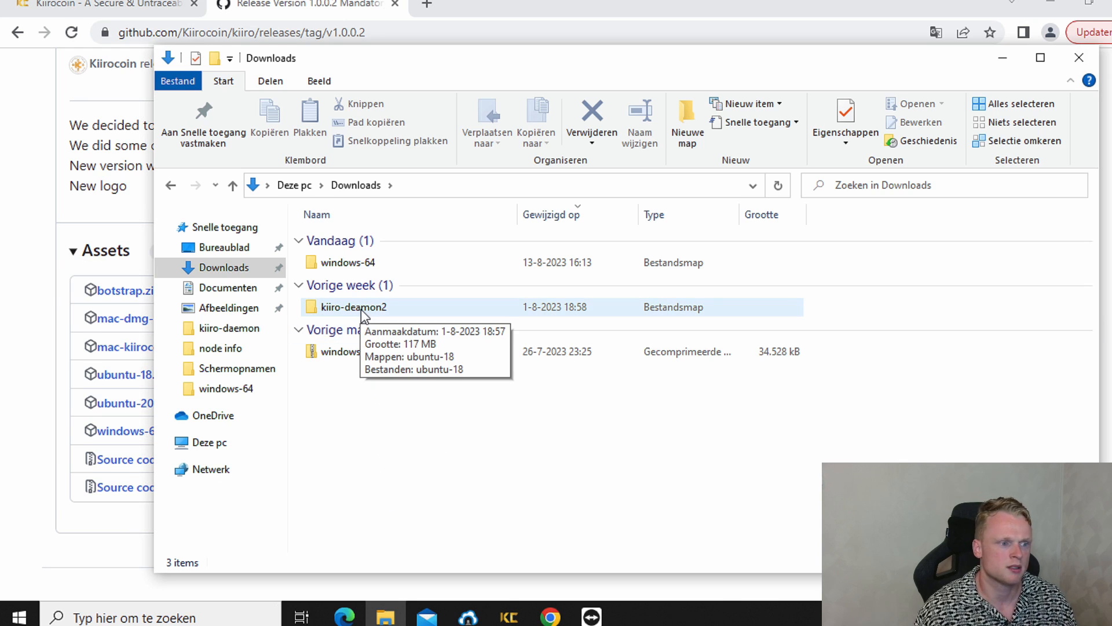
double_click(352, 306)
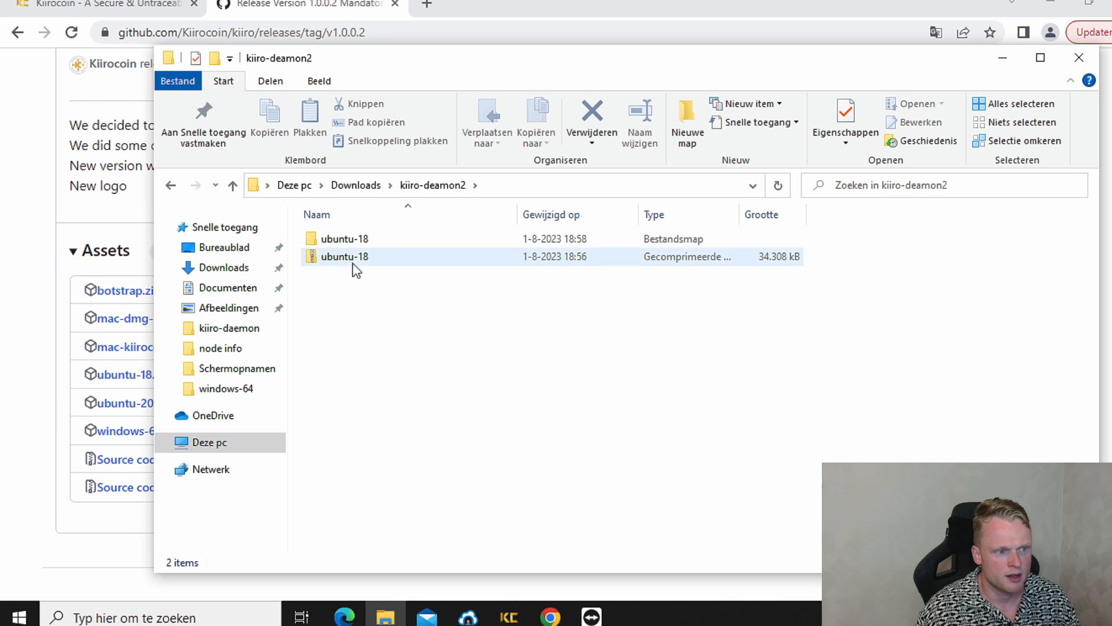
mouse_move(355, 257)
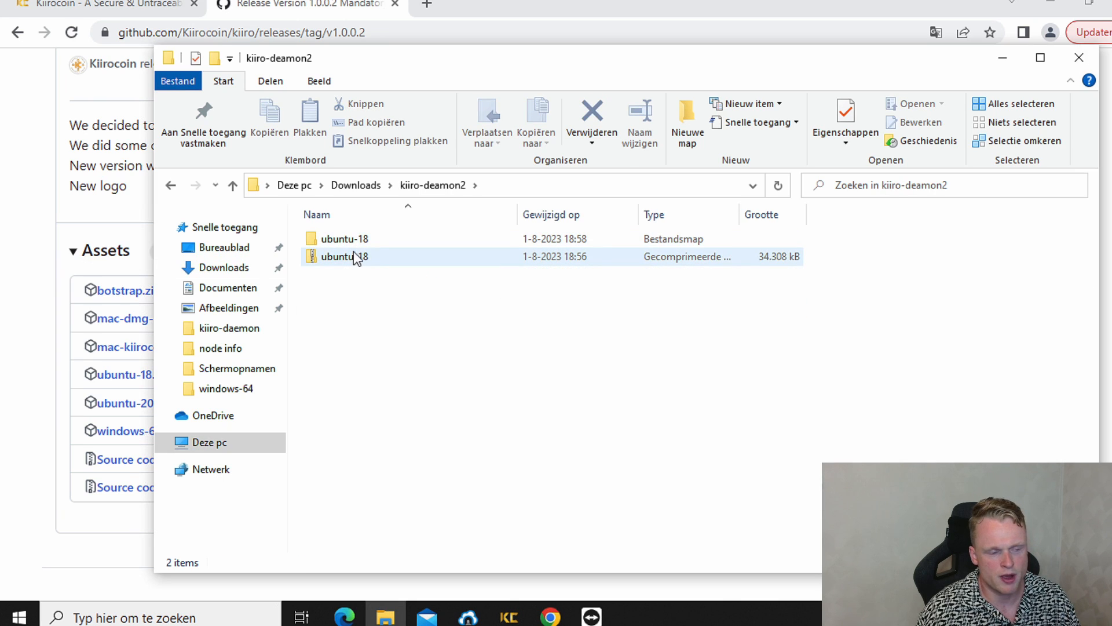
left_click(344, 239)
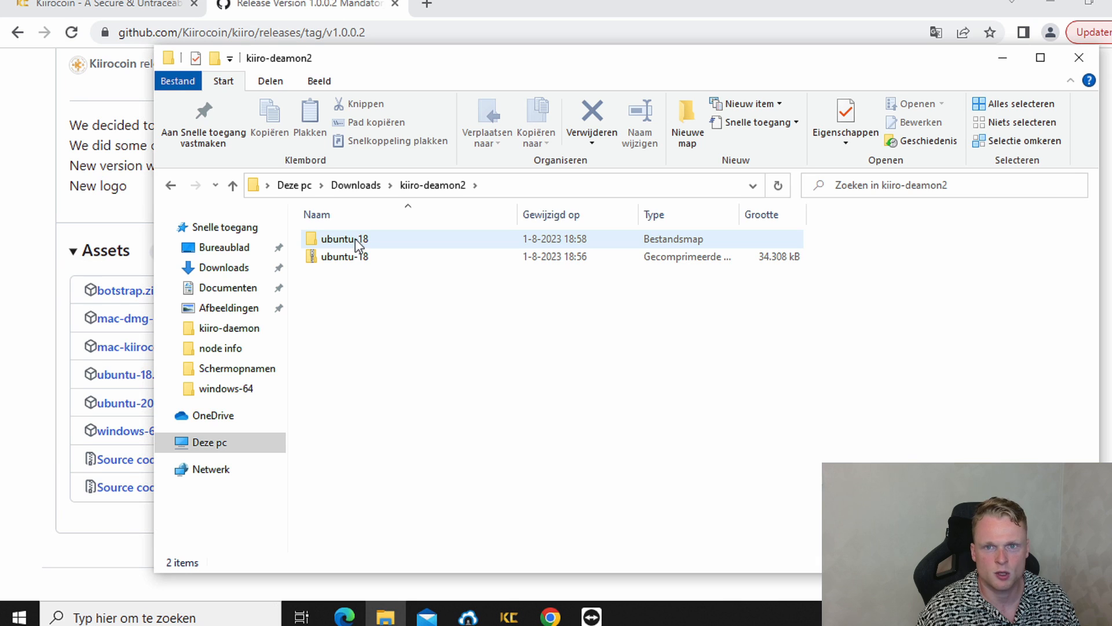
double_click(344, 239)
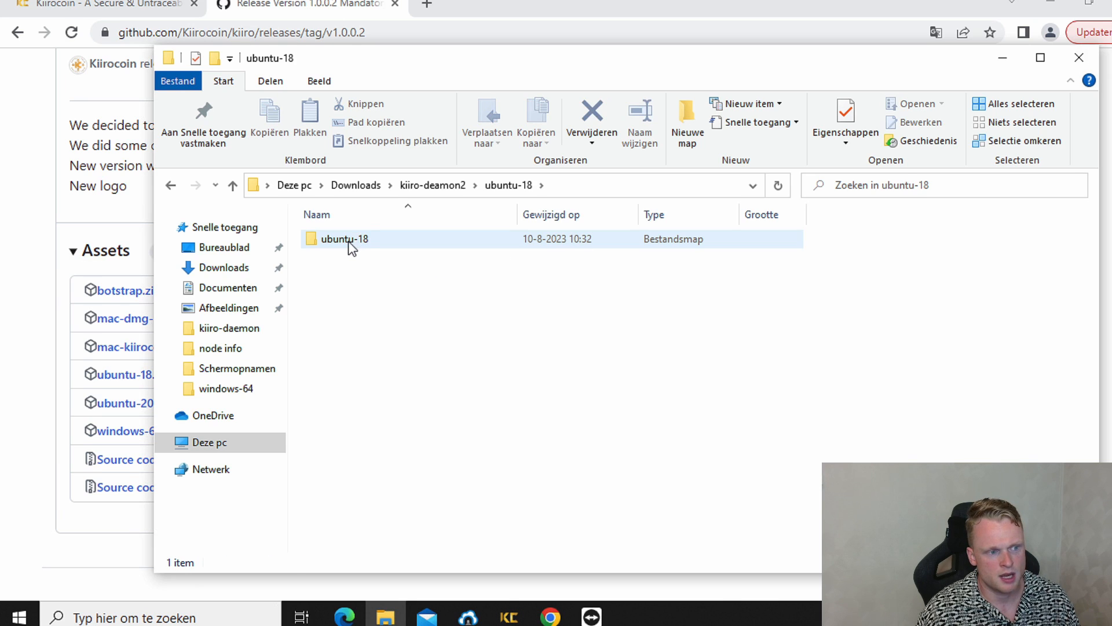
double_click(346, 239)
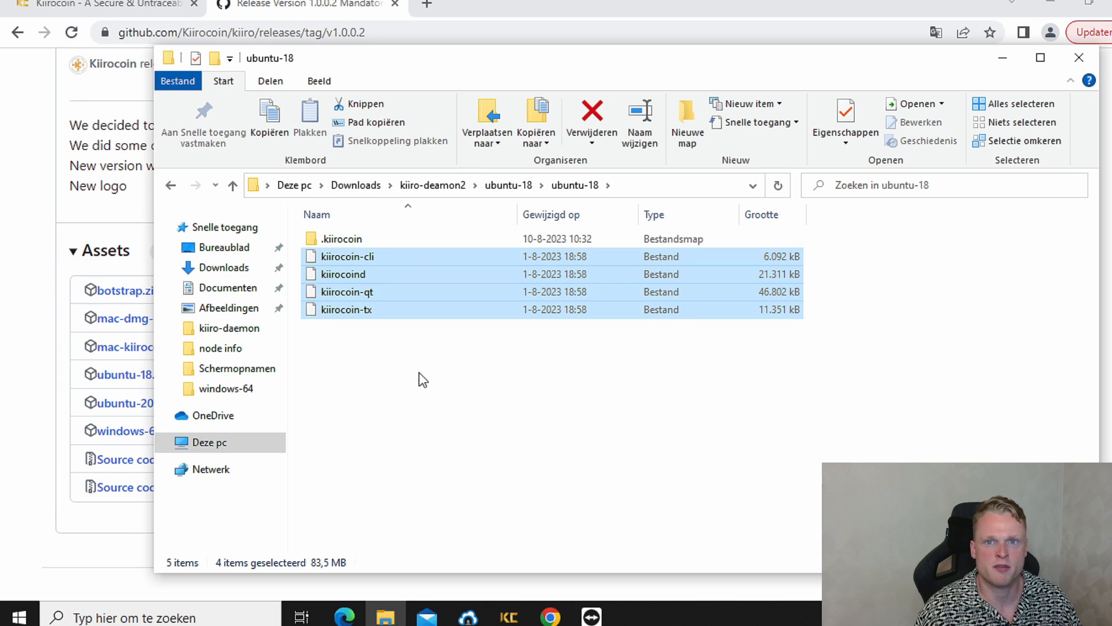
left_click(414, 419)
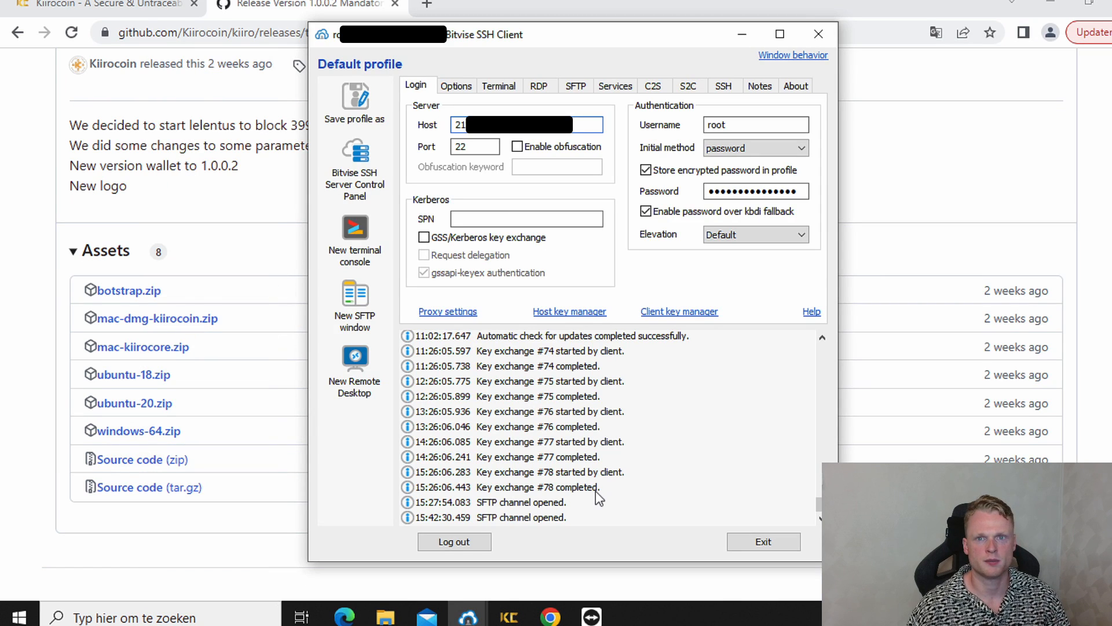
mouse_move(501, 68)
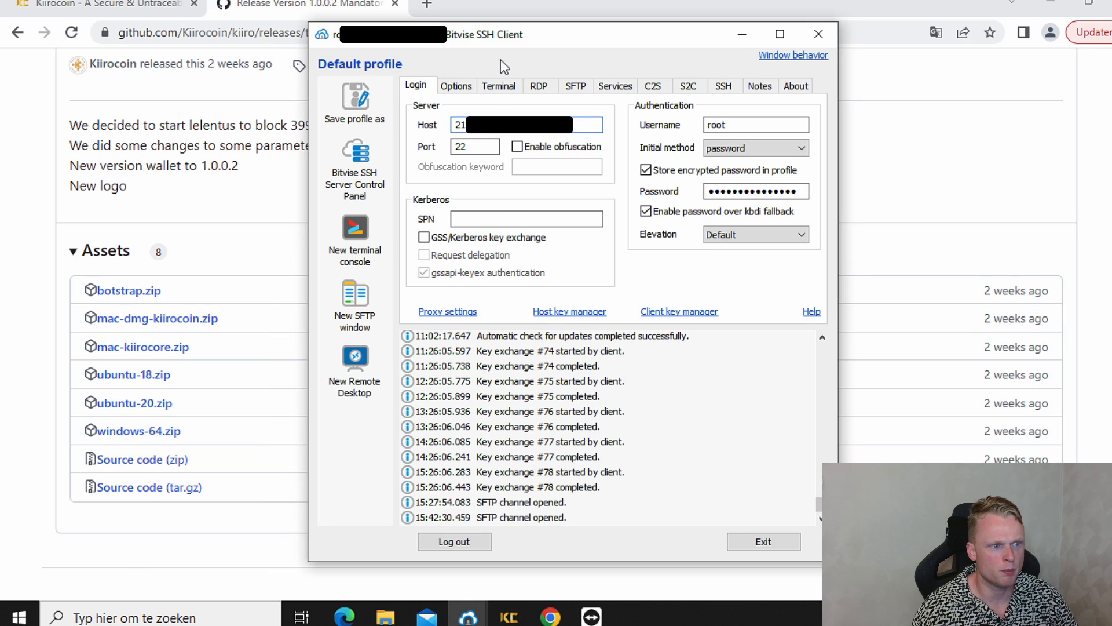
mouse_move(518, 56)
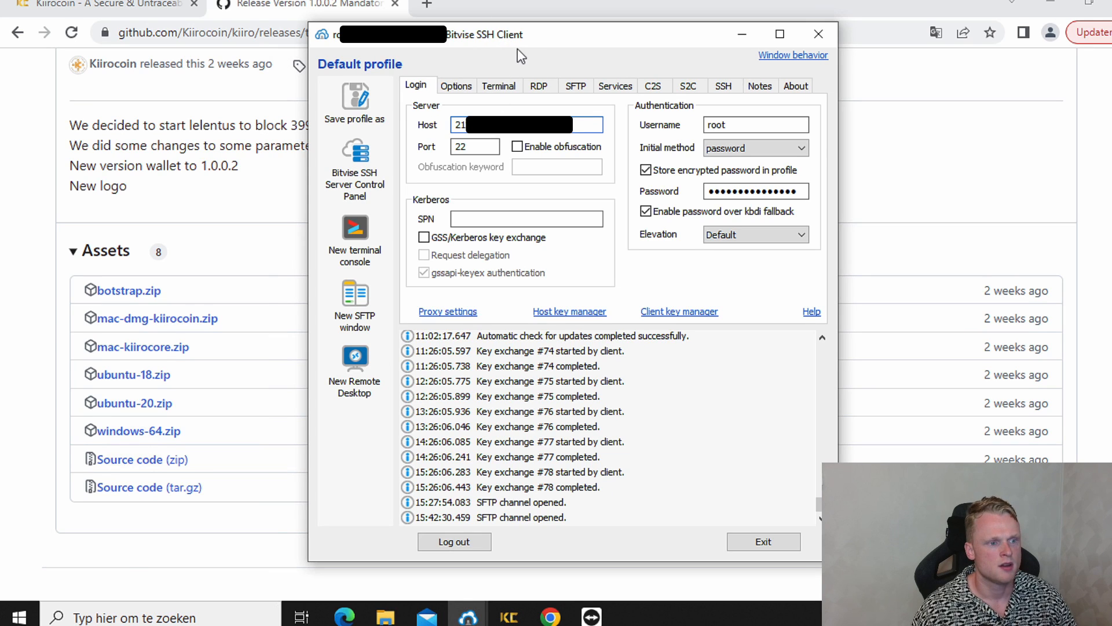
mouse_move(431, 133)
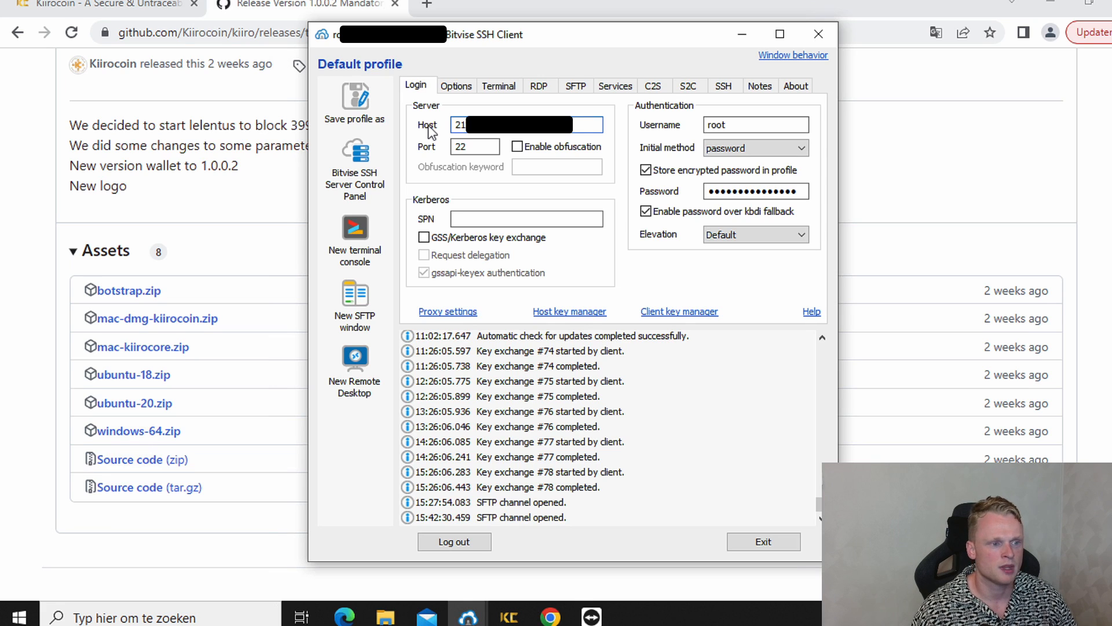
- Review the root login settings and start a new SFTP session to the server
left_click(475, 146)
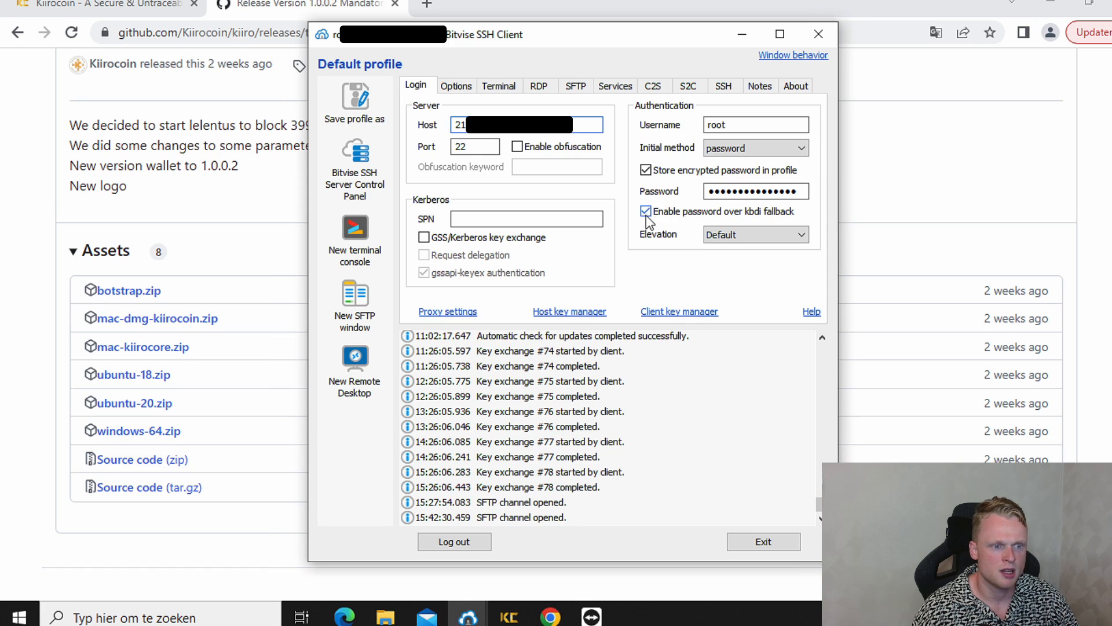
mouse_move(652, 219)
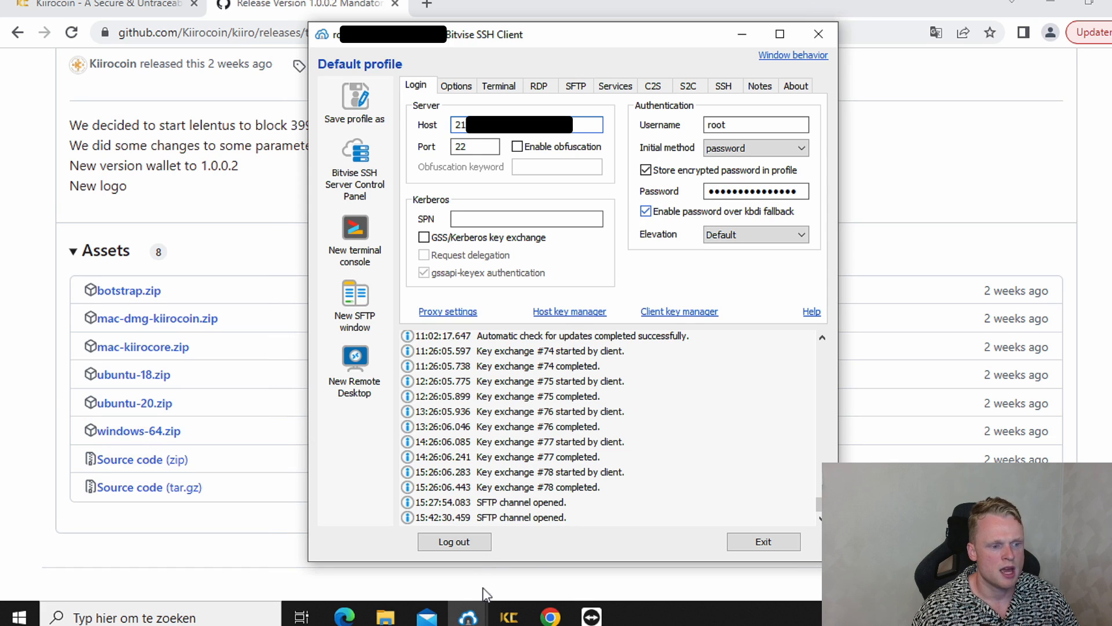
mouse_move(454, 541)
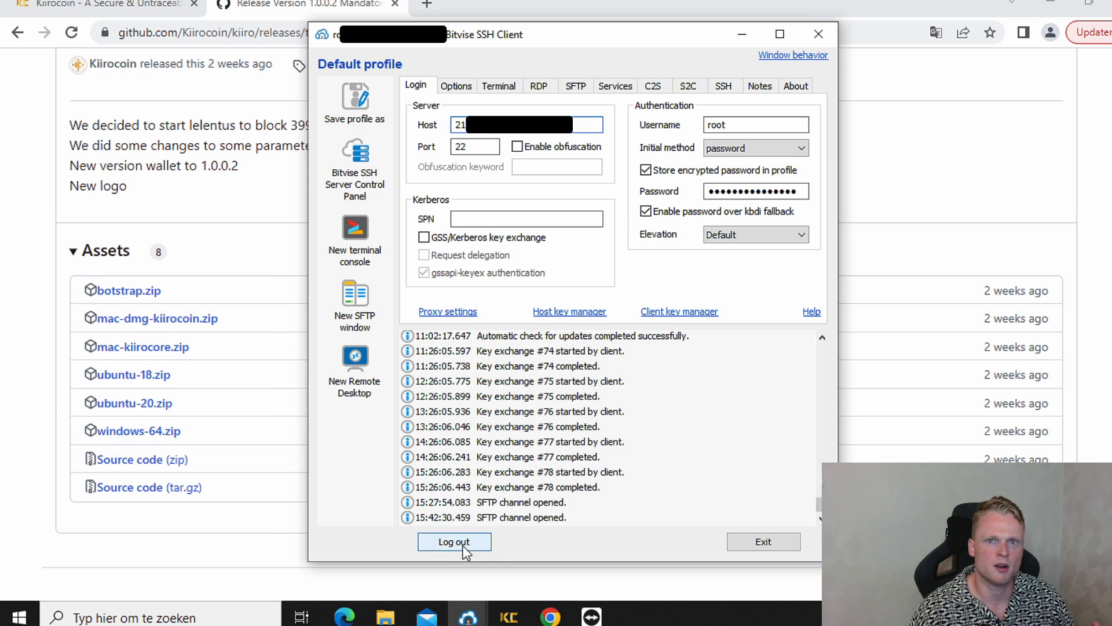
mouse_move(415, 251)
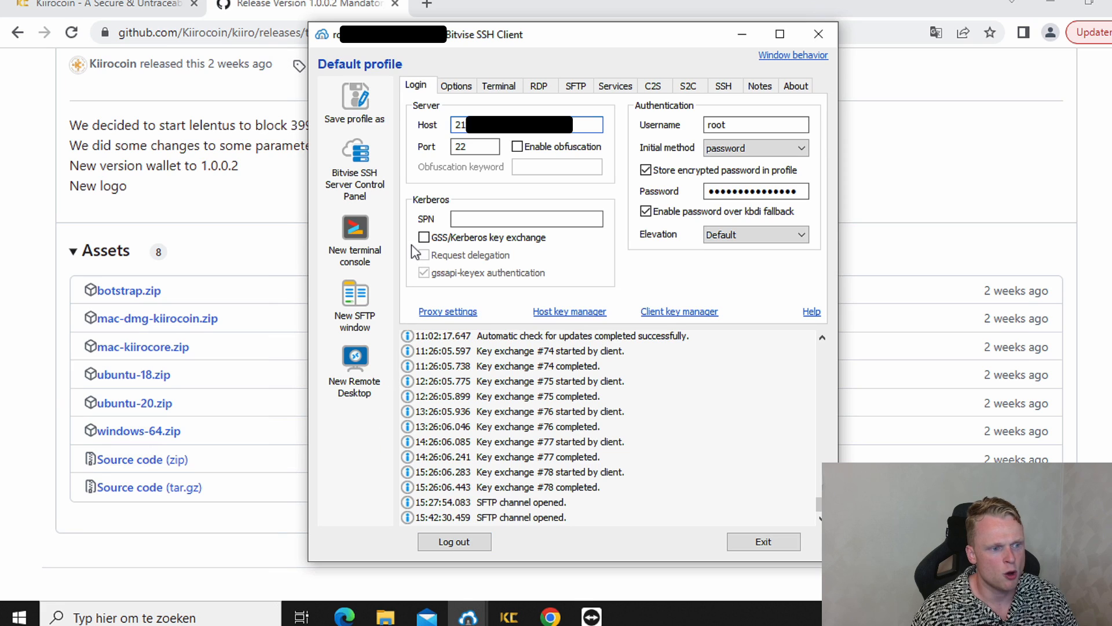
mouse_move(402, 276)
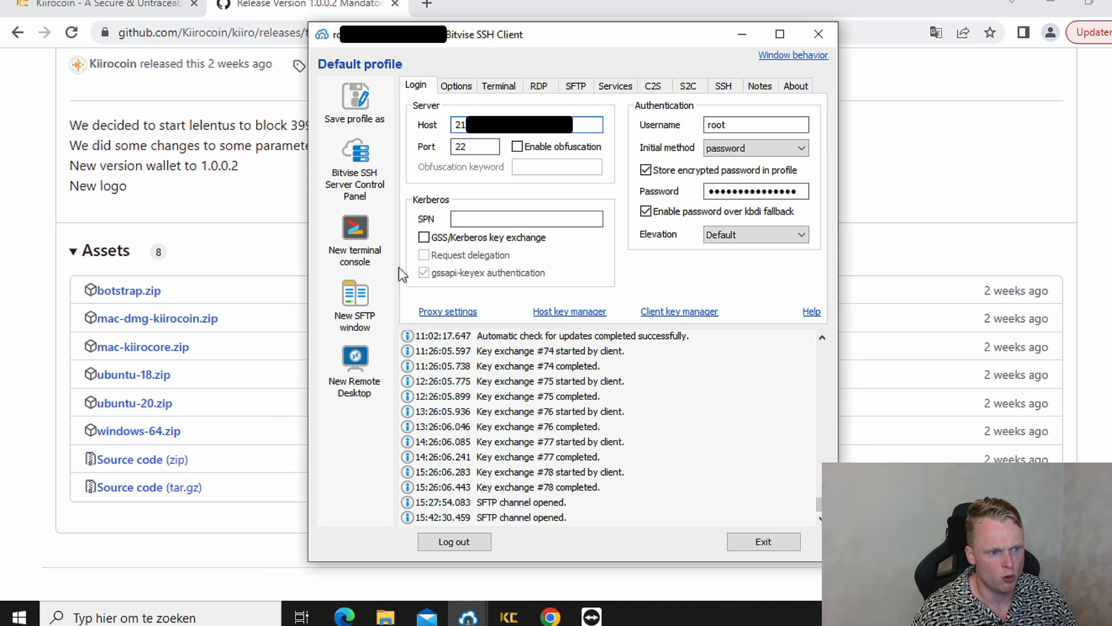
mouse_move(354, 293)
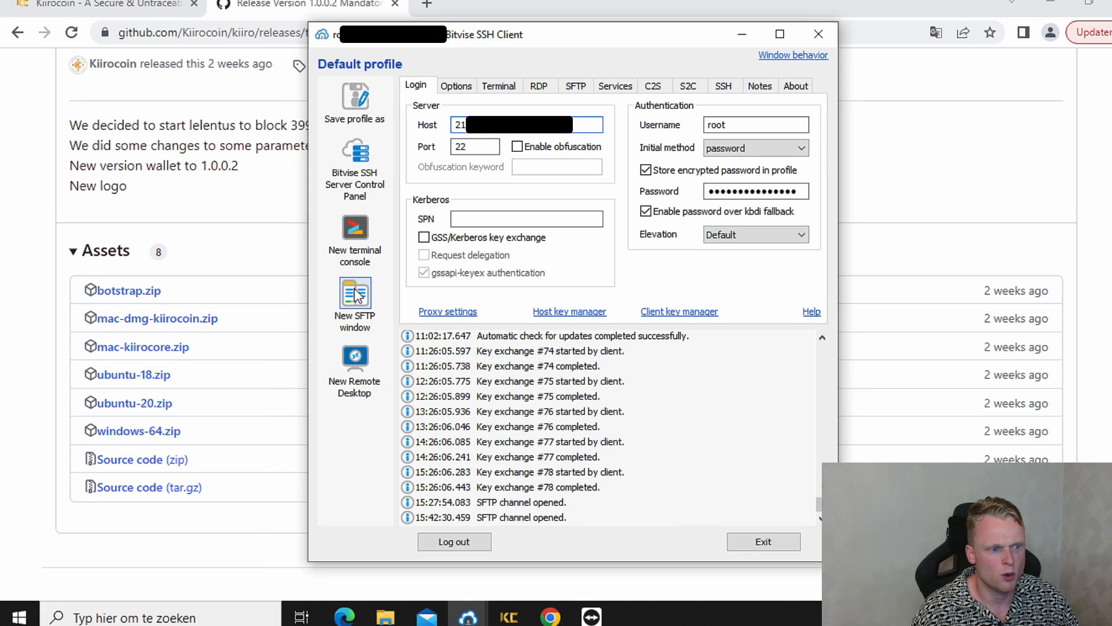
left_click(355, 295)
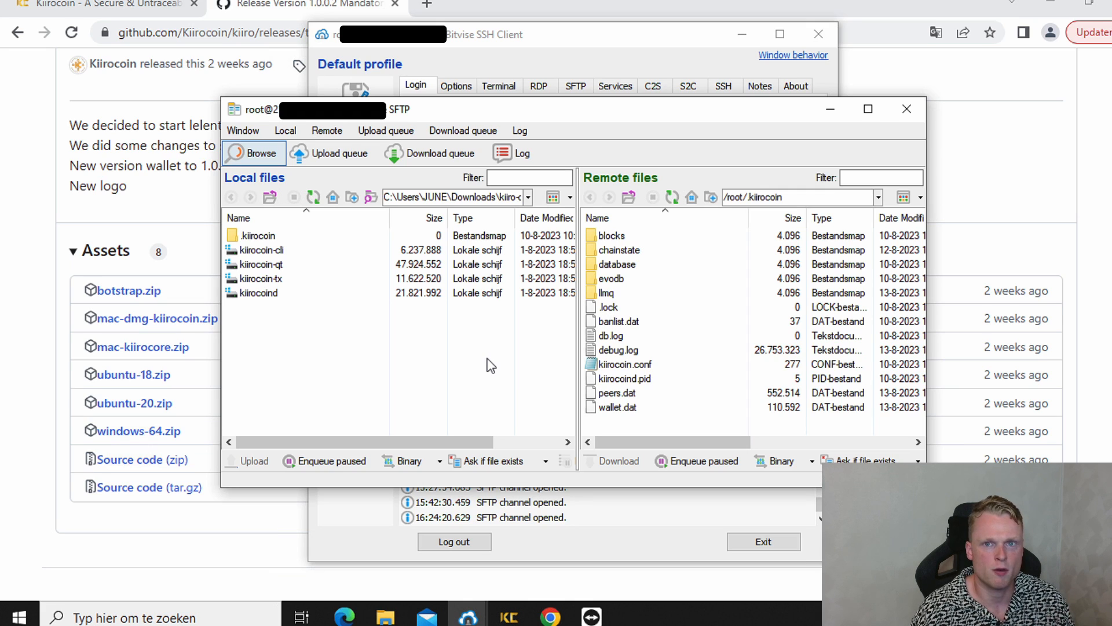
- Point the remote pane to /usr/bin and upload the local kiirocoind binary there
left_click(261, 278)
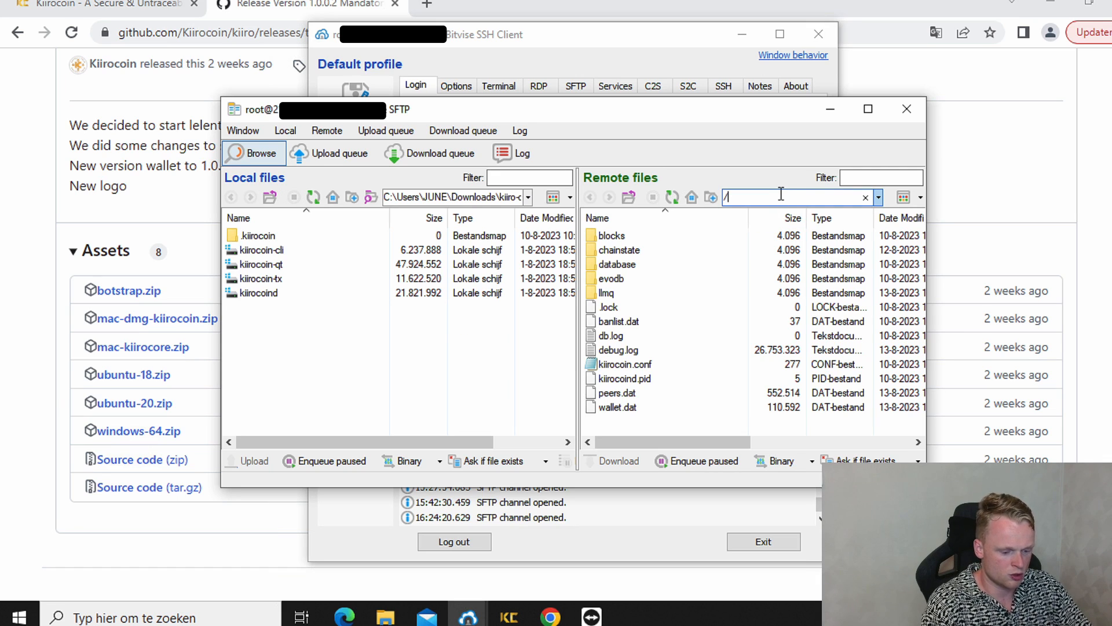
type("usr/bin")
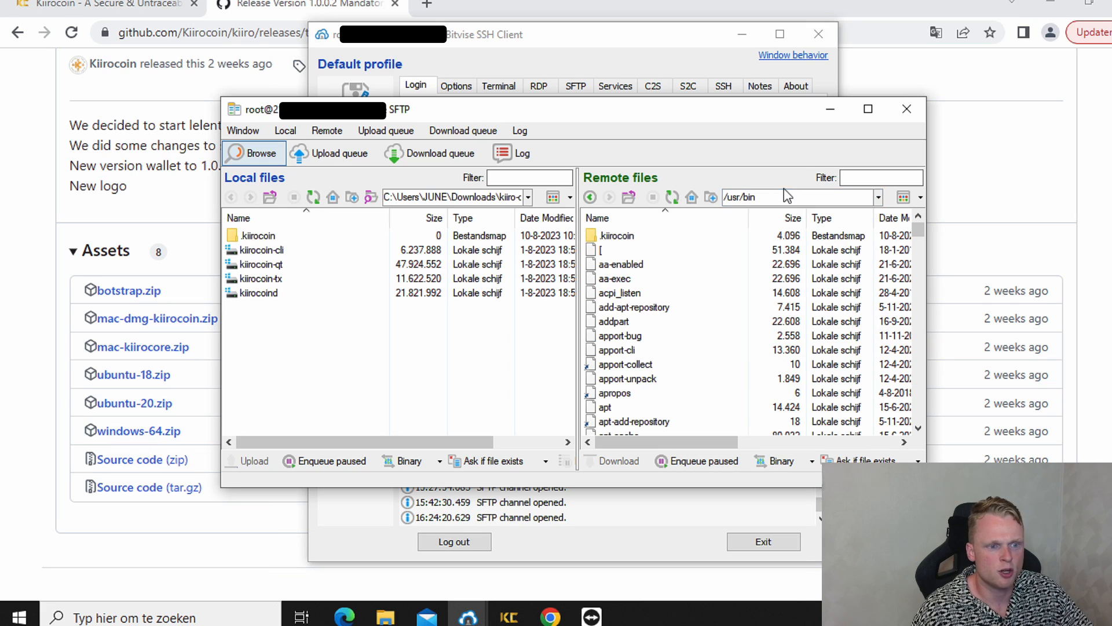
left_click(795, 197)
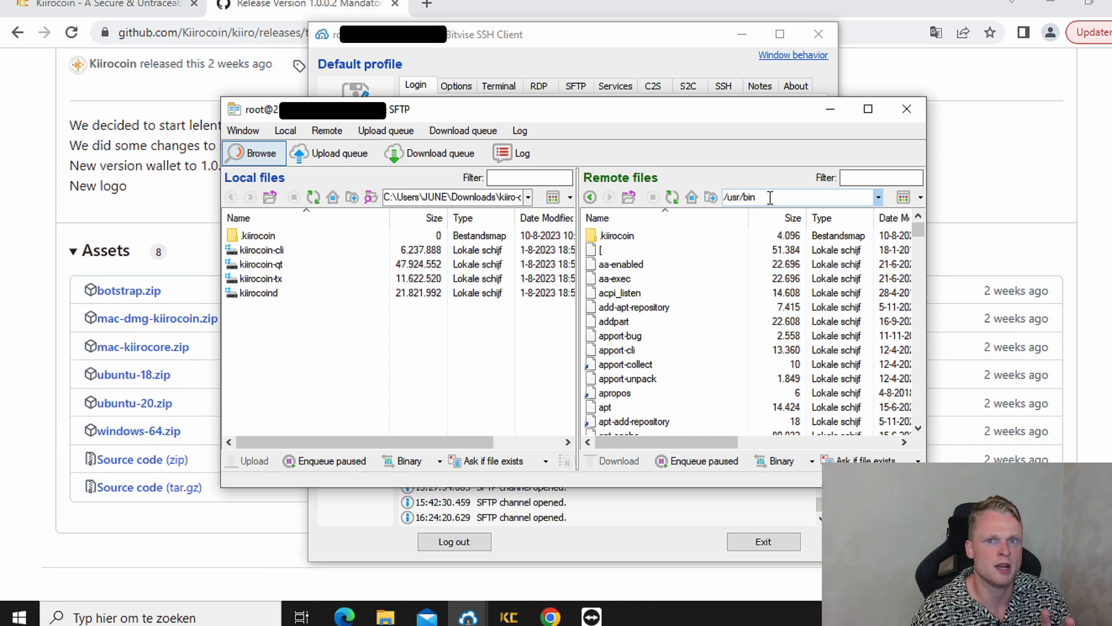
left_click(258, 294)
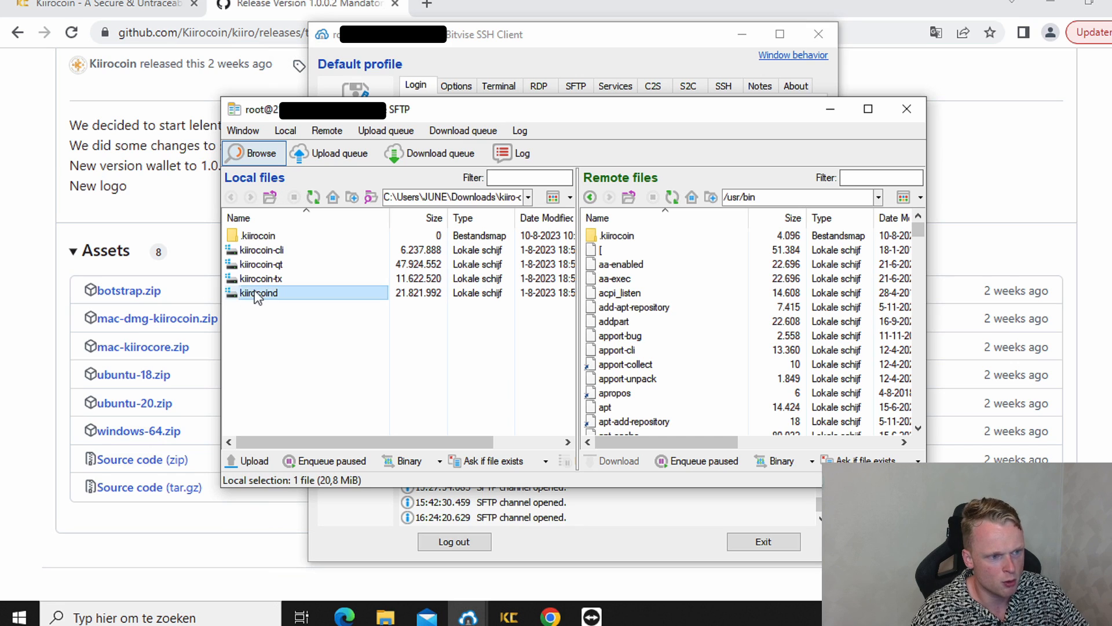
mouse_move(253, 461)
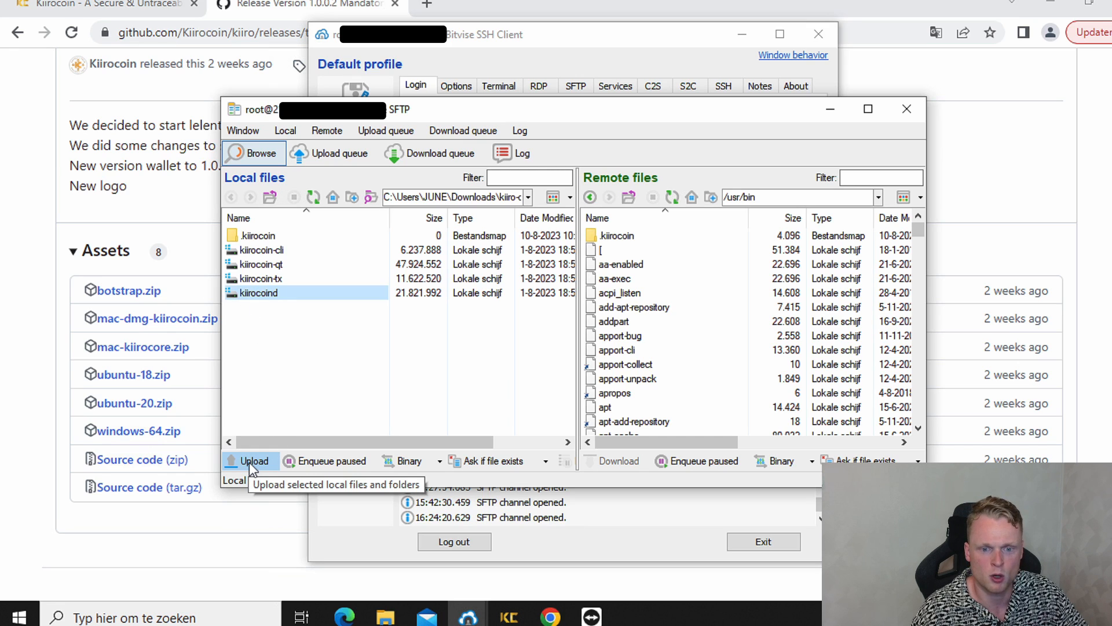
left_click(260, 250)
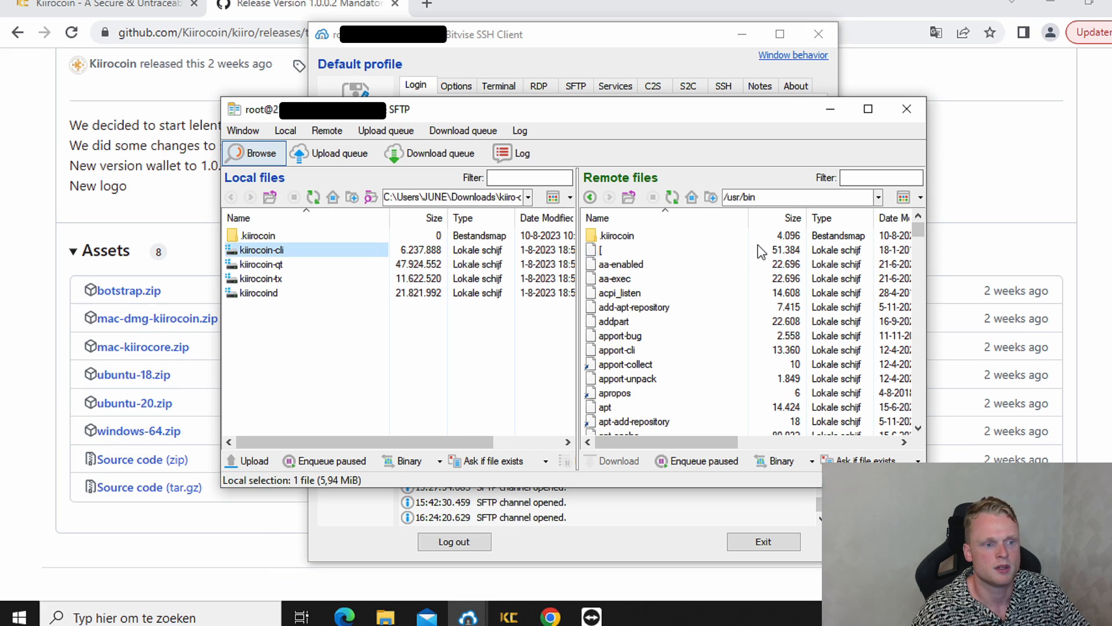
mouse_move(781, 314)
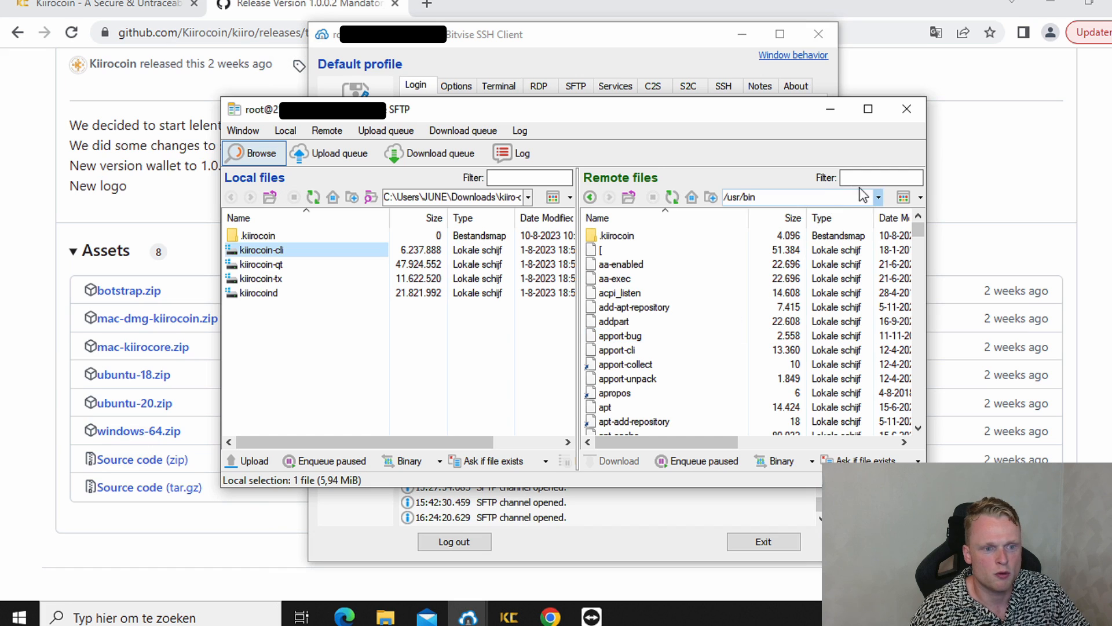
- Filter remote files by 'kiiro' and grant kiirocoind execute permission for all users (755)
type("k")
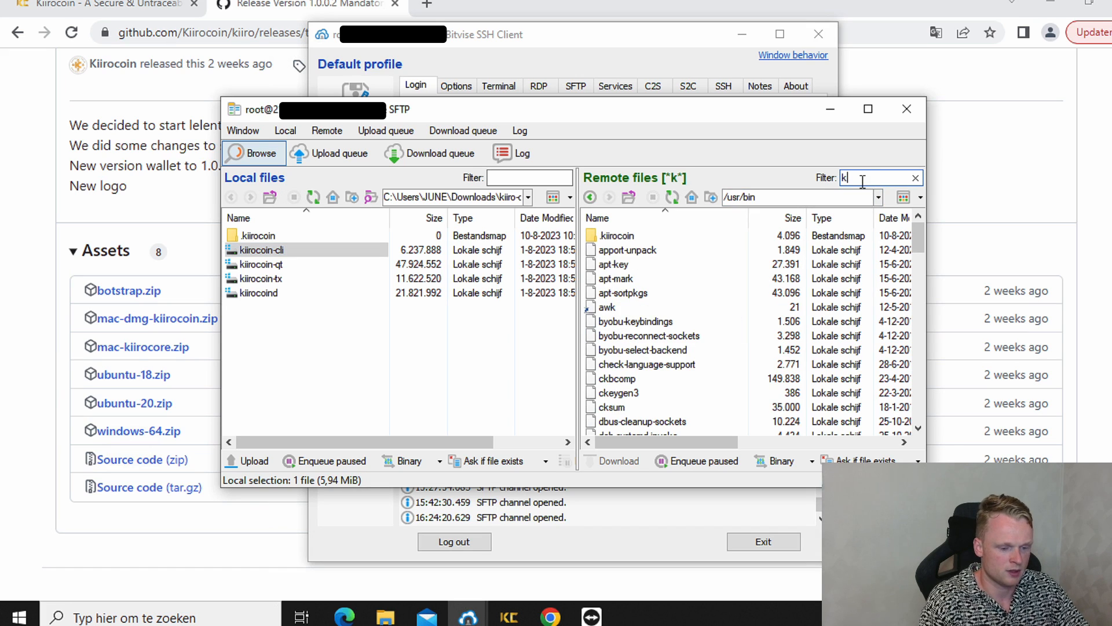
type("iiro")
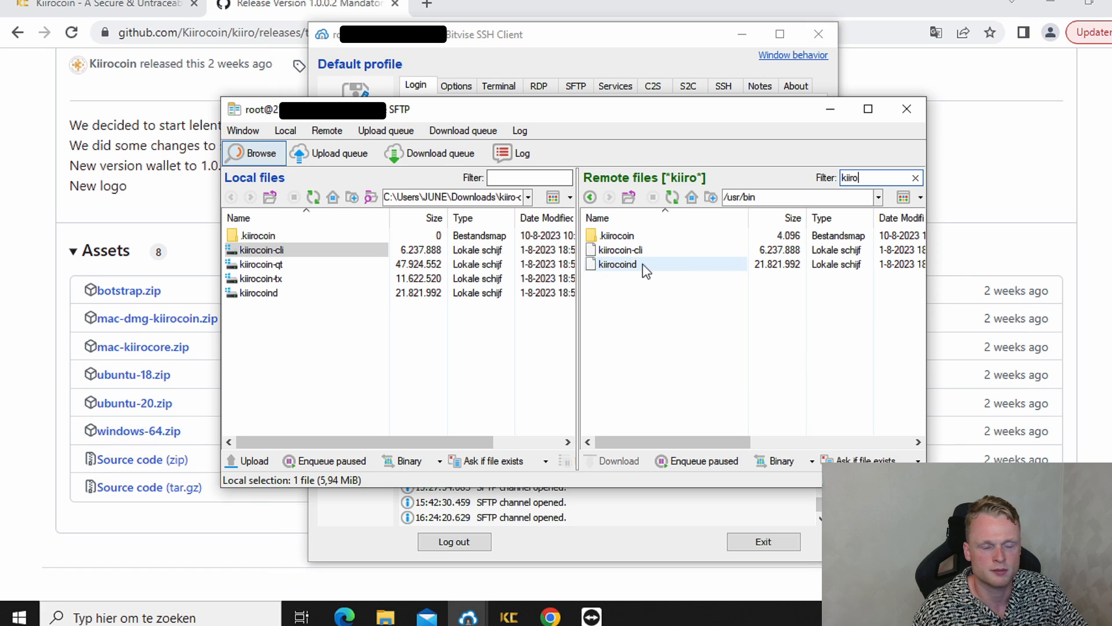
right_click(616, 264)
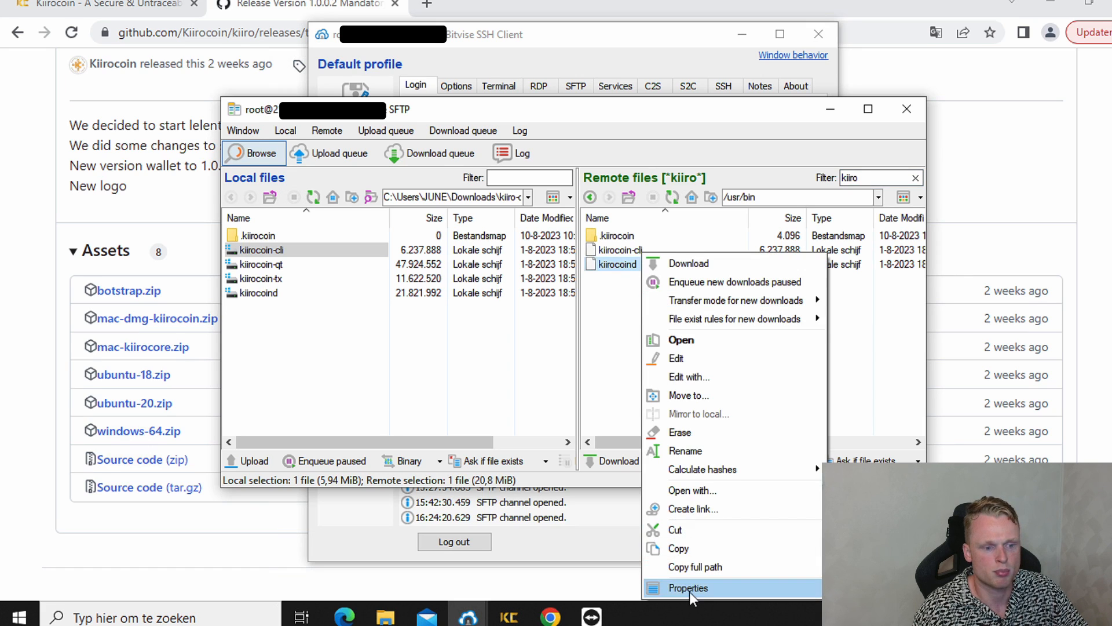
left_click(687, 587)
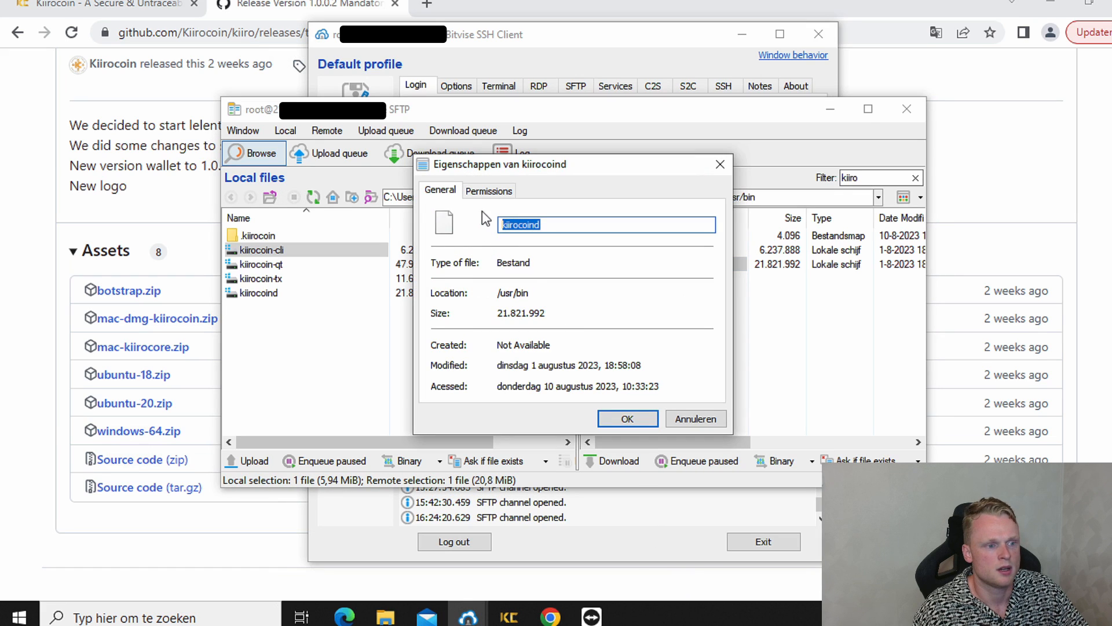
left_click(488, 190)
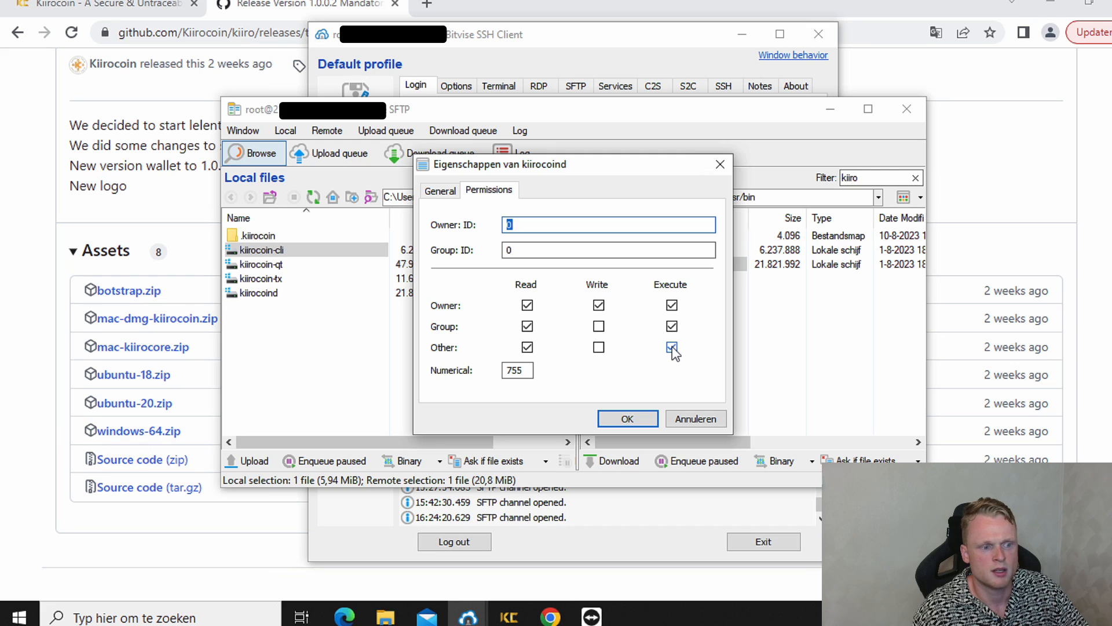
left_click(627, 419)
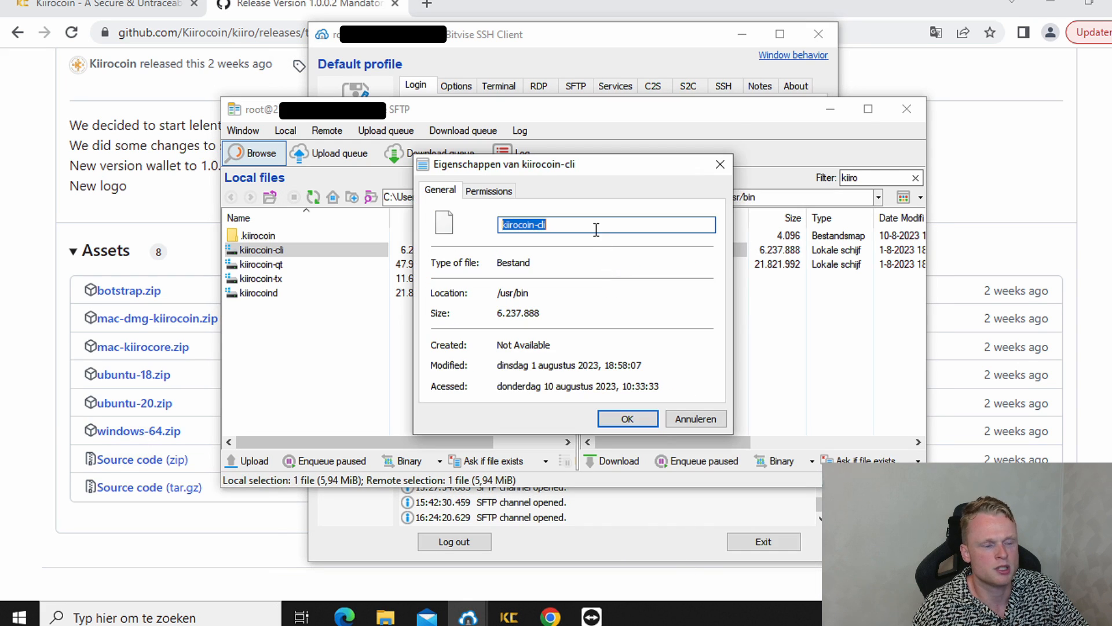
- Grant kiirocoin-cli execute permission for owner, group and others (755)
left_click(487, 190)
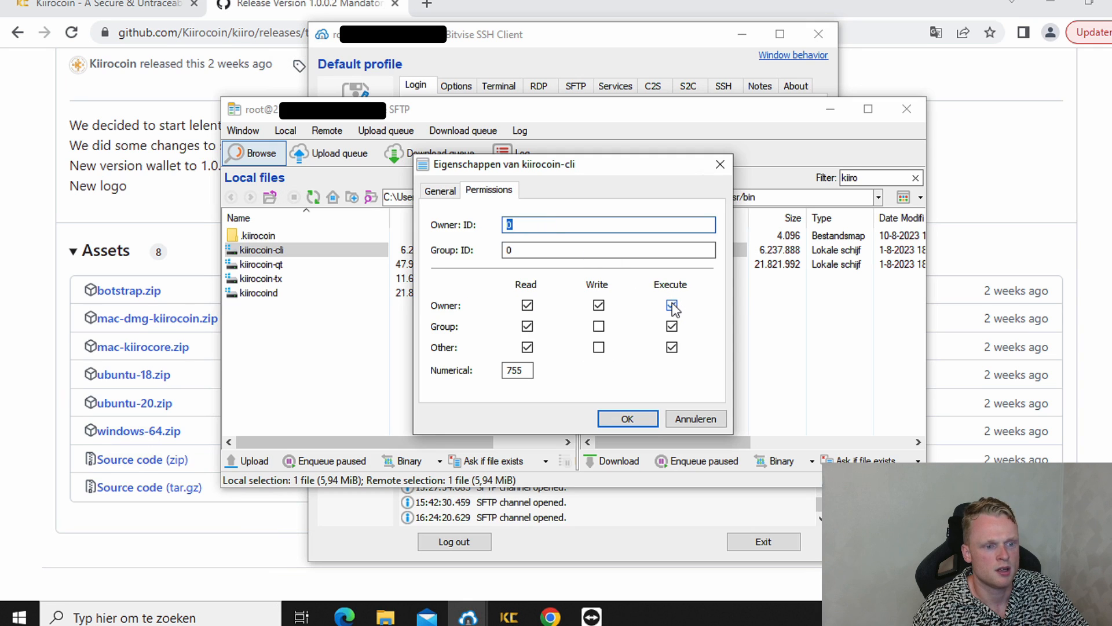
left_click(672, 305)
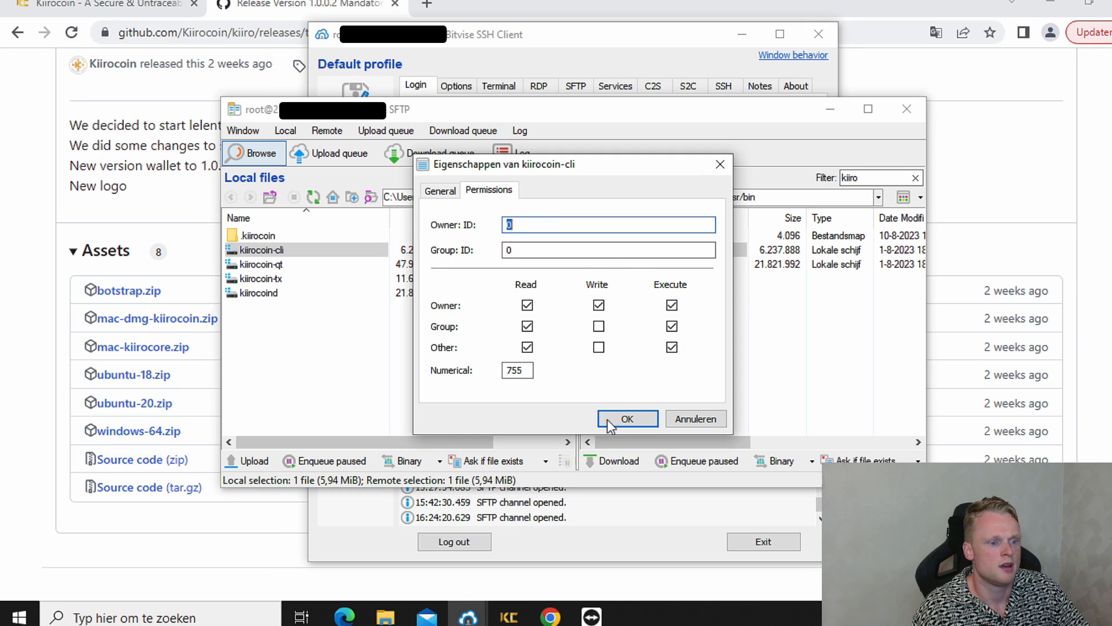
left_click(627, 418)
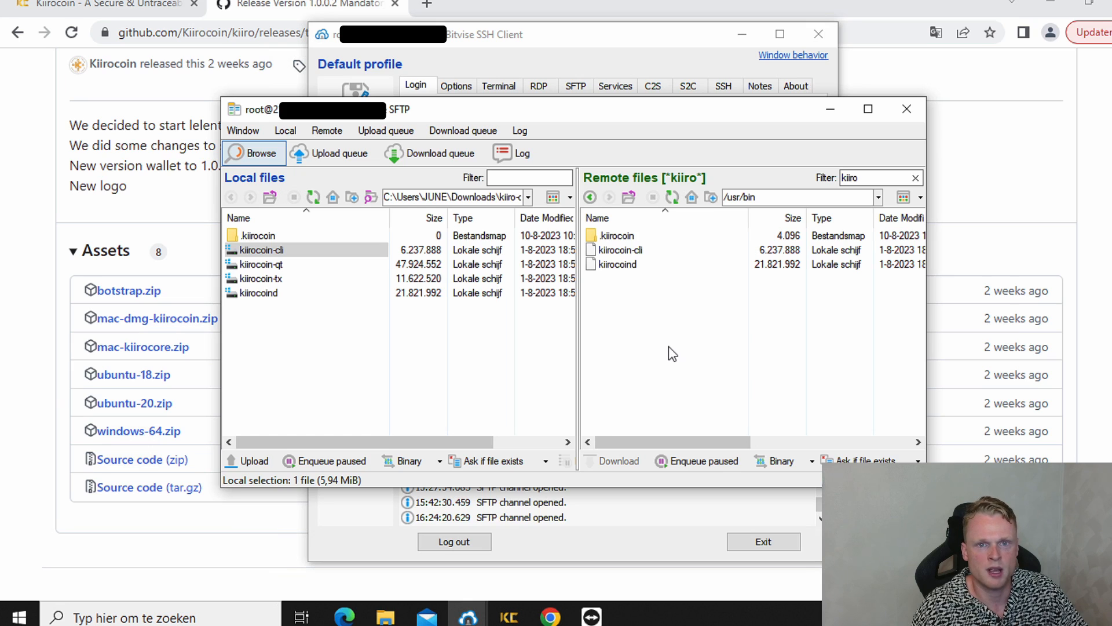
mouse_move(668, 348)
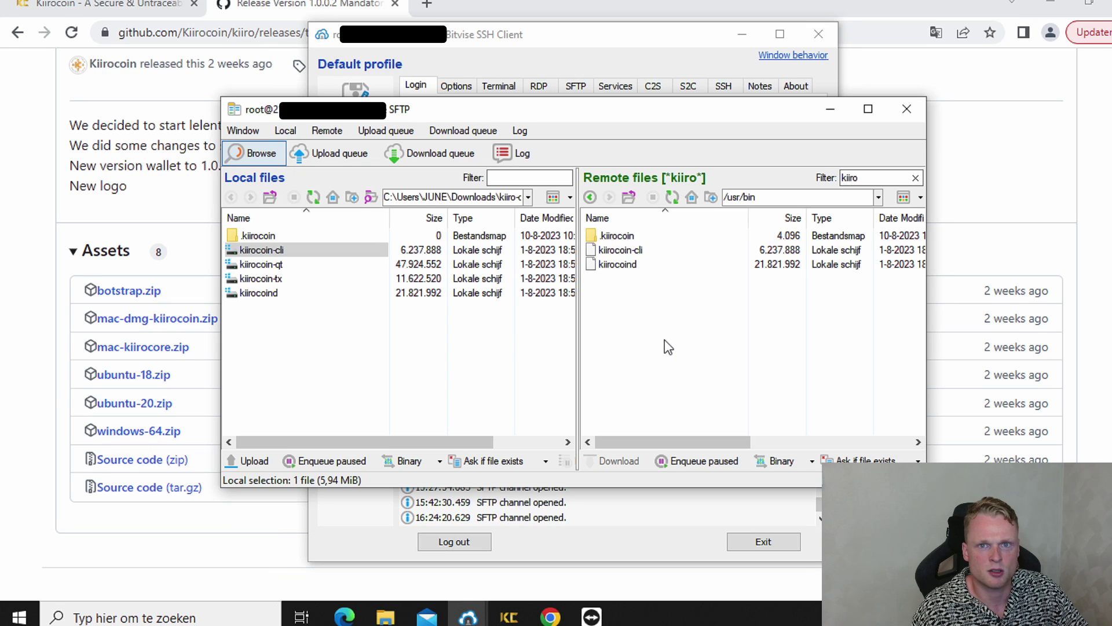
- Enter the hidden .kiirocoin folder inside /usr/bin on the server, revealing kiirocoin.conf
left_click(798, 197)
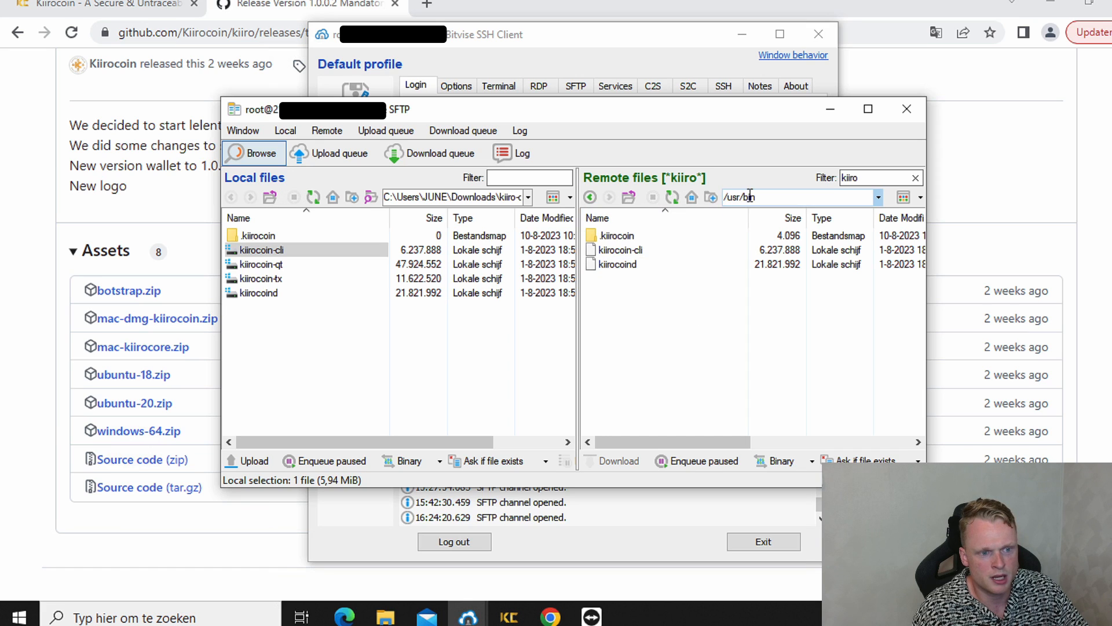
mouse_move(631, 291)
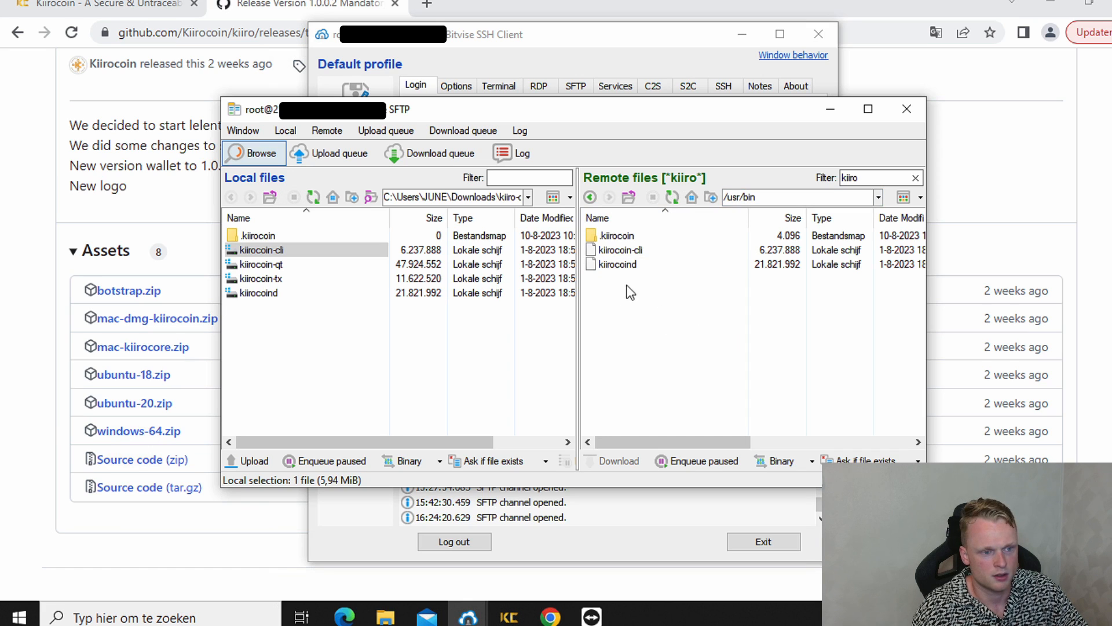
right_click(630, 290)
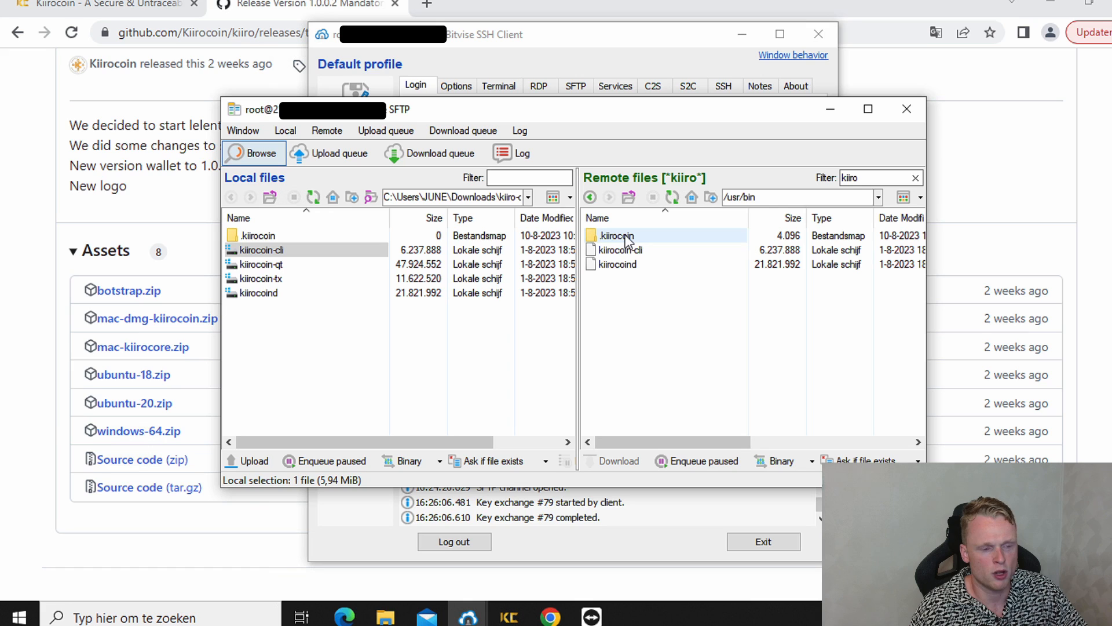
double_click(616, 235)
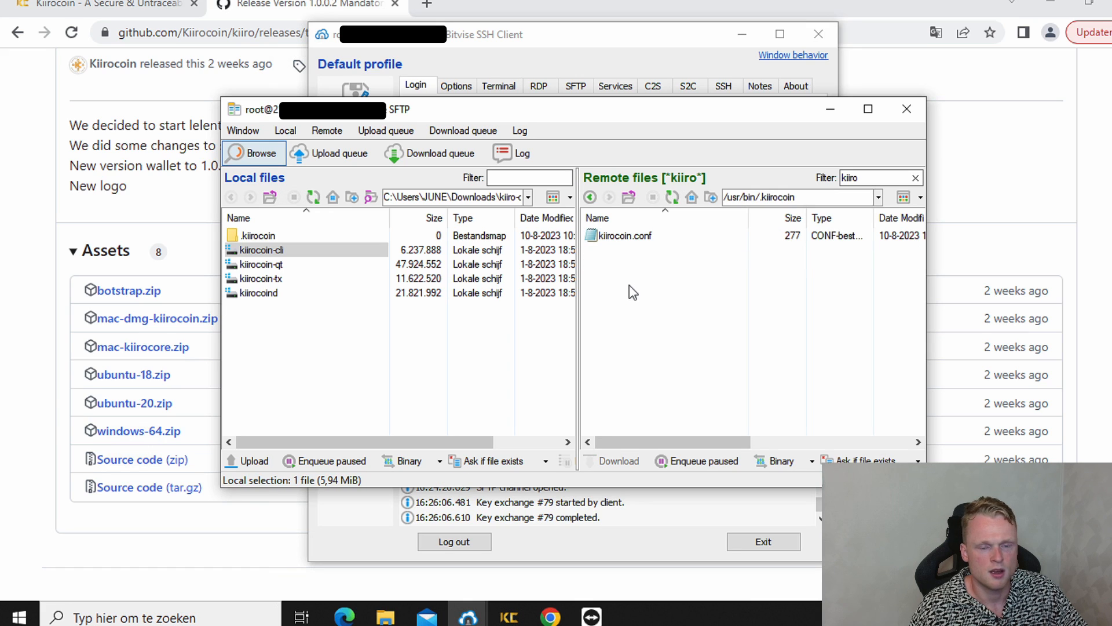
right_click(632, 292)
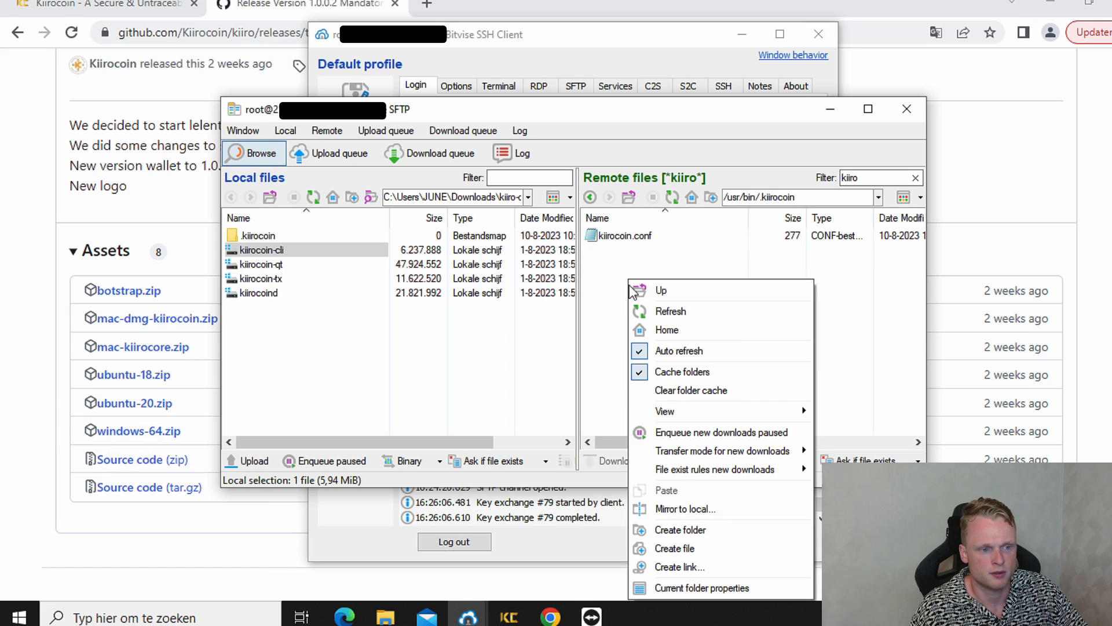
mouse_move(614, 365)
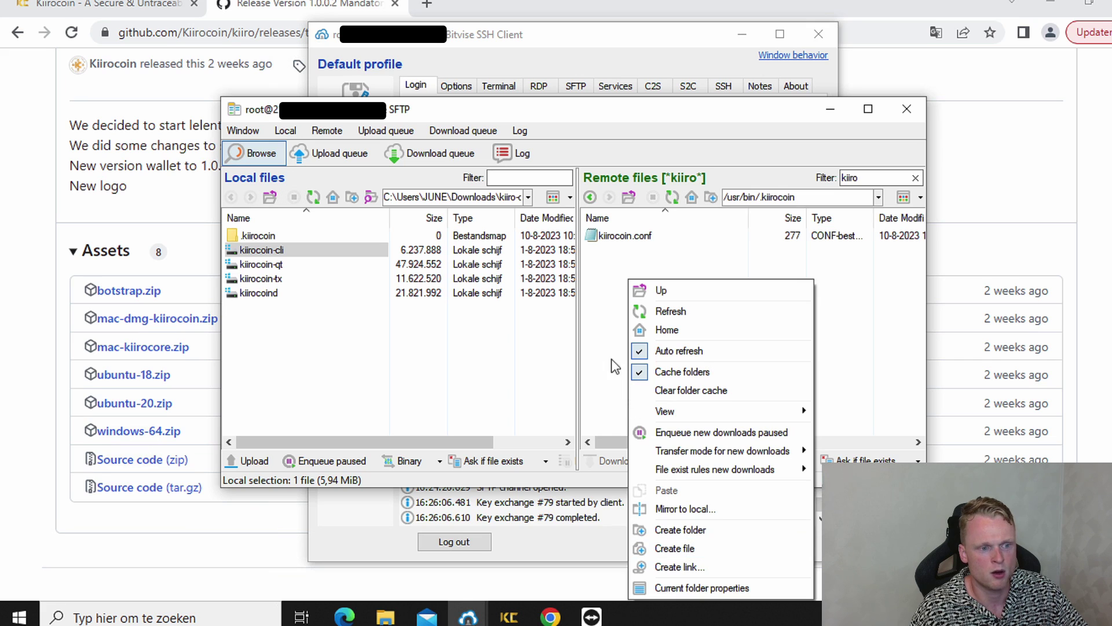
left_click(602, 357)
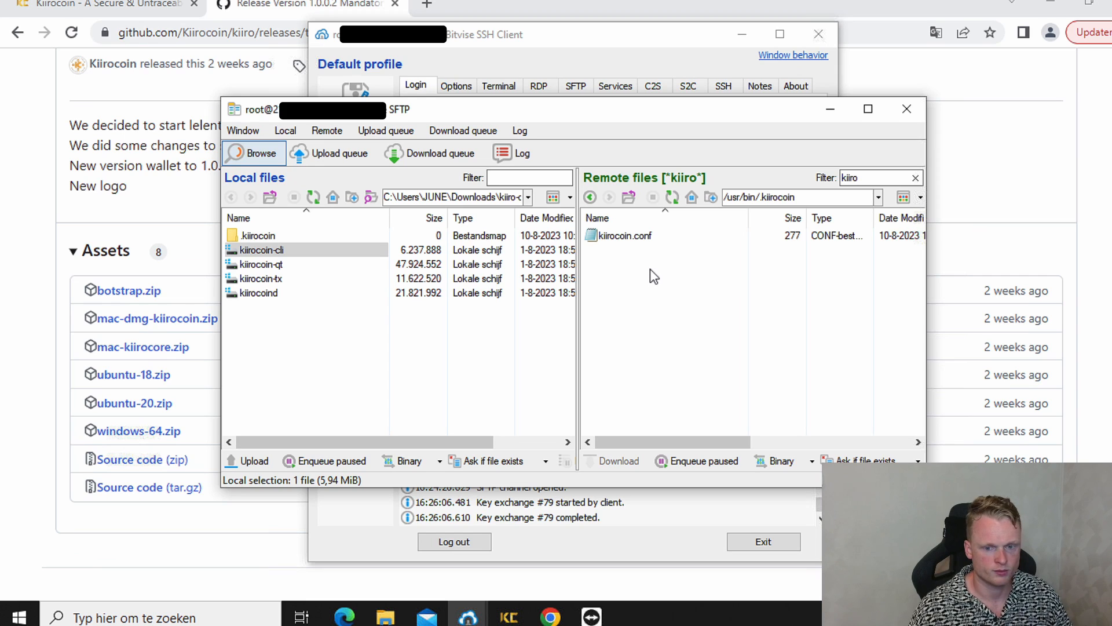
mouse_move(642, 271)
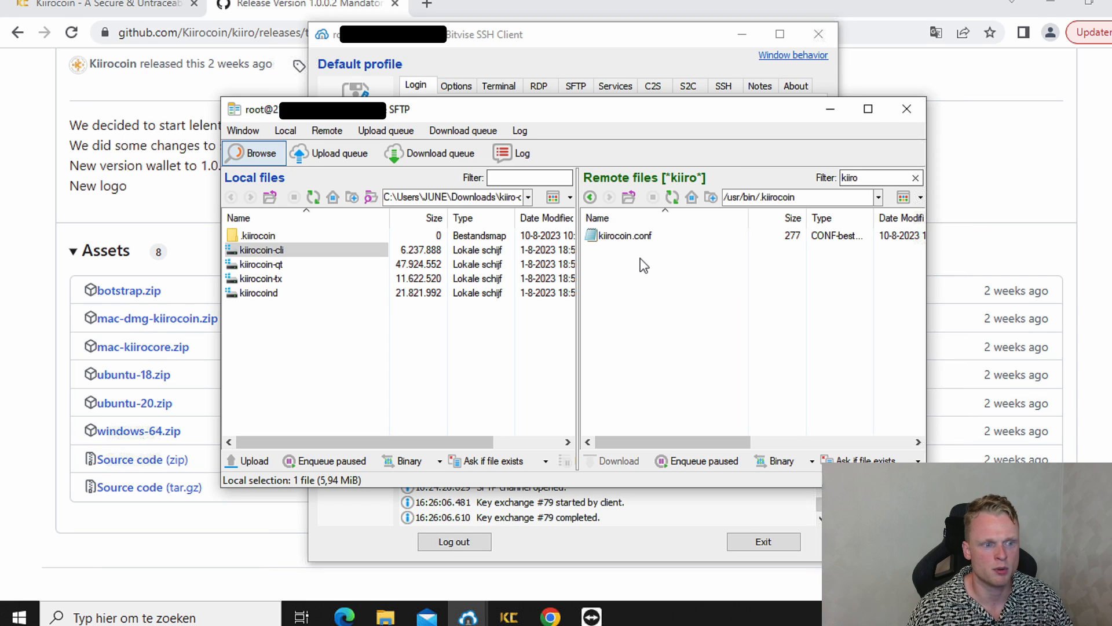
- View the server's kiirocoin.conf configuration file from the remote pane
left_click(622, 235)
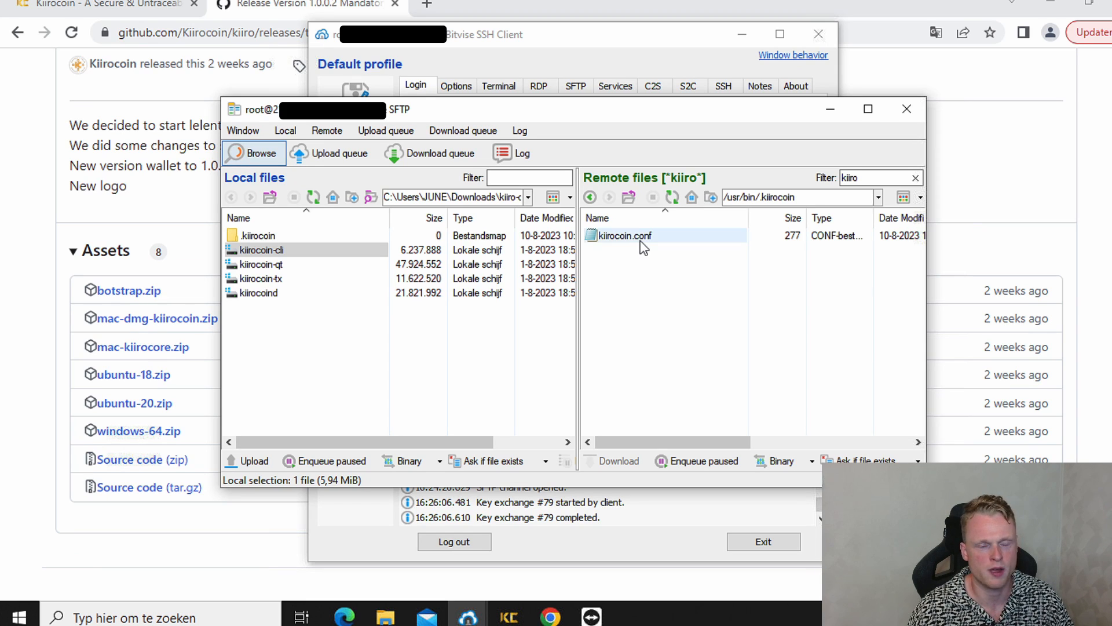
double_click(622, 235)
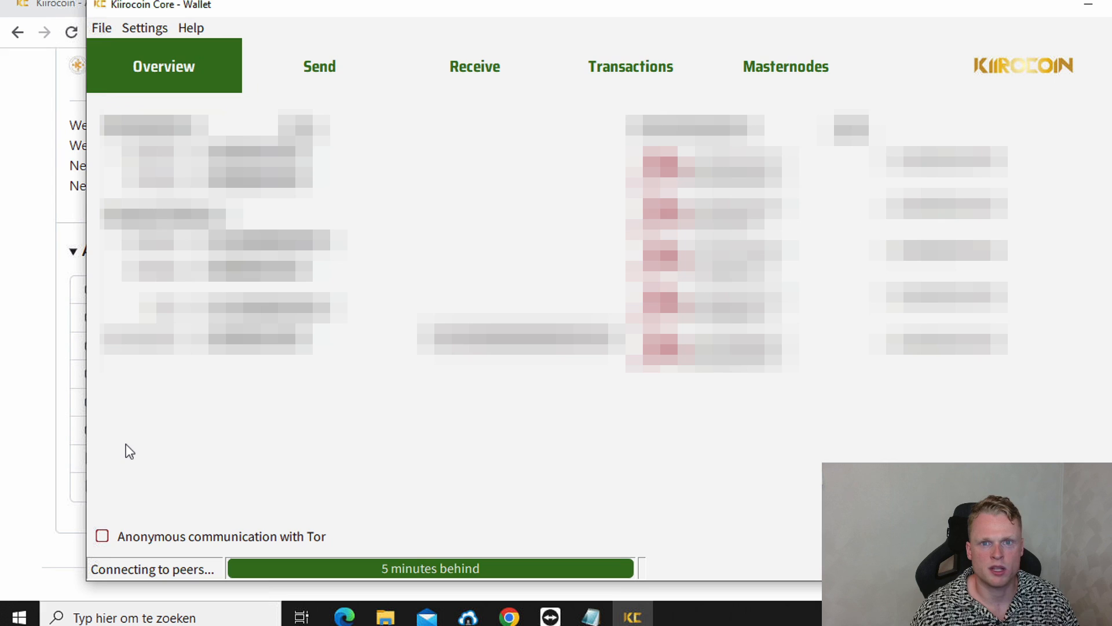
mouse_move(144, 64)
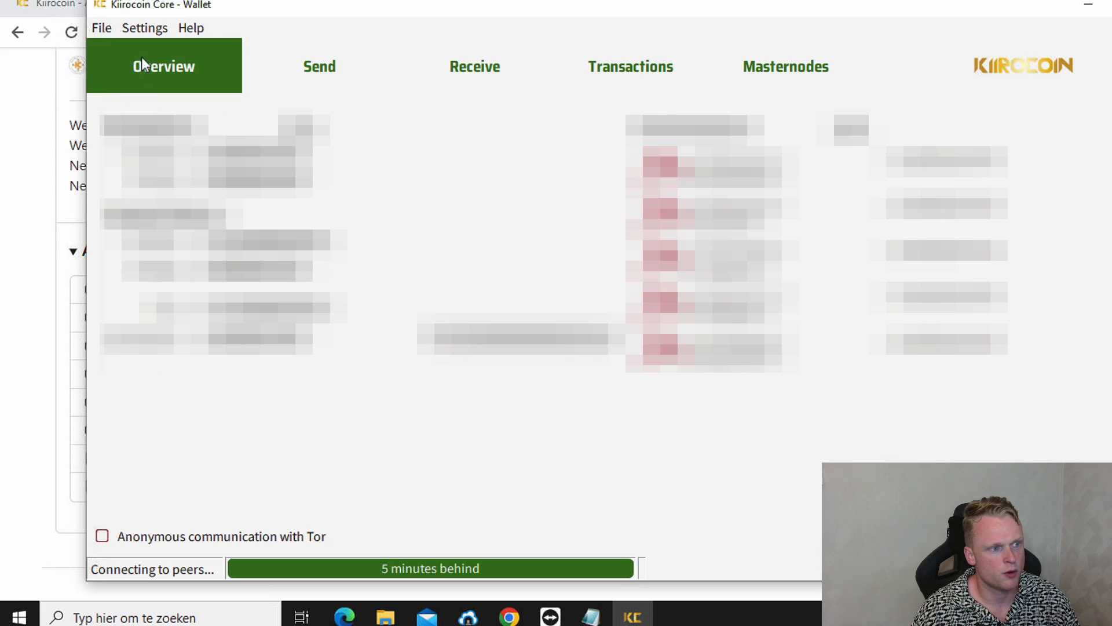
left_click(145, 28)
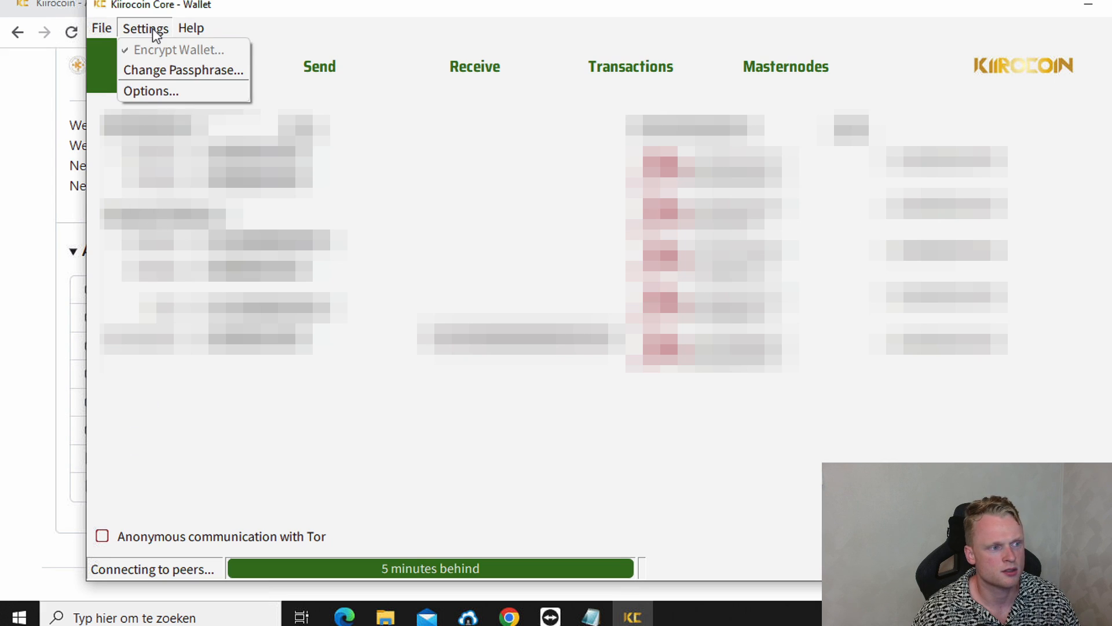
mouse_move(160, 49)
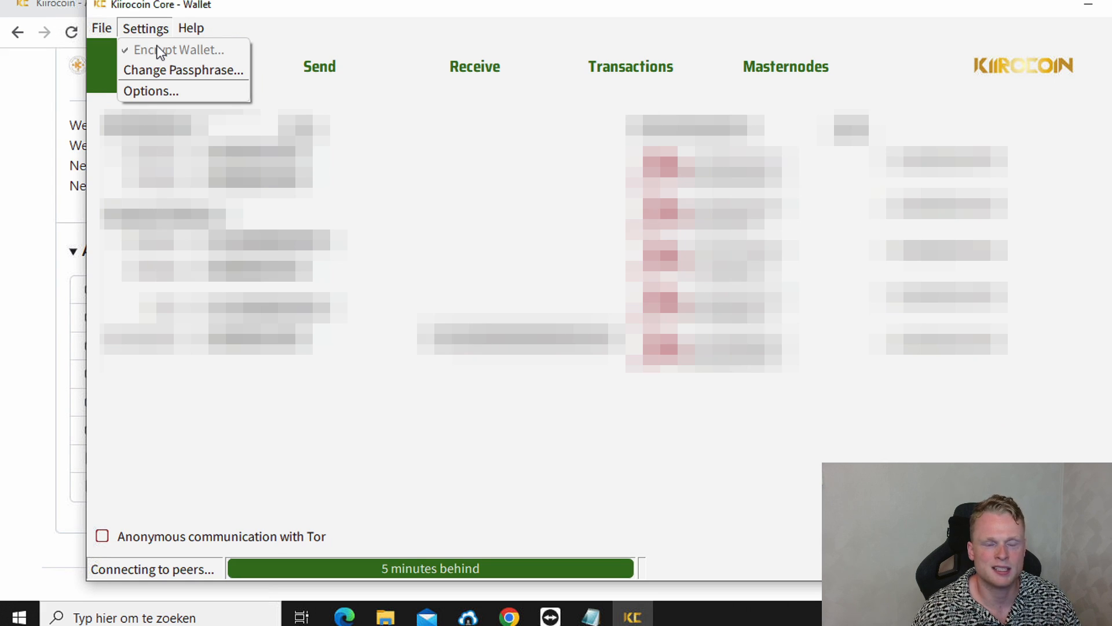
left_click(151, 91)
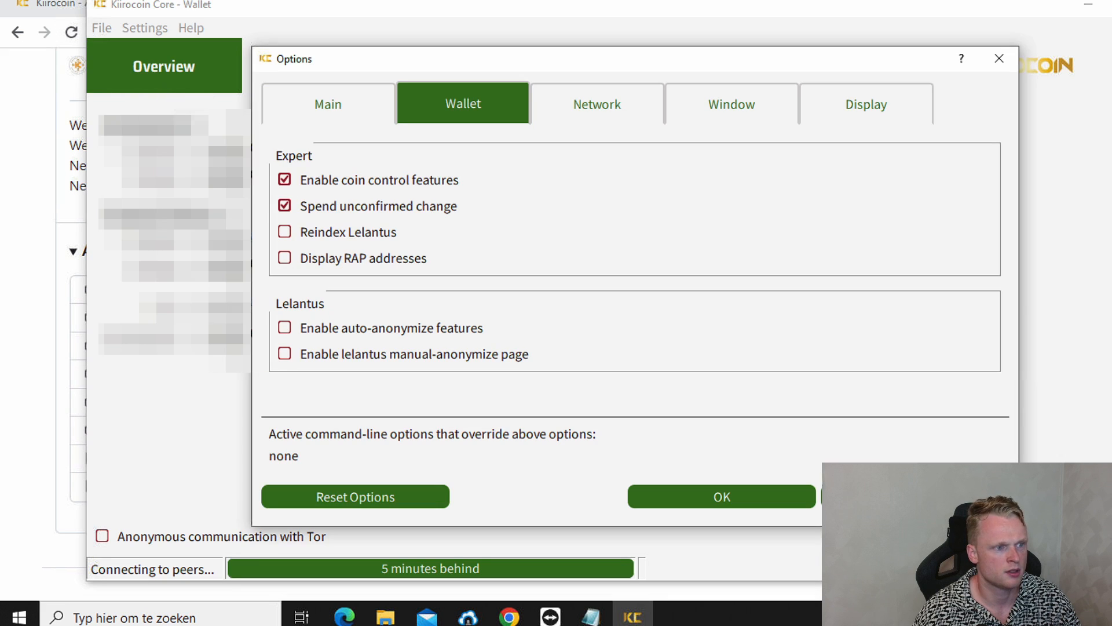
mouse_move(285, 179)
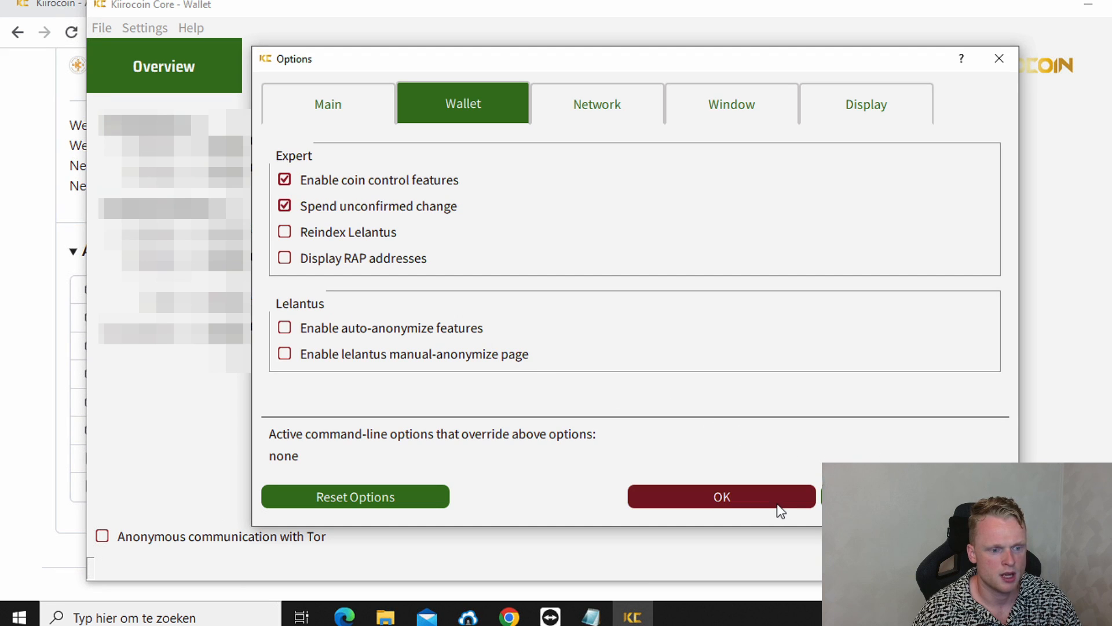
left_click(722, 496)
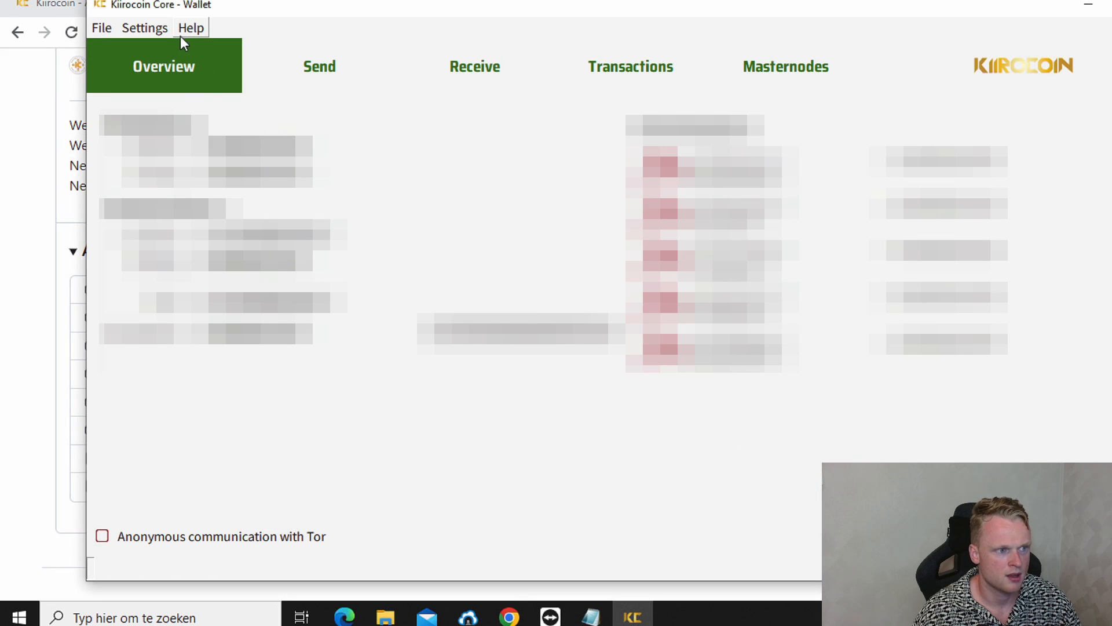
- Bring up the debug console via Help > Debug window and enter 'bls generate'
left_click(191, 28)
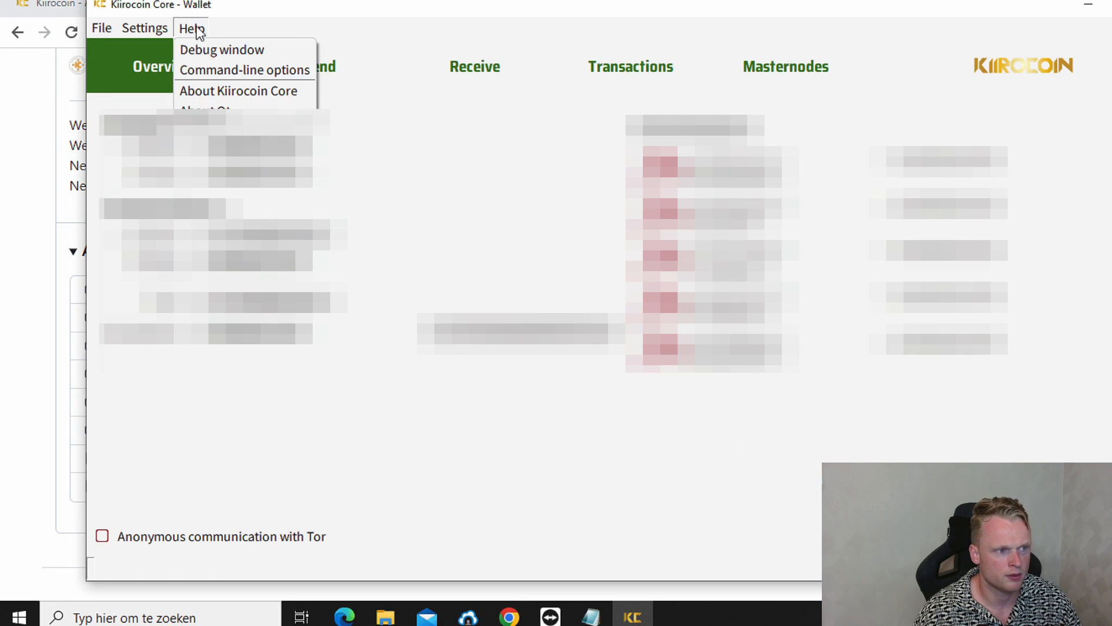
left_click(221, 50)
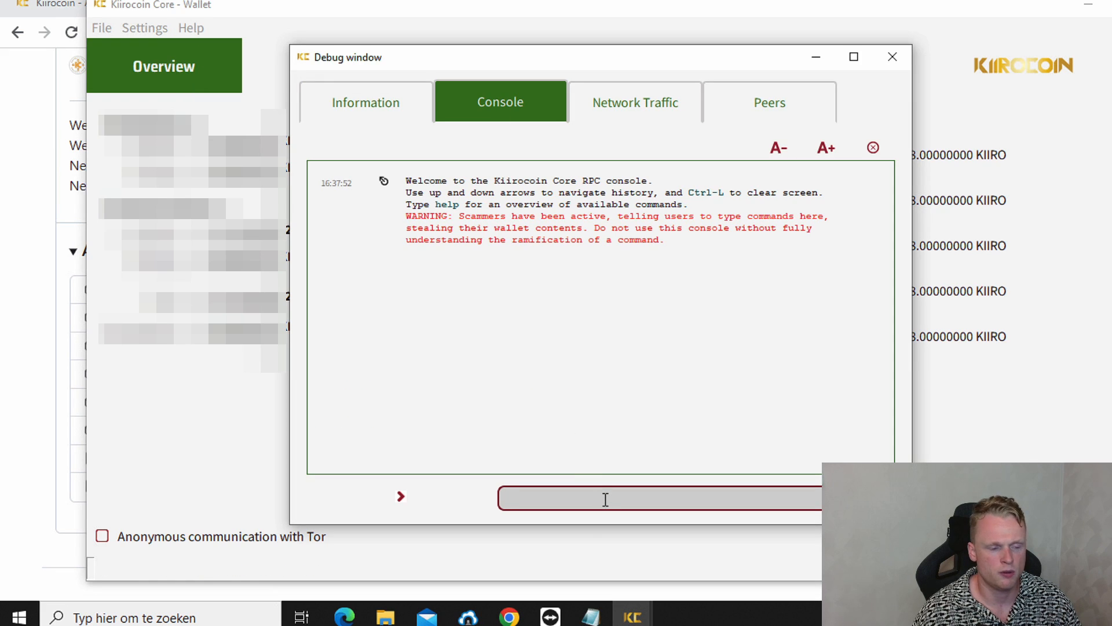
type("bls g")
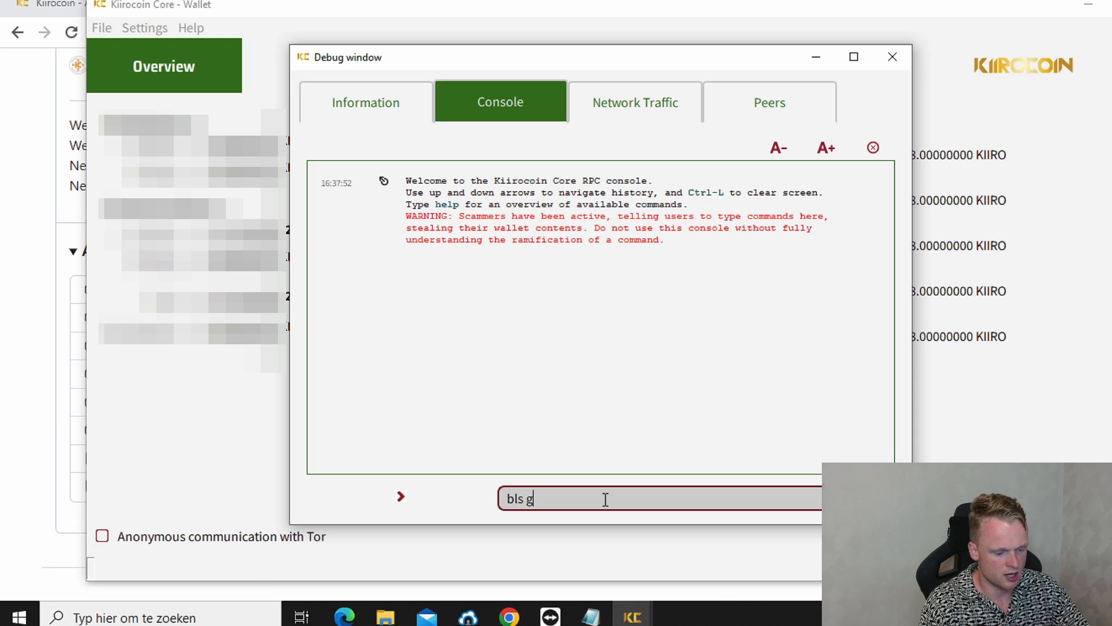
type("enera")
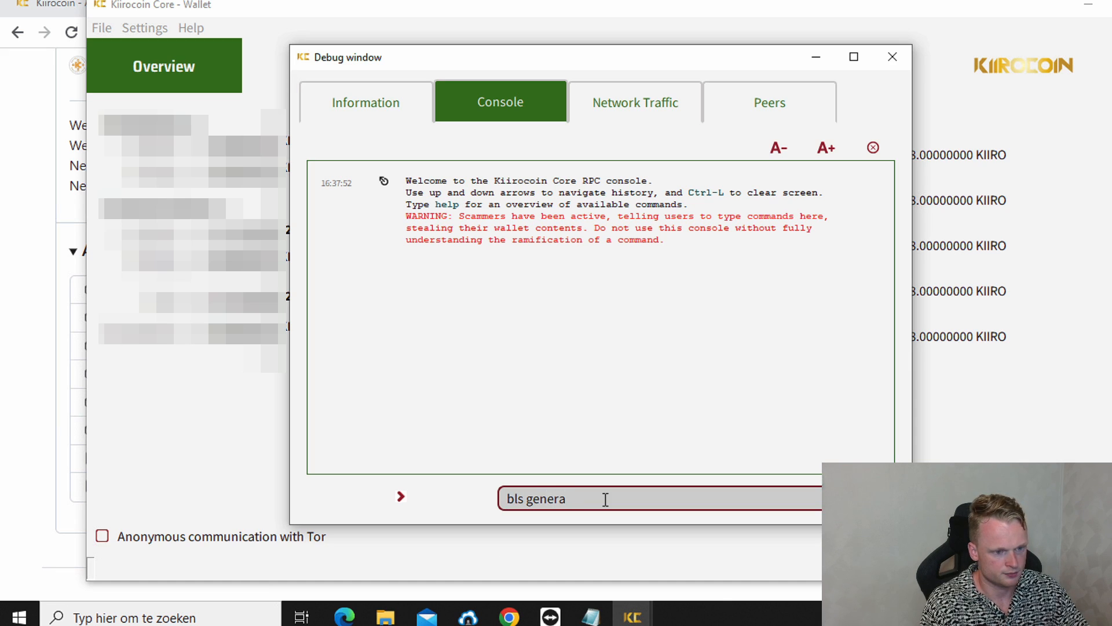
type("te")
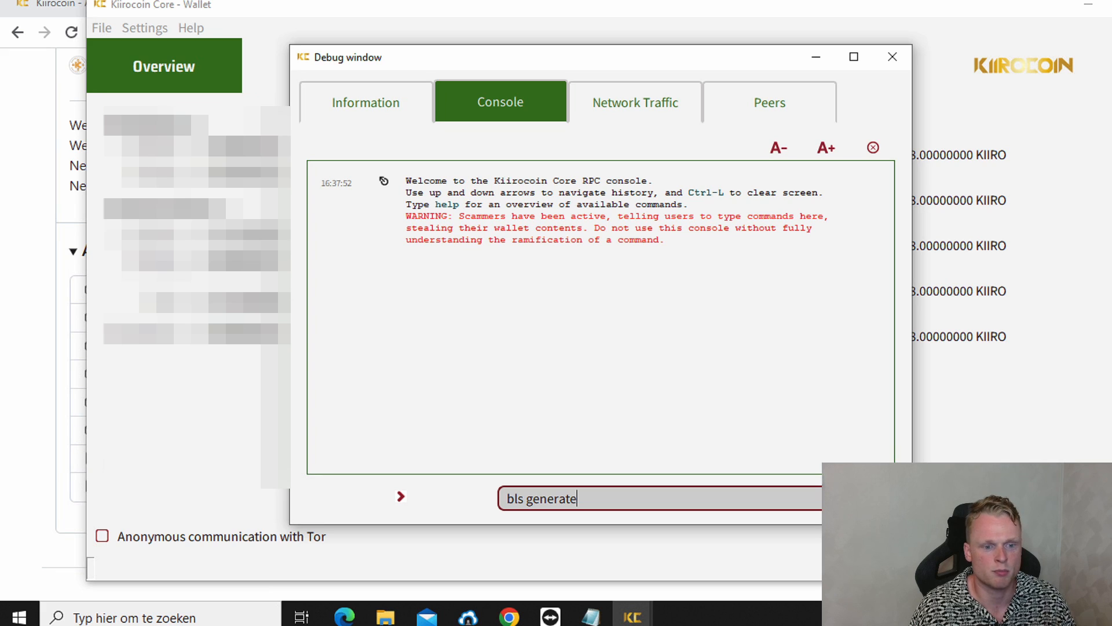
mouse_move(924, 438)
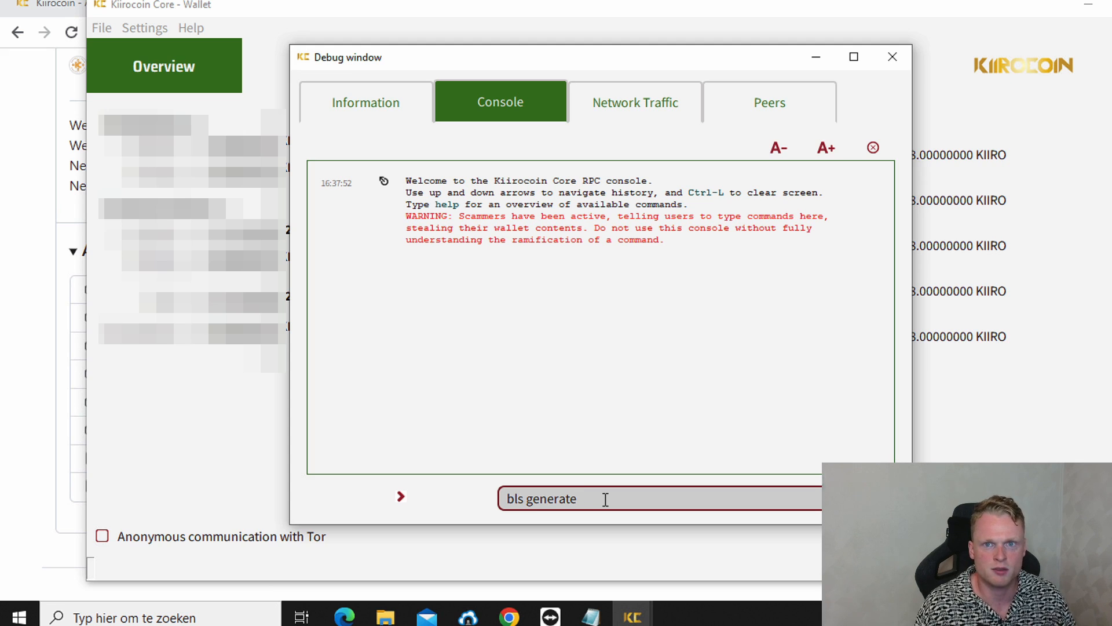
mouse_move(635, 531)
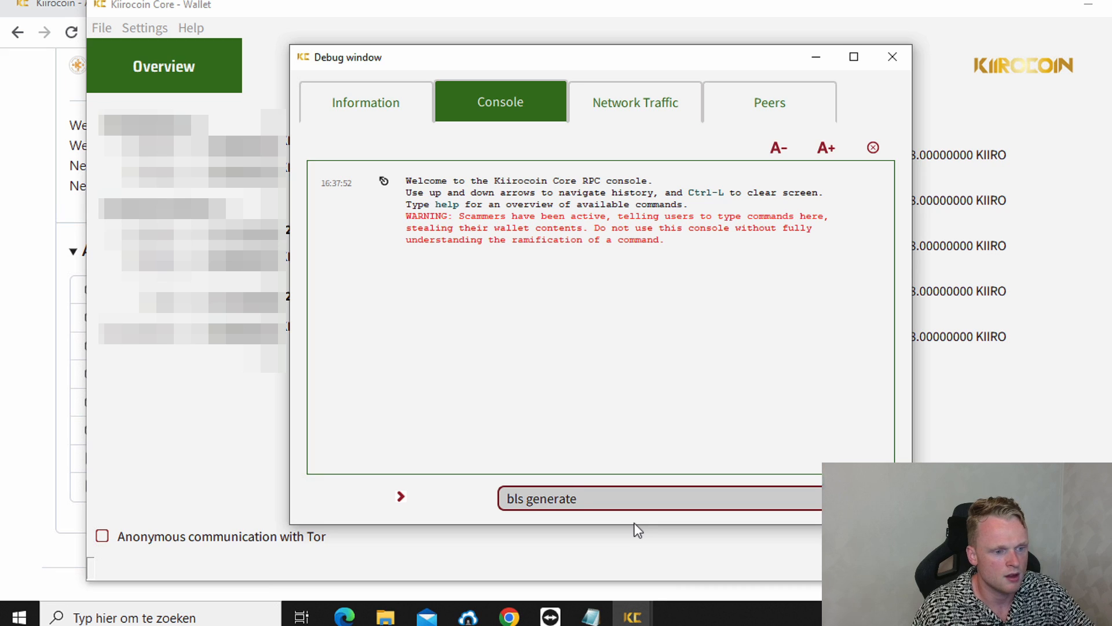
left_click(639, 499)
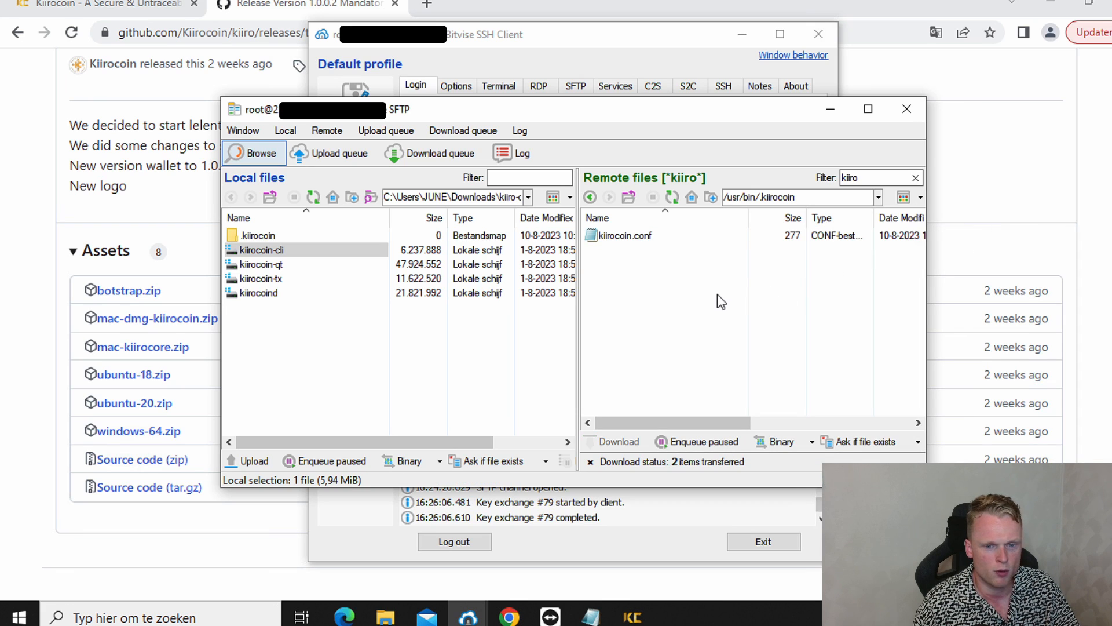
mouse_move(820, 247)
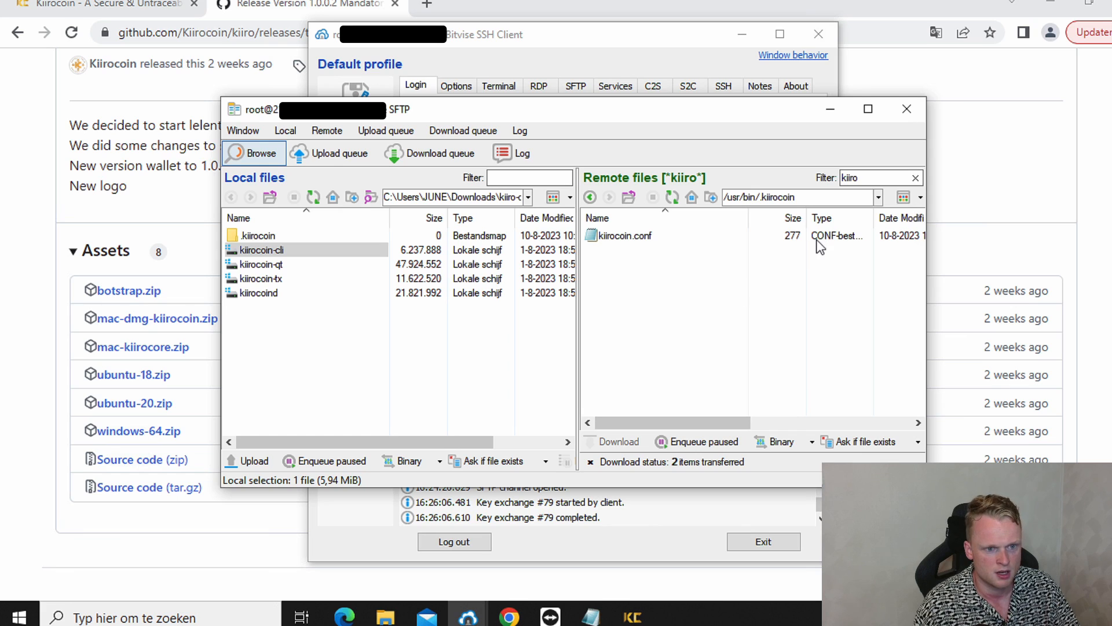
mouse_move(816, 197)
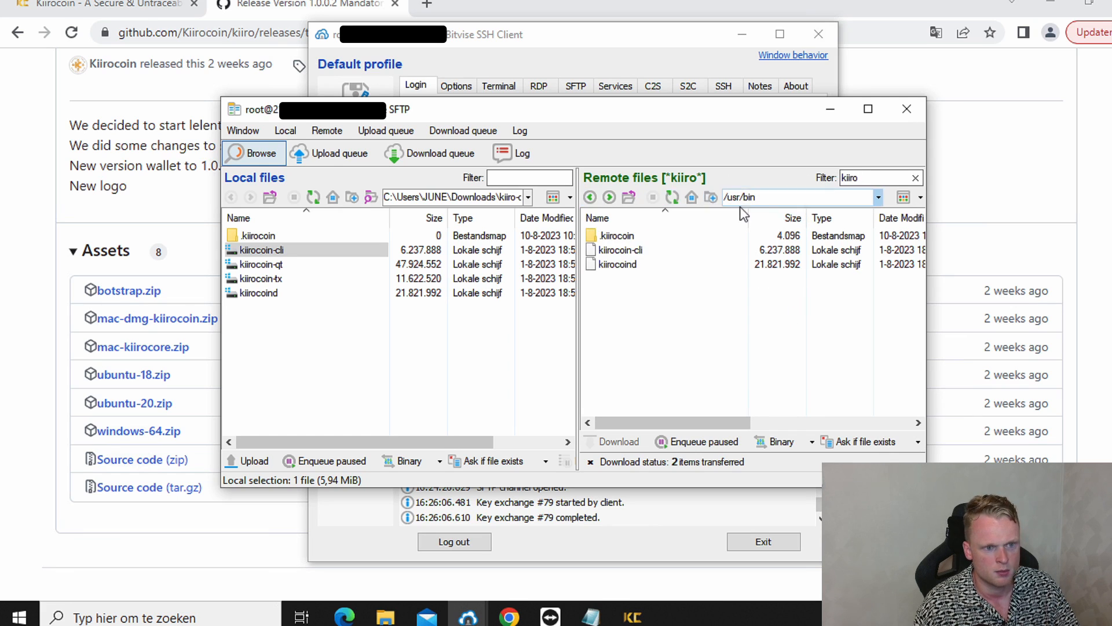
- Download the server's .kiirocoin folder to this computer and return the remote pane to /root
left_click(780, 197)
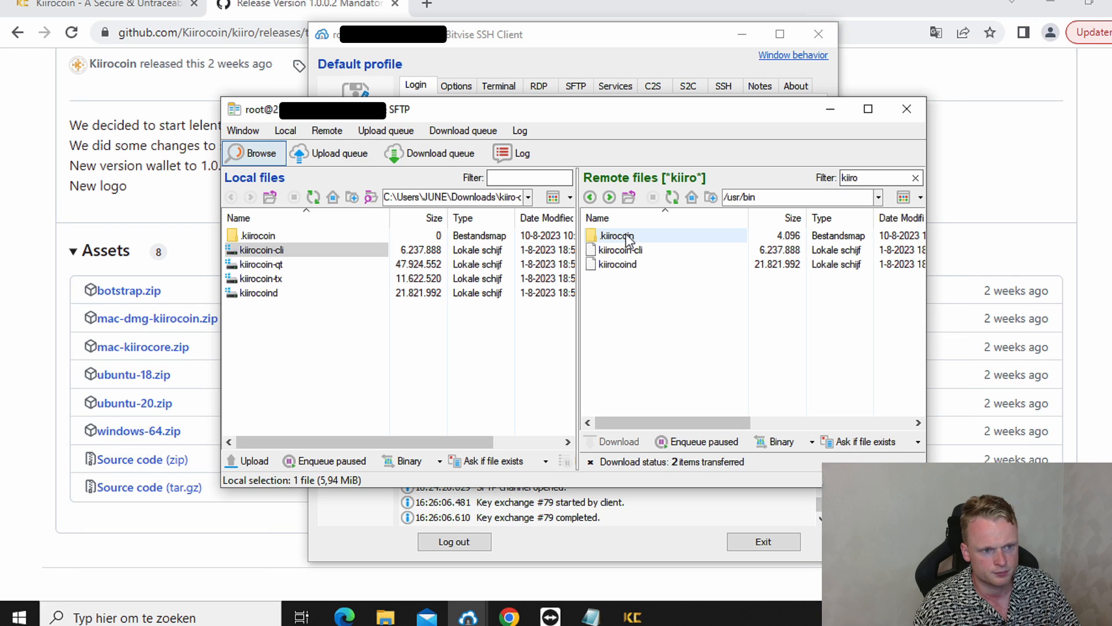
left_click(615, 236)
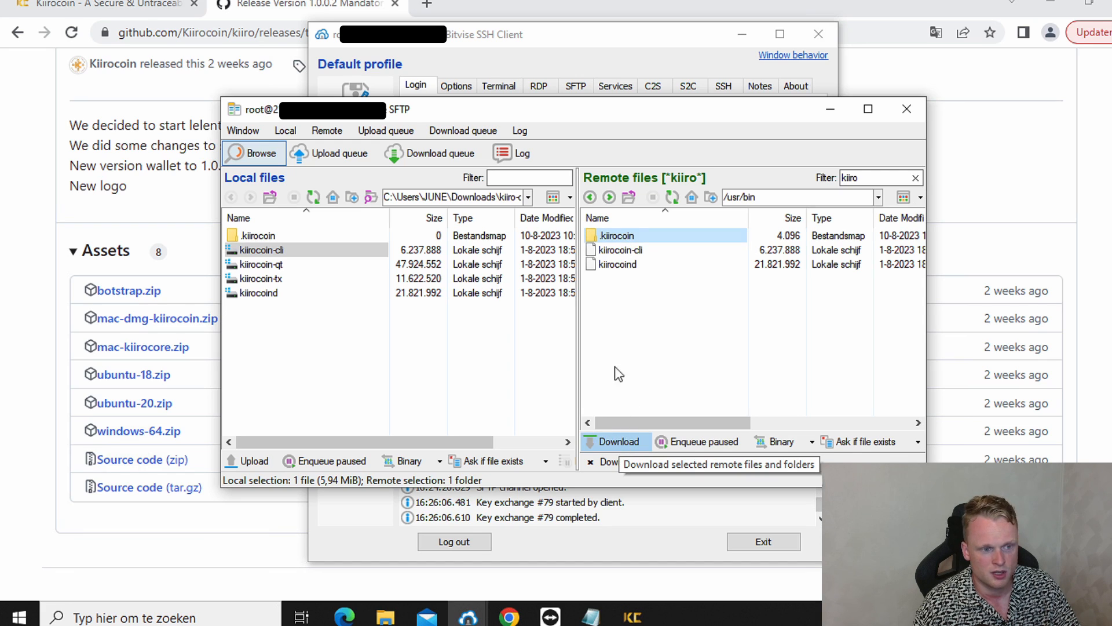
left_click(615, 442)
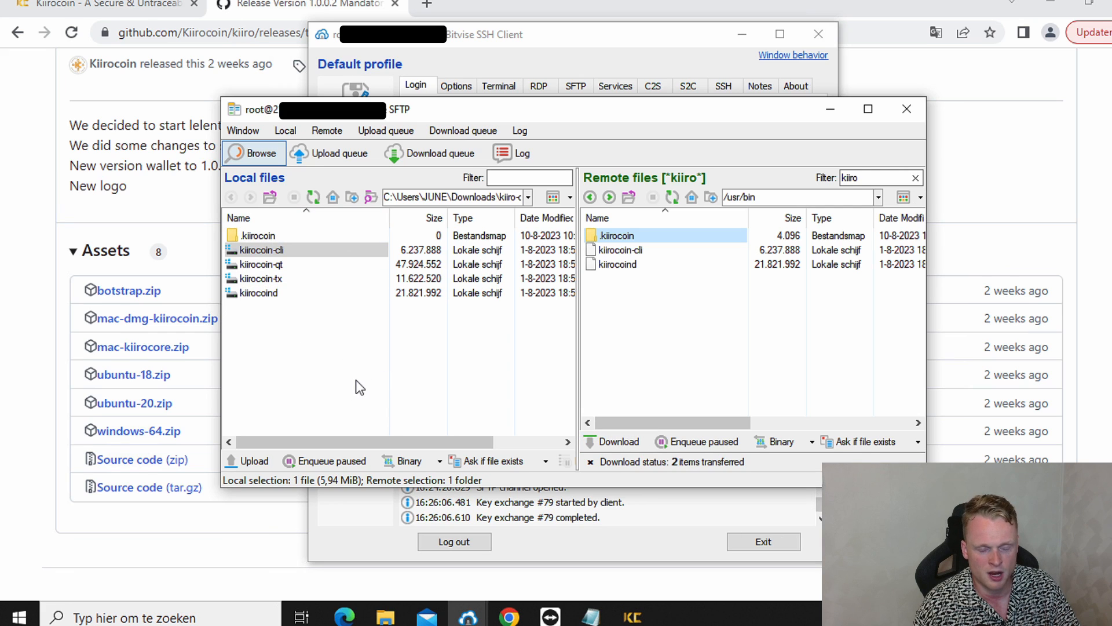
left_click(795, 197)
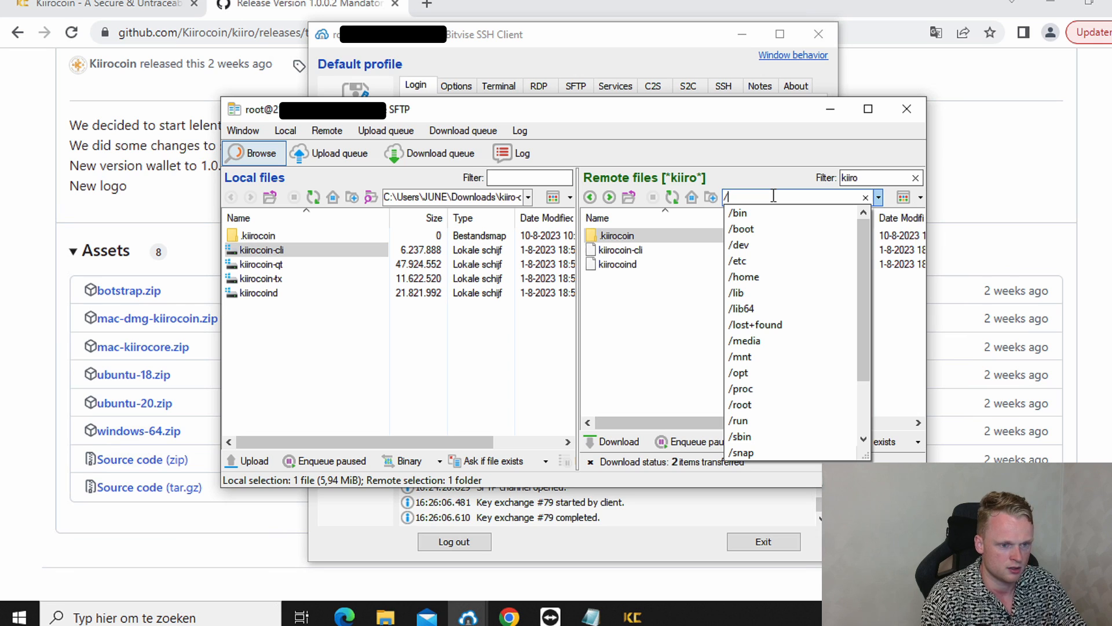
left_click(740, 405)
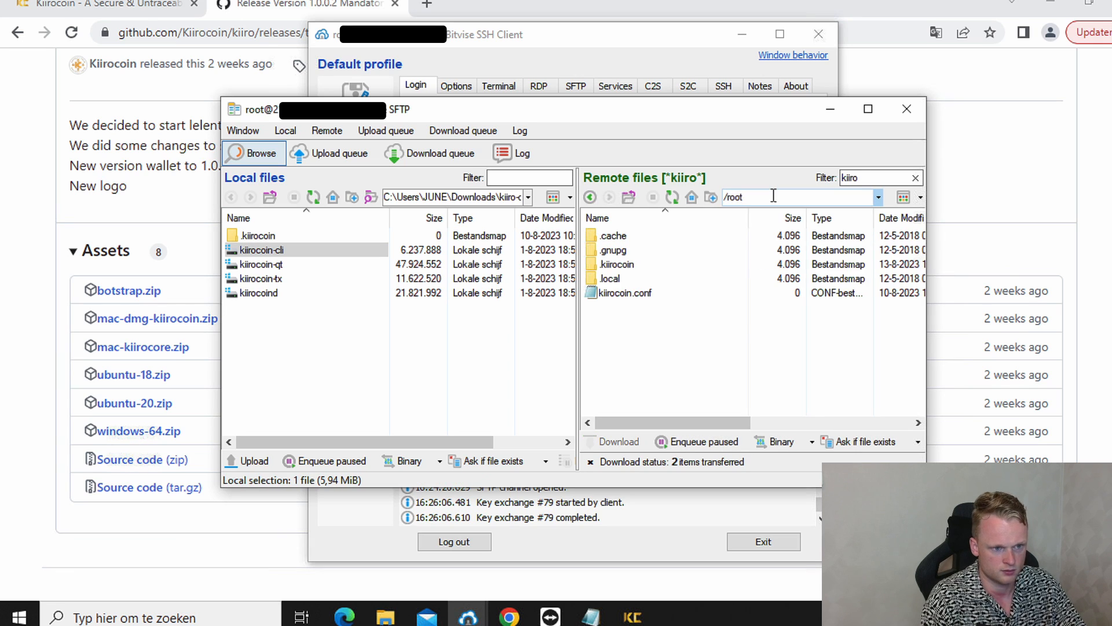
- Compare the local and server .kiirocoin folders, then close the file transfer window
left_click(258, 235)
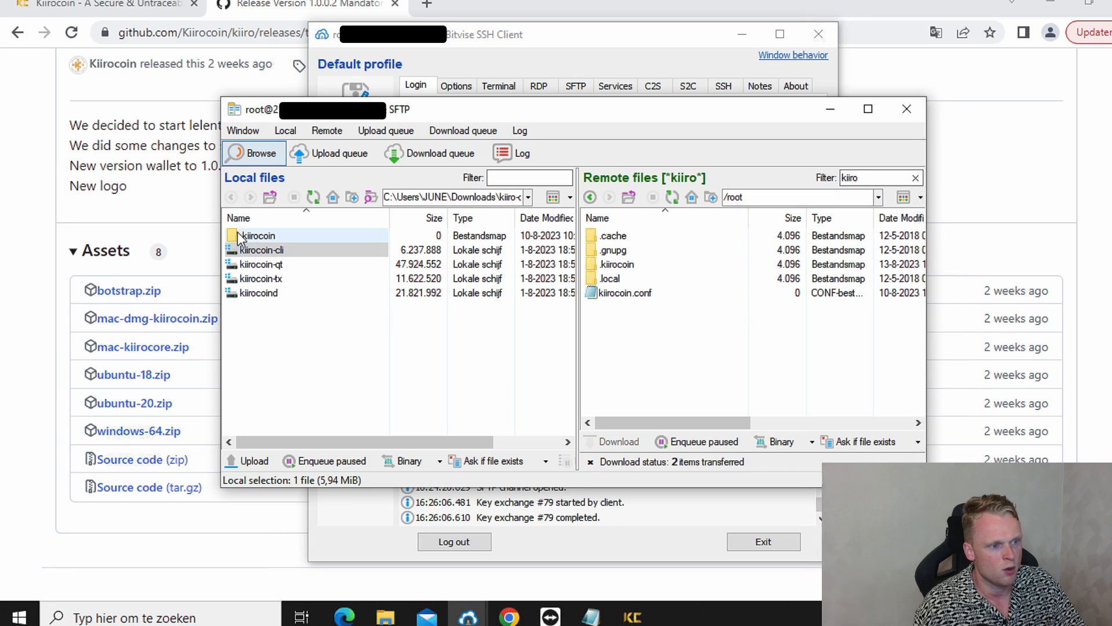
left_click(258, 235)
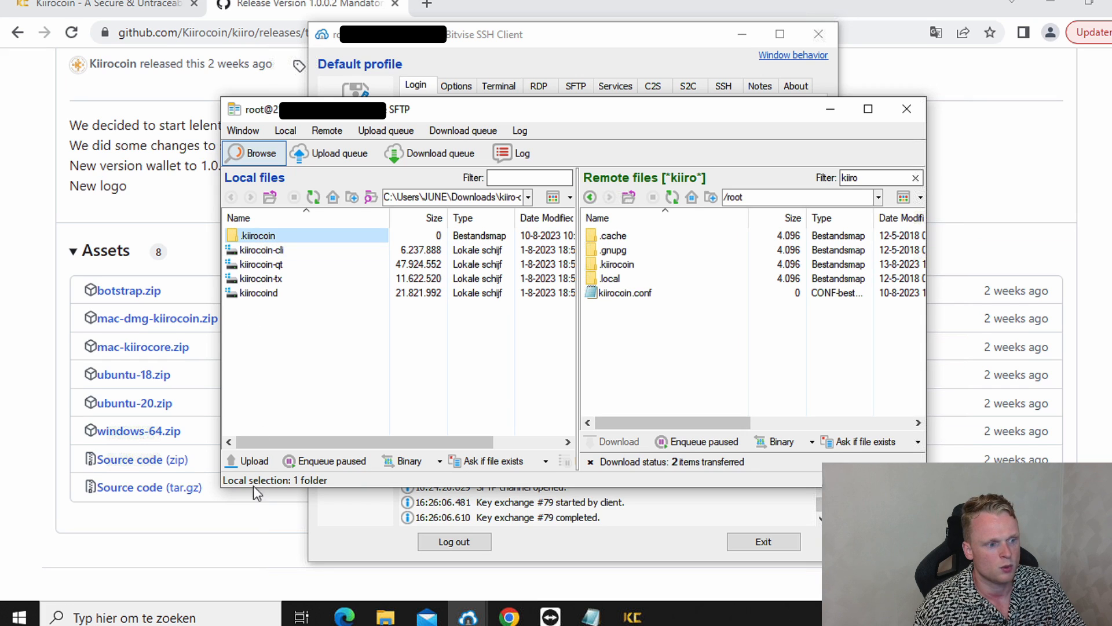
mouse_move(702, 391)
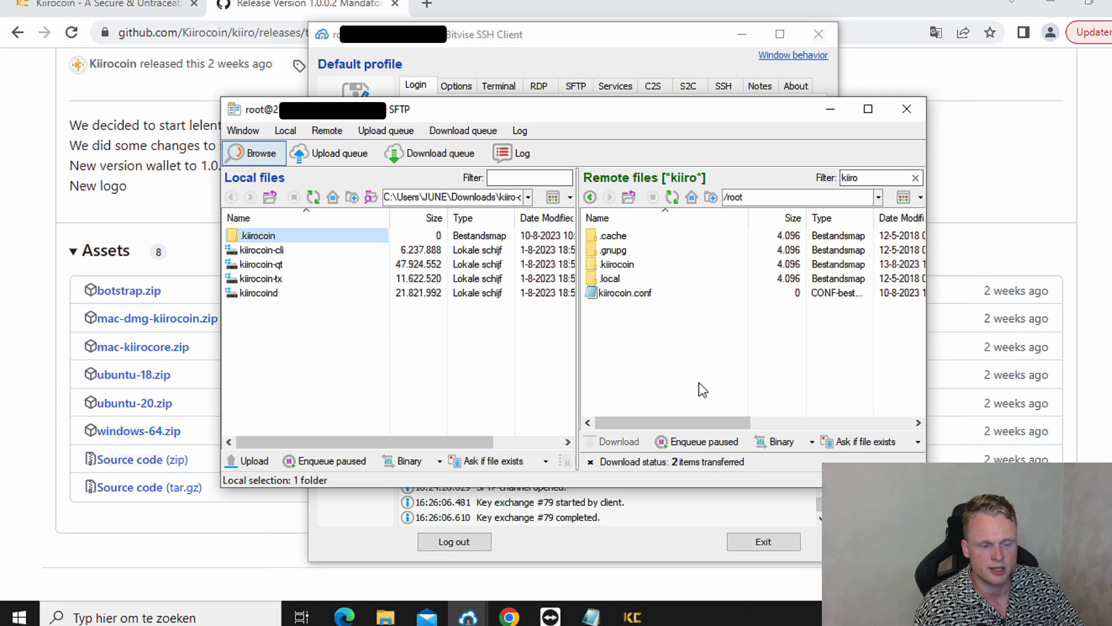
left_click(618, 264)
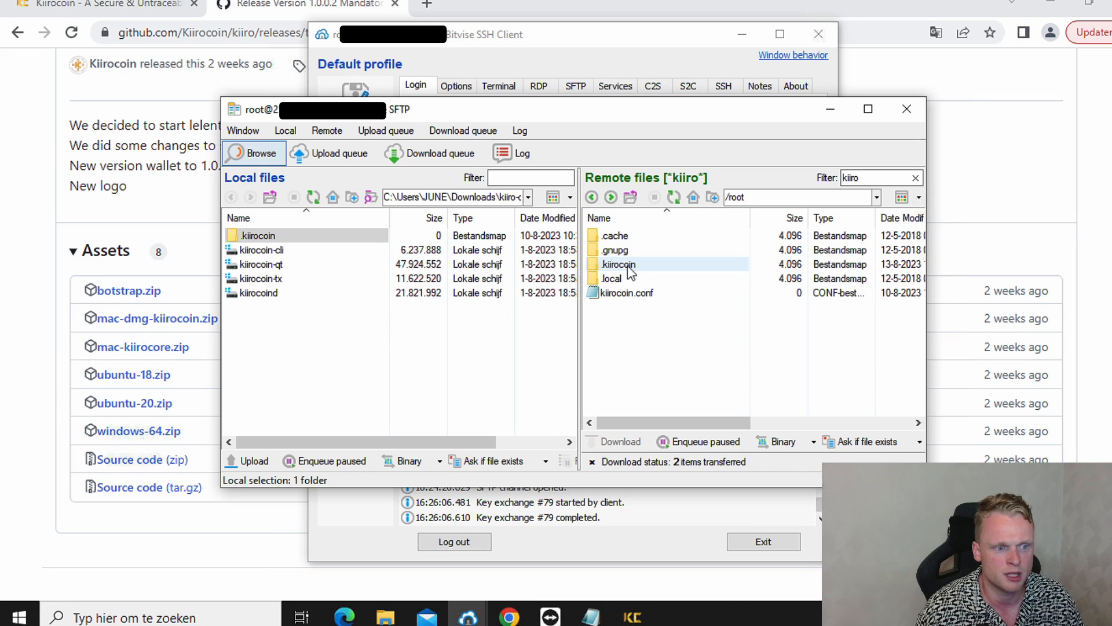
double_click(618, 264)
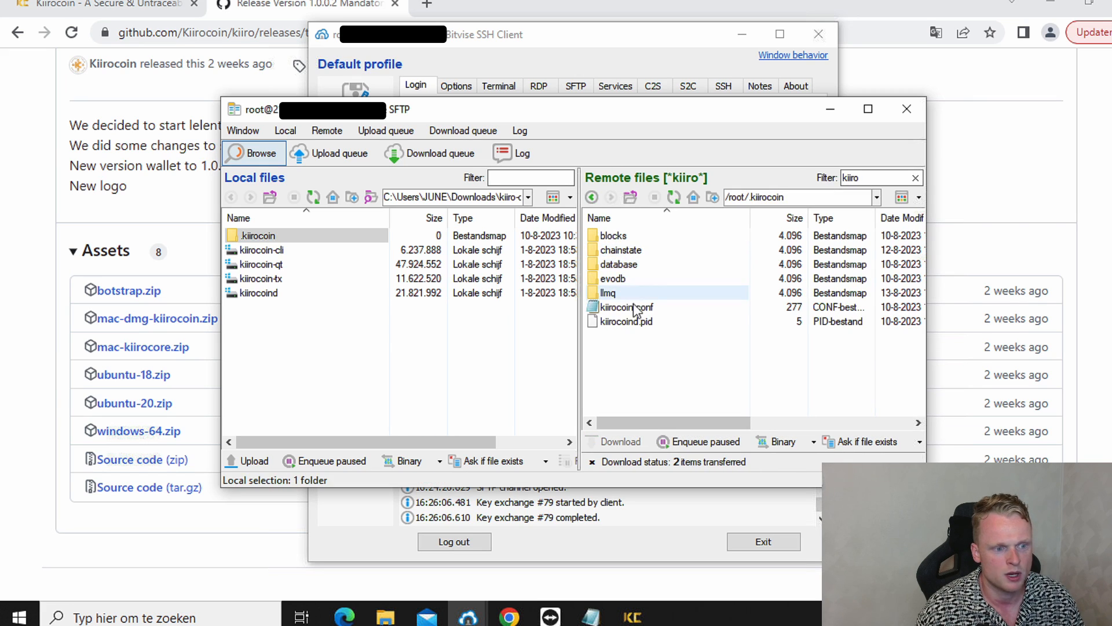
left_click(627, 306)
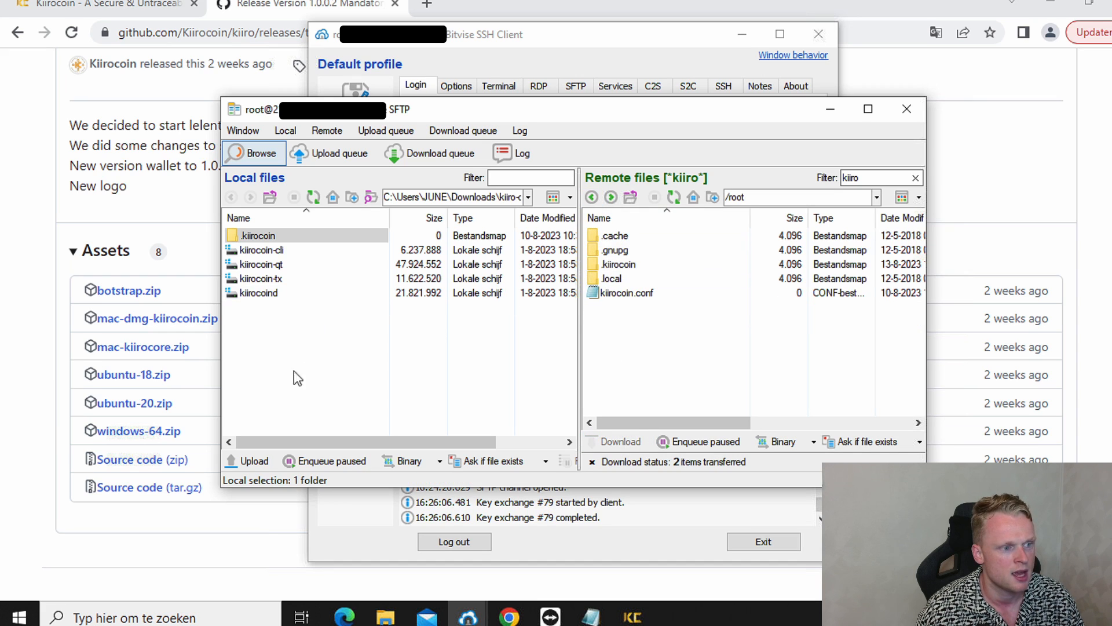
mouse_move(267, 234)
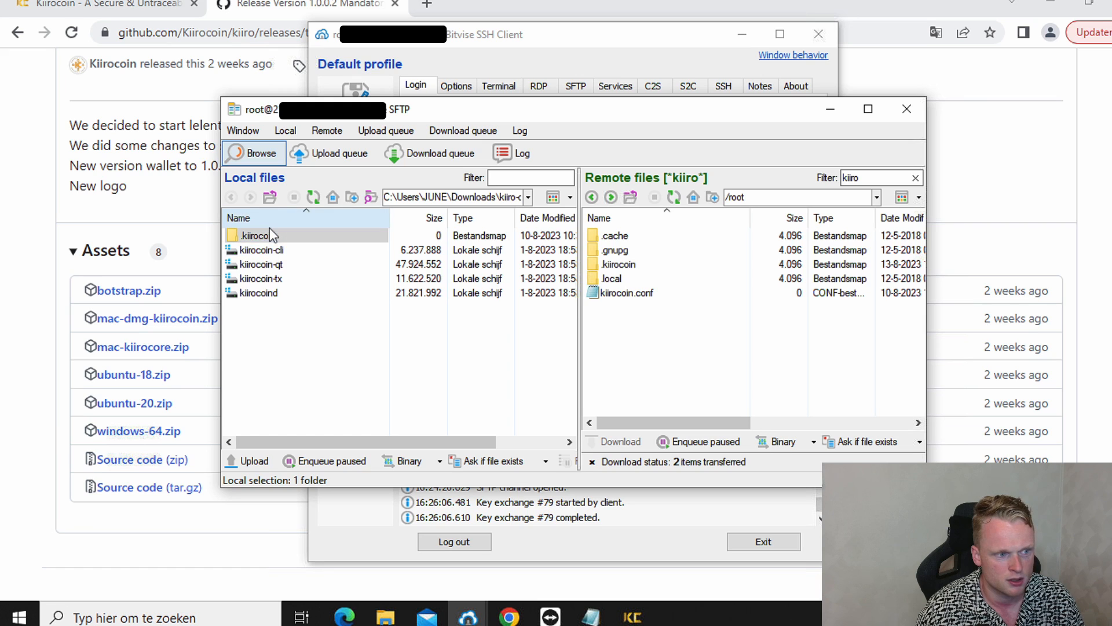
double_click(254, 235)
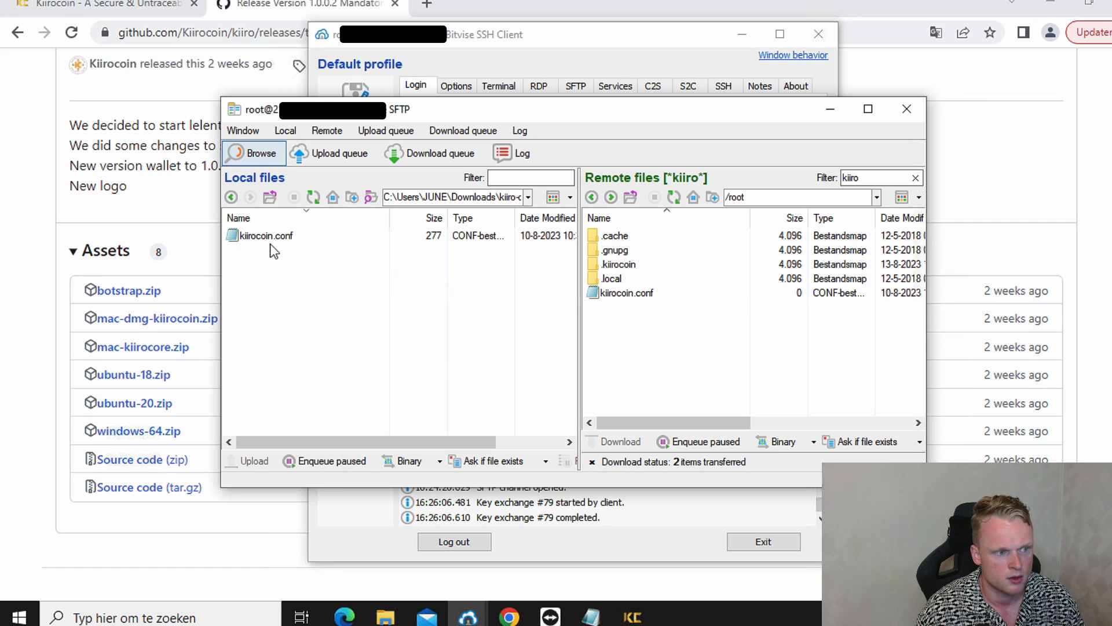
mouse_move(706, 341)
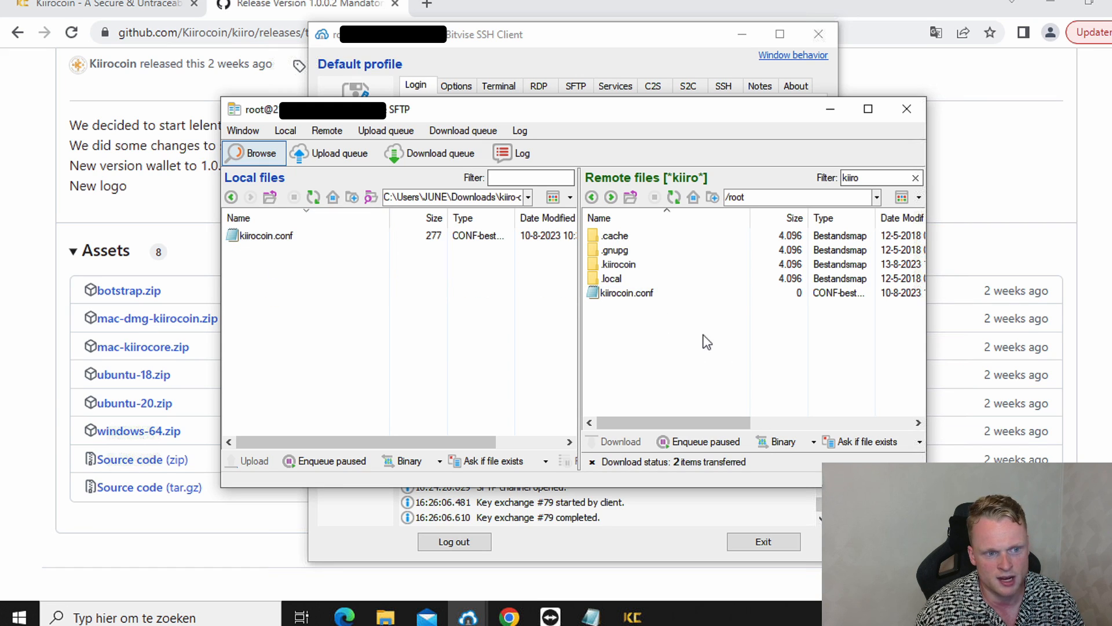
mouse_move(614, 309)
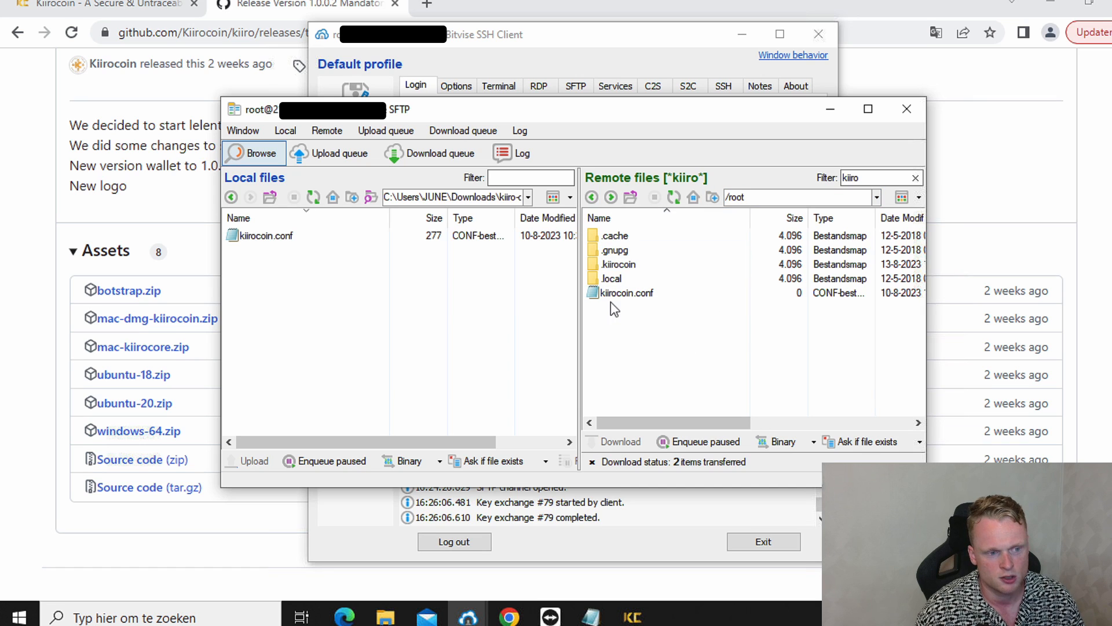
left_click(619, 264)
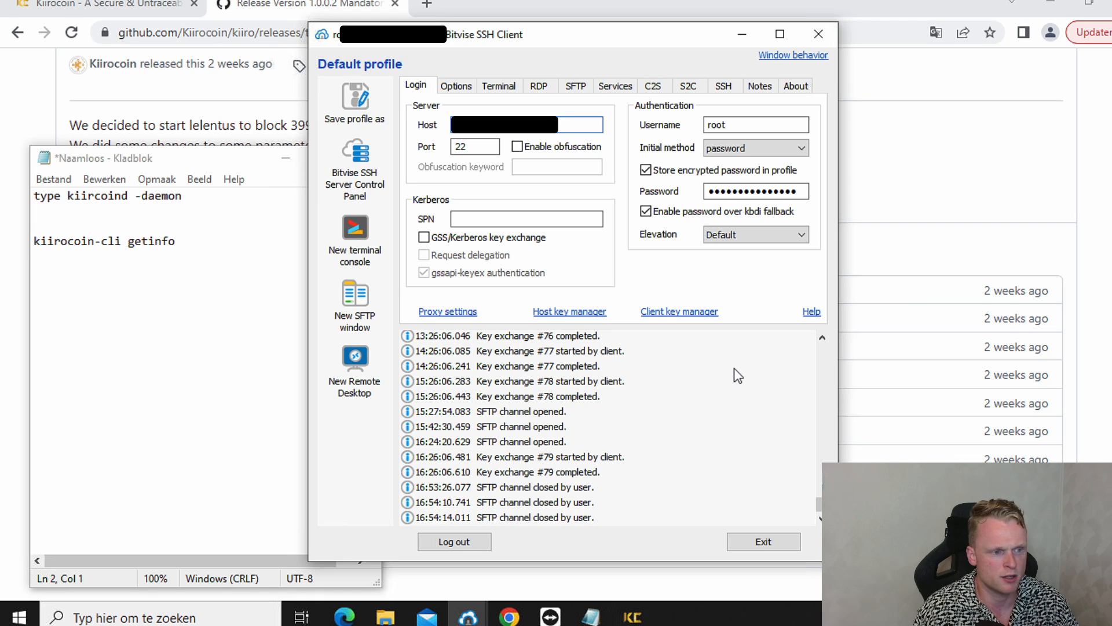
mouse_move(355, 228)
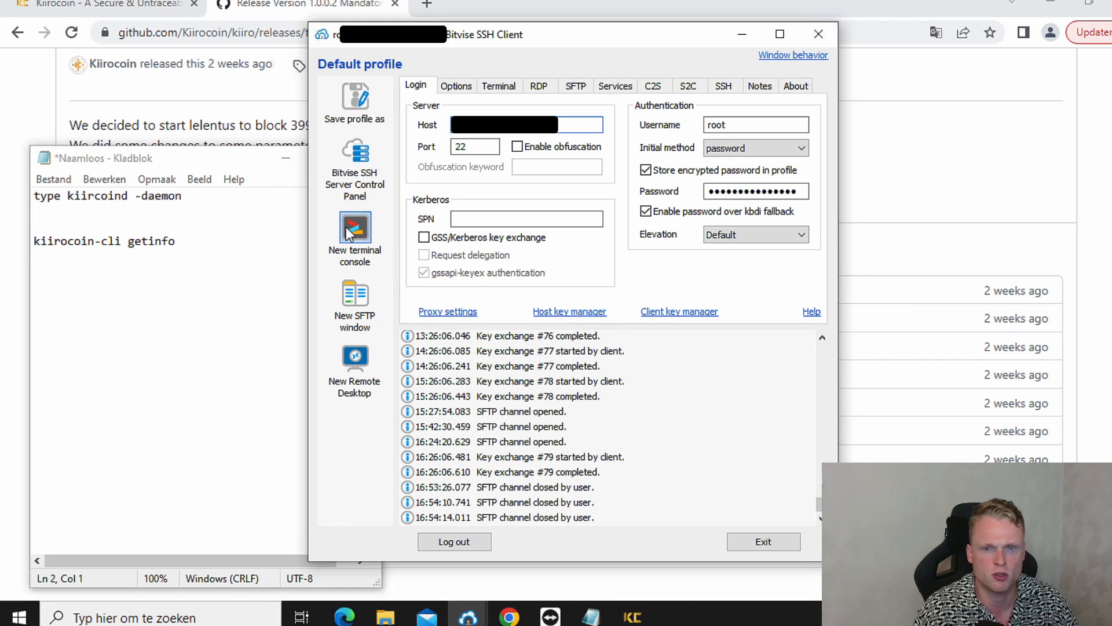
- Start a new terminal session on the server and run kiirocoind -daemon
left_click(355, 239)
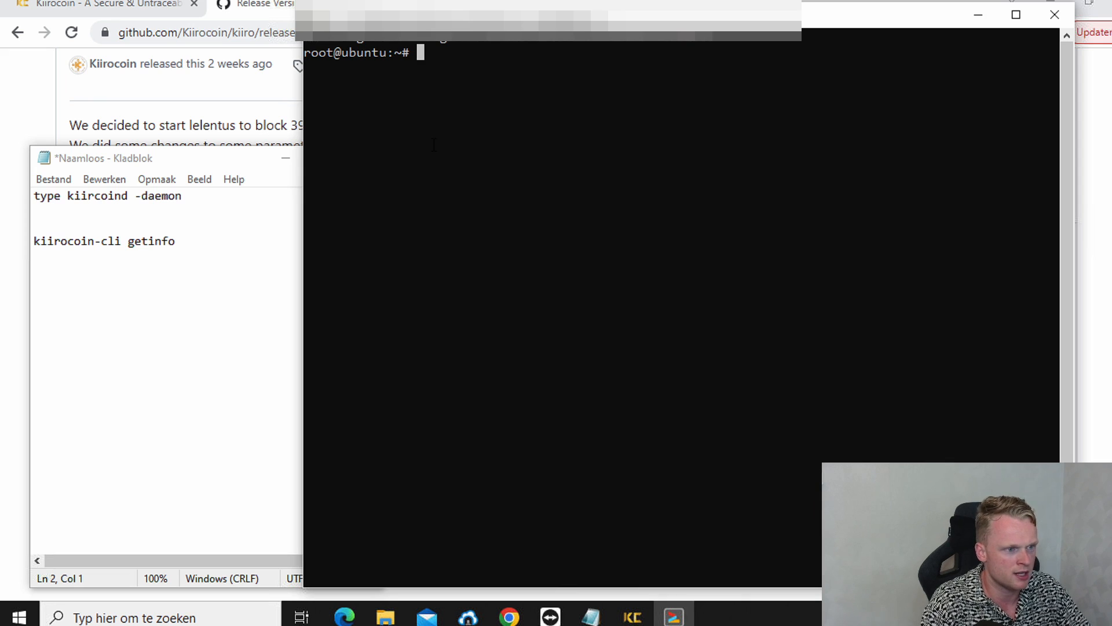
type("kiirocoind")
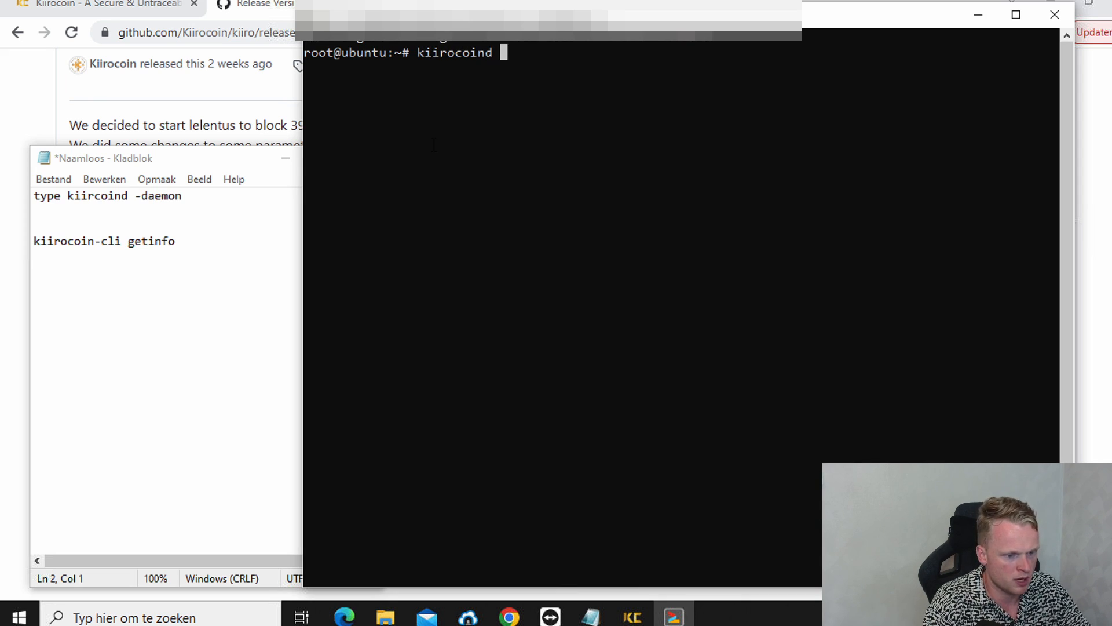
type("-daemo")
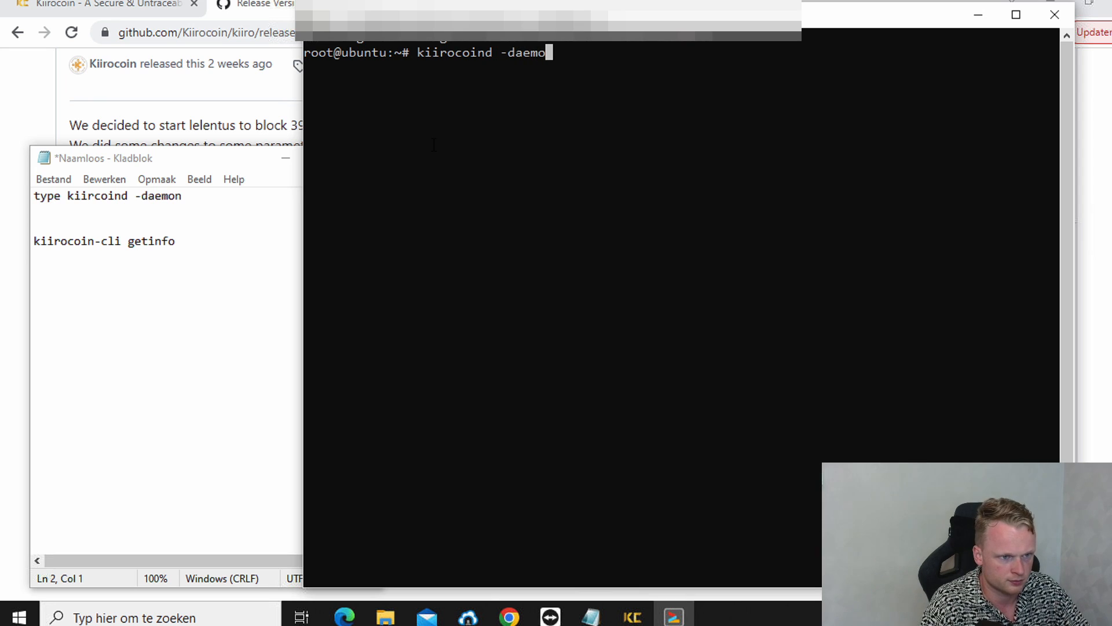
key("Backspace")
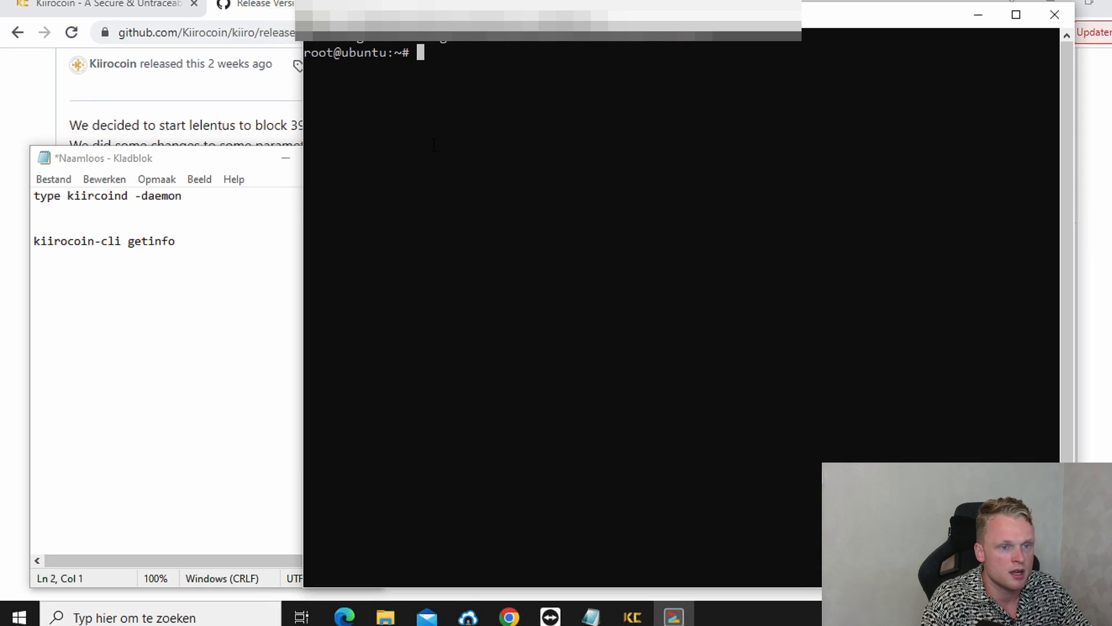
- Enter the kiirocoin-cli getinfo status query at the root prompt
type("kiirocoin")
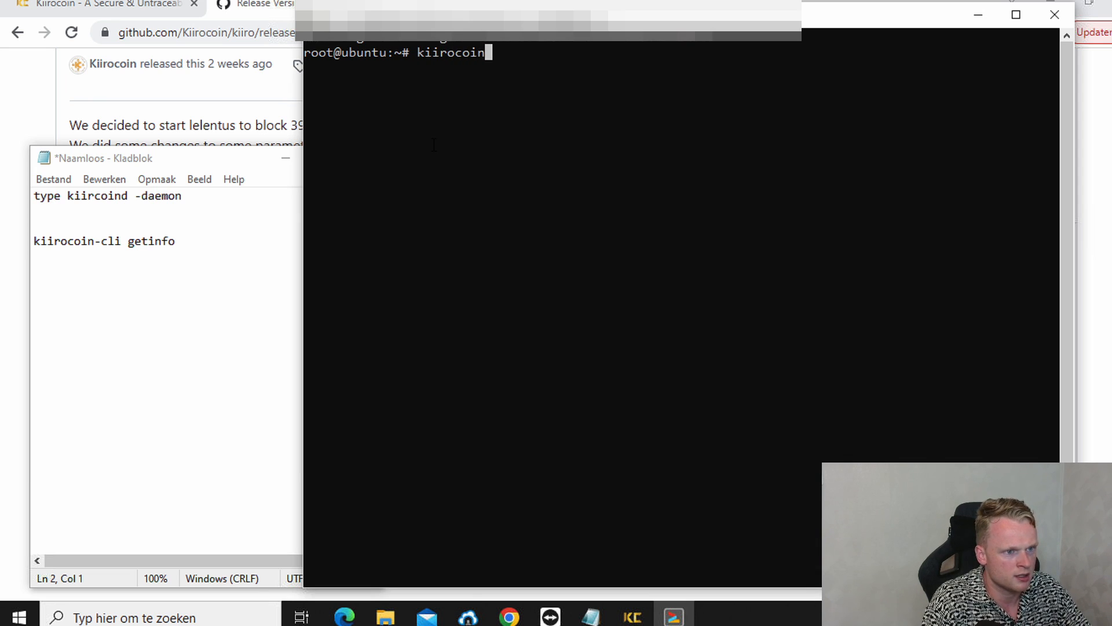
type("-cli")
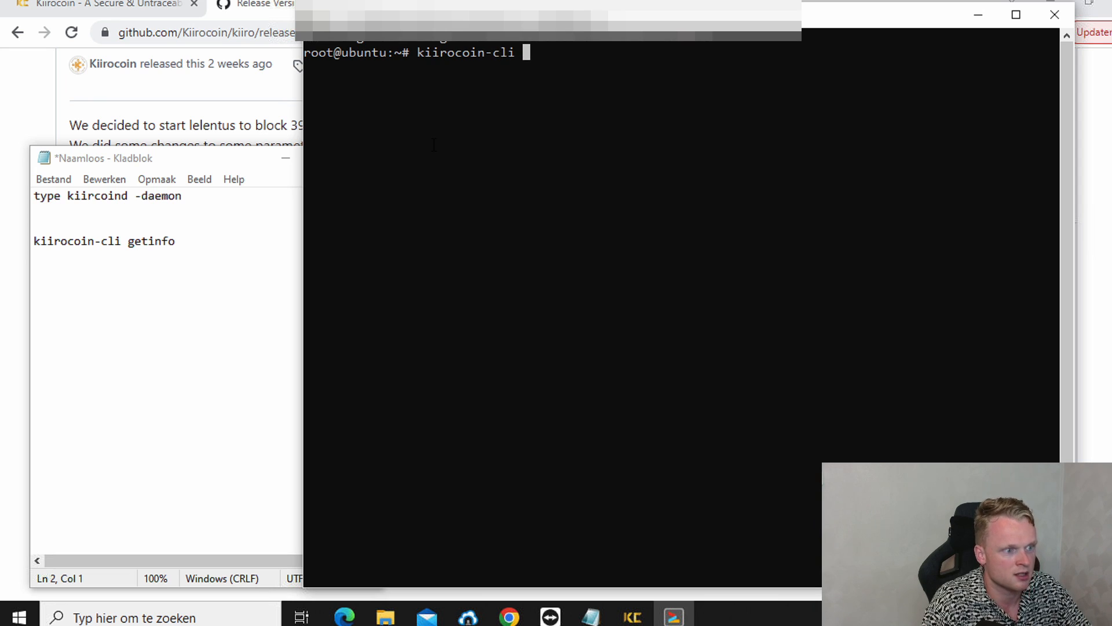
type("getinfo")
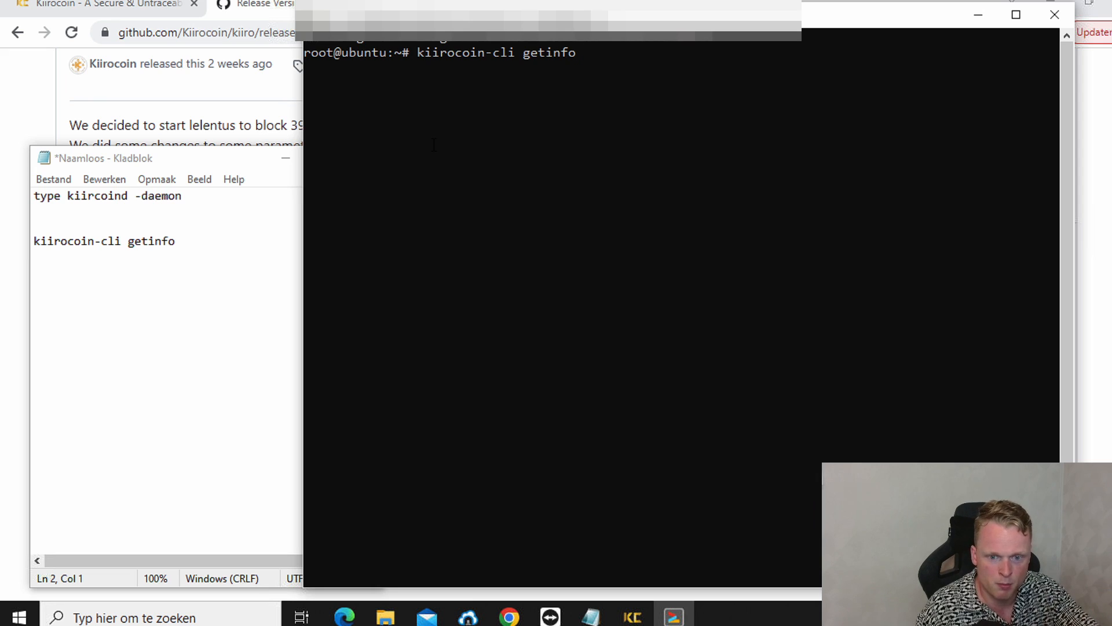
left_click(554, 53)
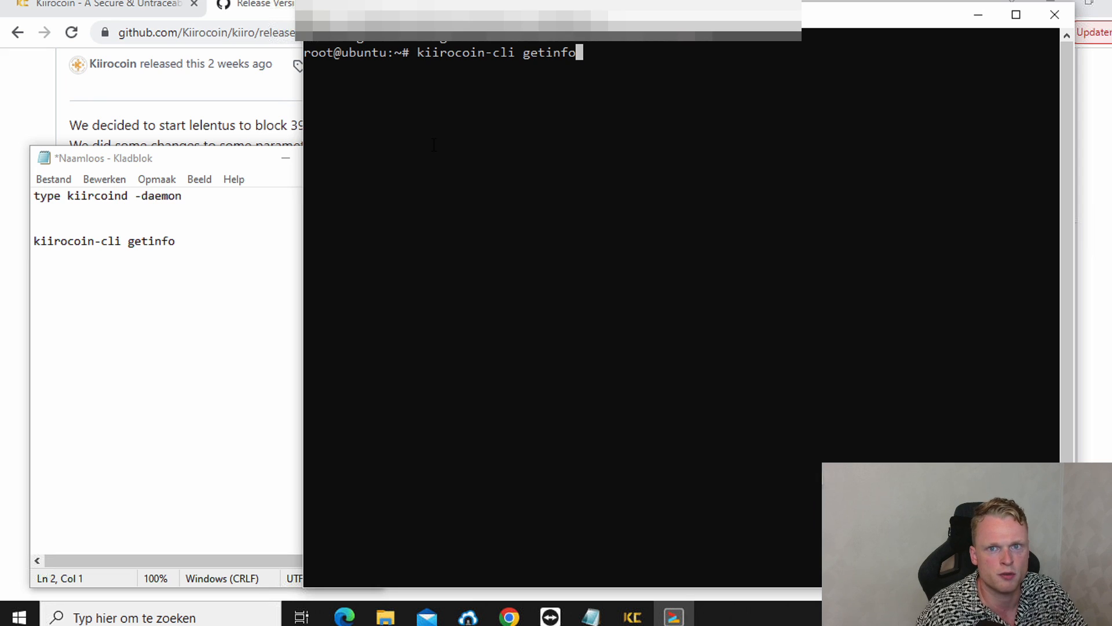
mouse_move(578, 52)
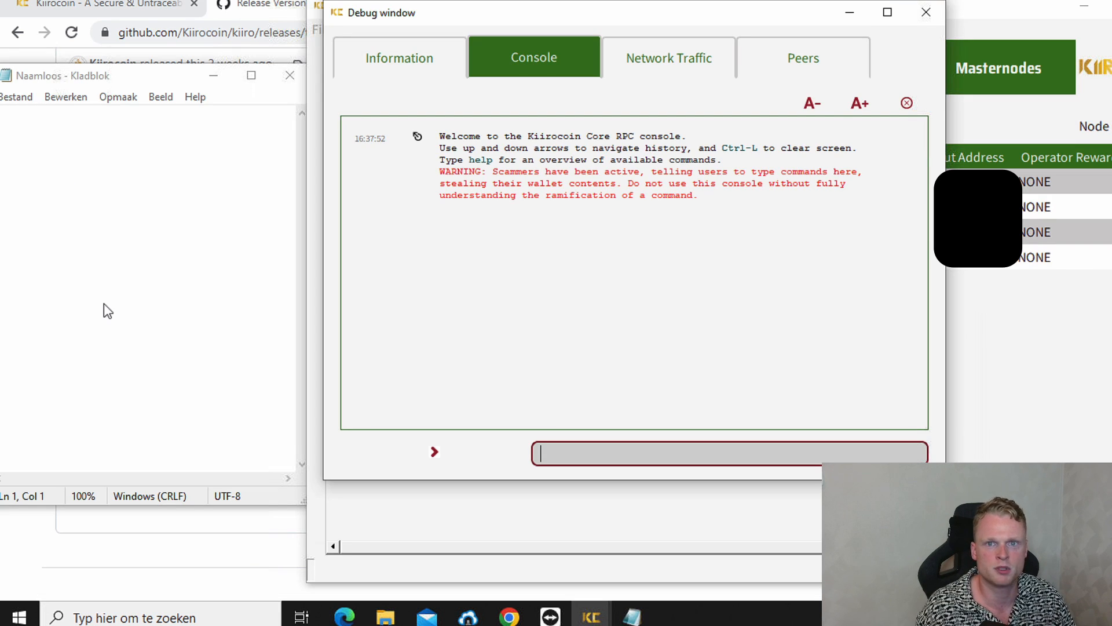
mouse_move(570, 454)
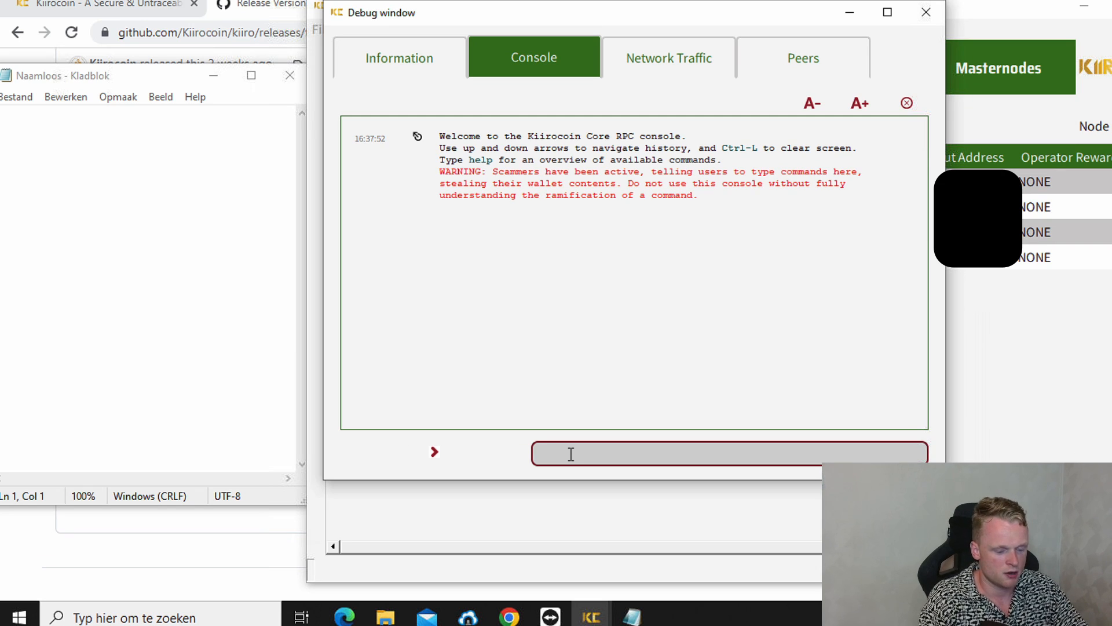
- Generate a new wallet address labelled MNvideo with getnewaddress
type("getnewaddress")
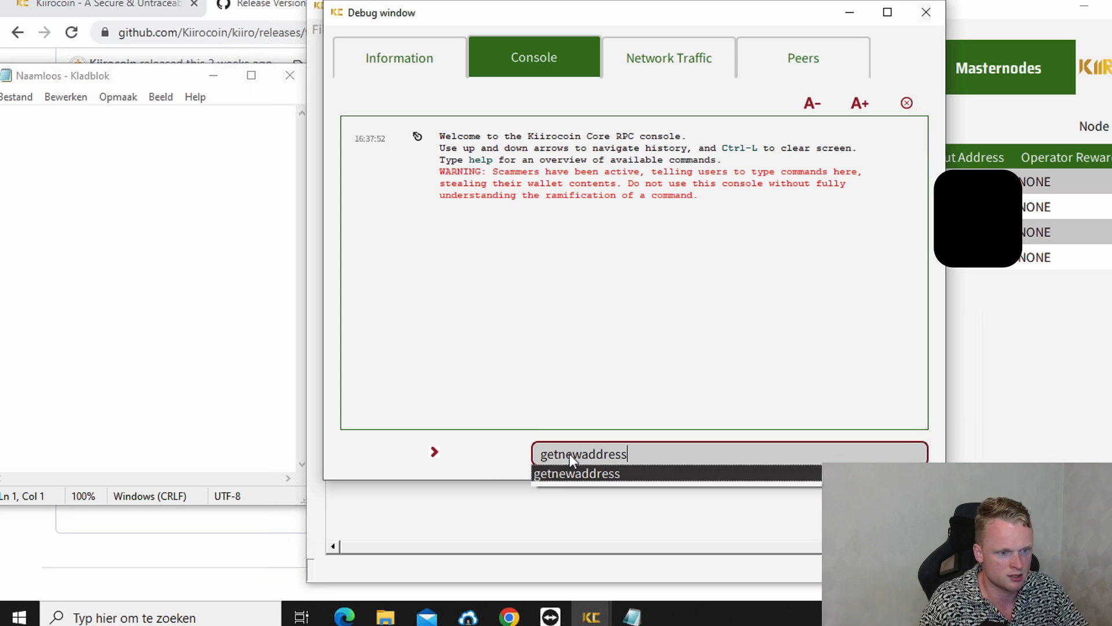
type("MN")
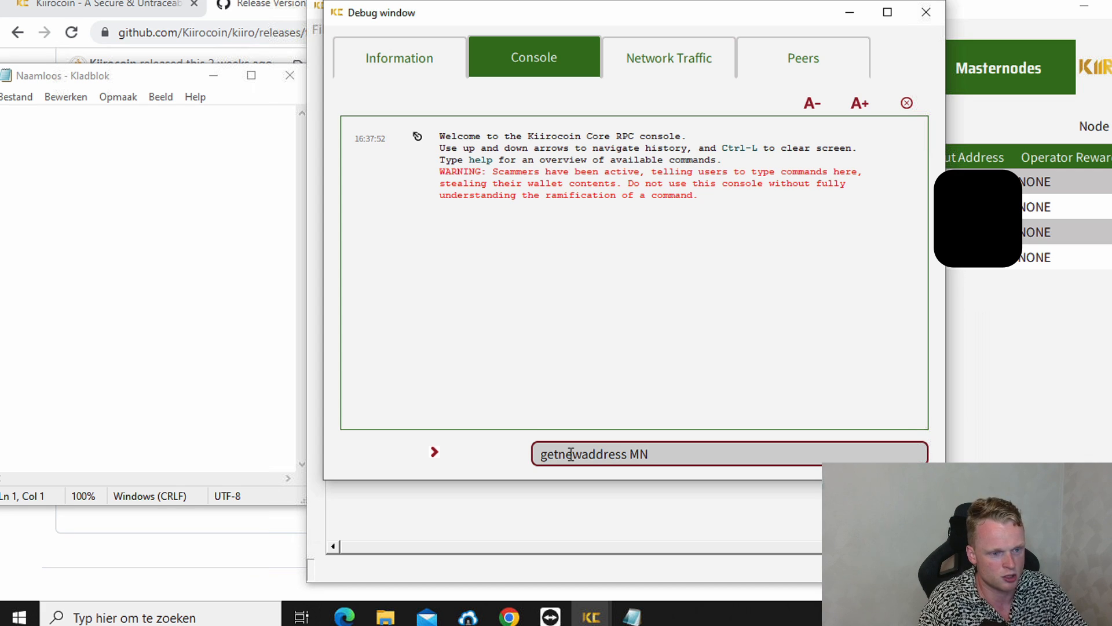
type("test")
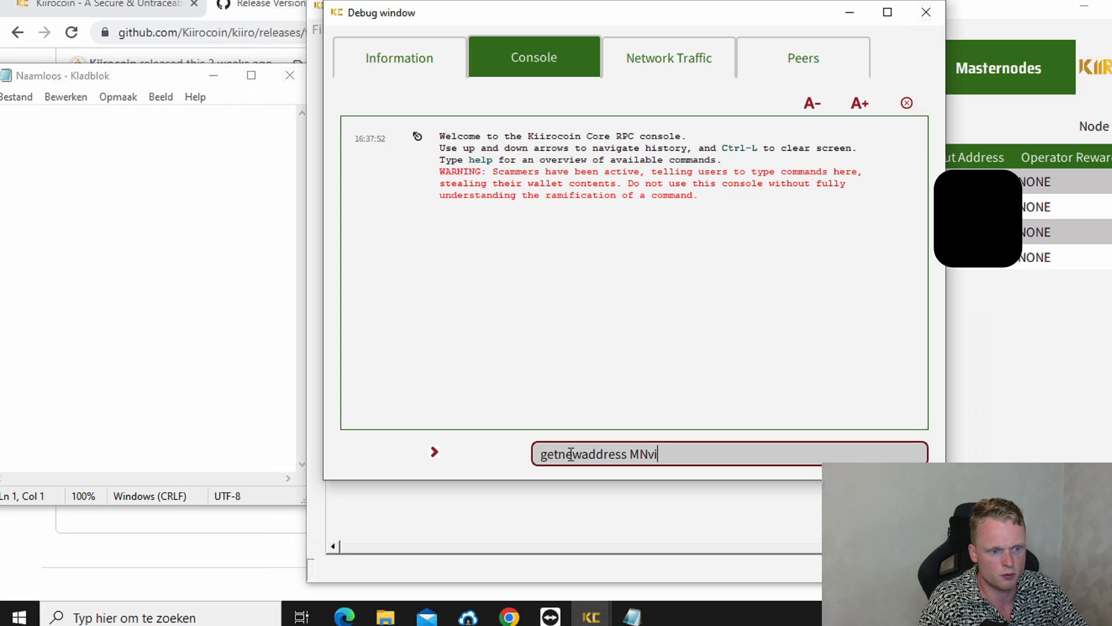
key("Return")
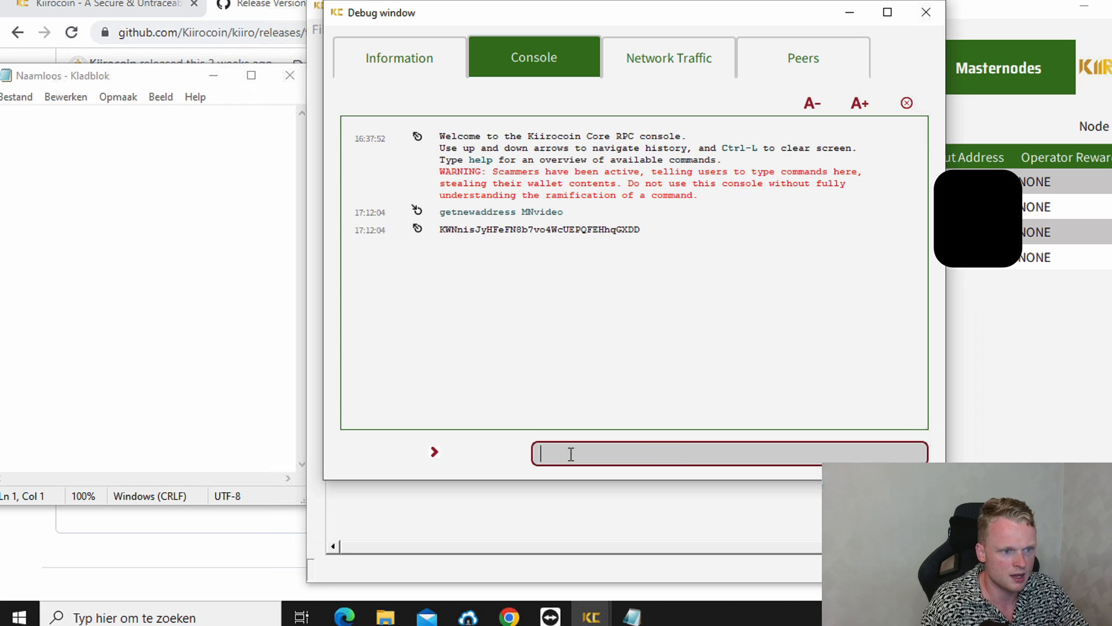
- Generate new addresses labelled ownervideo and feevideo
type("getnewaddress")
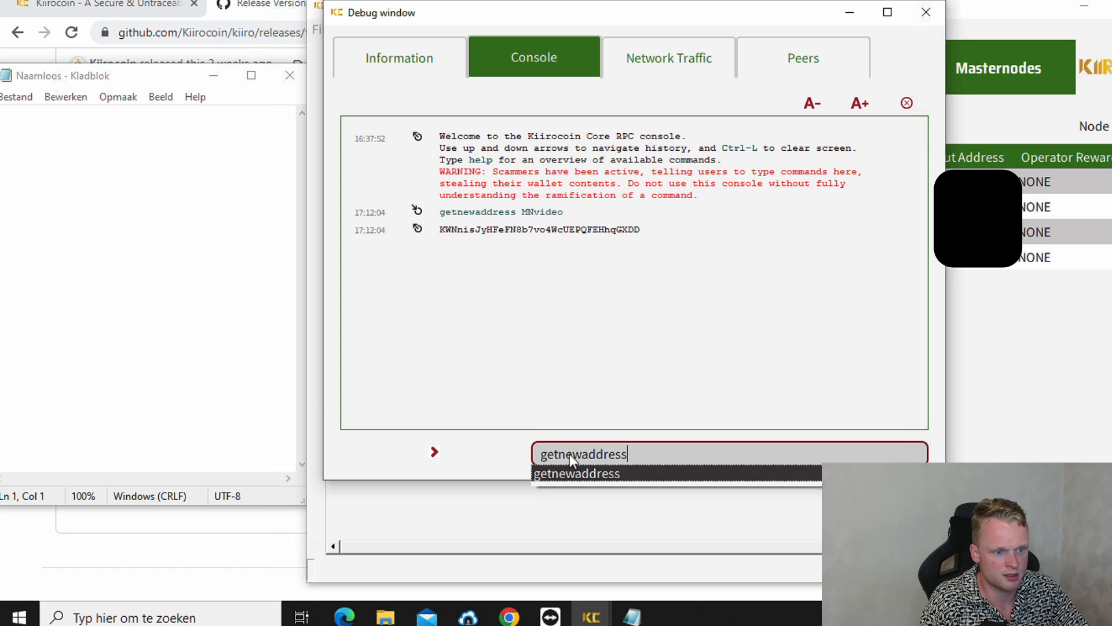
type("o")
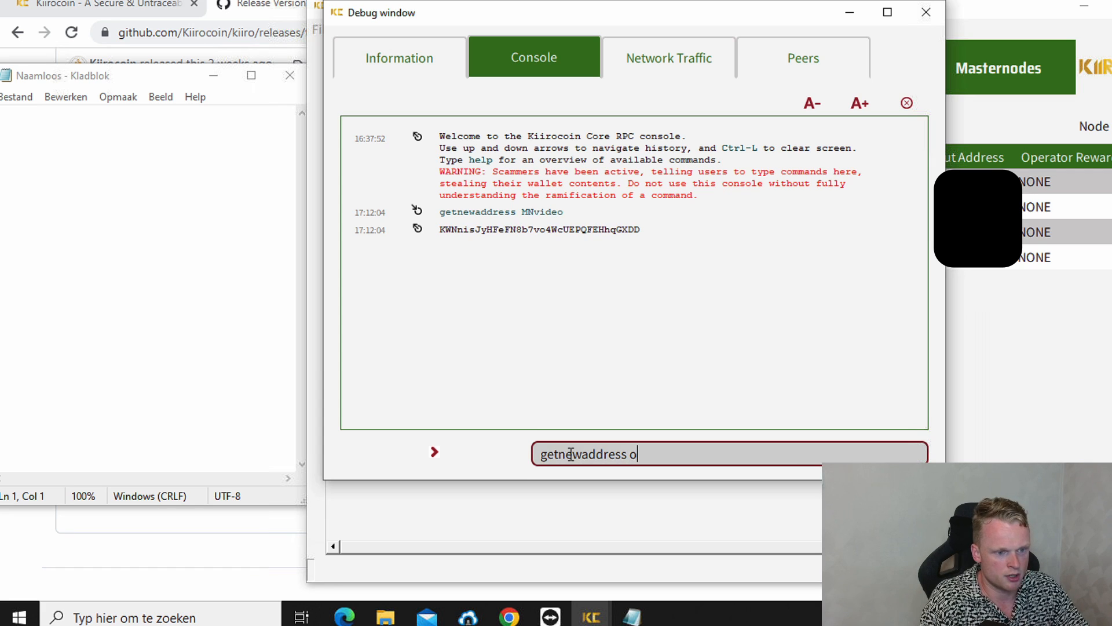
type("wnervideo")
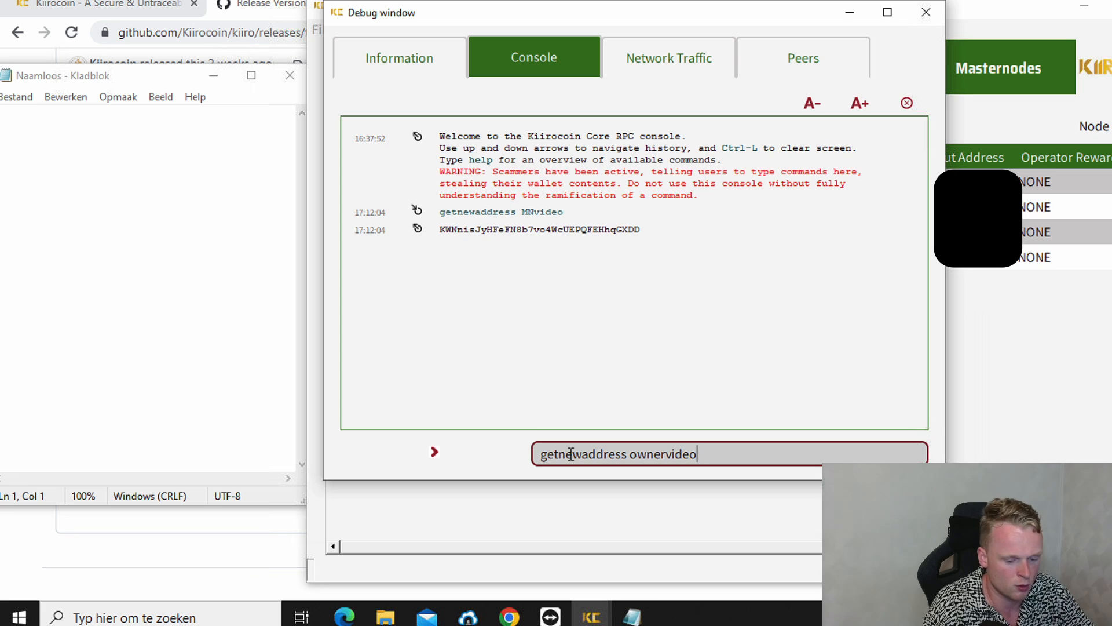
key("Return")
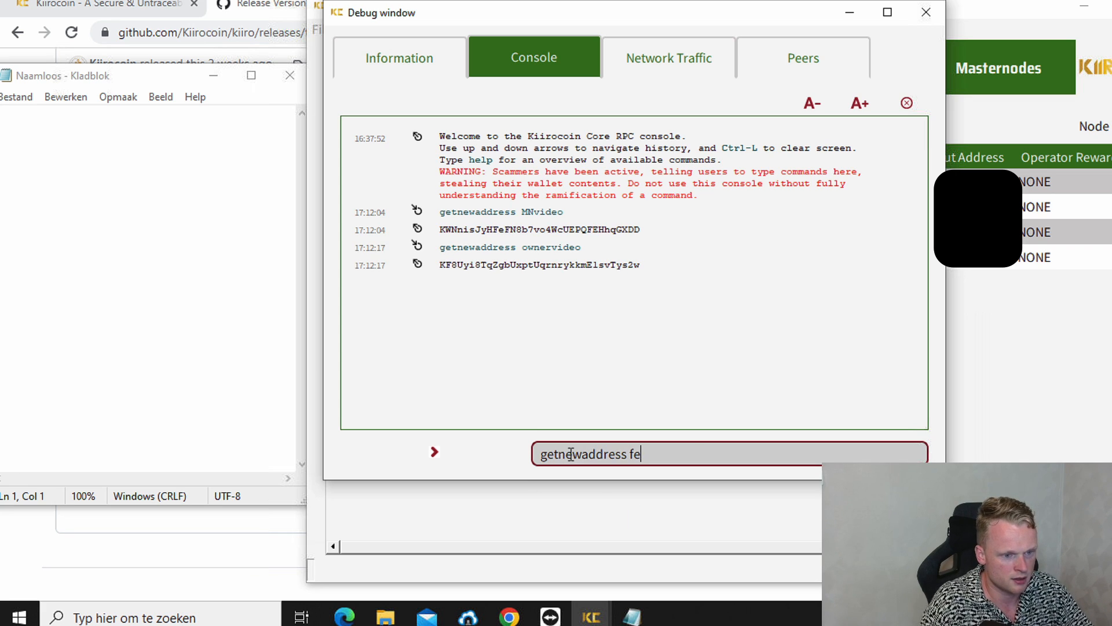
key("Return")
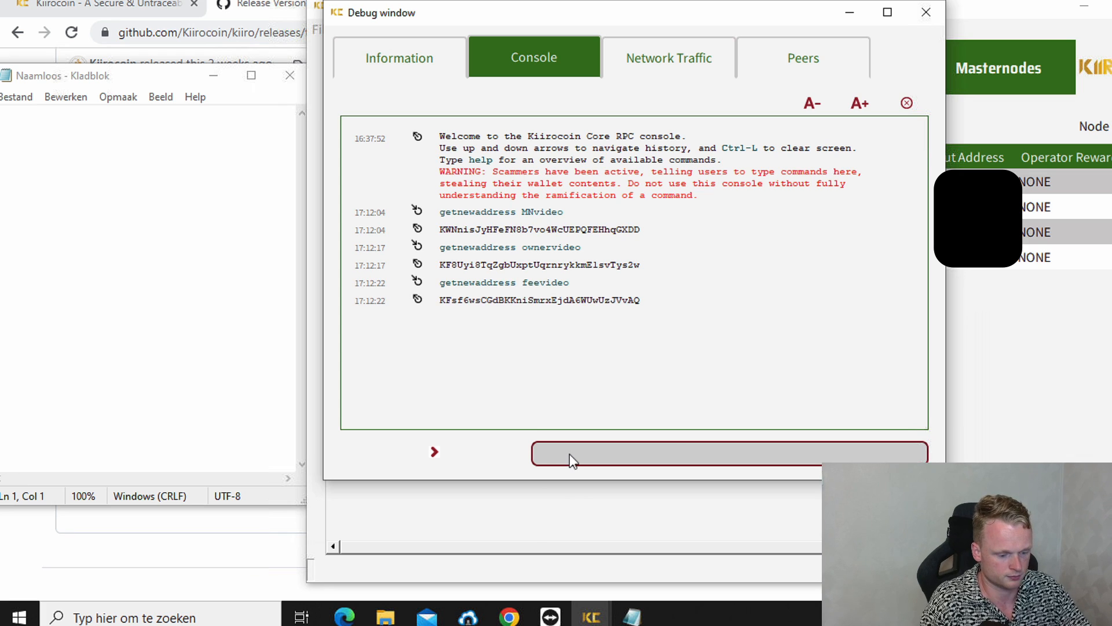
- Generate the payoutvideo address and copy the MNvideo address from the console
type("getnewaddress")
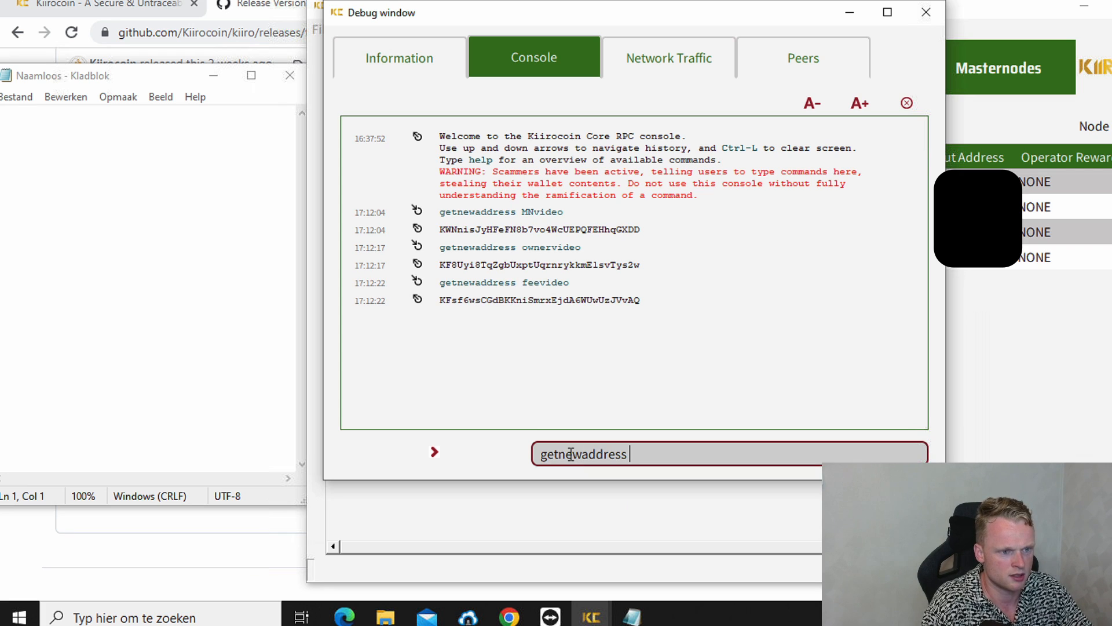
type("payoutvideo")
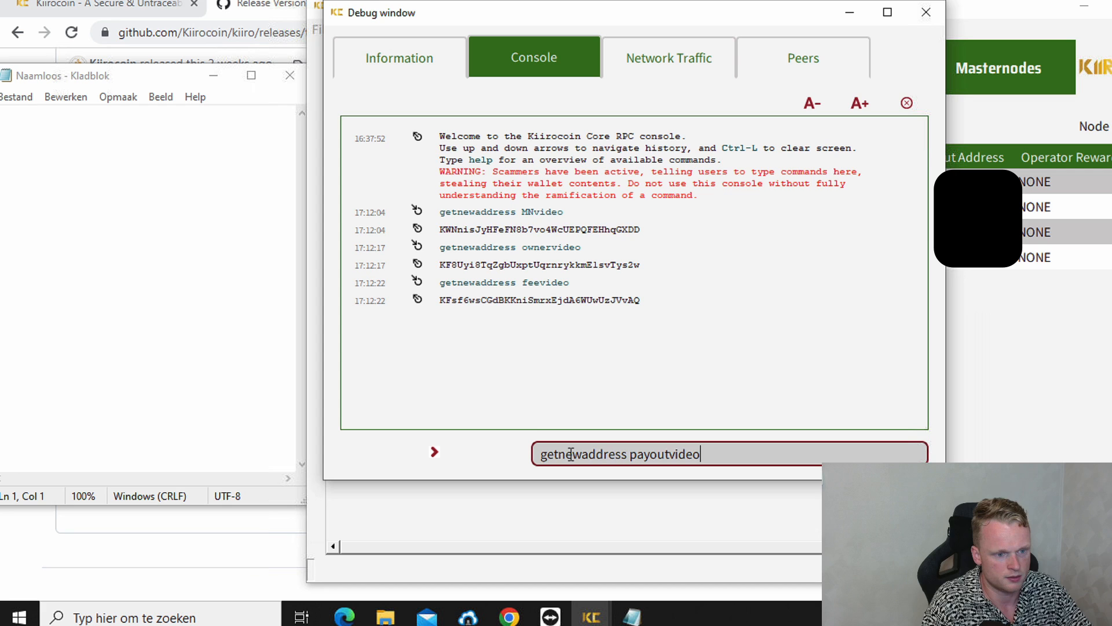
key("Return")
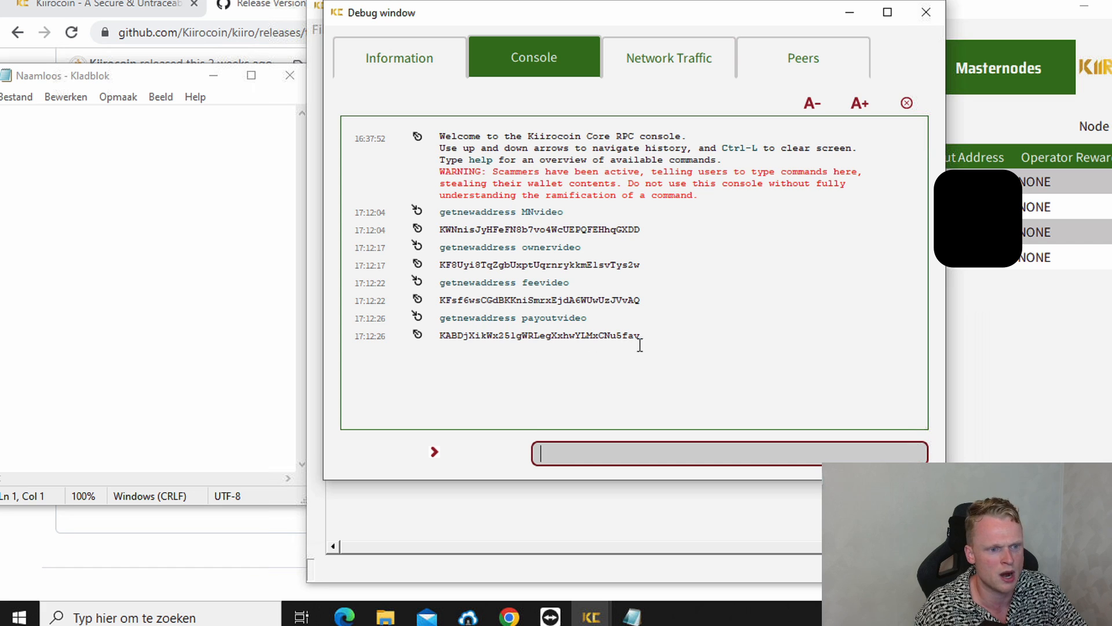
key("ctrl+a")
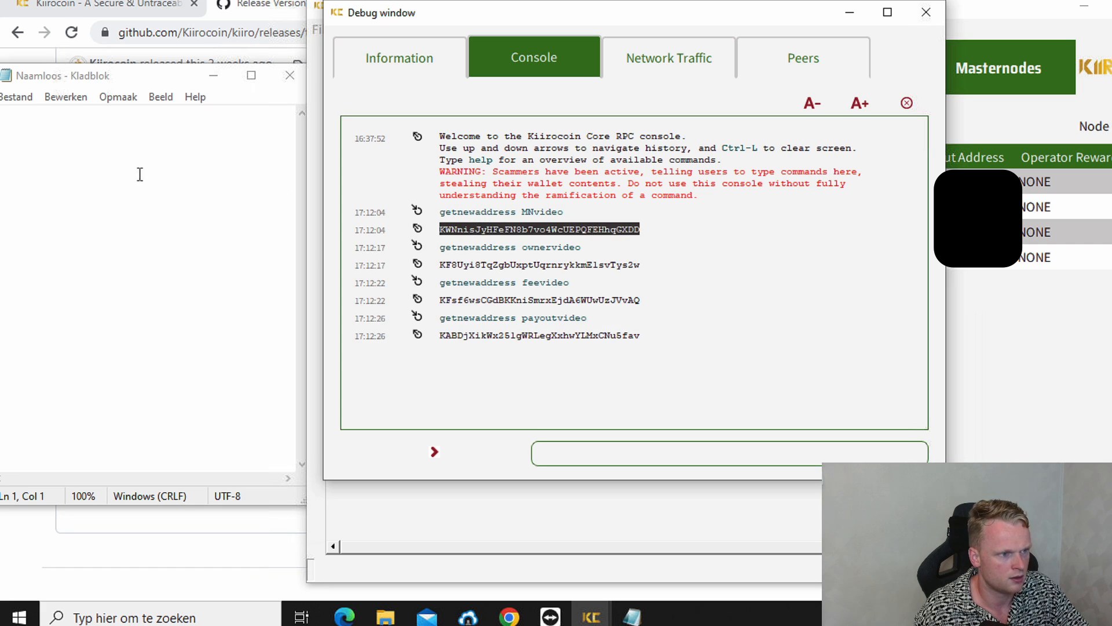
- Paste the MN address tagged MN and the KF8Uyi... address tagged Owner into the notes
key("ctrl+v")
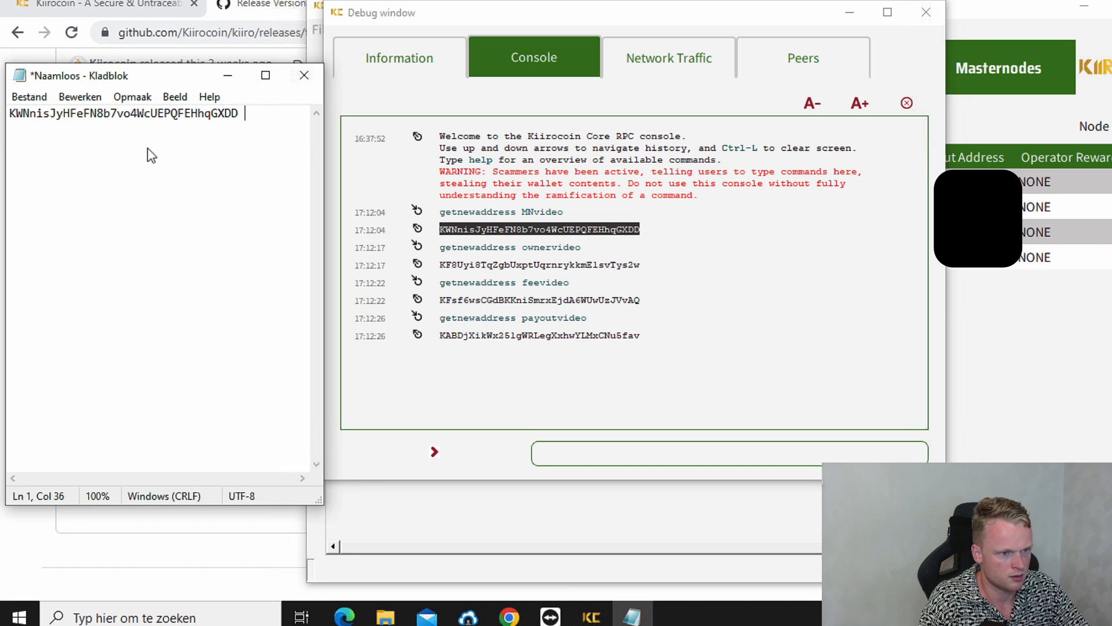
type("MN")
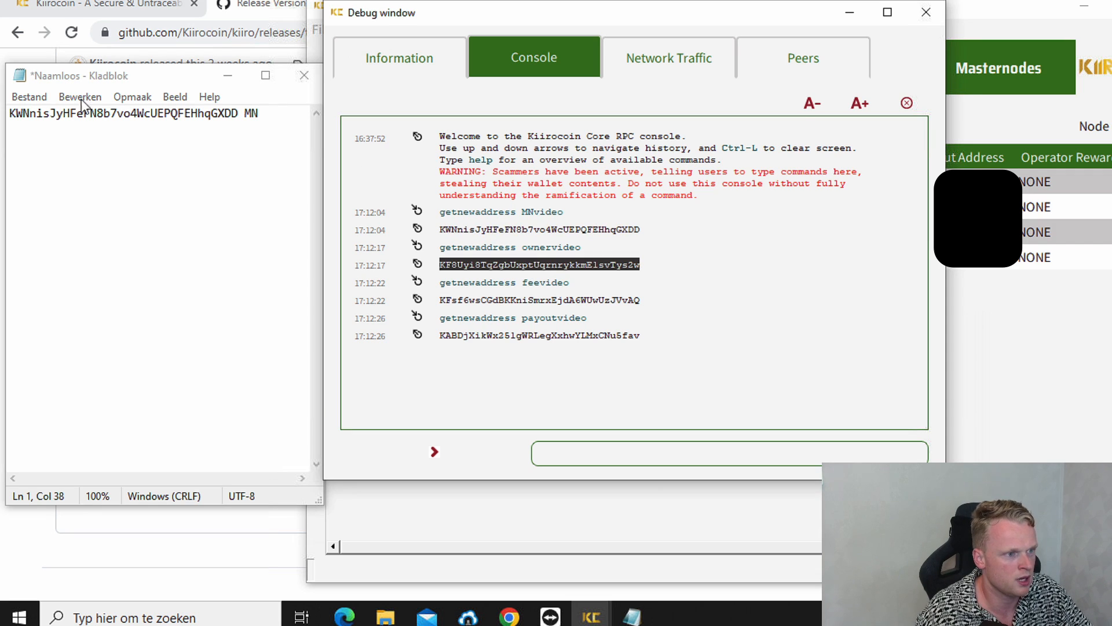
left_click(83, 113)
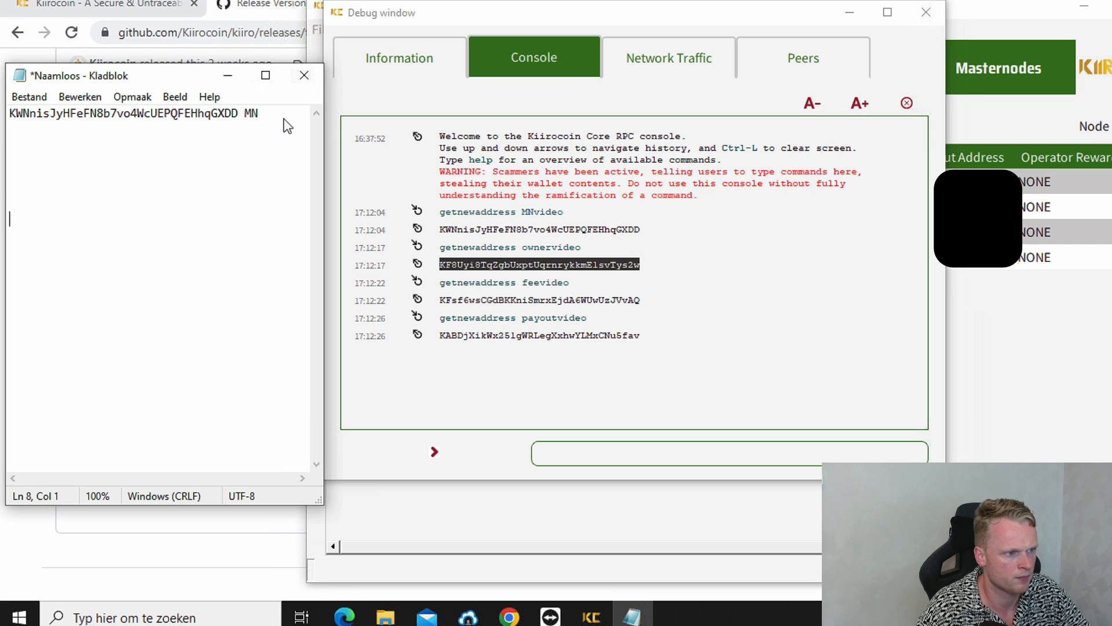
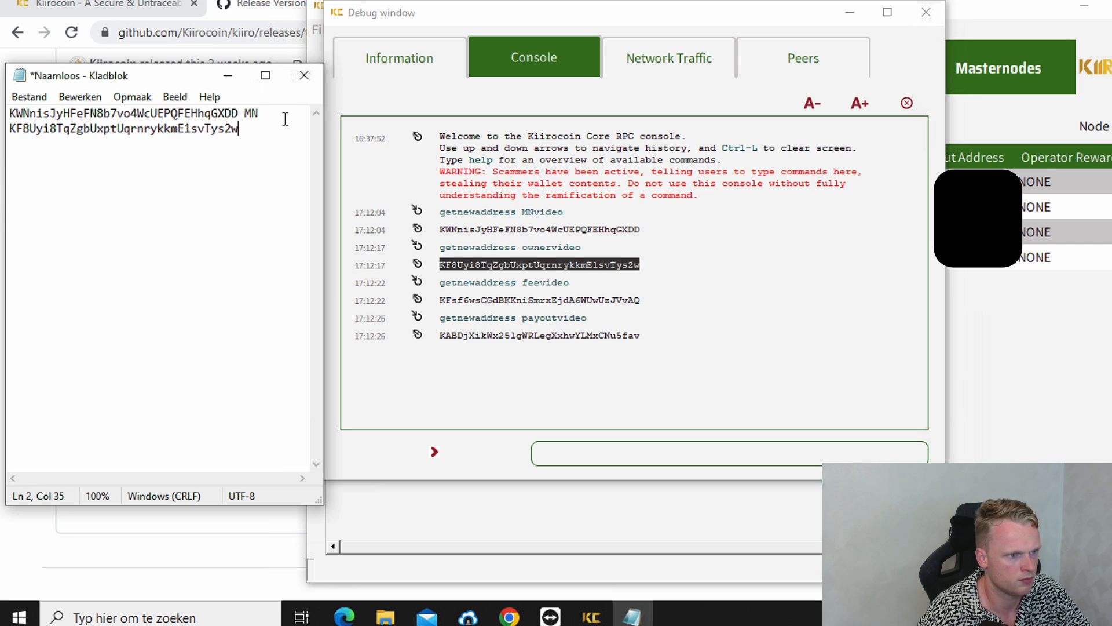
type("O")
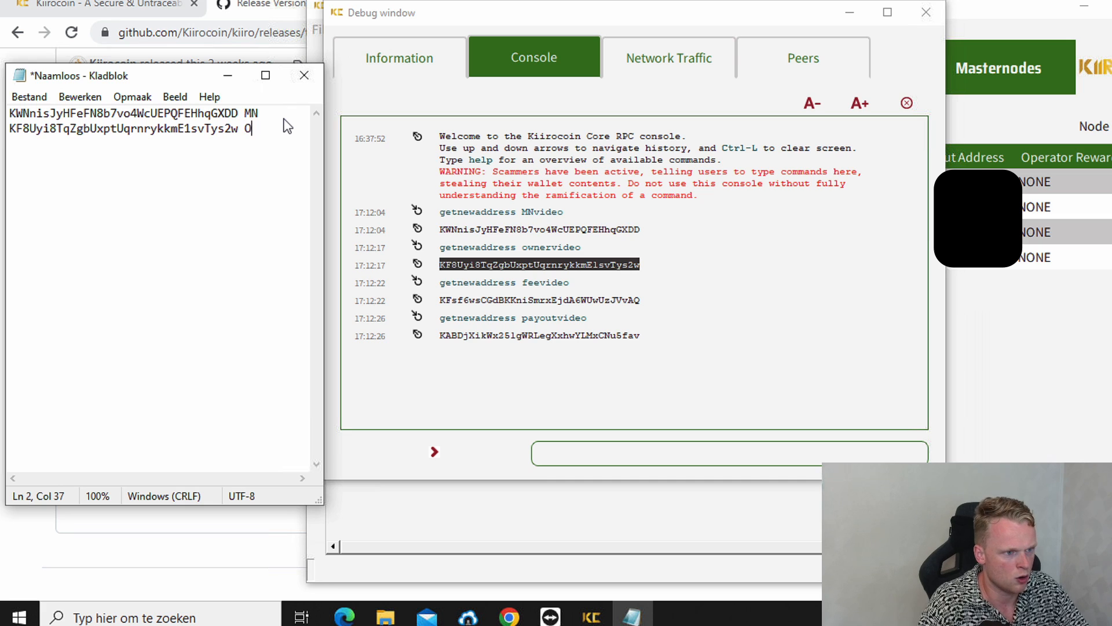
type("wner")
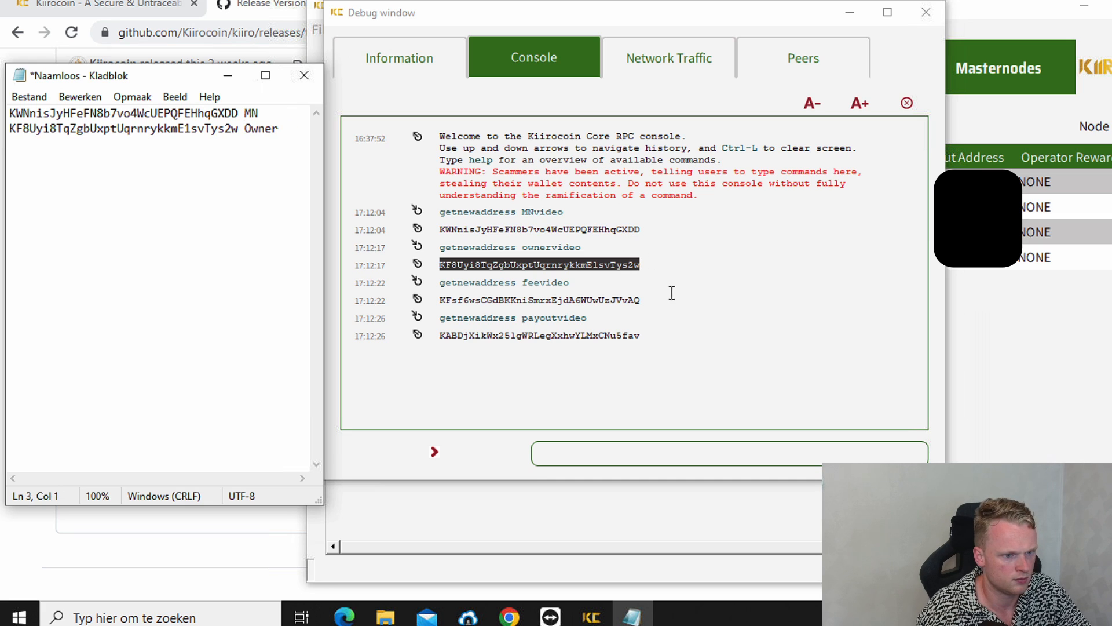
- Add the KFsf6ws... address tagged fee and the payout address line to the notes
left_click(538, 299)
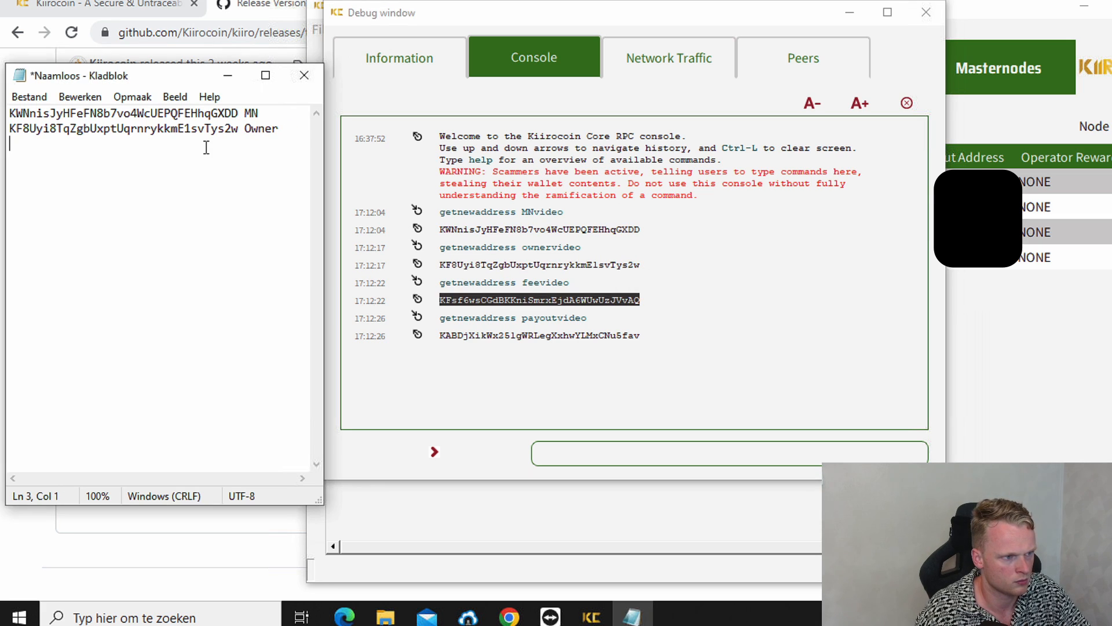
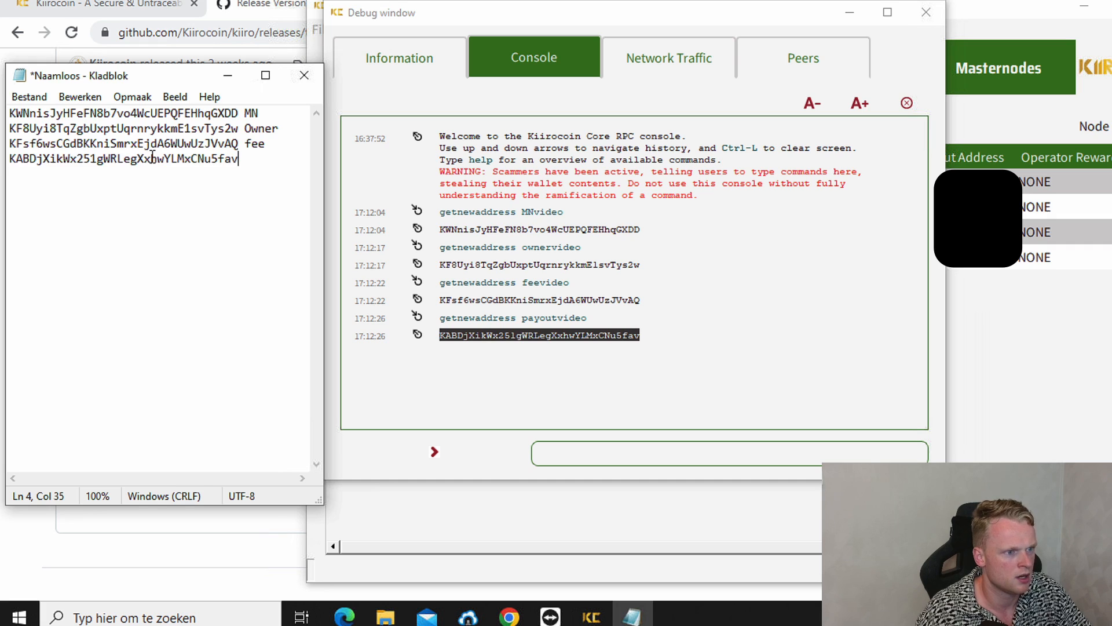
type("payout")
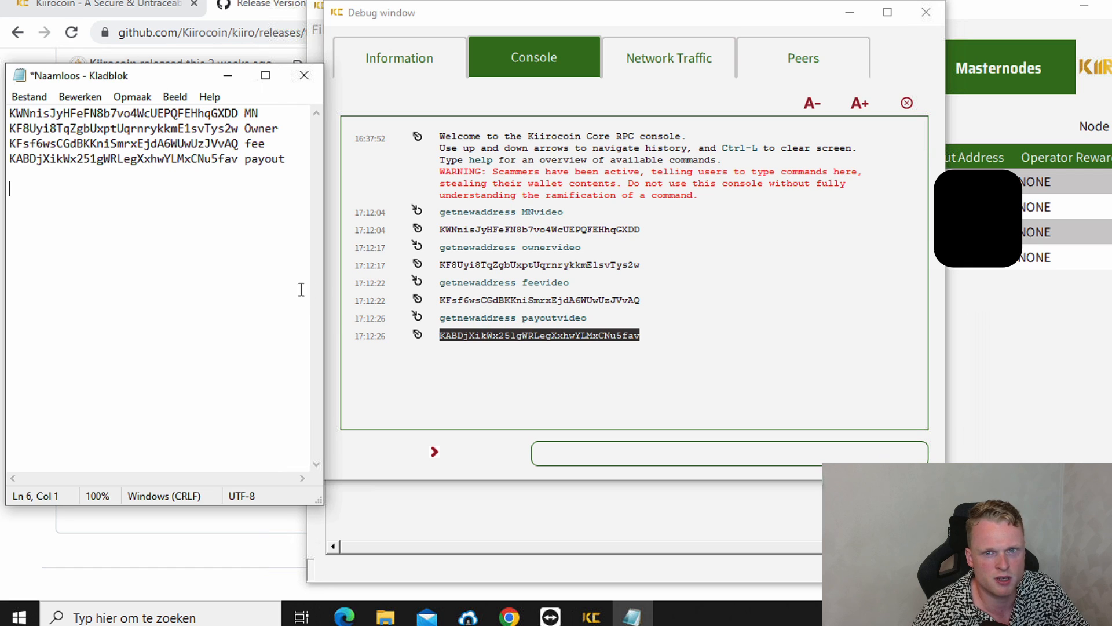
mouse_move(218, 283)
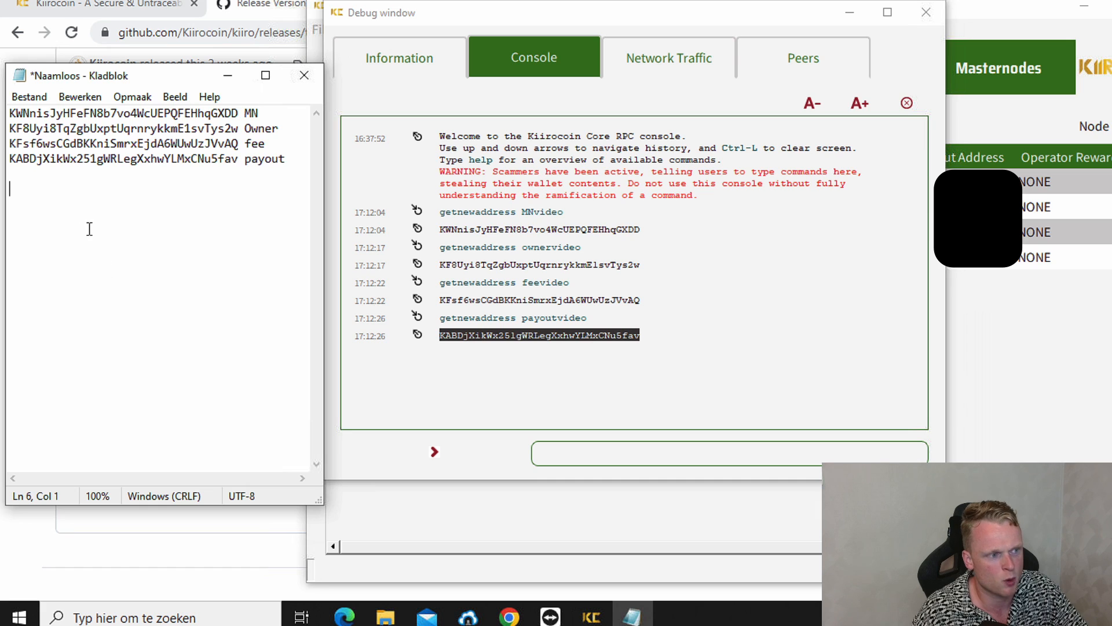
mouse_move(101, 249)
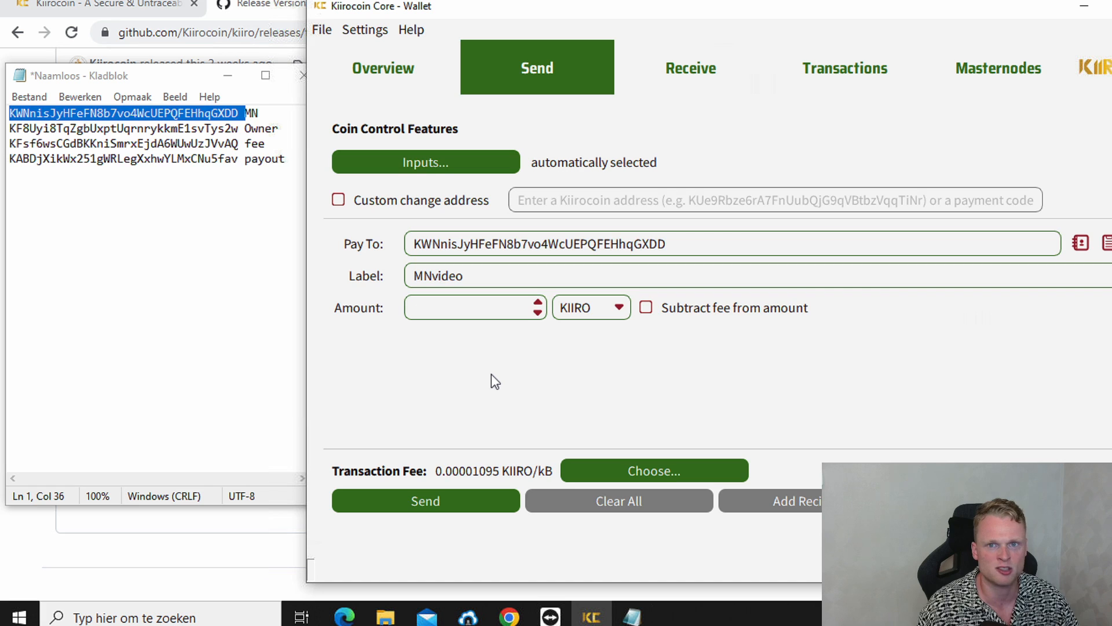
mouse_move(524, 396)
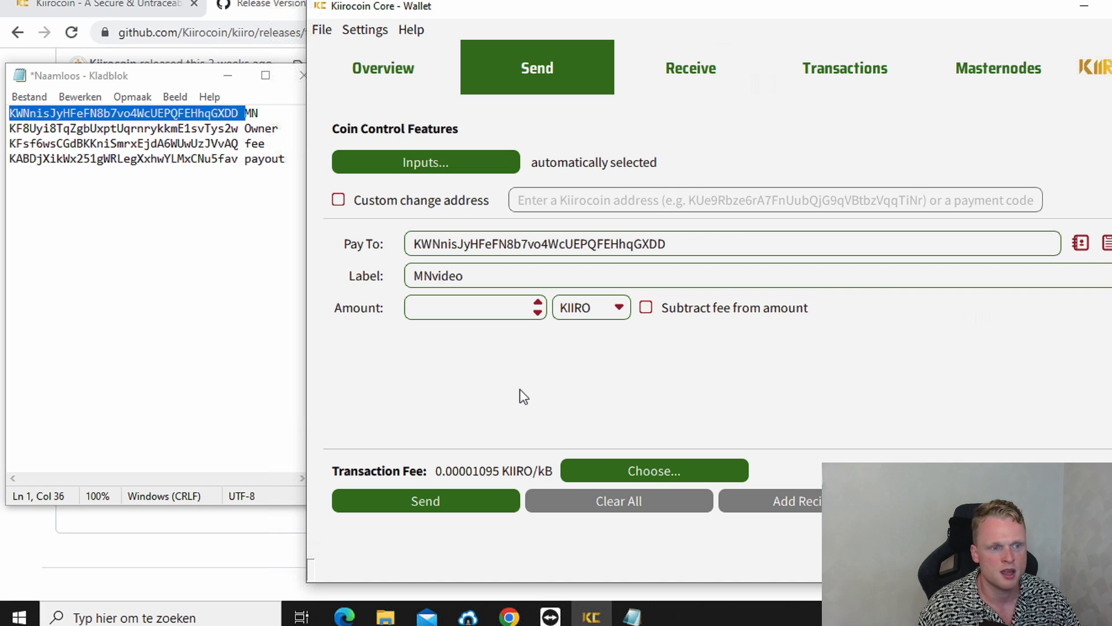
mouse_move(563, 435)
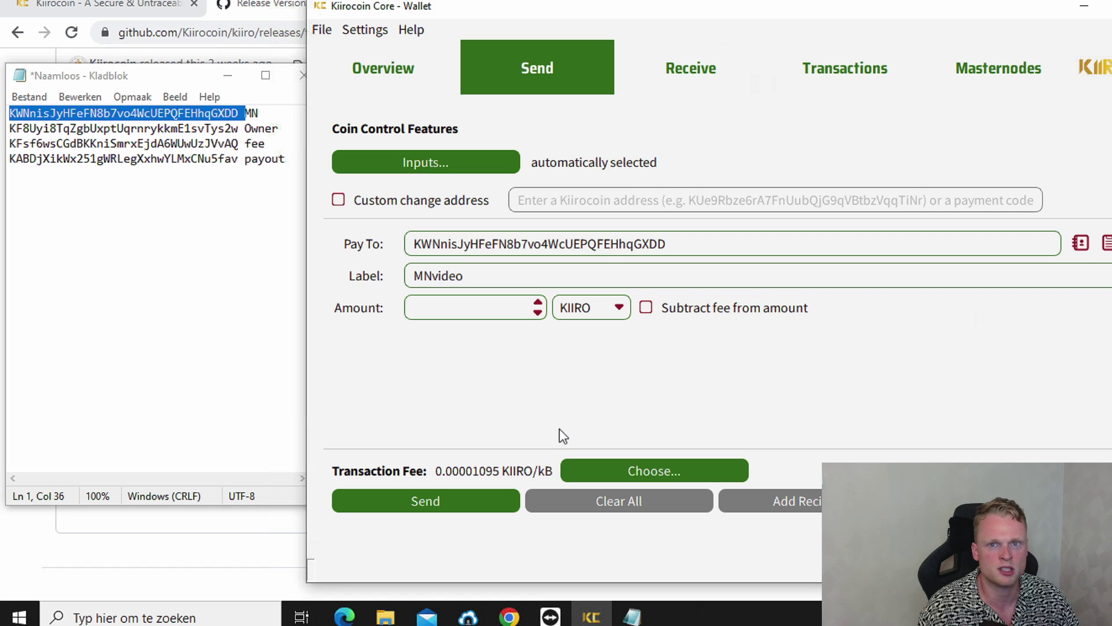
mouse_move(690, 67)
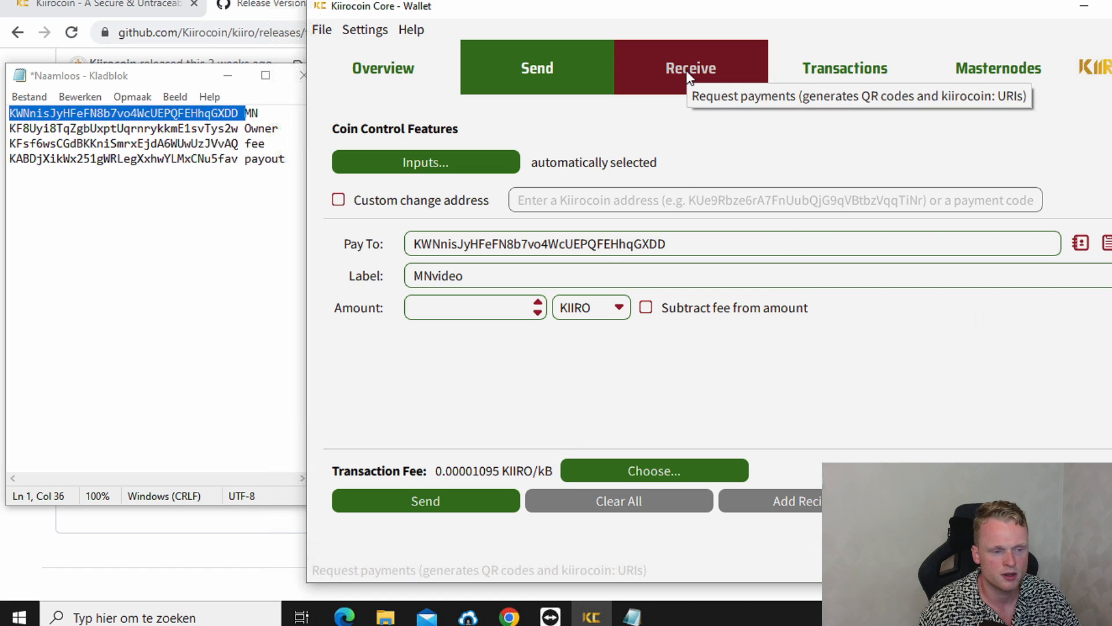
- Request a payment with a fresh receiving address on the Receive page, then return to Send
left_click(689, 67)
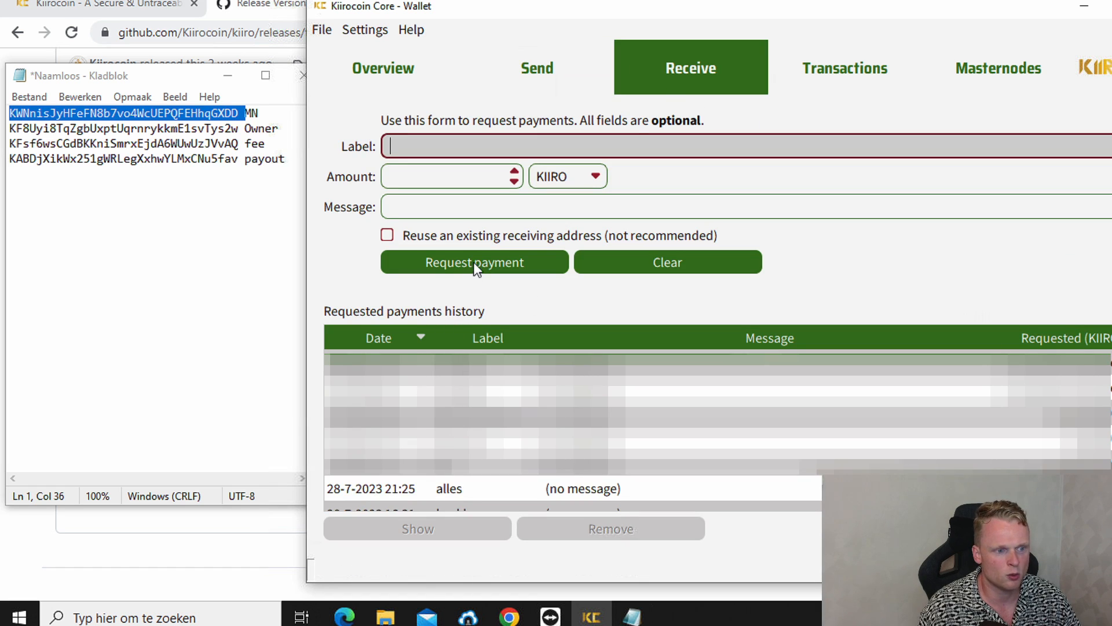
left_click(474, 262)
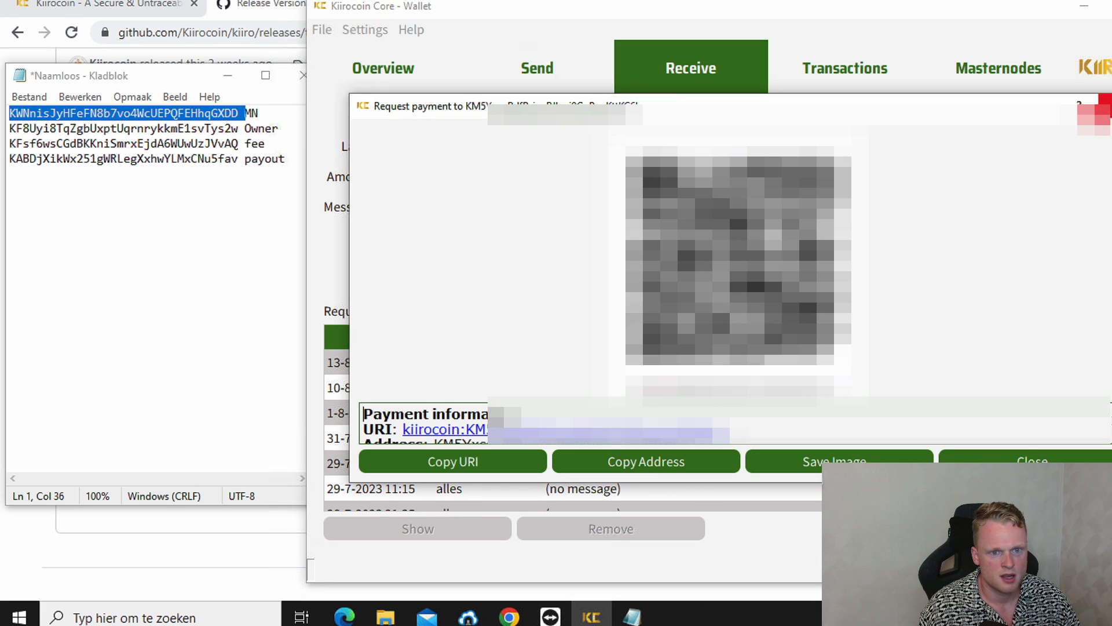
left_click(536, 67)
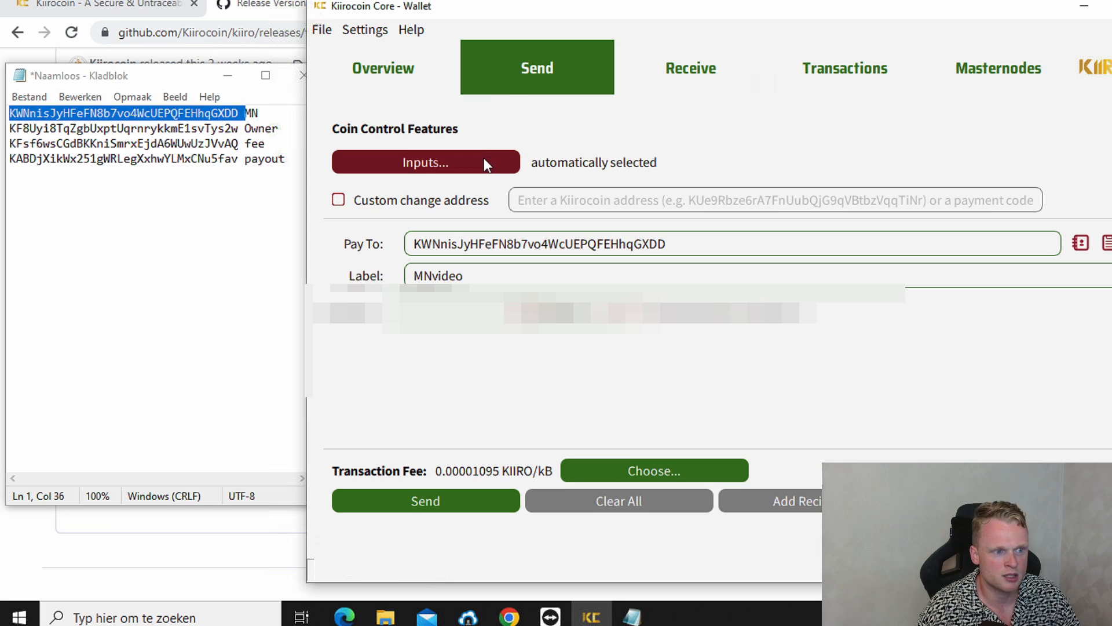
- Check the coin selection and enter an amount of 1000 KIIRO for the MNvideo payment
left_click(425, 162)
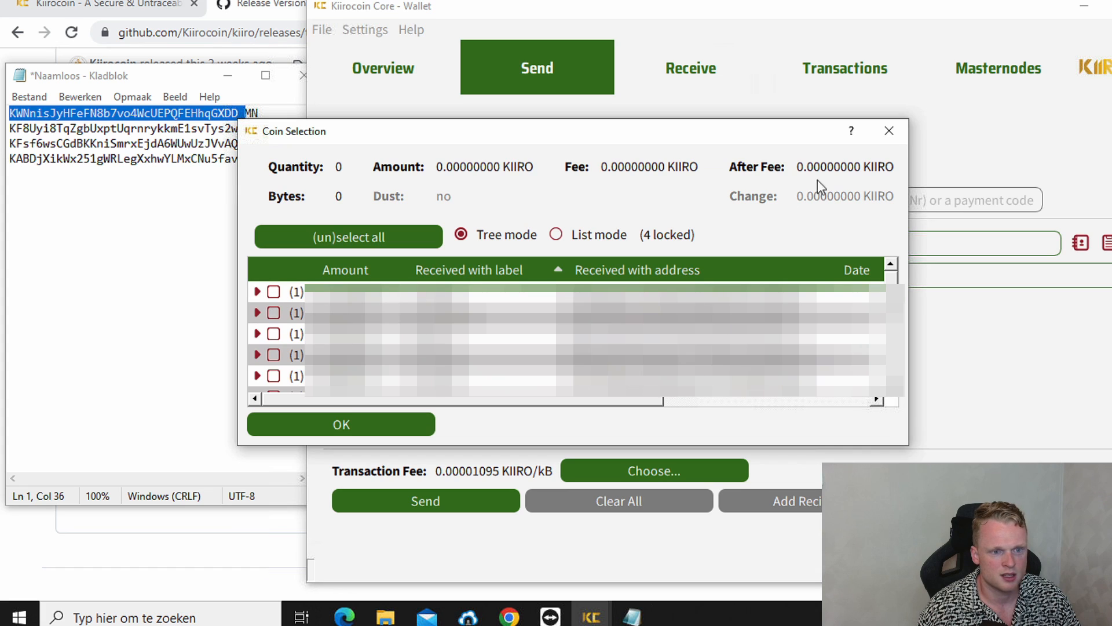
mouse_move(889, 131)
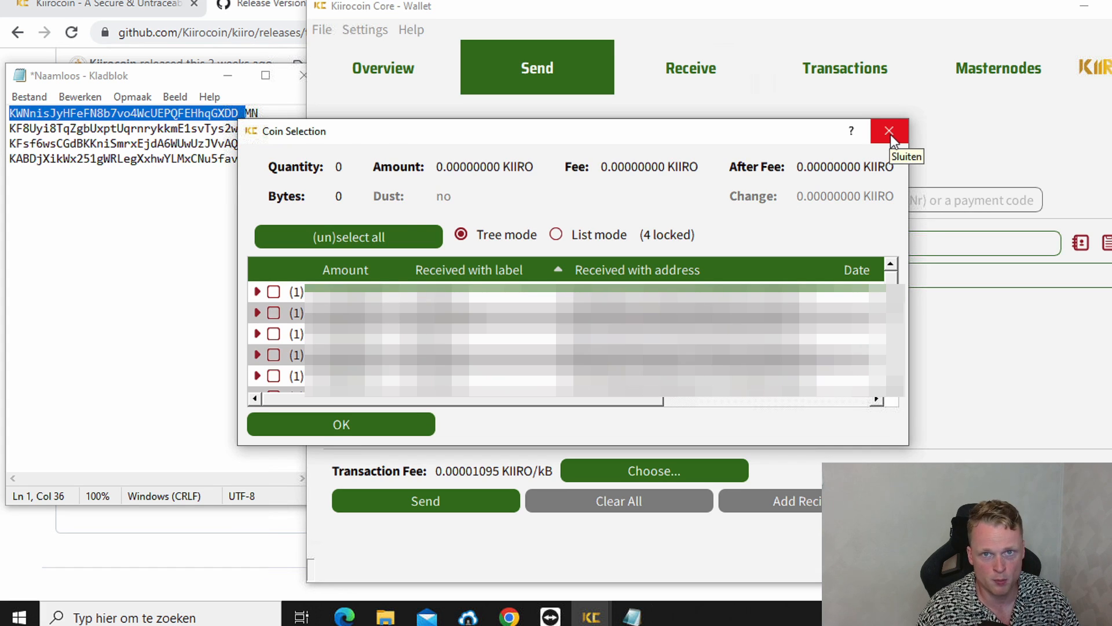
left_click(890, 131)
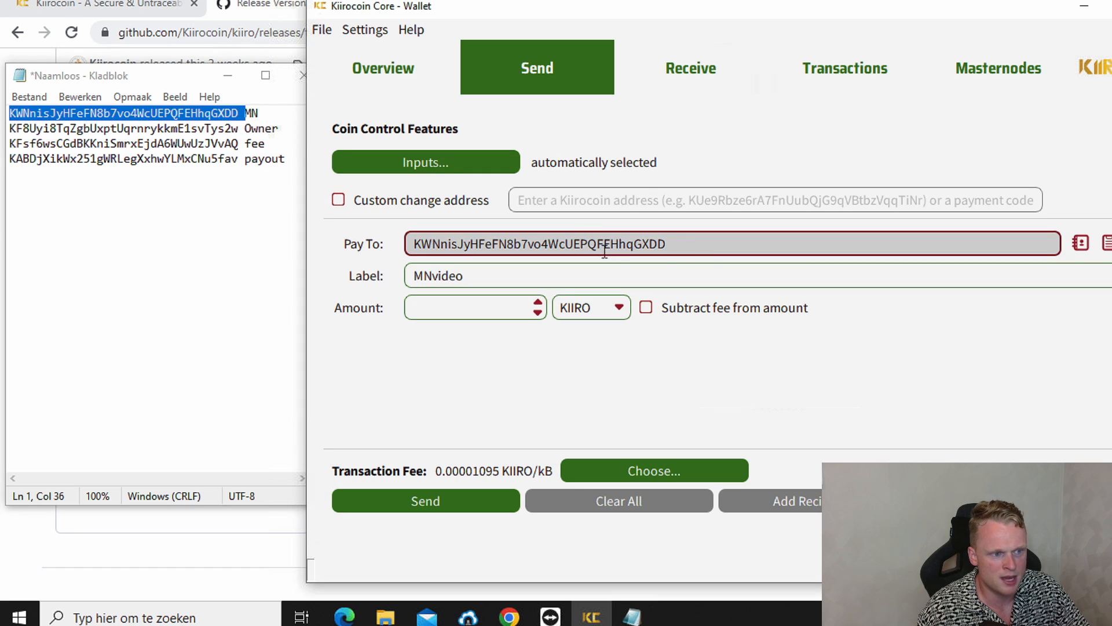
left_click(475, 307)
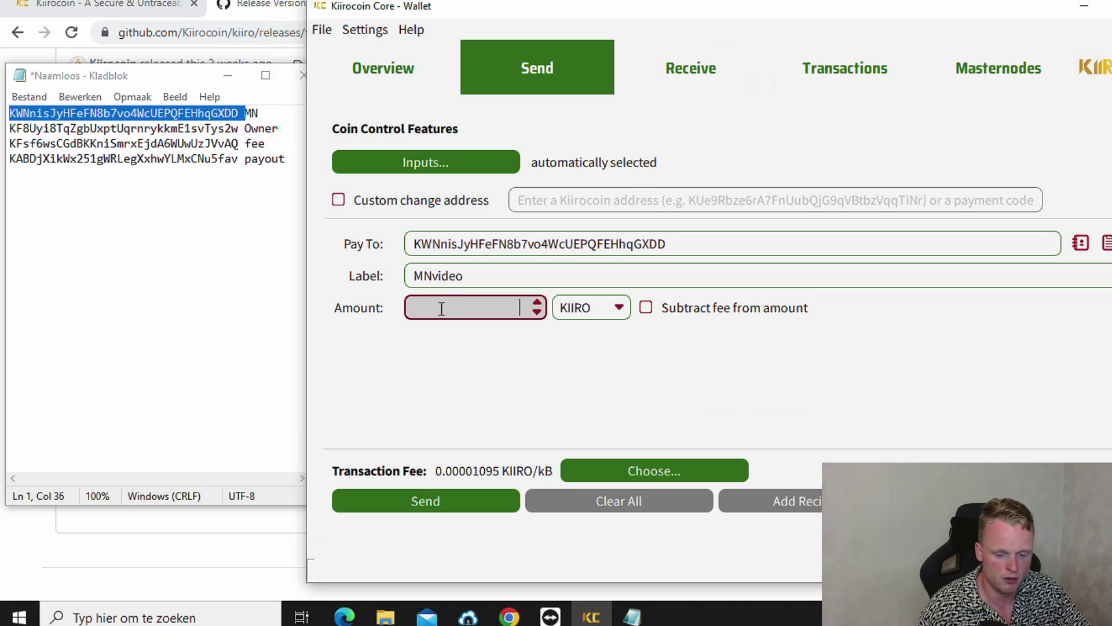
type("1")
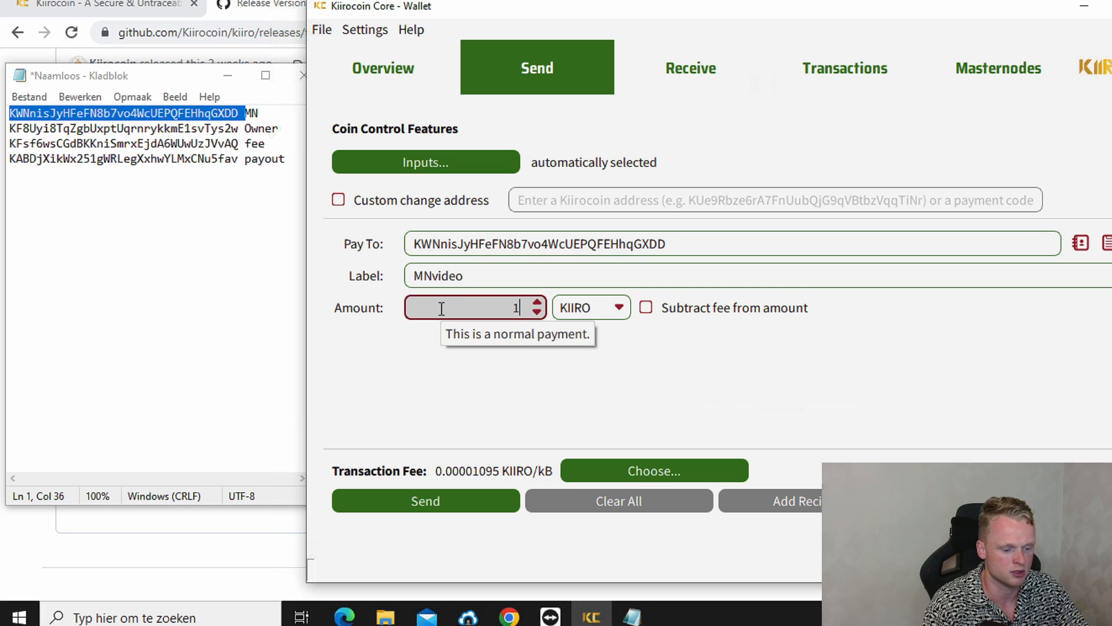
type("000.00000000")
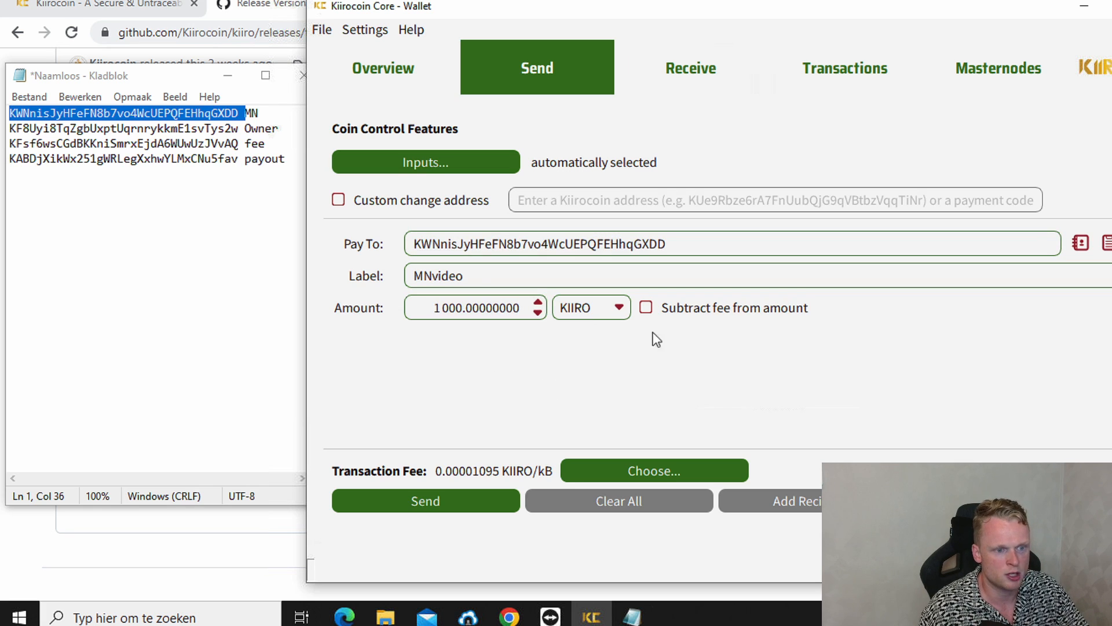
mouse_move(523, 369)
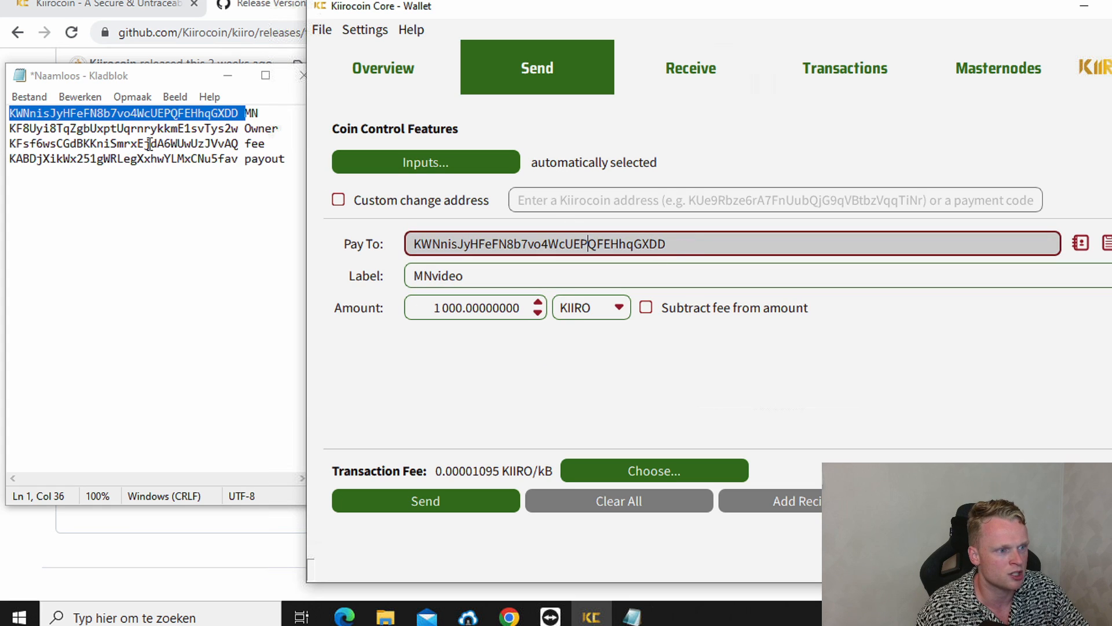
- Copy the fee address from the notes, set a 2 KIIRO payment to it, and show the transaction history
left_click(206, 144)
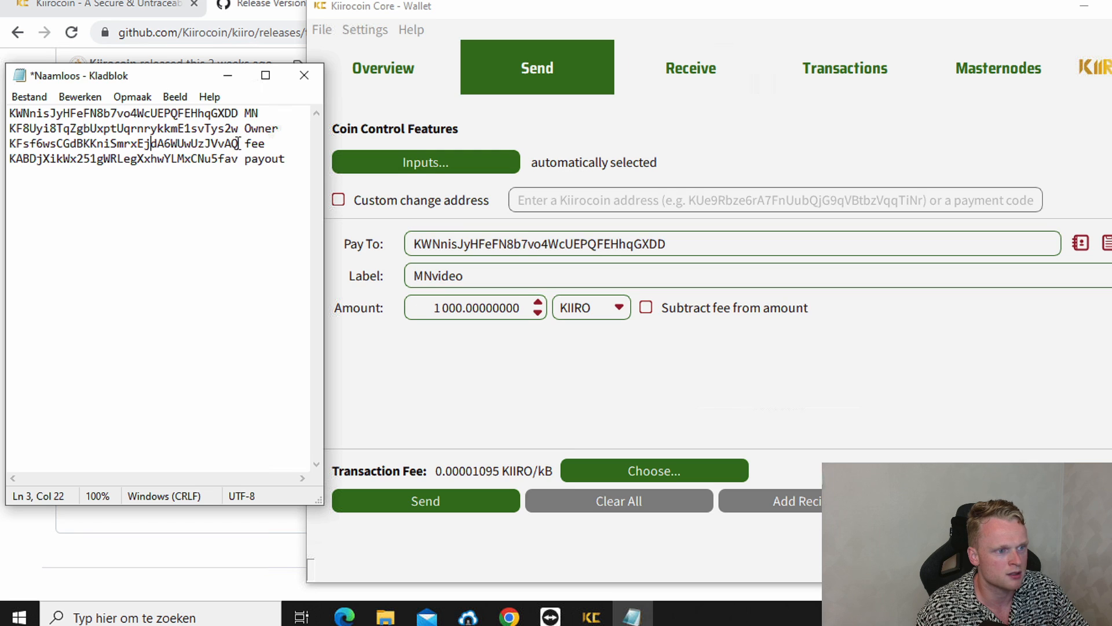
triple_click(124, 144)
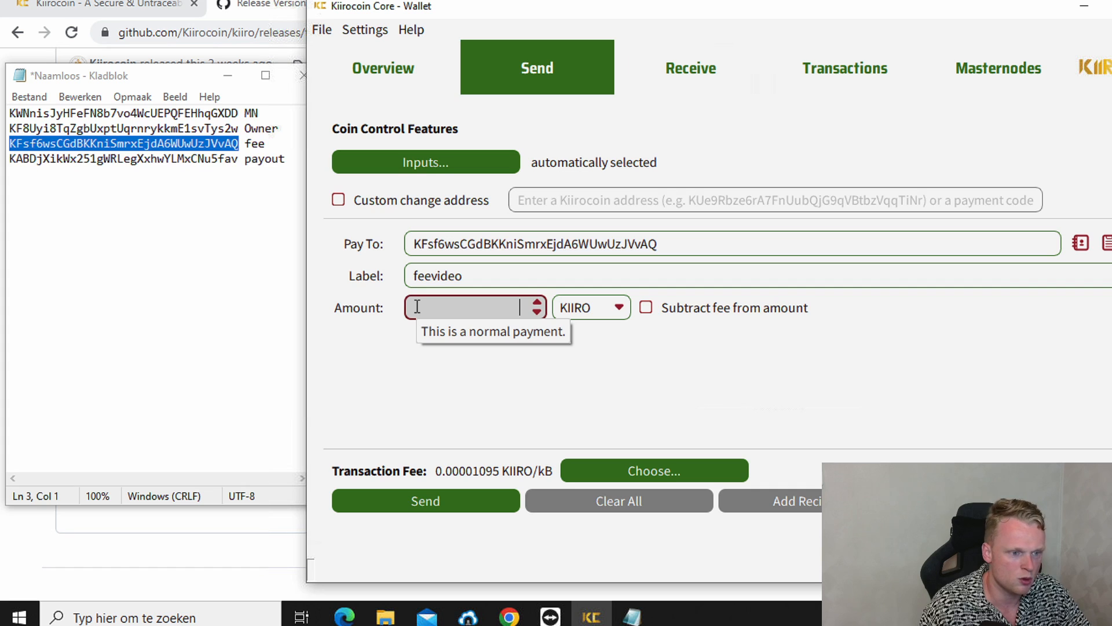
type("2.00000000")
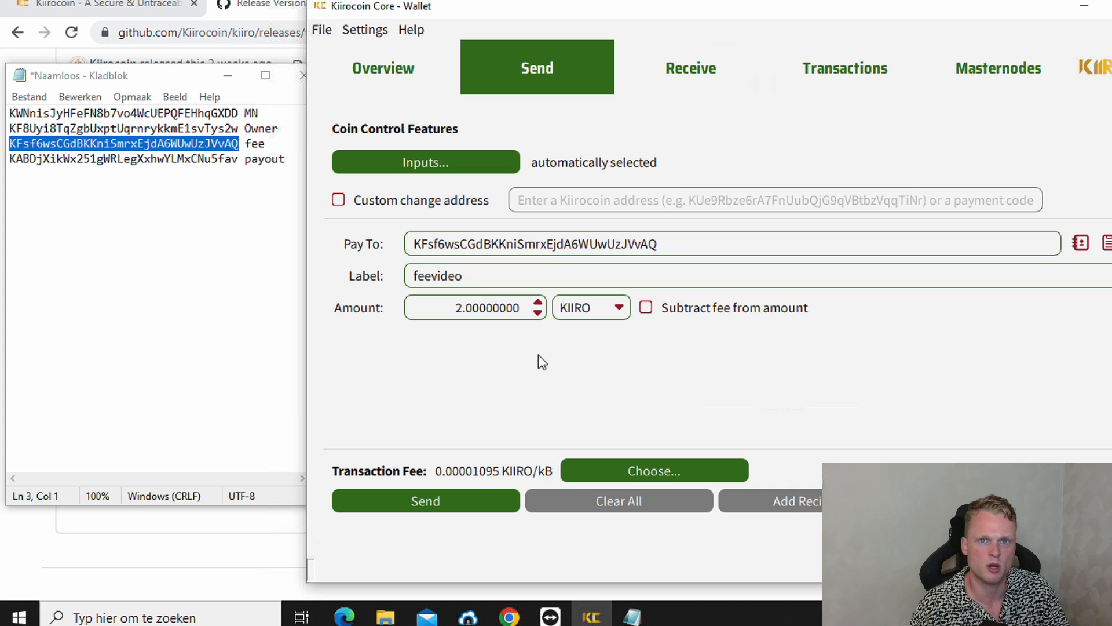
left_click(844, 67)
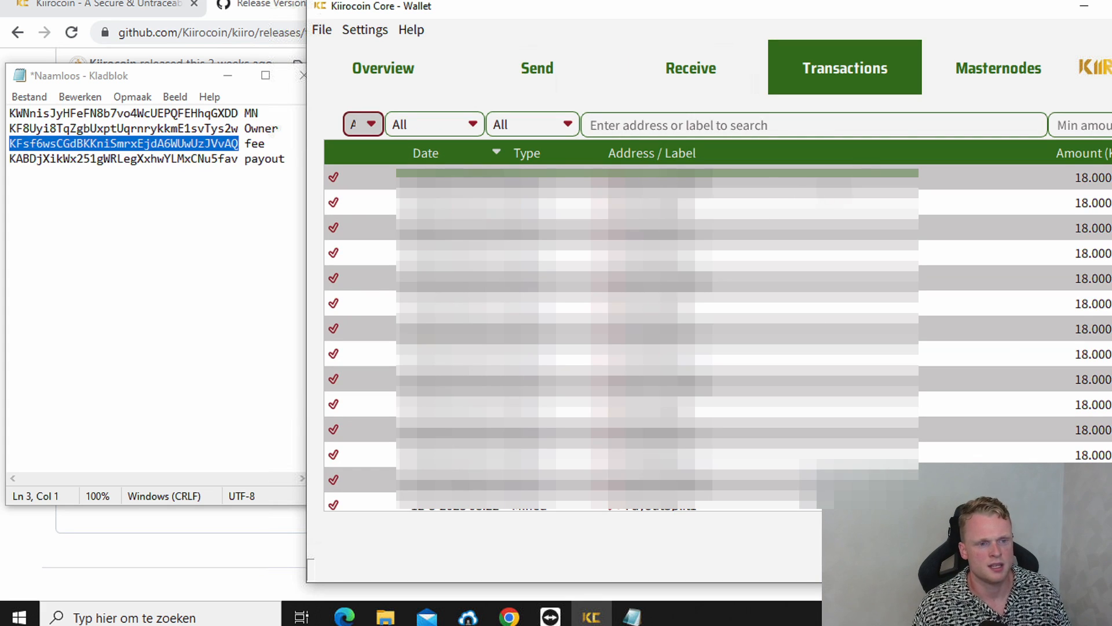
mouse_move(845, 67)
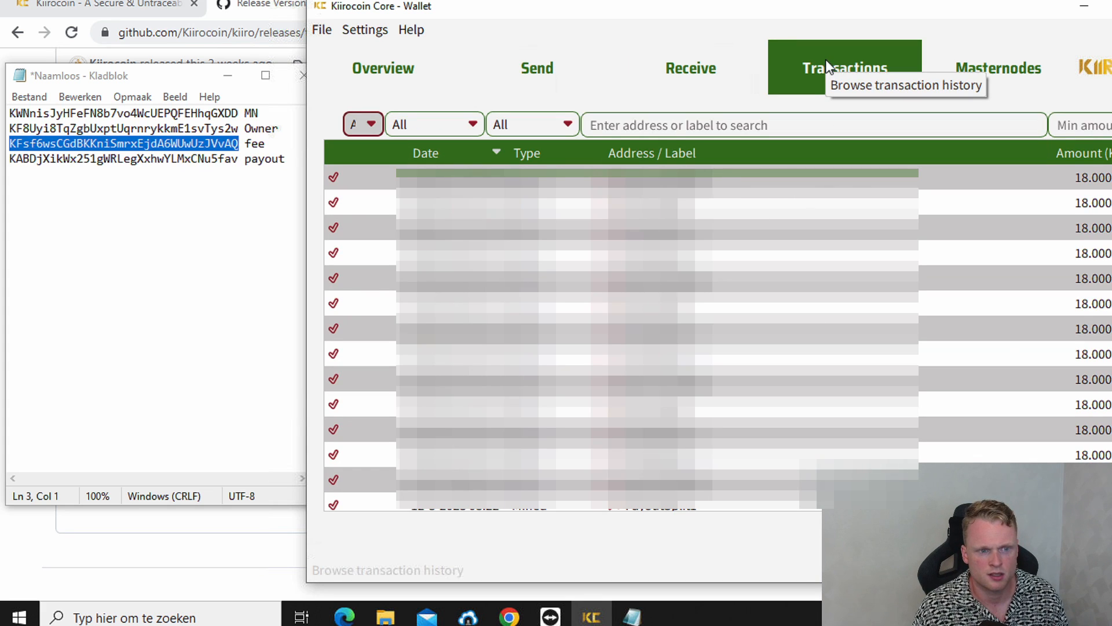
mouse_move(713, 18)
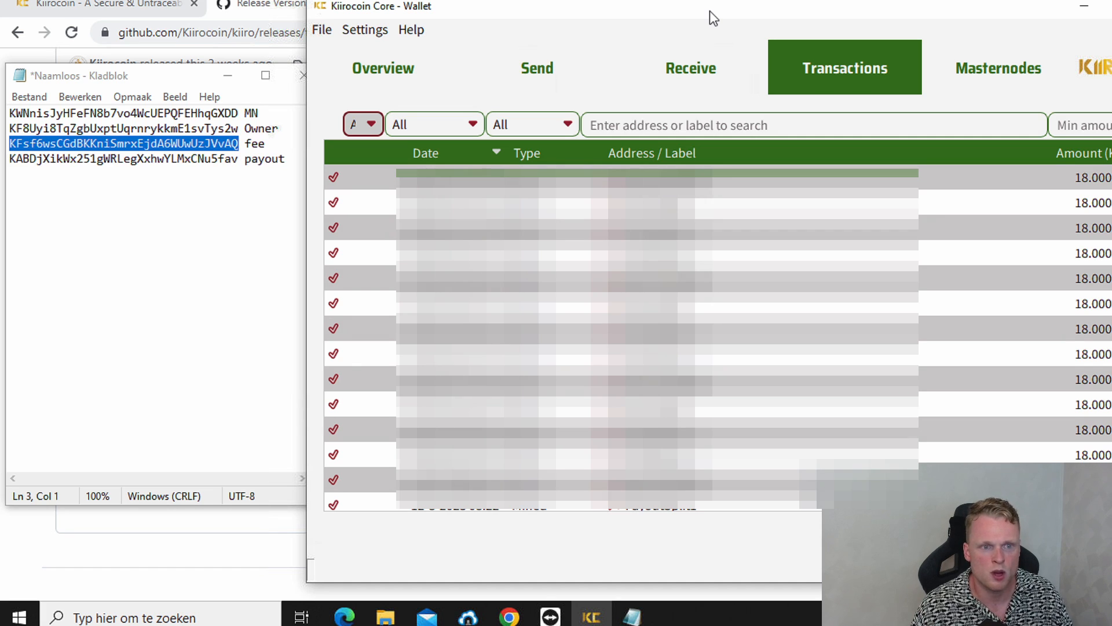
mouse_move(336, 179)
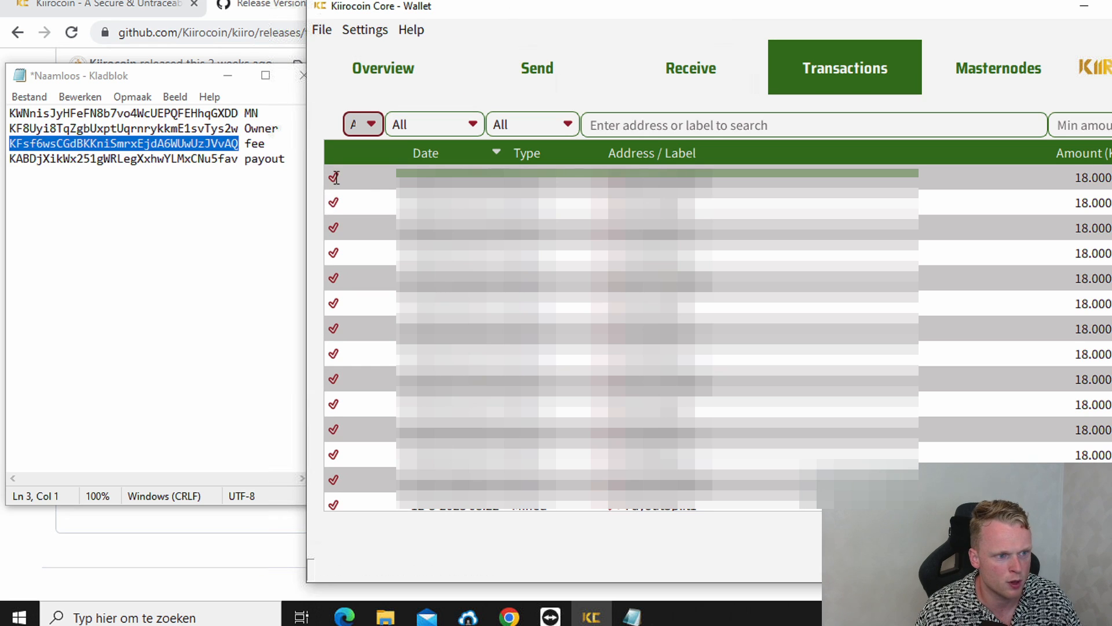
mouse_move(336, 186)
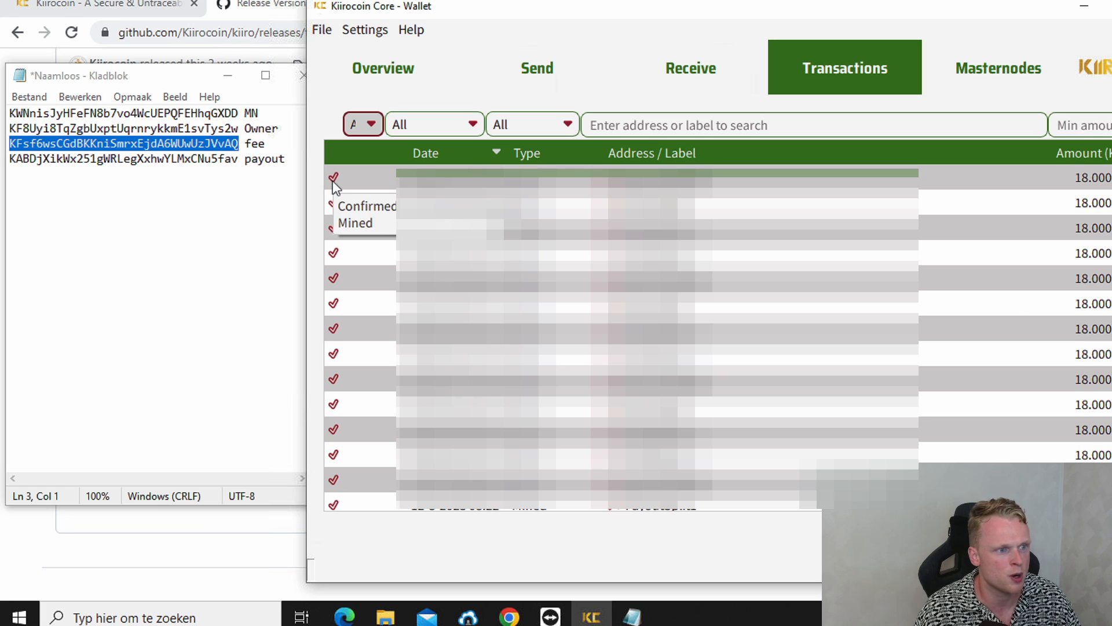
left_click(410, 30)
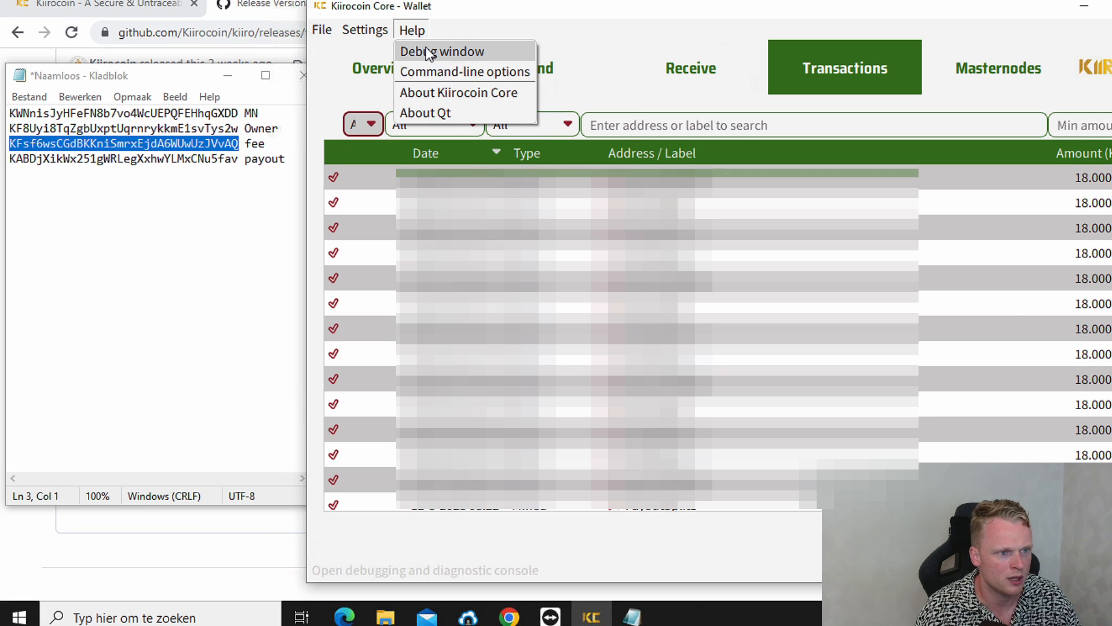
- Enter the evoznode outputs command in the debug console
left_click(441, 51)
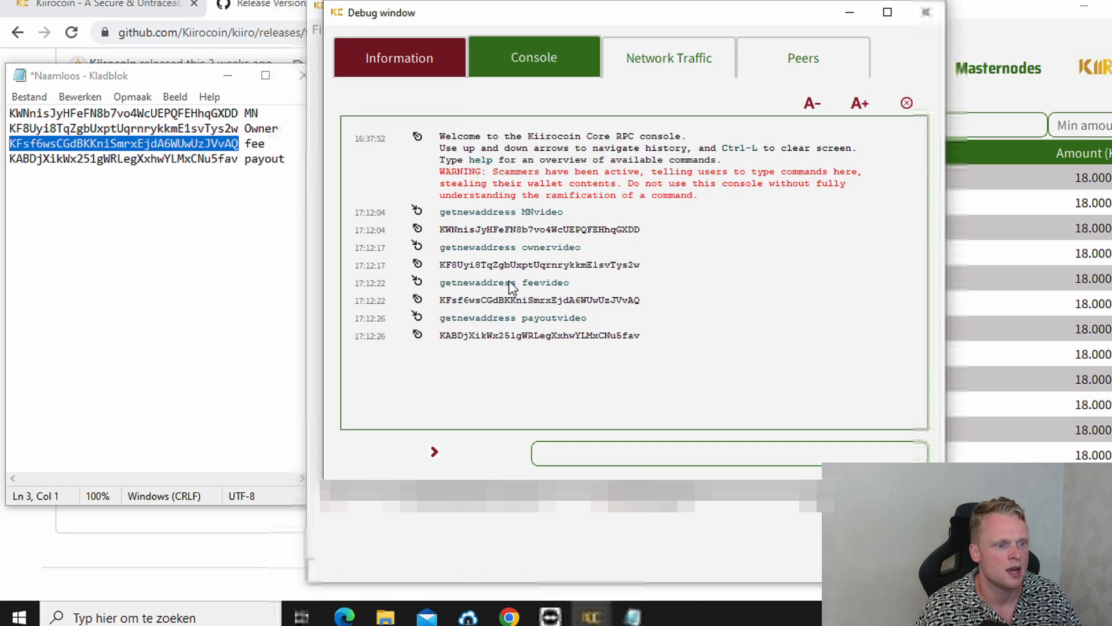
type("e")
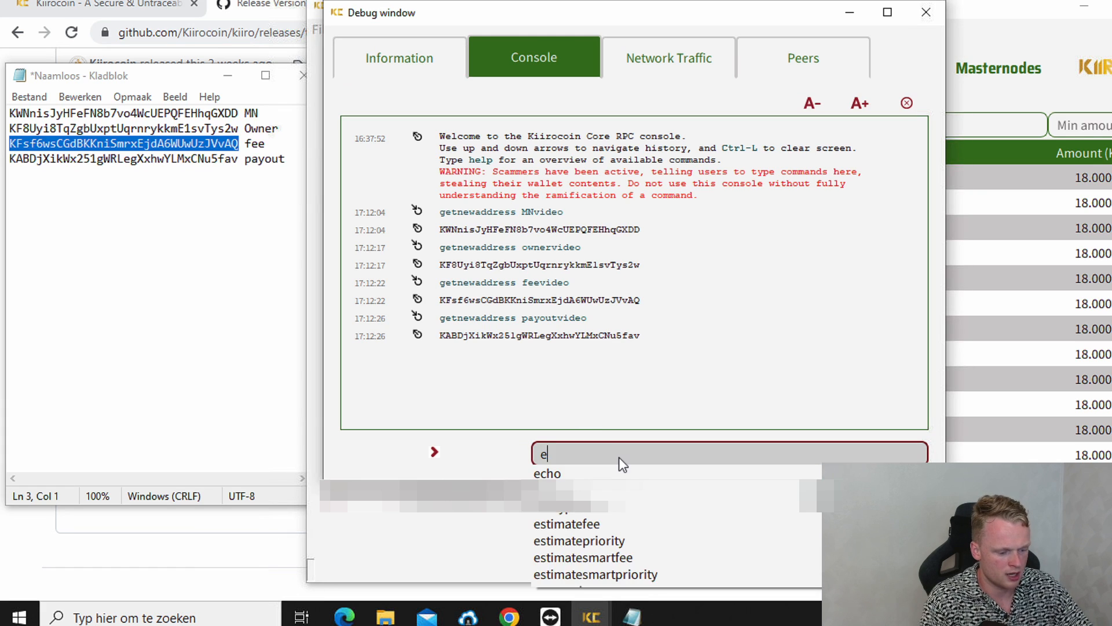
type("voznode o")
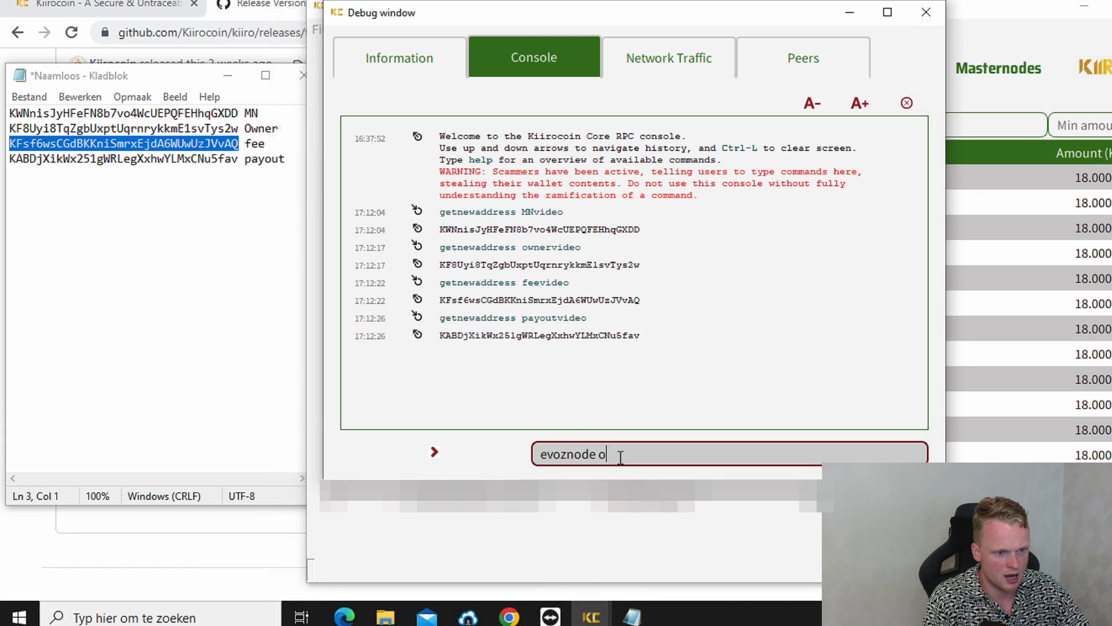
type("utputs")
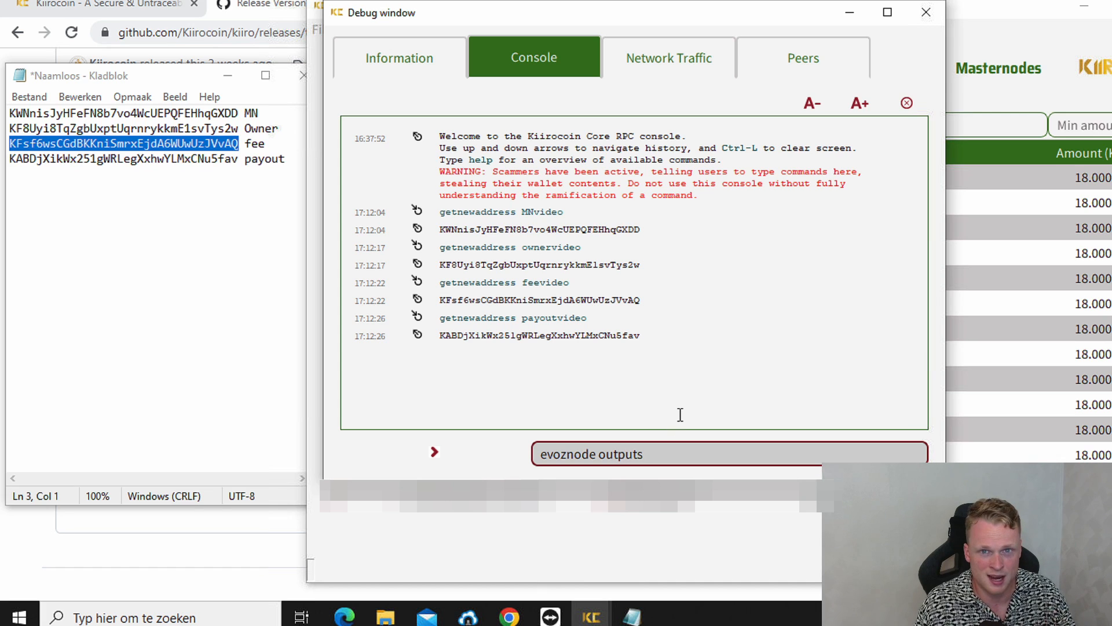
mouse_move(631, 440)
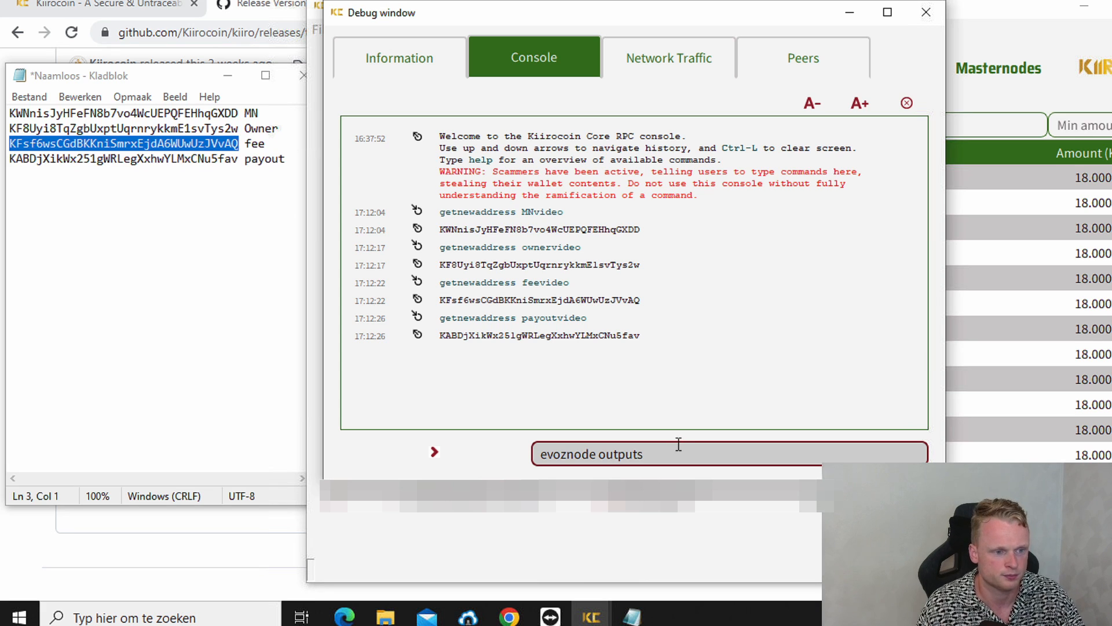
mouse_move(679, 367)
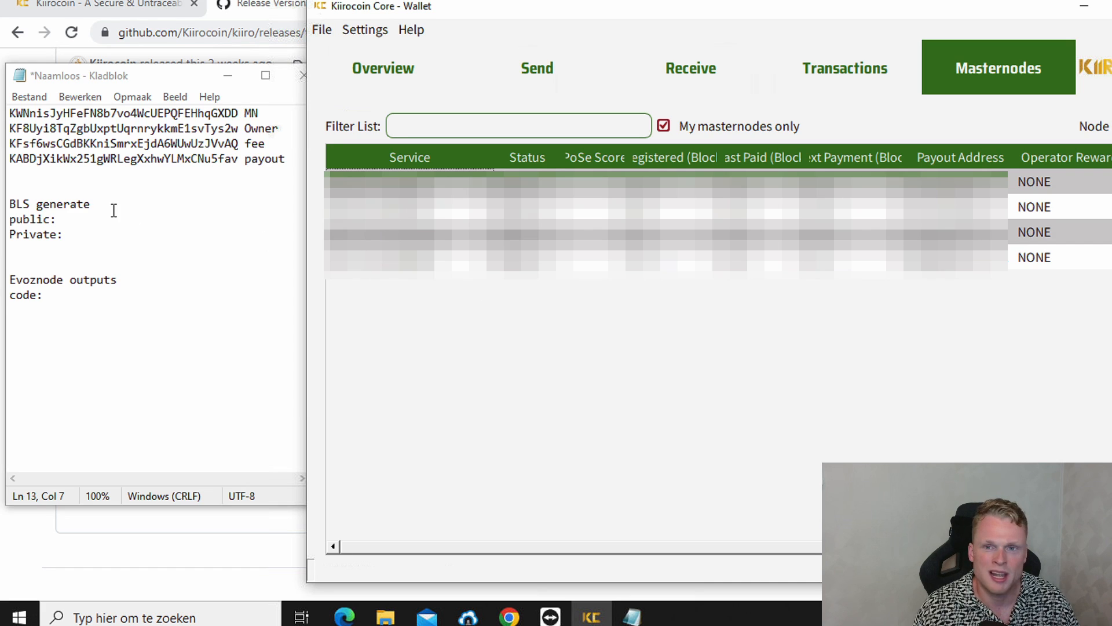
- Return to the notes and place the cursor at the Private entry for the command template
left_click(138, 193)
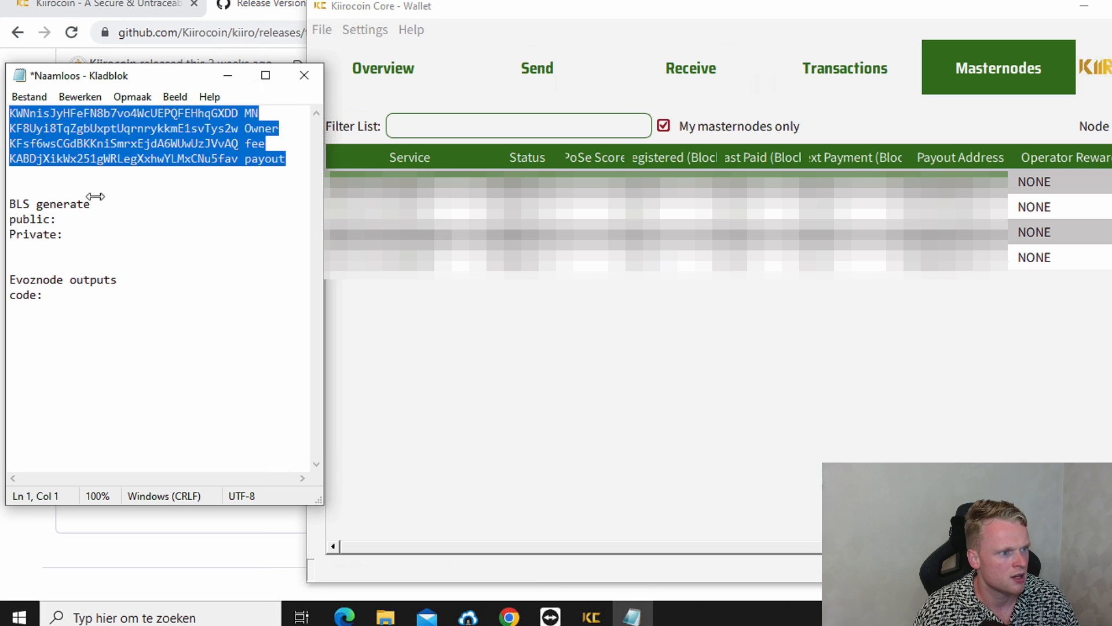
left_click(71, 235)
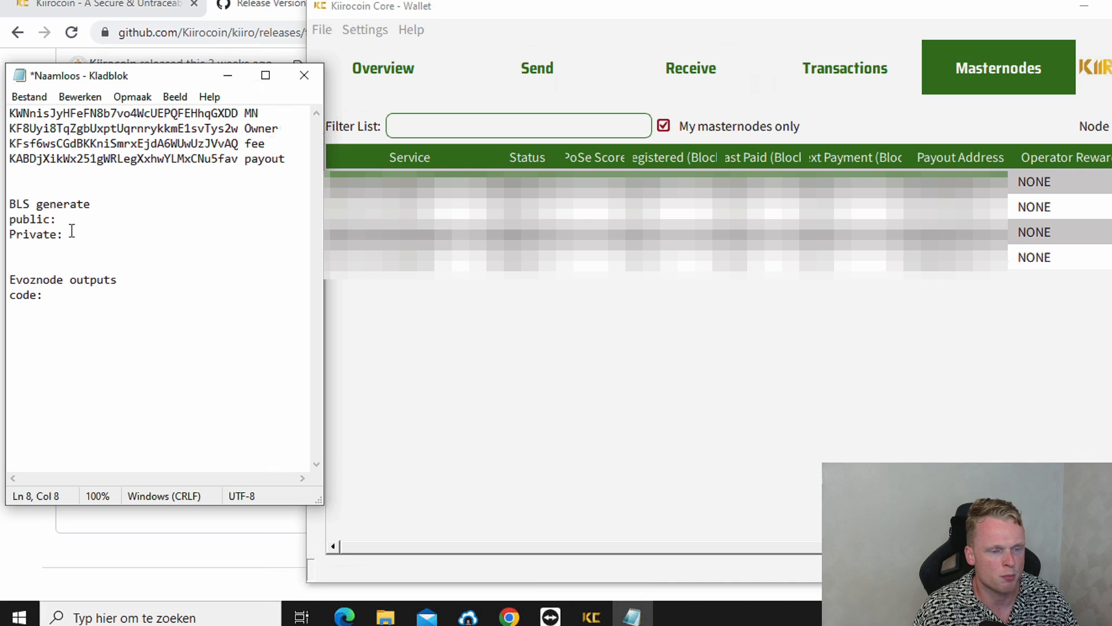
left_click(119, 279)
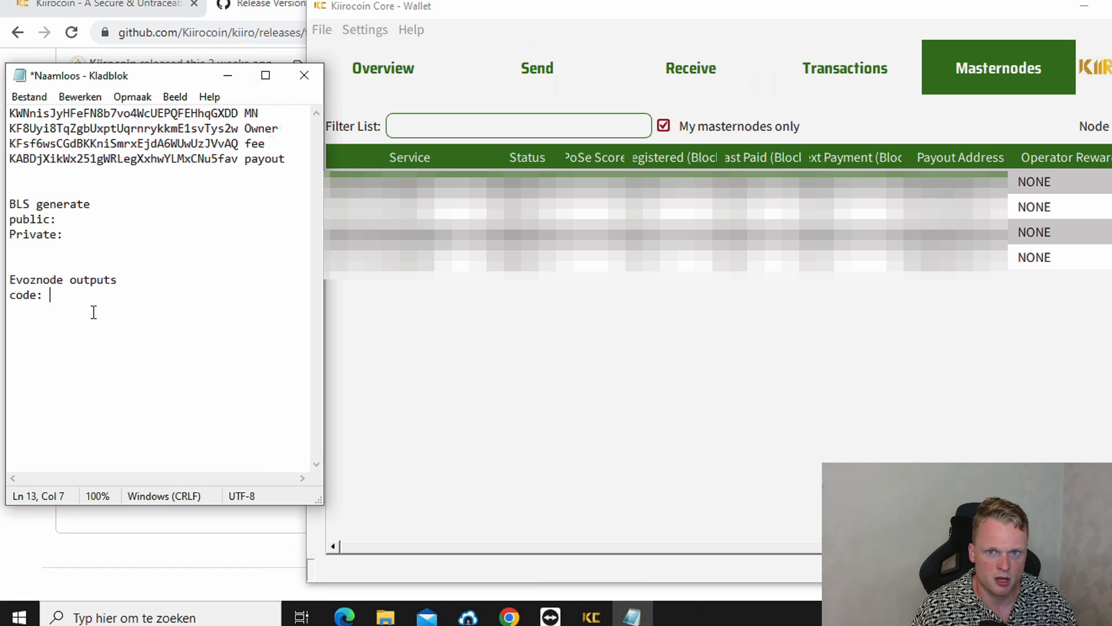
mouse_move(431, 304)
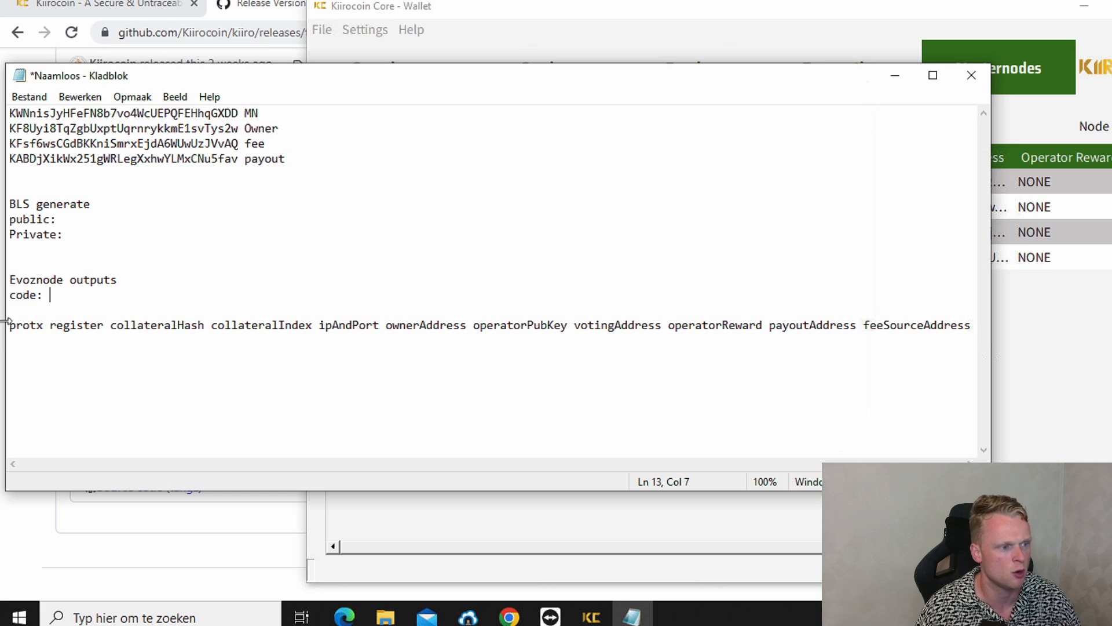
- Enter 2393.9384.93834:8999 and locate the collateralHash and collateralIndex placeholders
type("2393.9384.93834:8999")
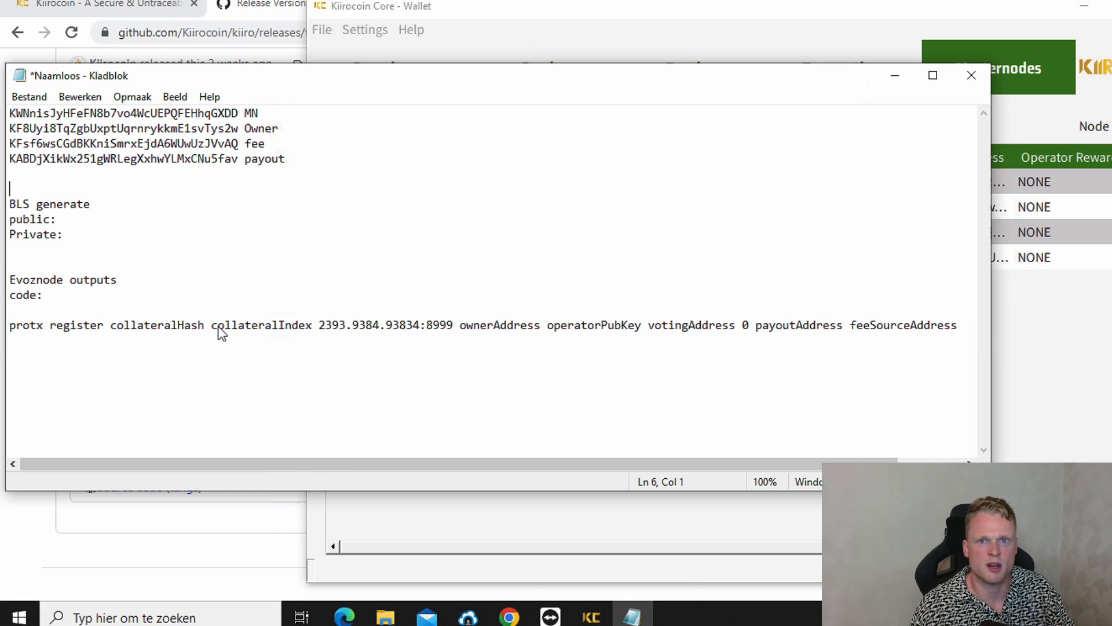
left_click(450, 324)
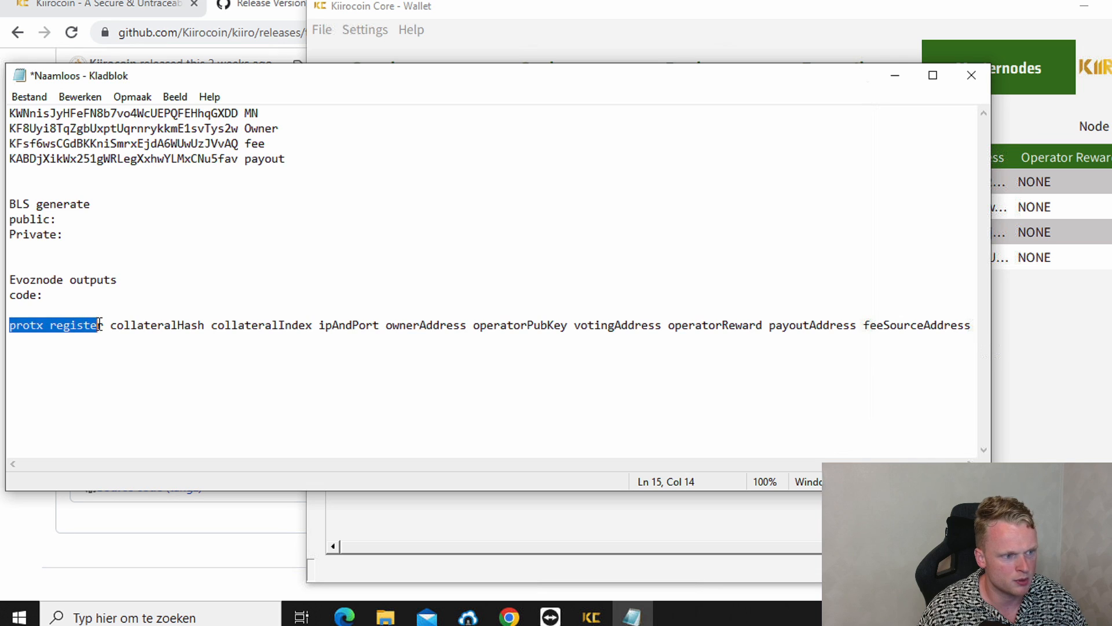
left_click(149, 324)
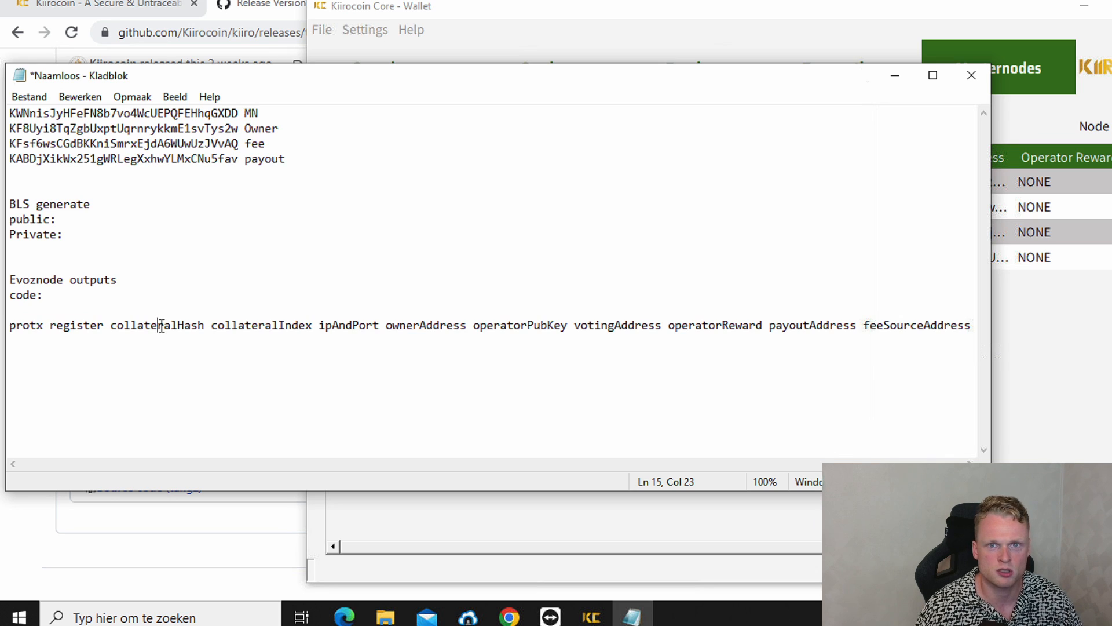
double_click(185, 324)
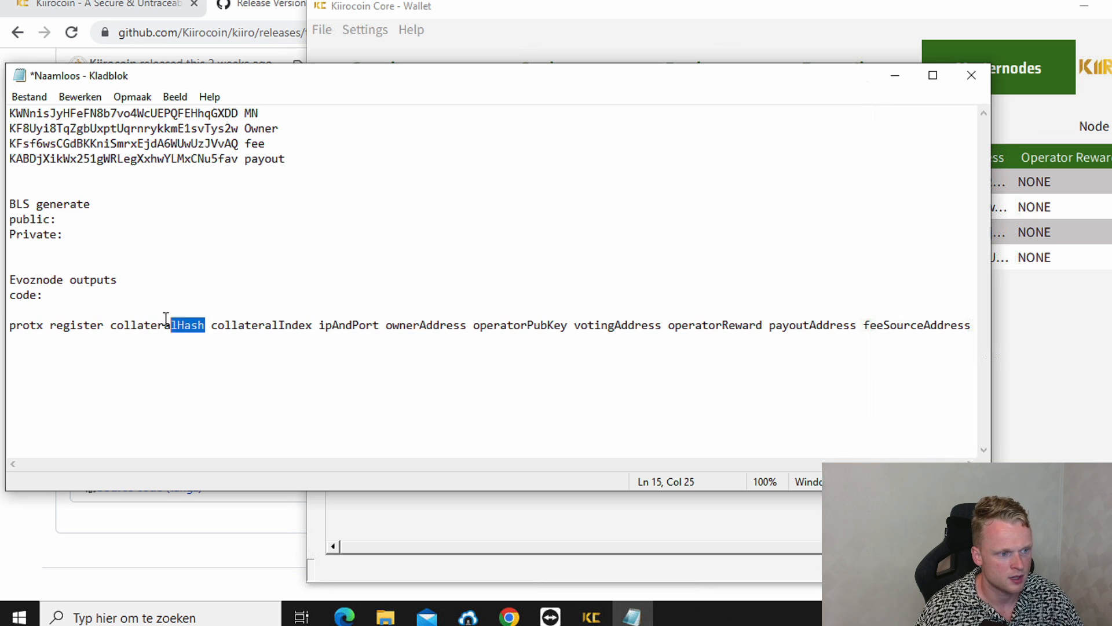
double_click(156, 324)
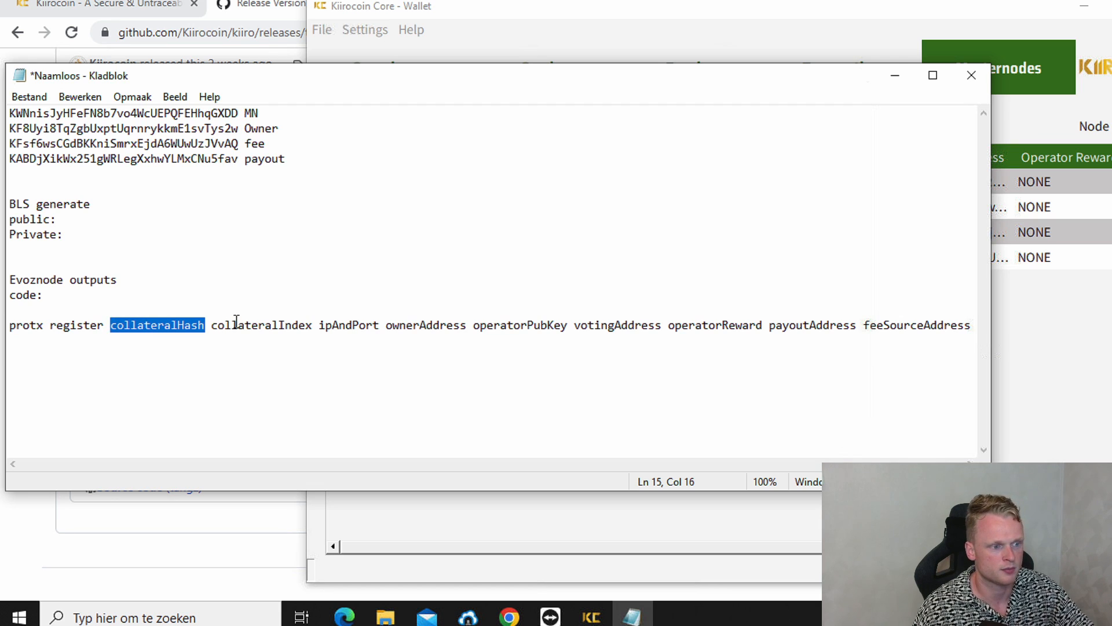
left_click(241, 324)
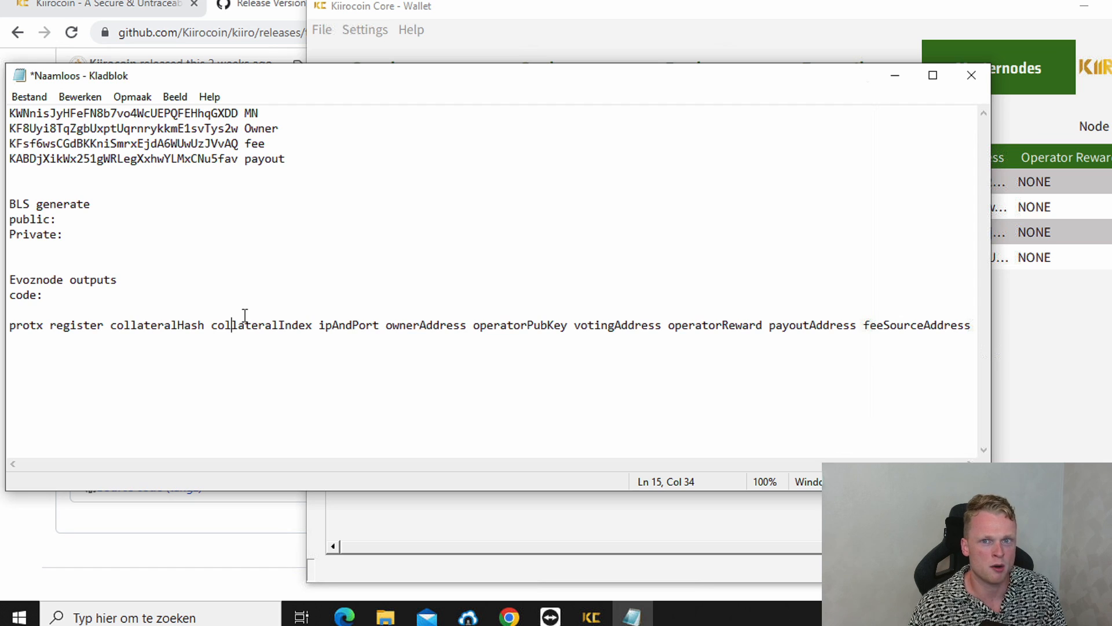
mouse_move(121, 297)
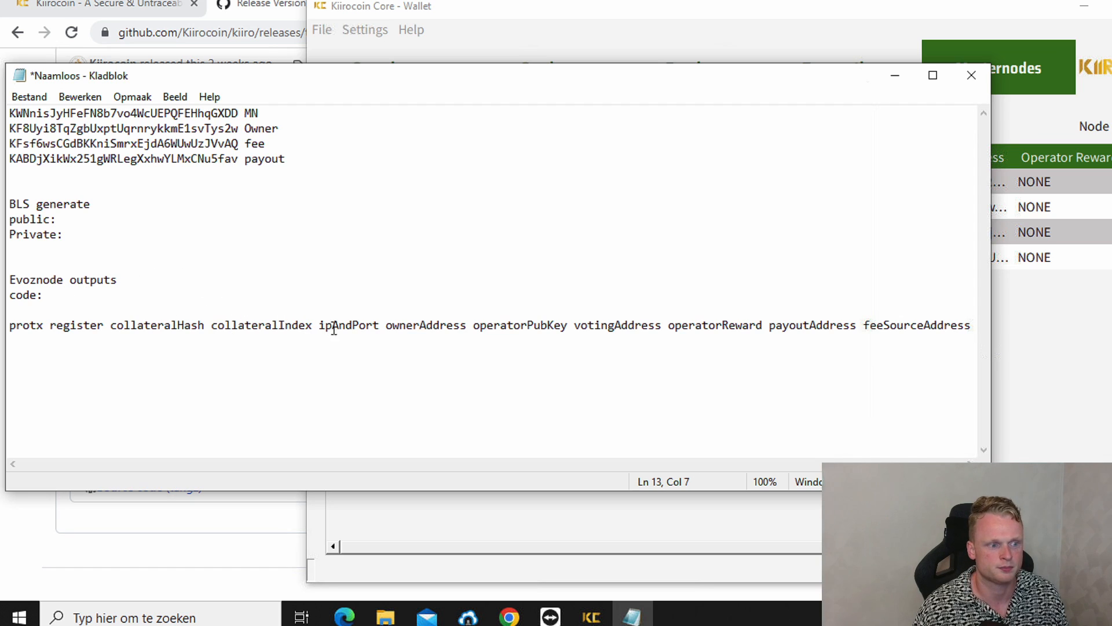
- Replace the ipAndPort placeholder with 2393.84.93834:8999
left_click(382, 324)
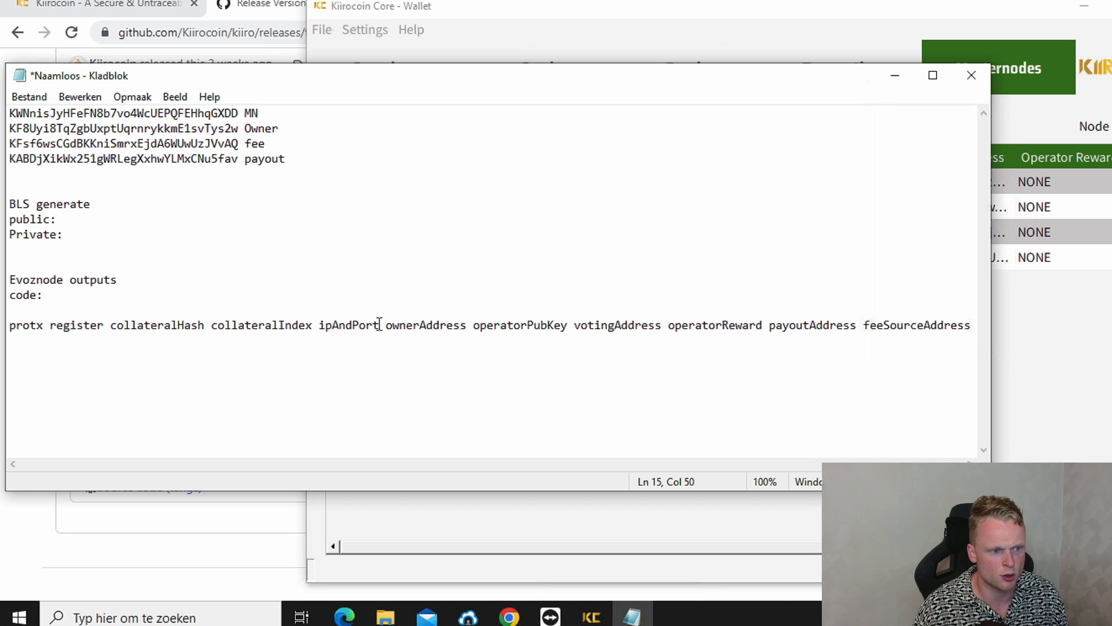
double_click(349, 325)
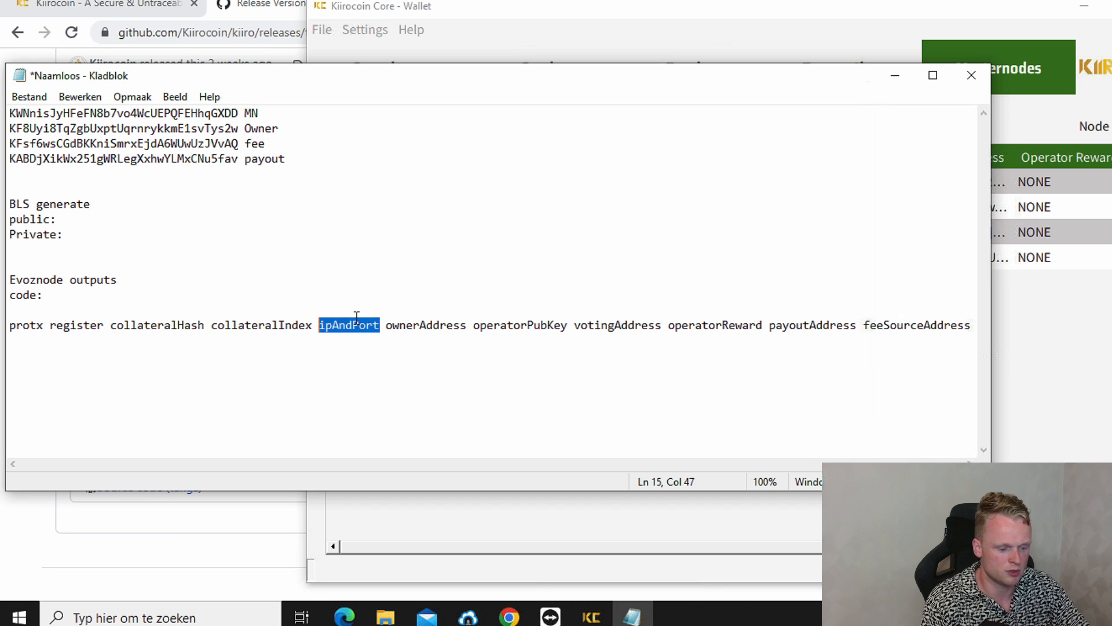
type("2393.")
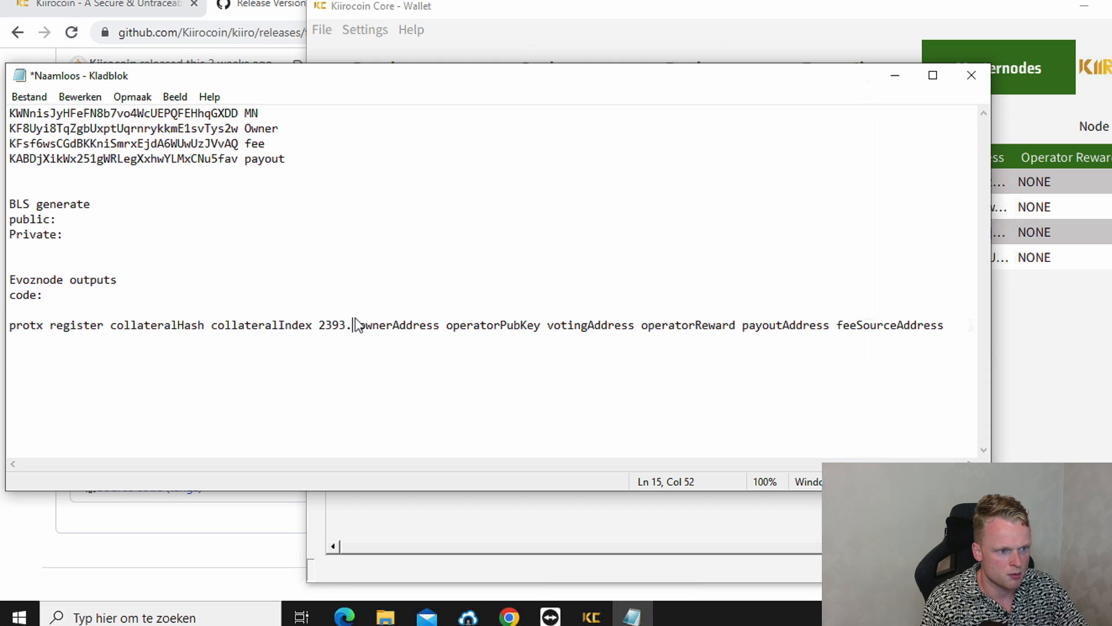
type("84.93834")
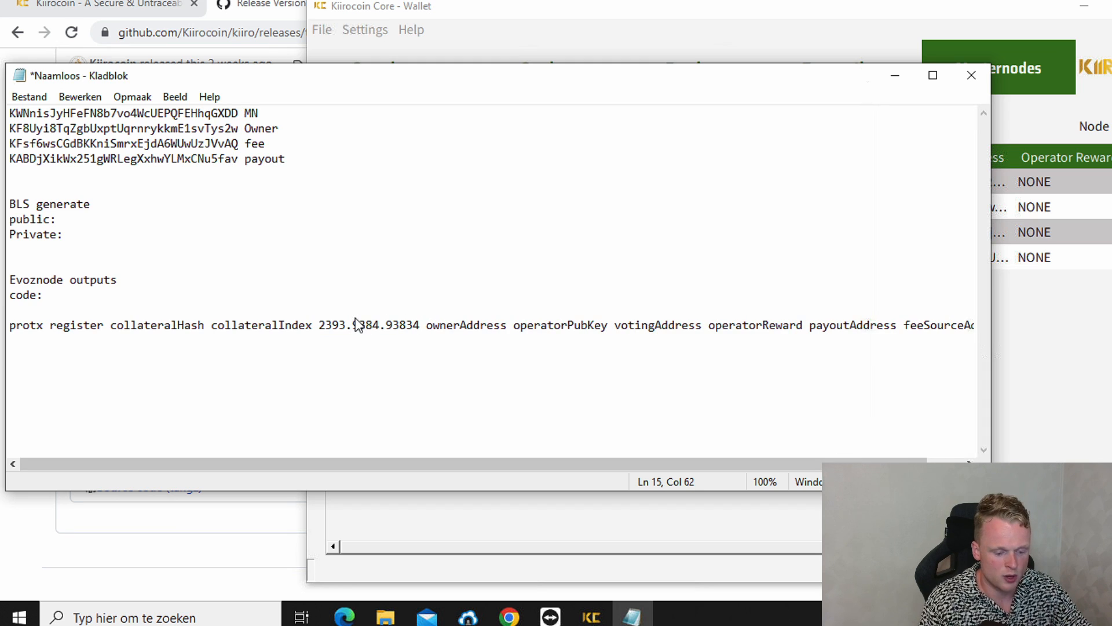
type(":")
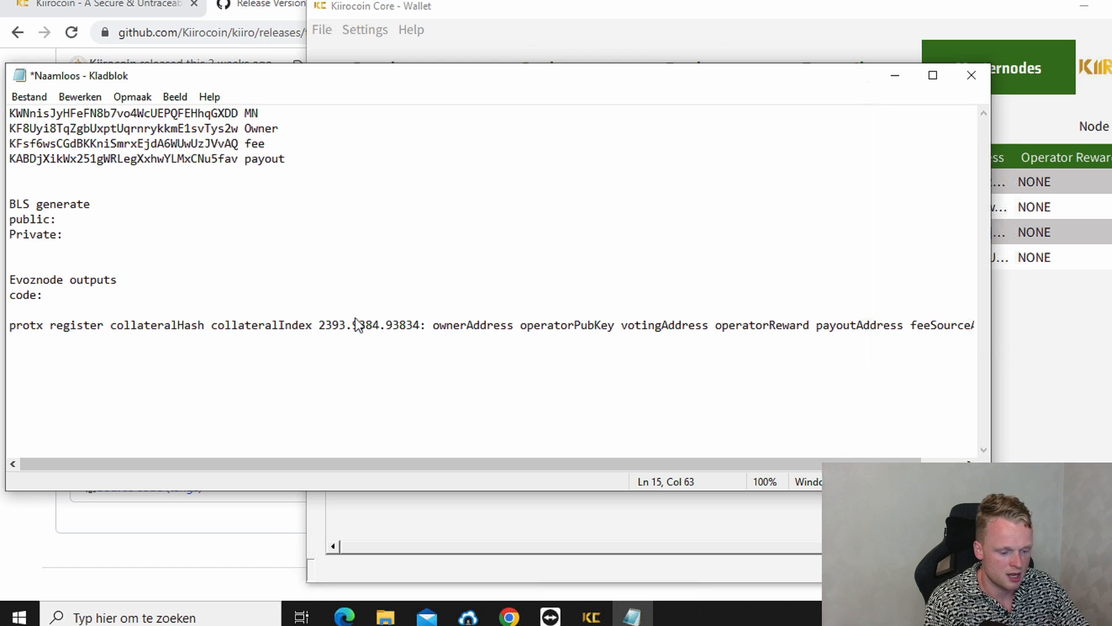
type(":8999")
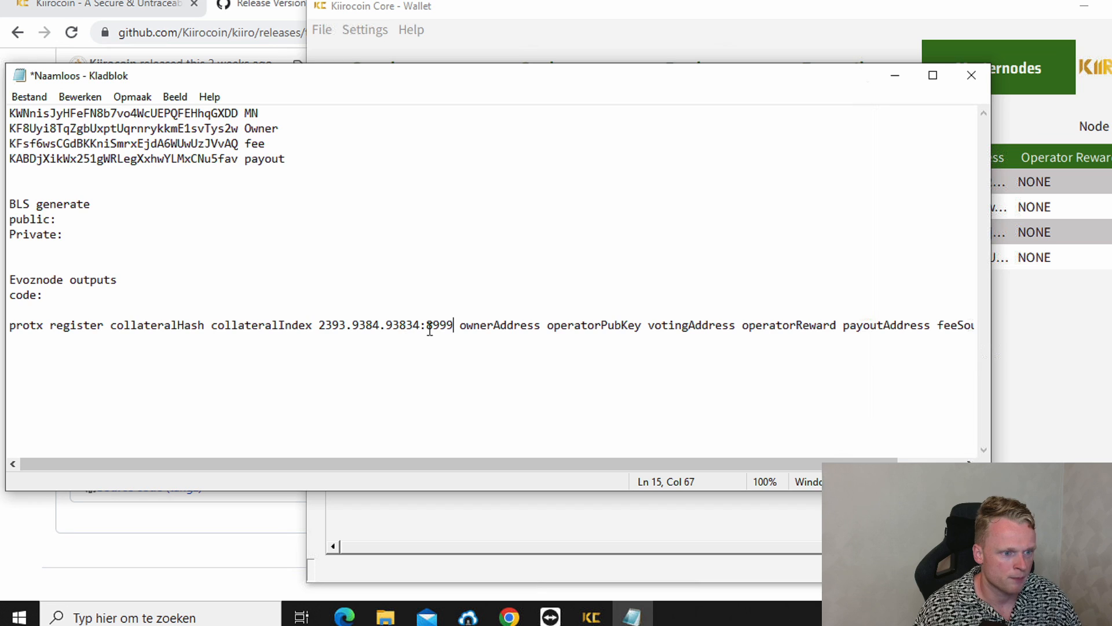
- Review the ownerAddress placeholder against the saved Owner address in the notes
left_click(498, 324)
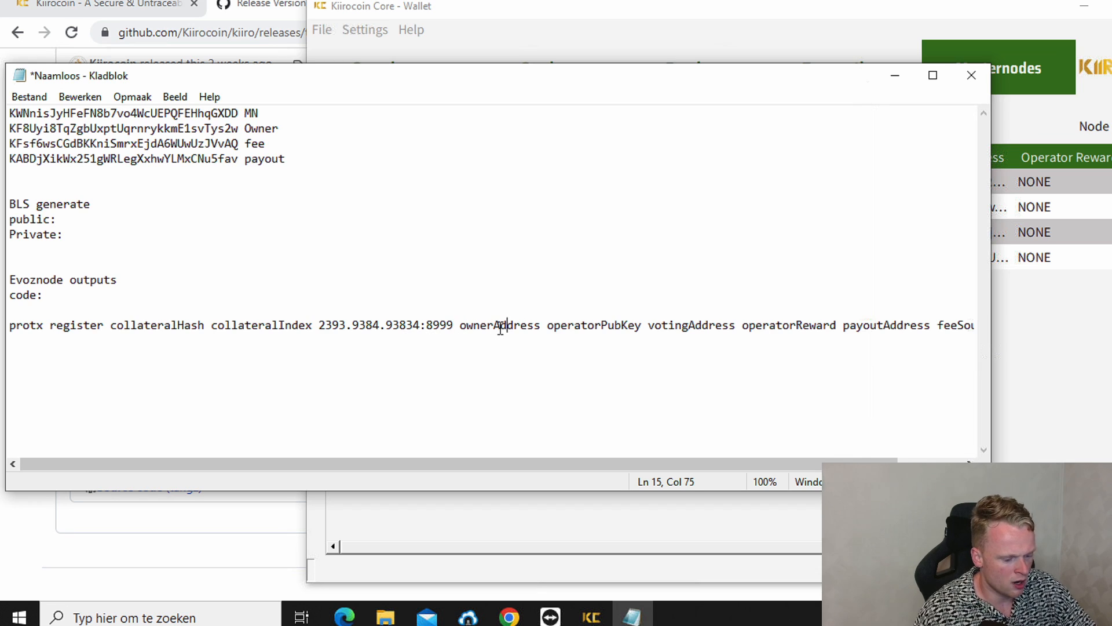
left_click(214, 129)
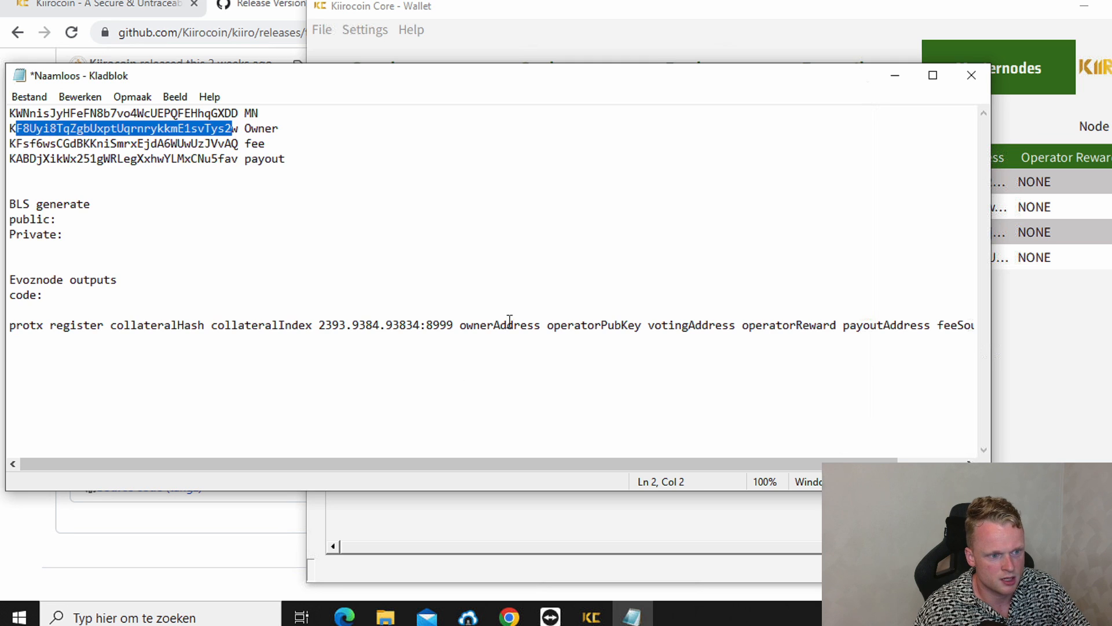
left_click(615, 324)
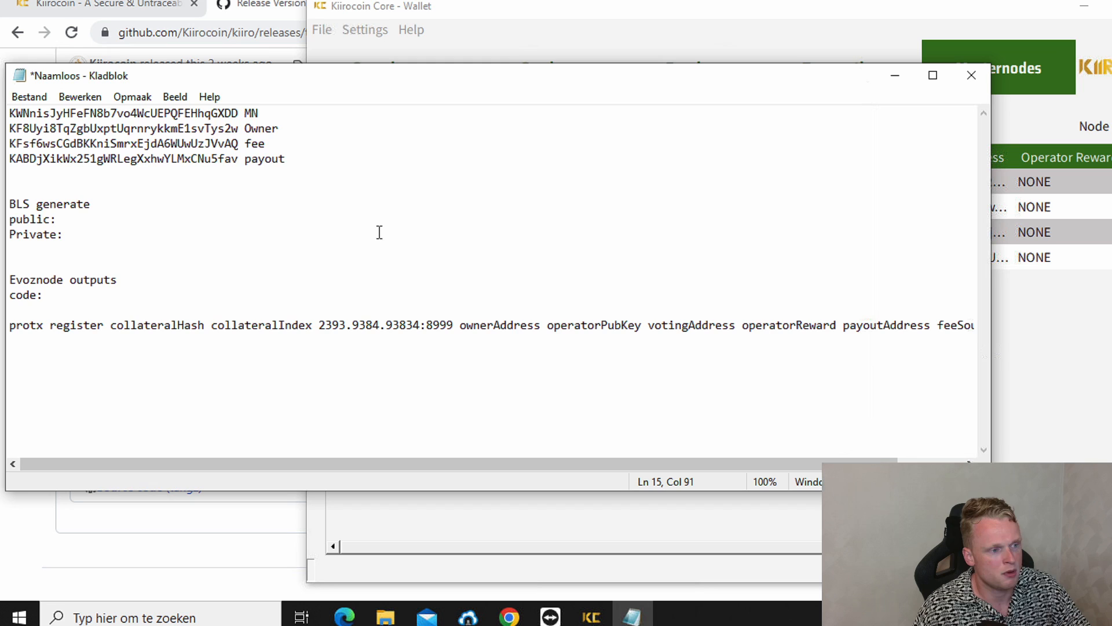
left_click(64, 219)
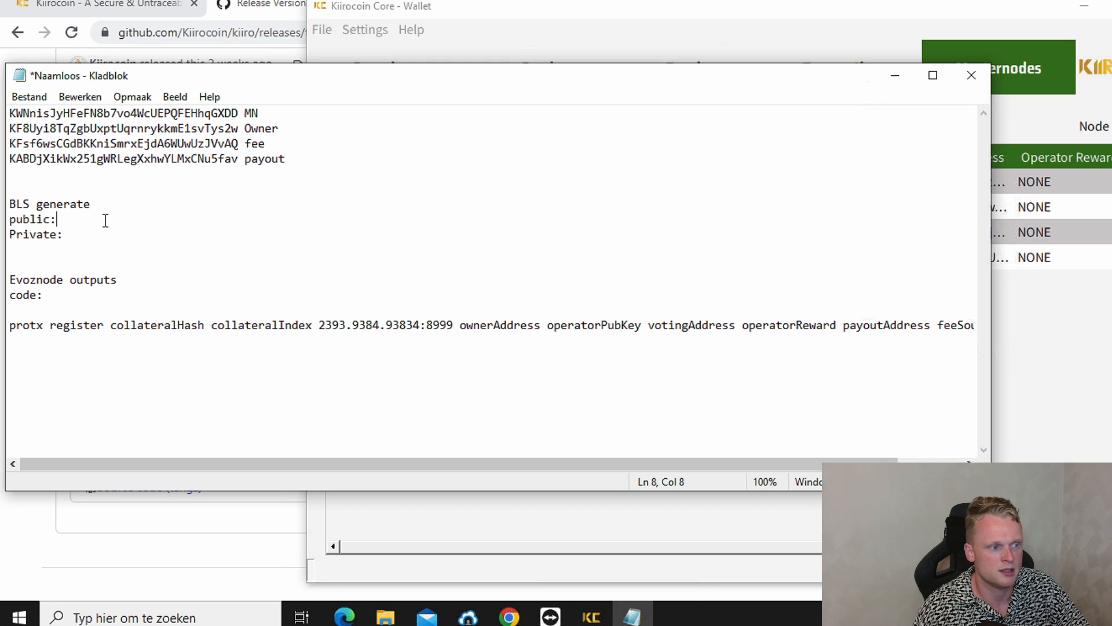
mouse_move(614, 327)
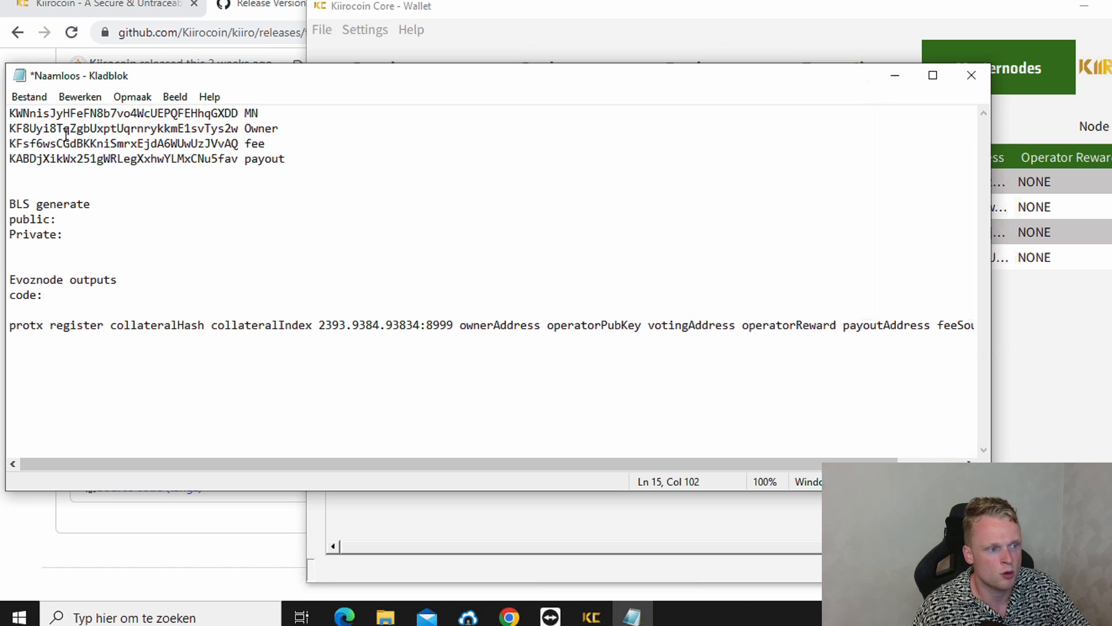
double_click(124, 128)
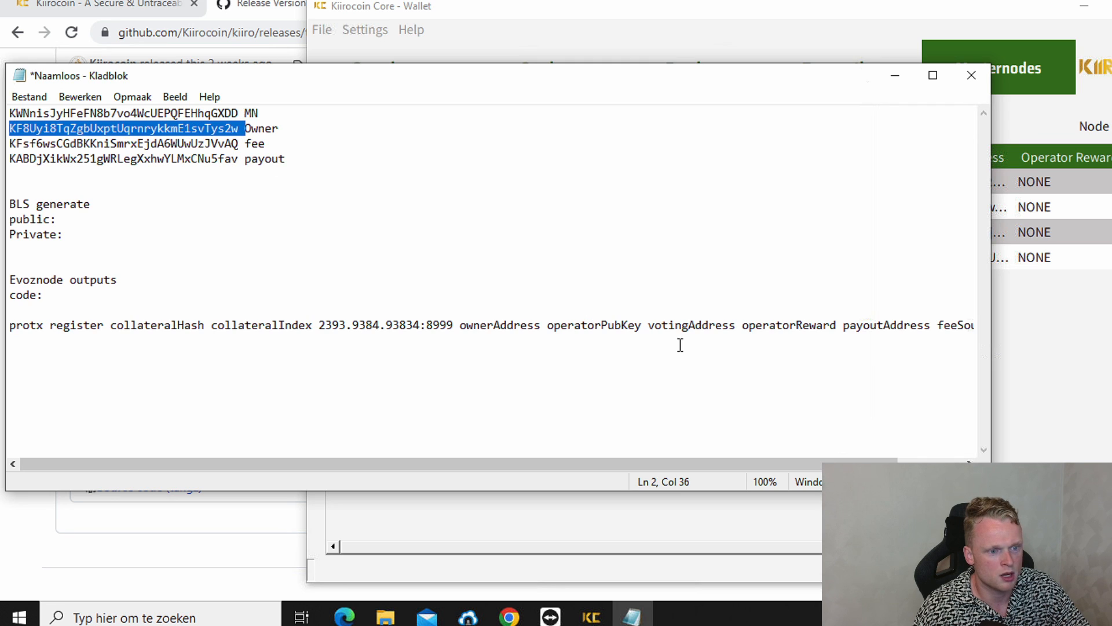
left_click(665, 324)
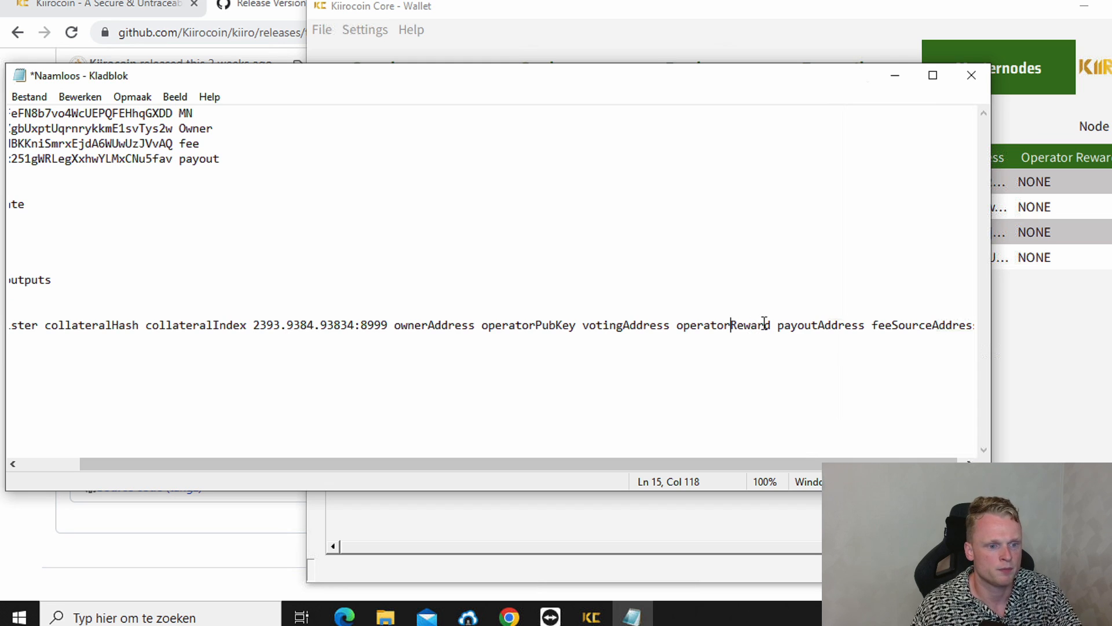
- Set operatorReward to 0 in the protx register command and return to the debug console
double_click(722, 325)
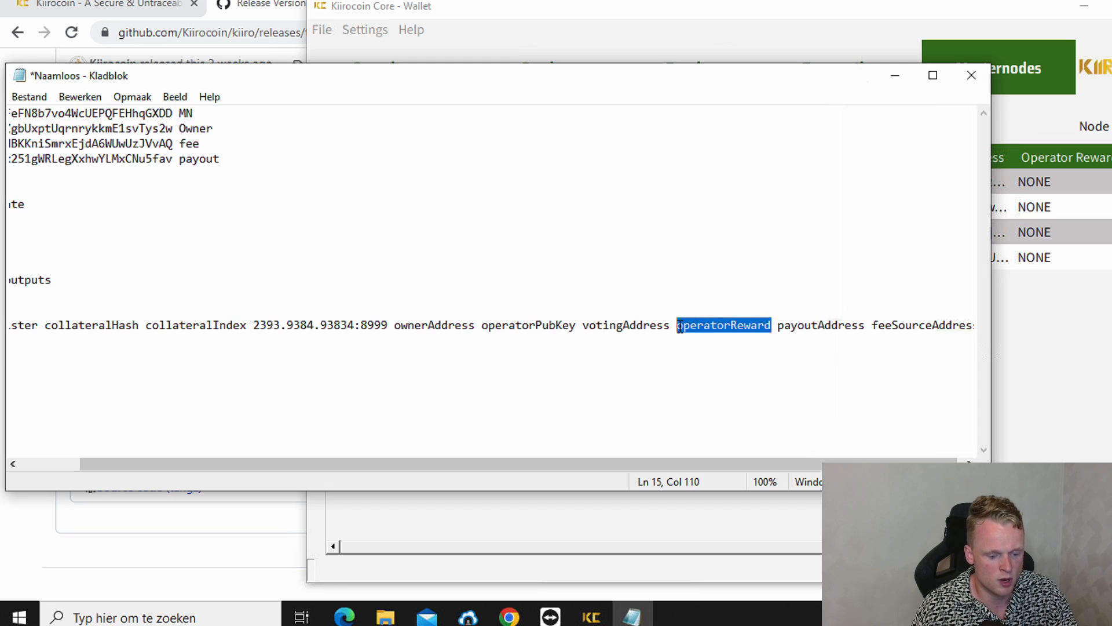
type("0")
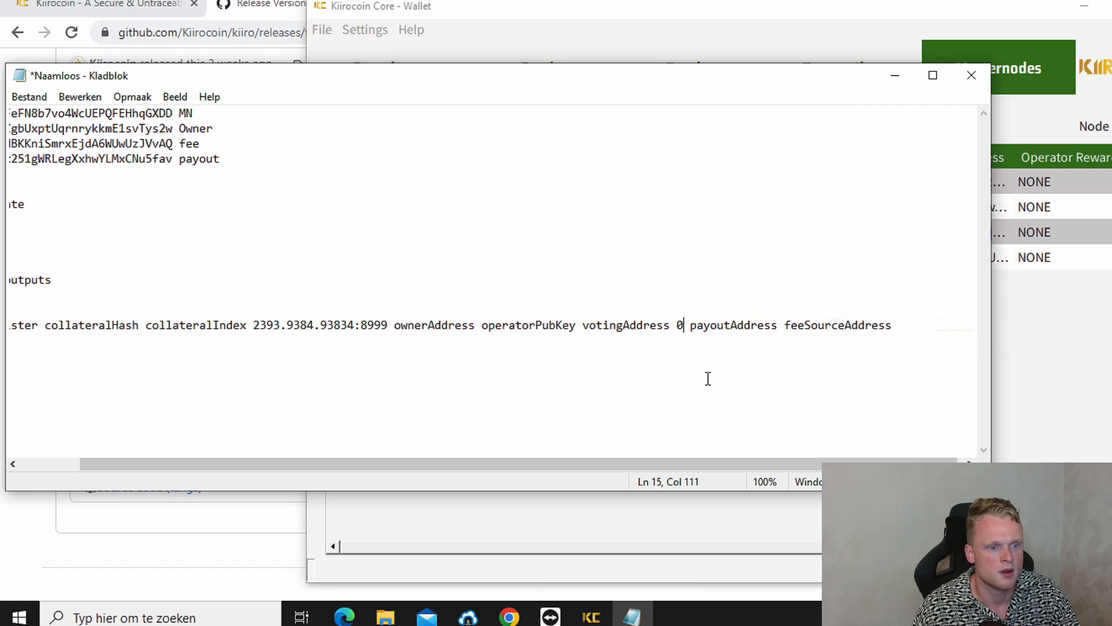
left_click(729, 324)
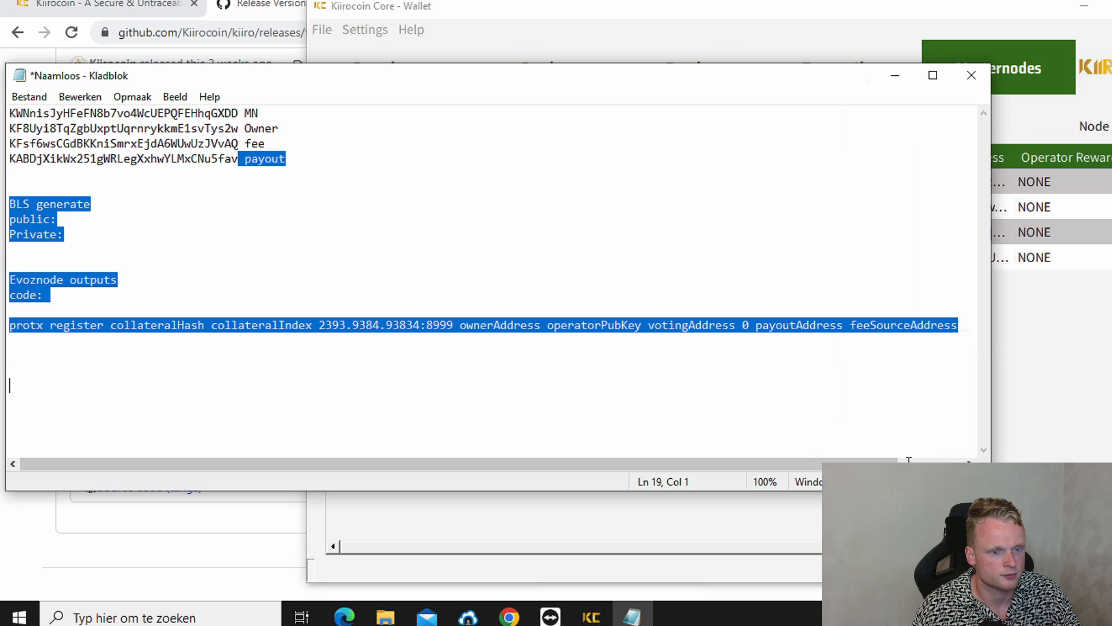
left_click(825, 324)
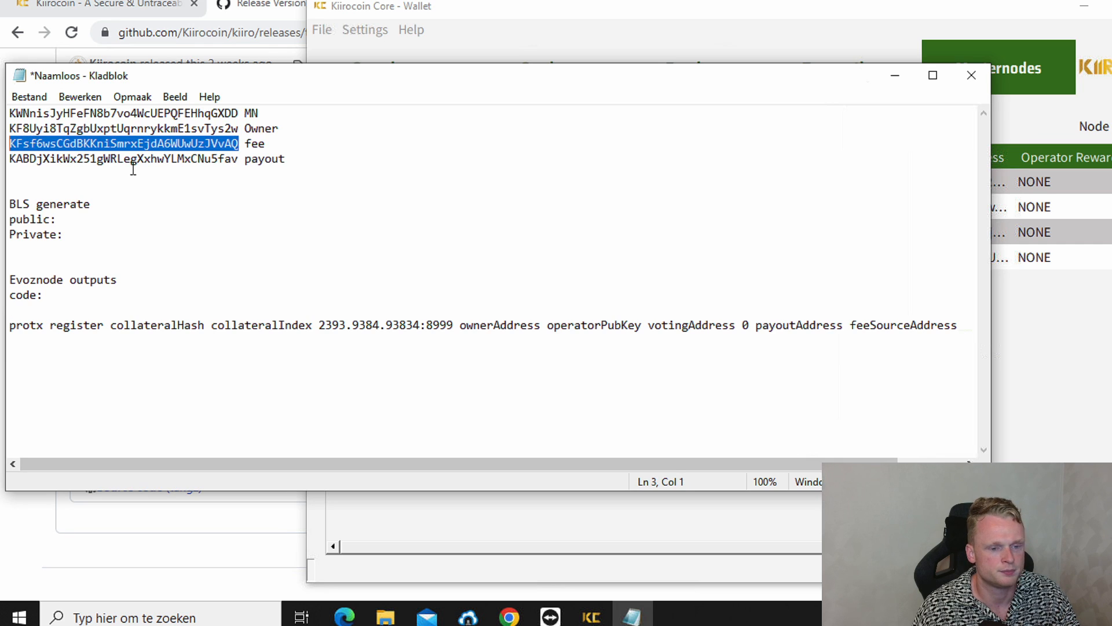
left_click(841, 325)
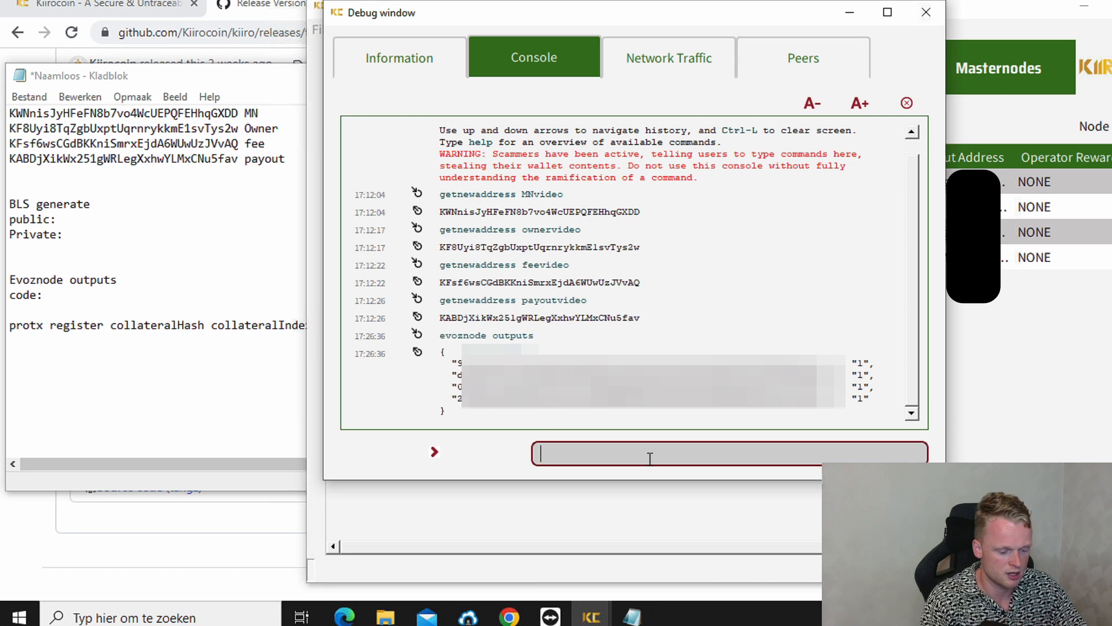
- Enter walletpassphrase with the password 'PASSWORD' and a 360-second unlock timeout in the console
type("walletp")
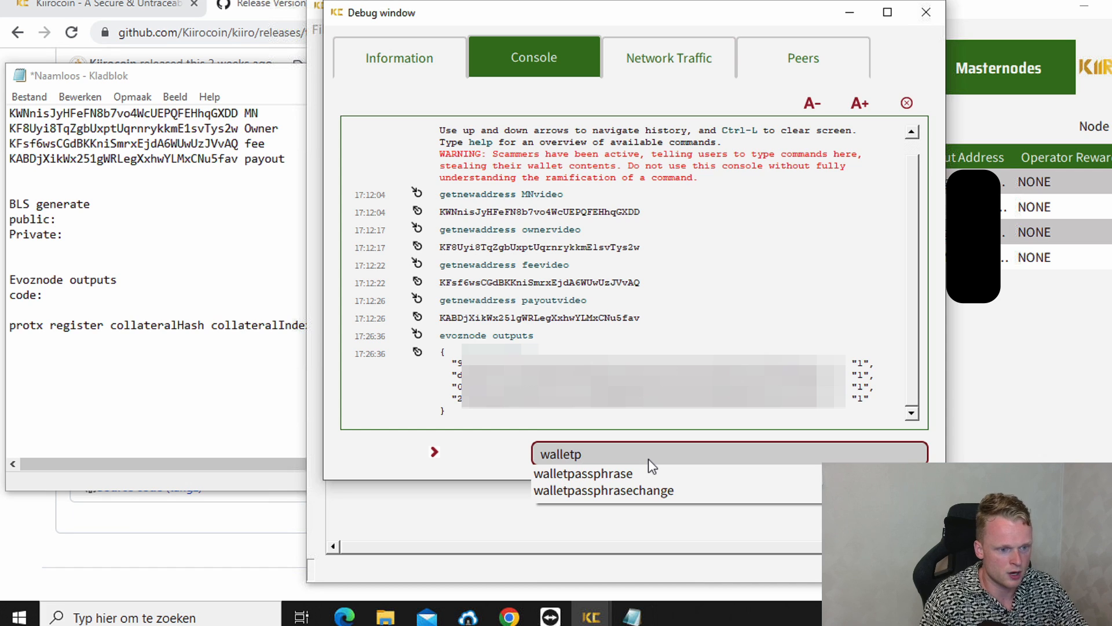
left_click(583, 473)
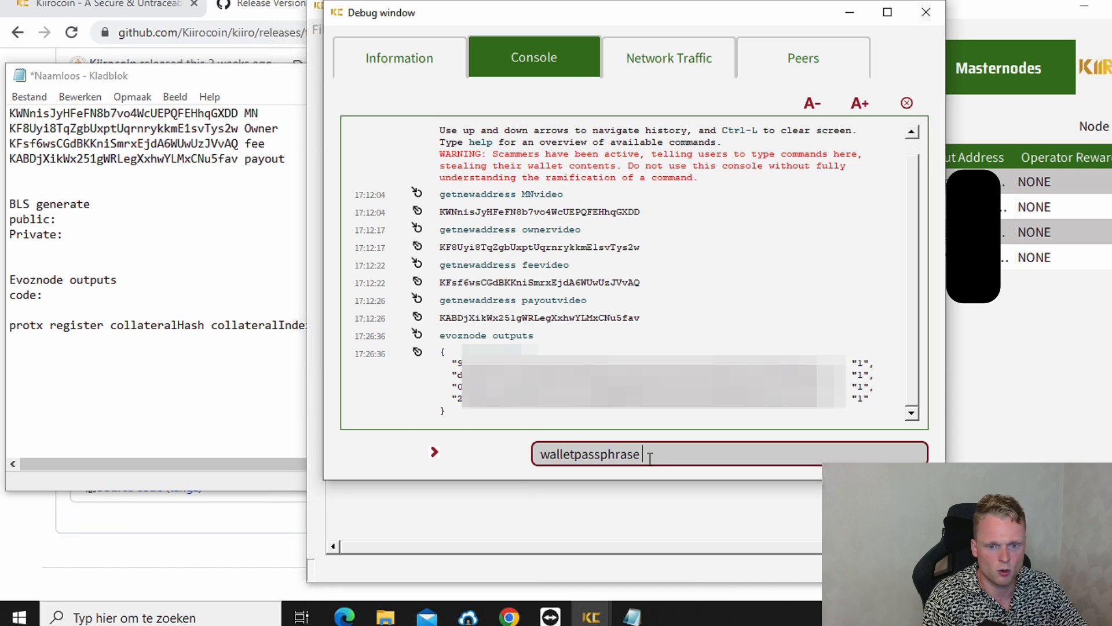
type("PASS")
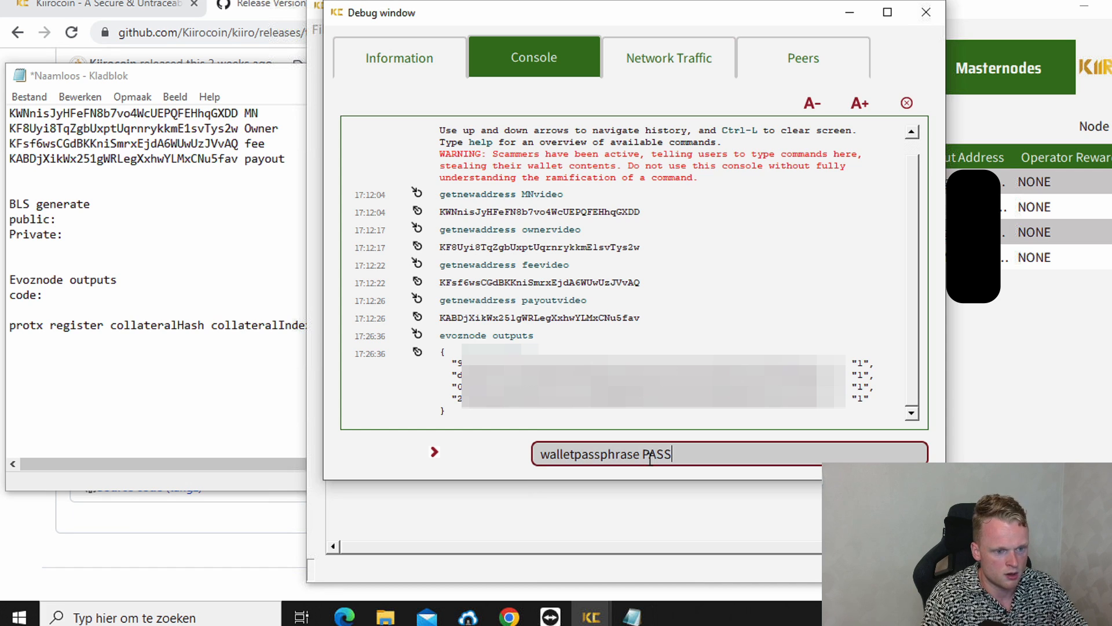
type("WORD")
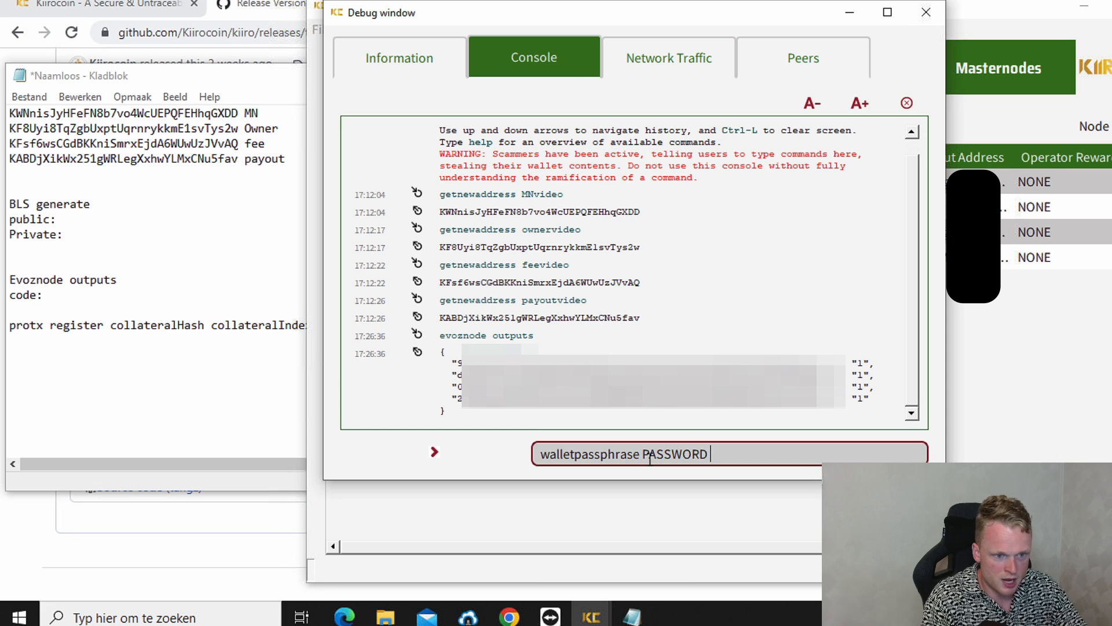
type("360")
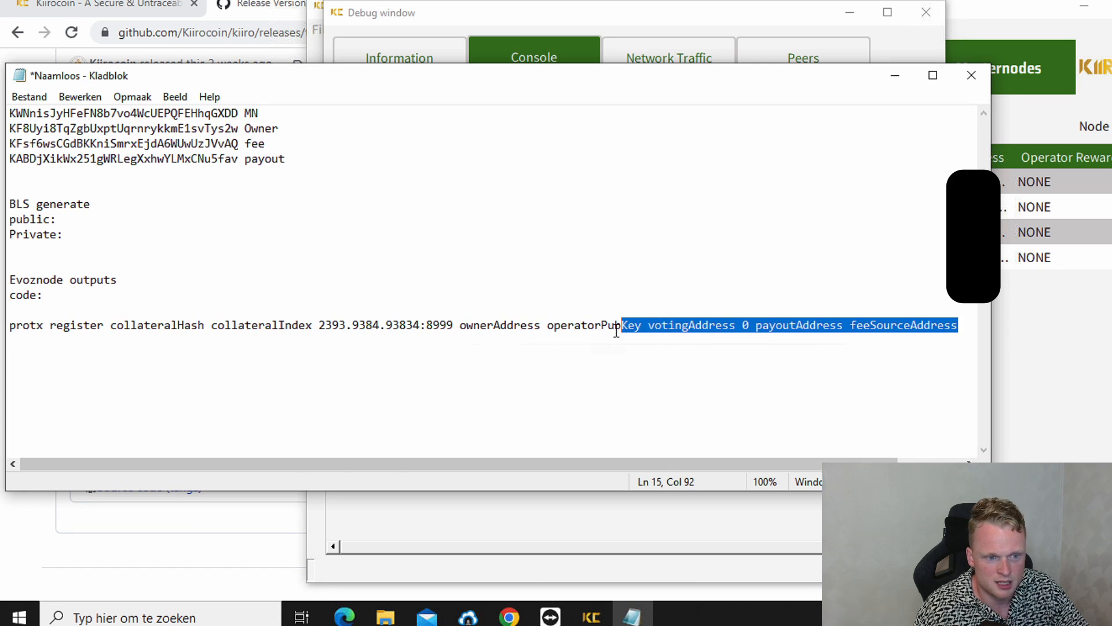
- Copy the protx register line from Notepad and paste it into the console input, not yet run
left_click(533, 58)
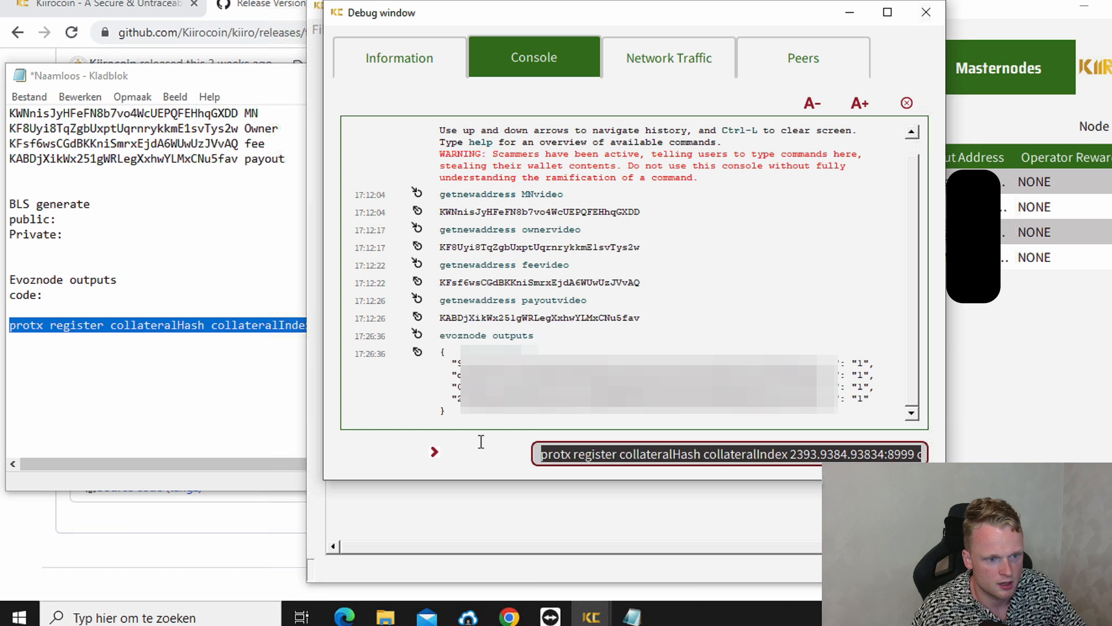
left_click(628, 454)
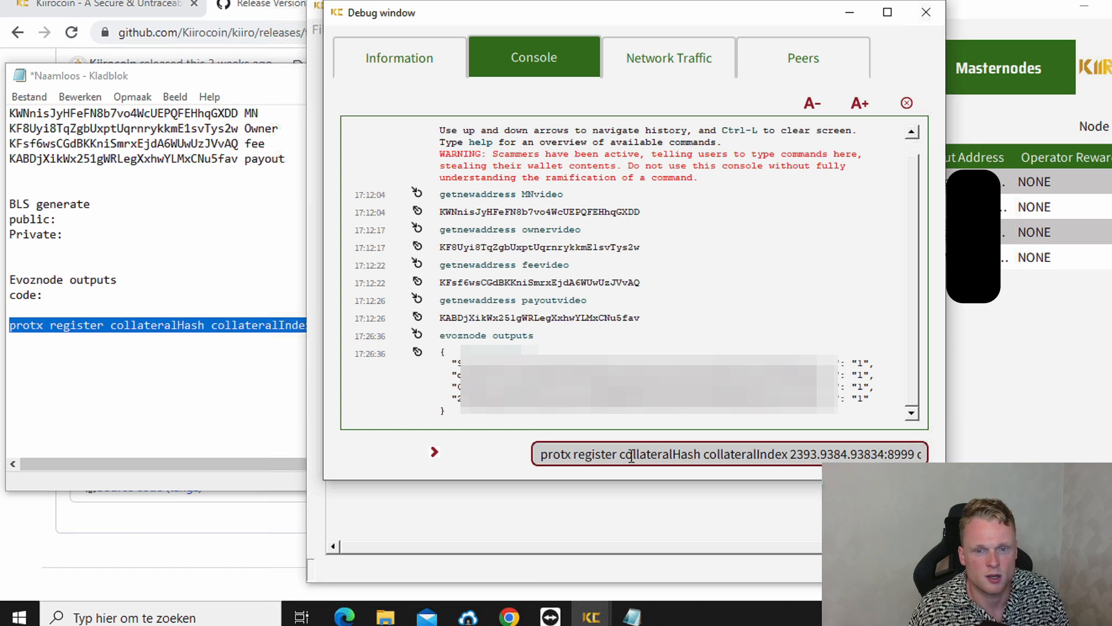
mouse_move(644, 454)
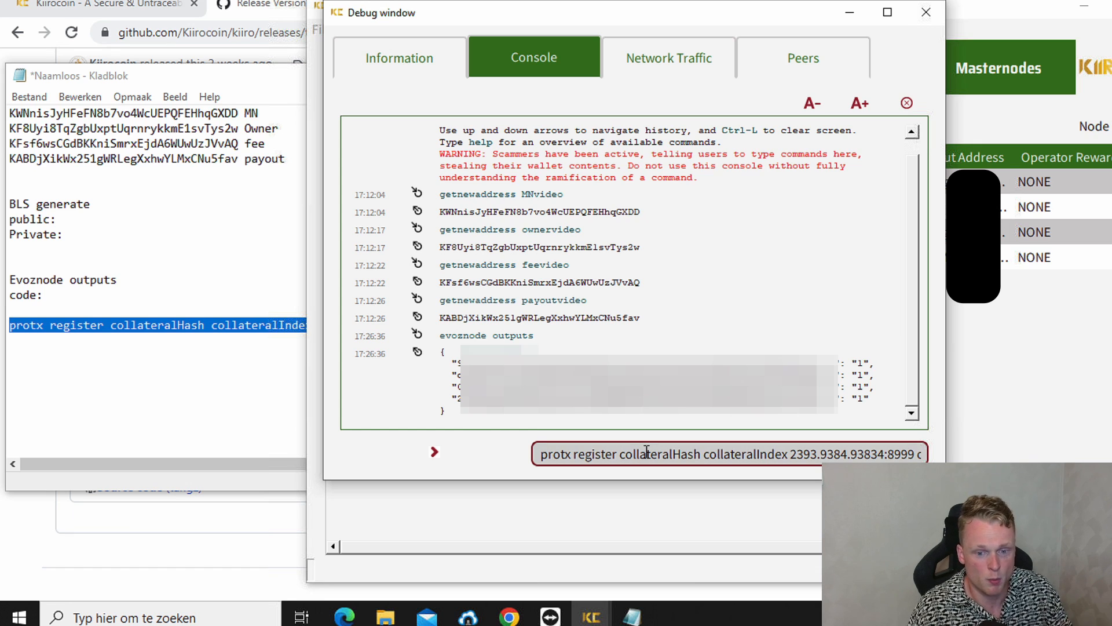